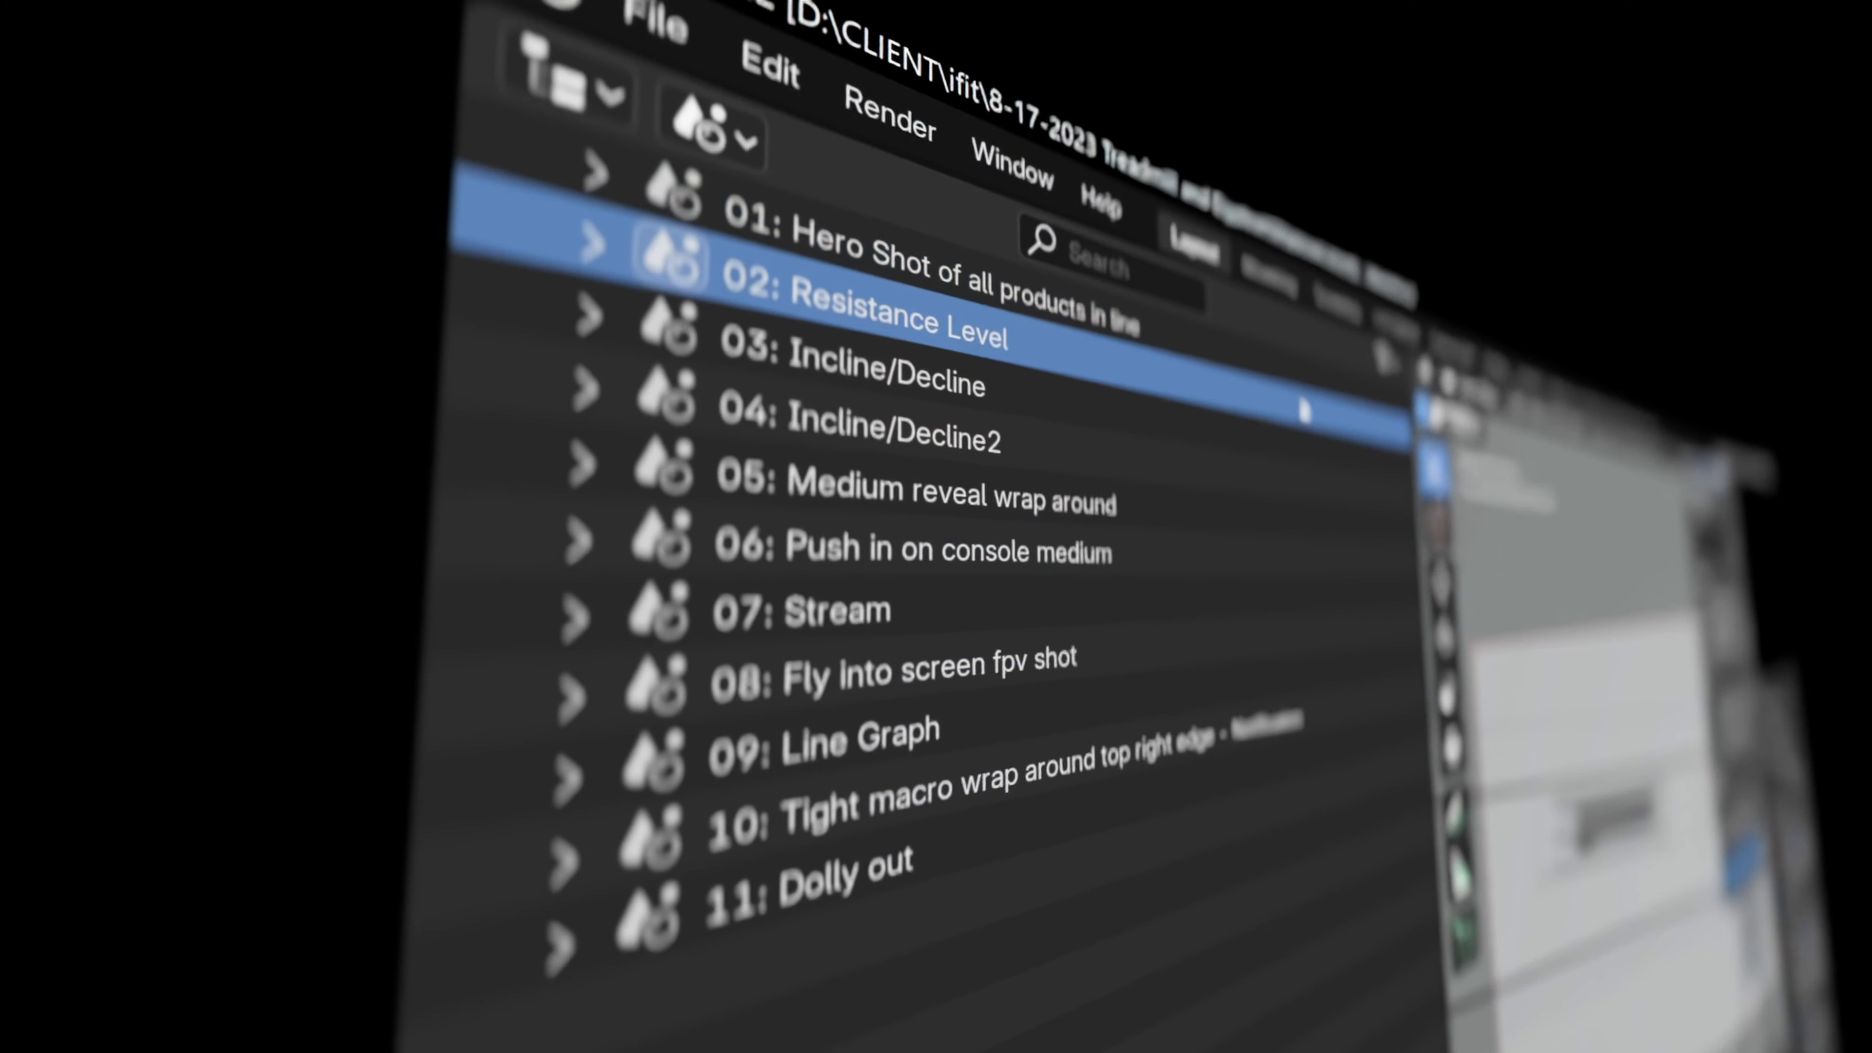
Reposition the camera at frame 100 and insert a location keyframe.
left_click(884, 384)
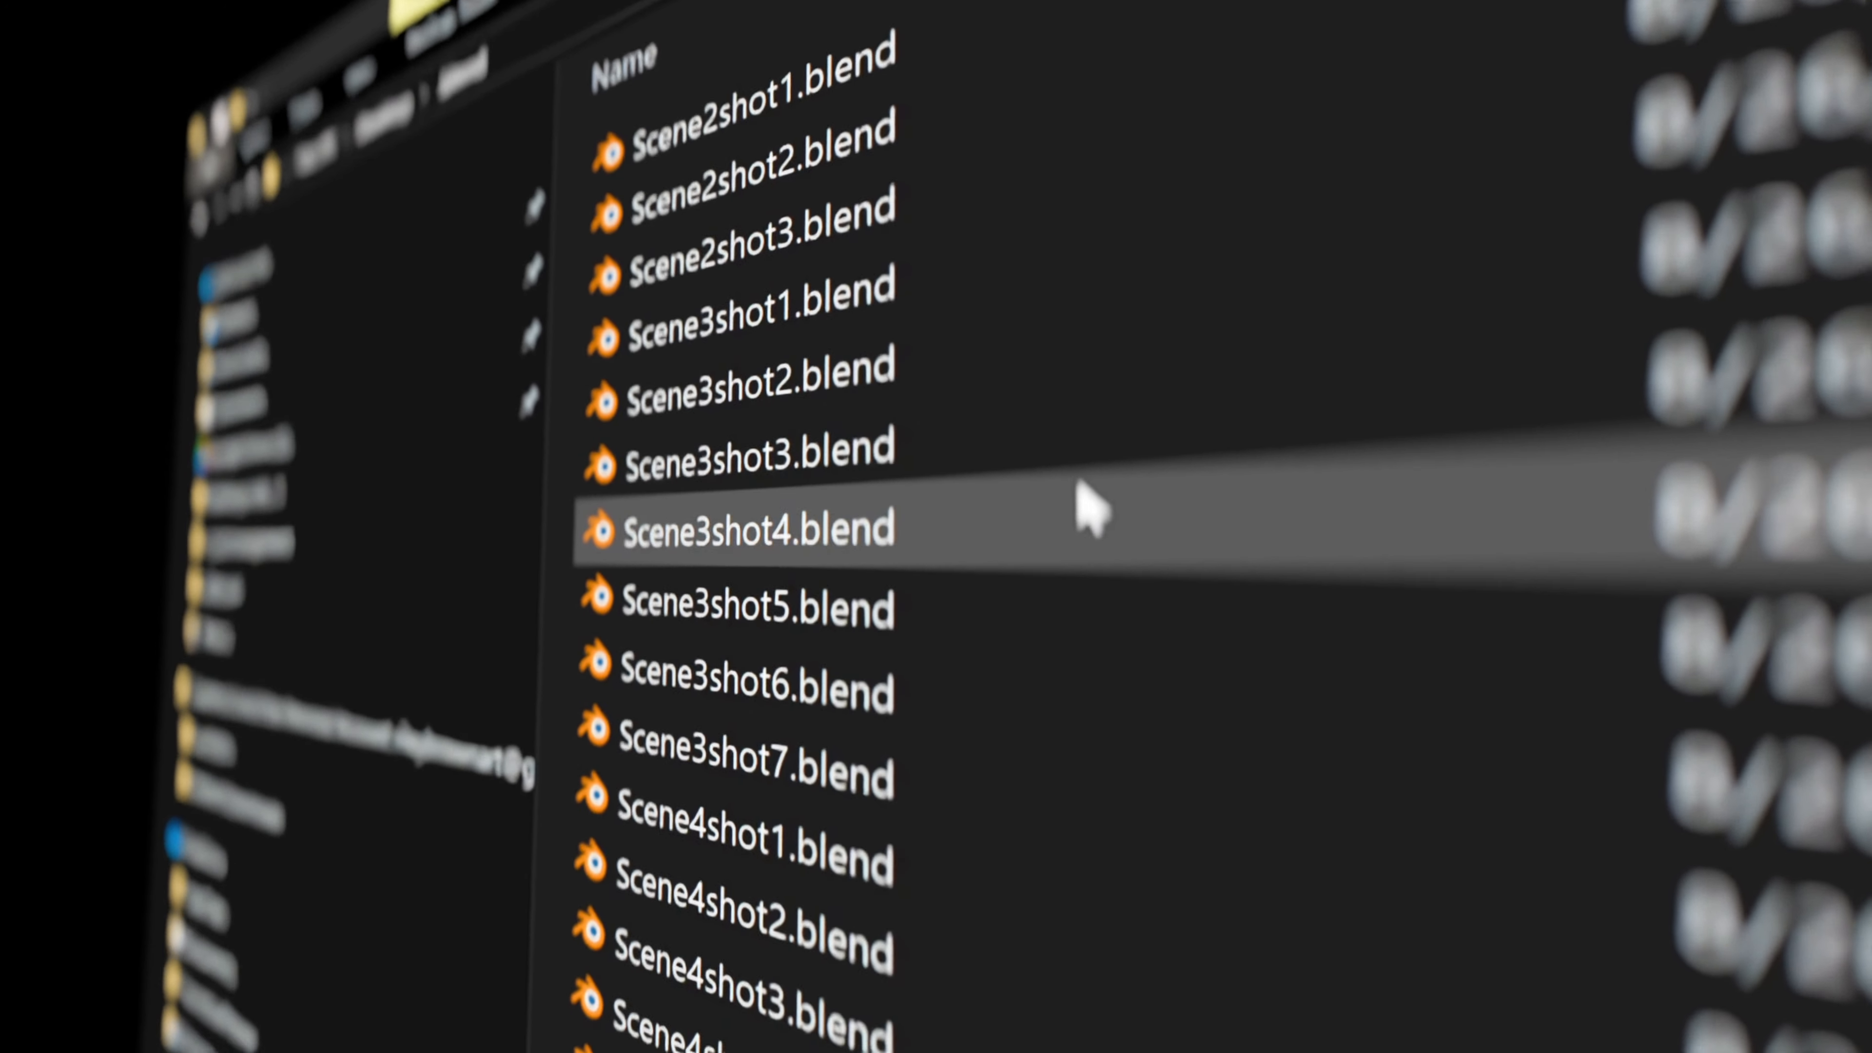
scroll("down", 3)
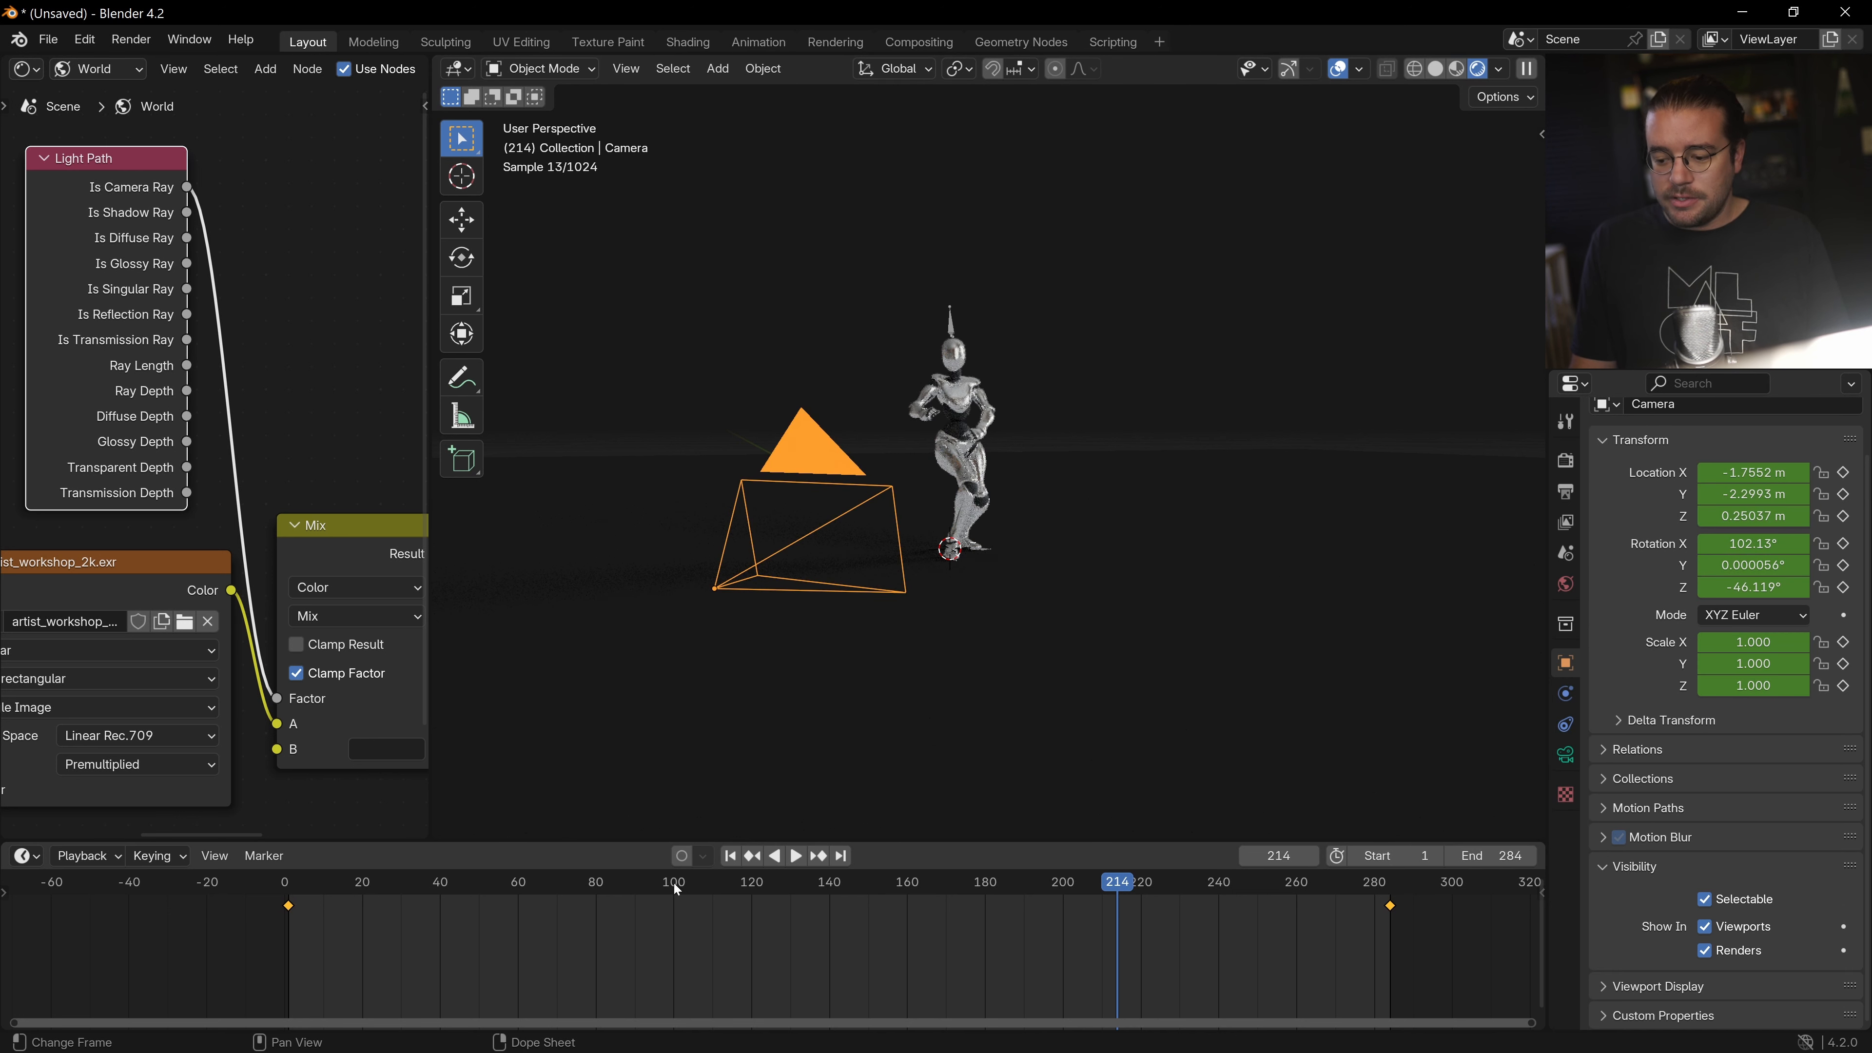
left_click(672, 881)
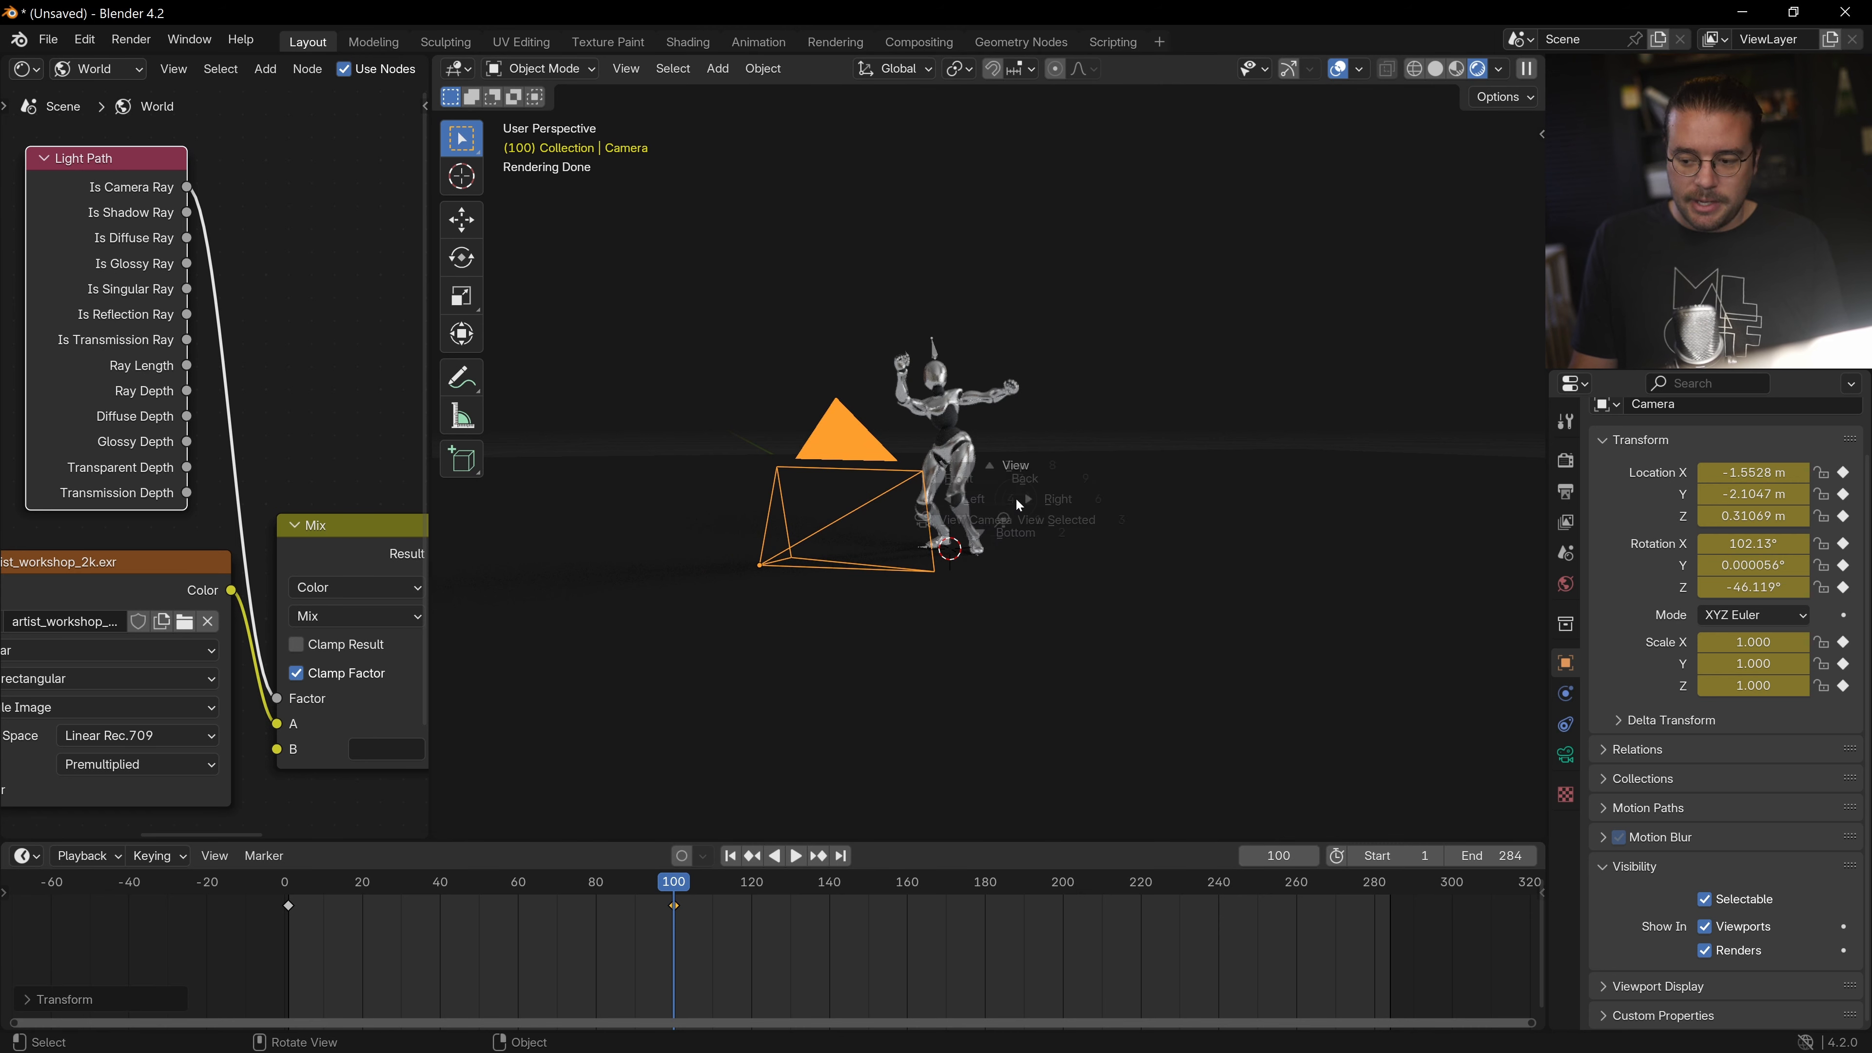
left_click(796, 855)
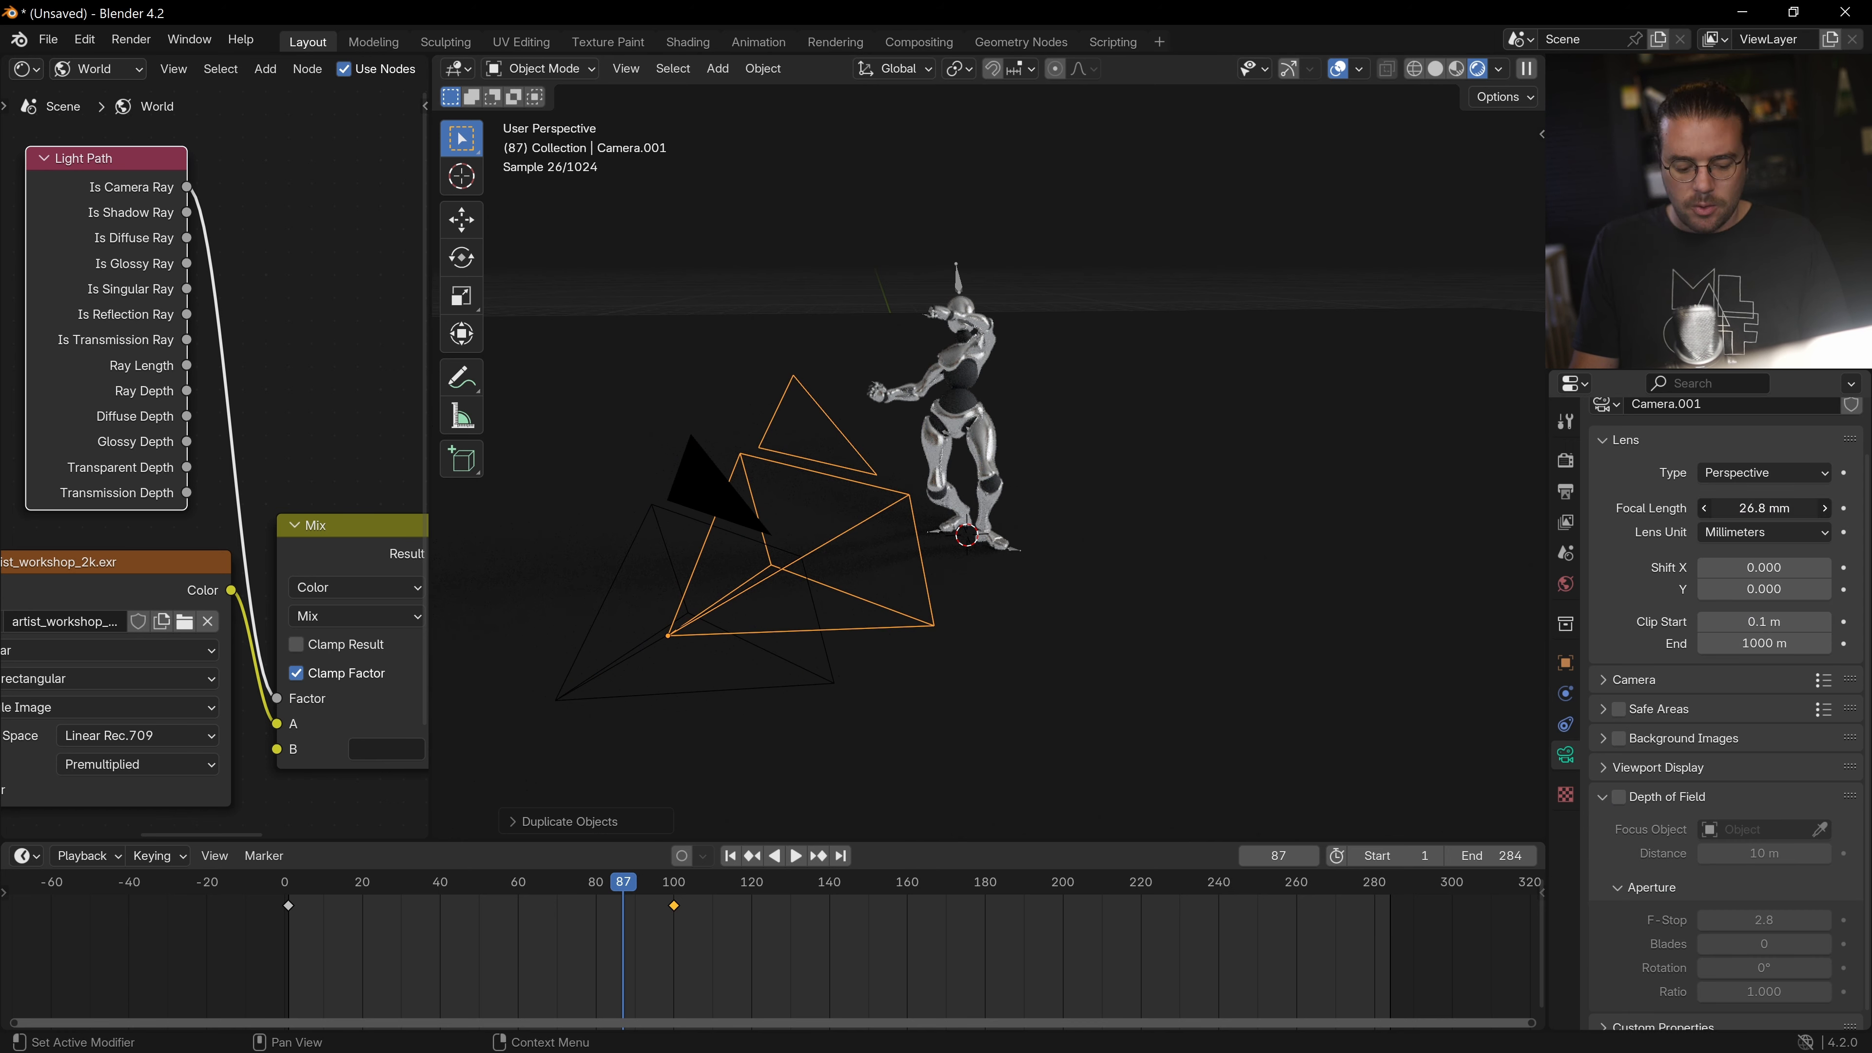
Give Camera.001 an 85 mm focal length and look through it near the robot.
type("85")
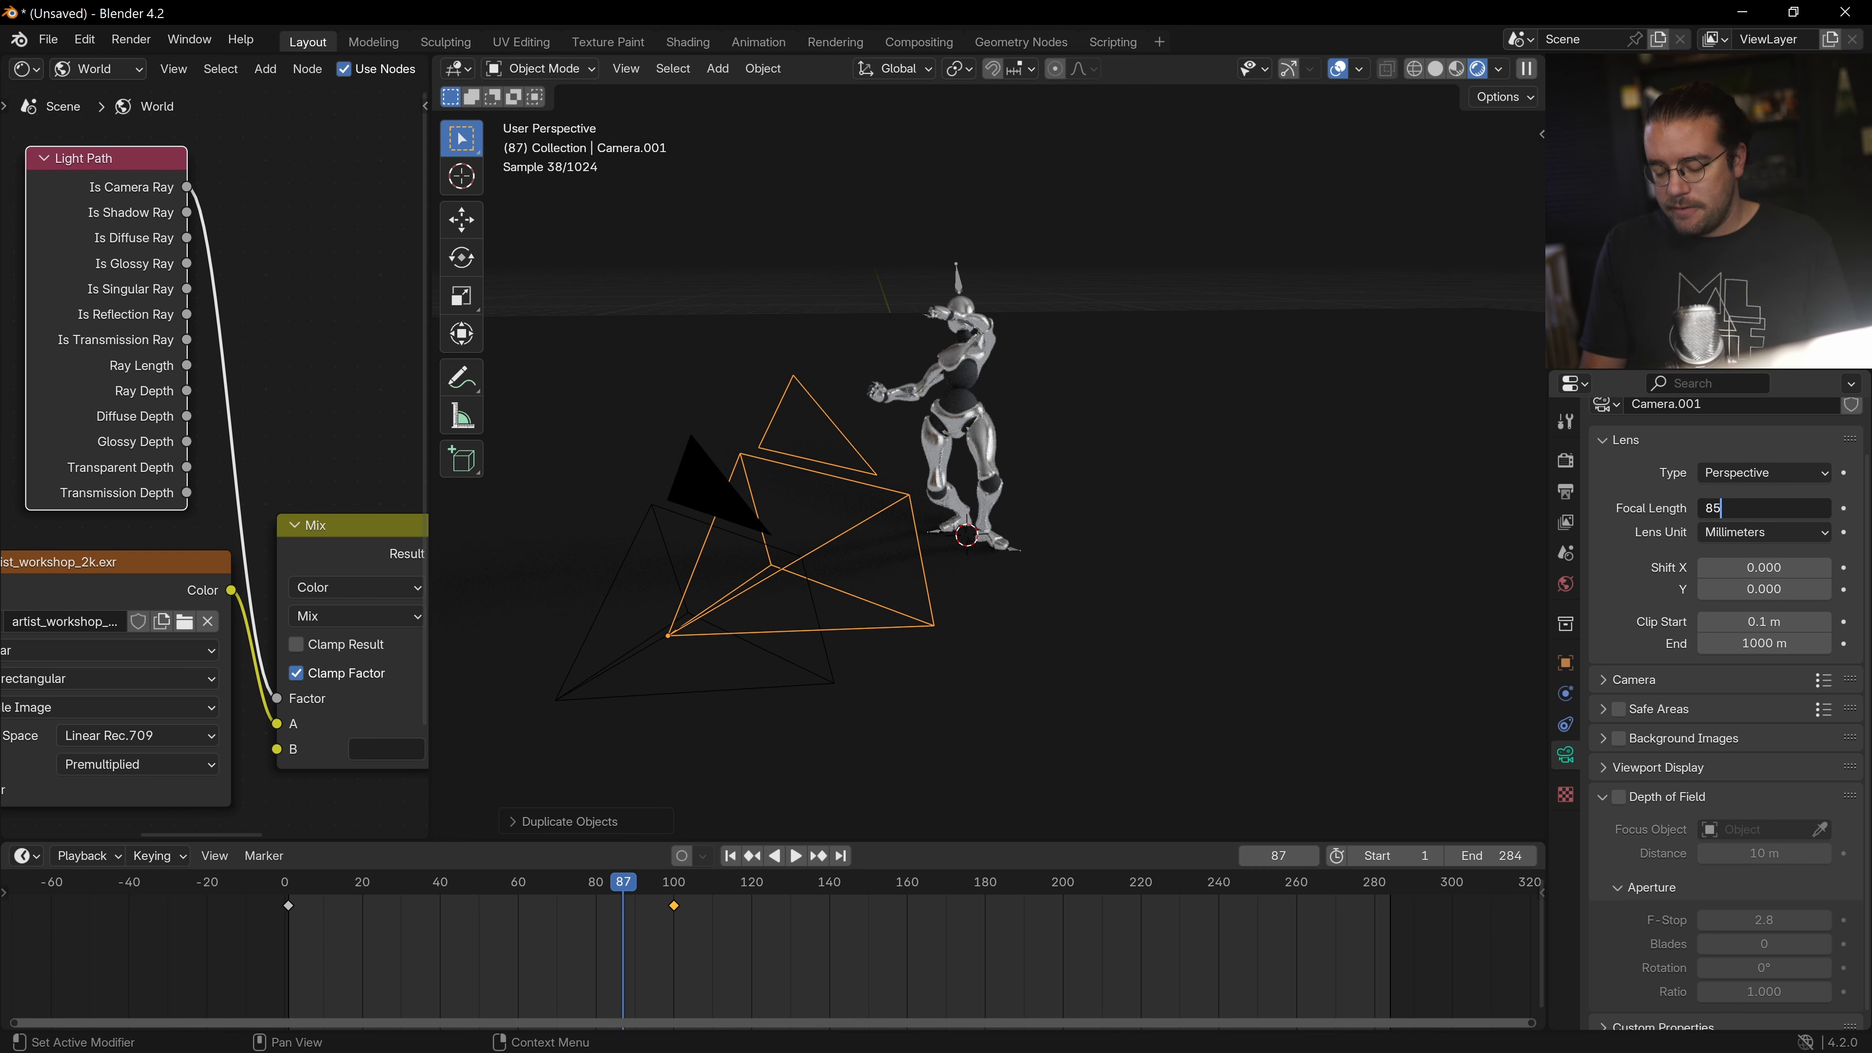
key("Return")
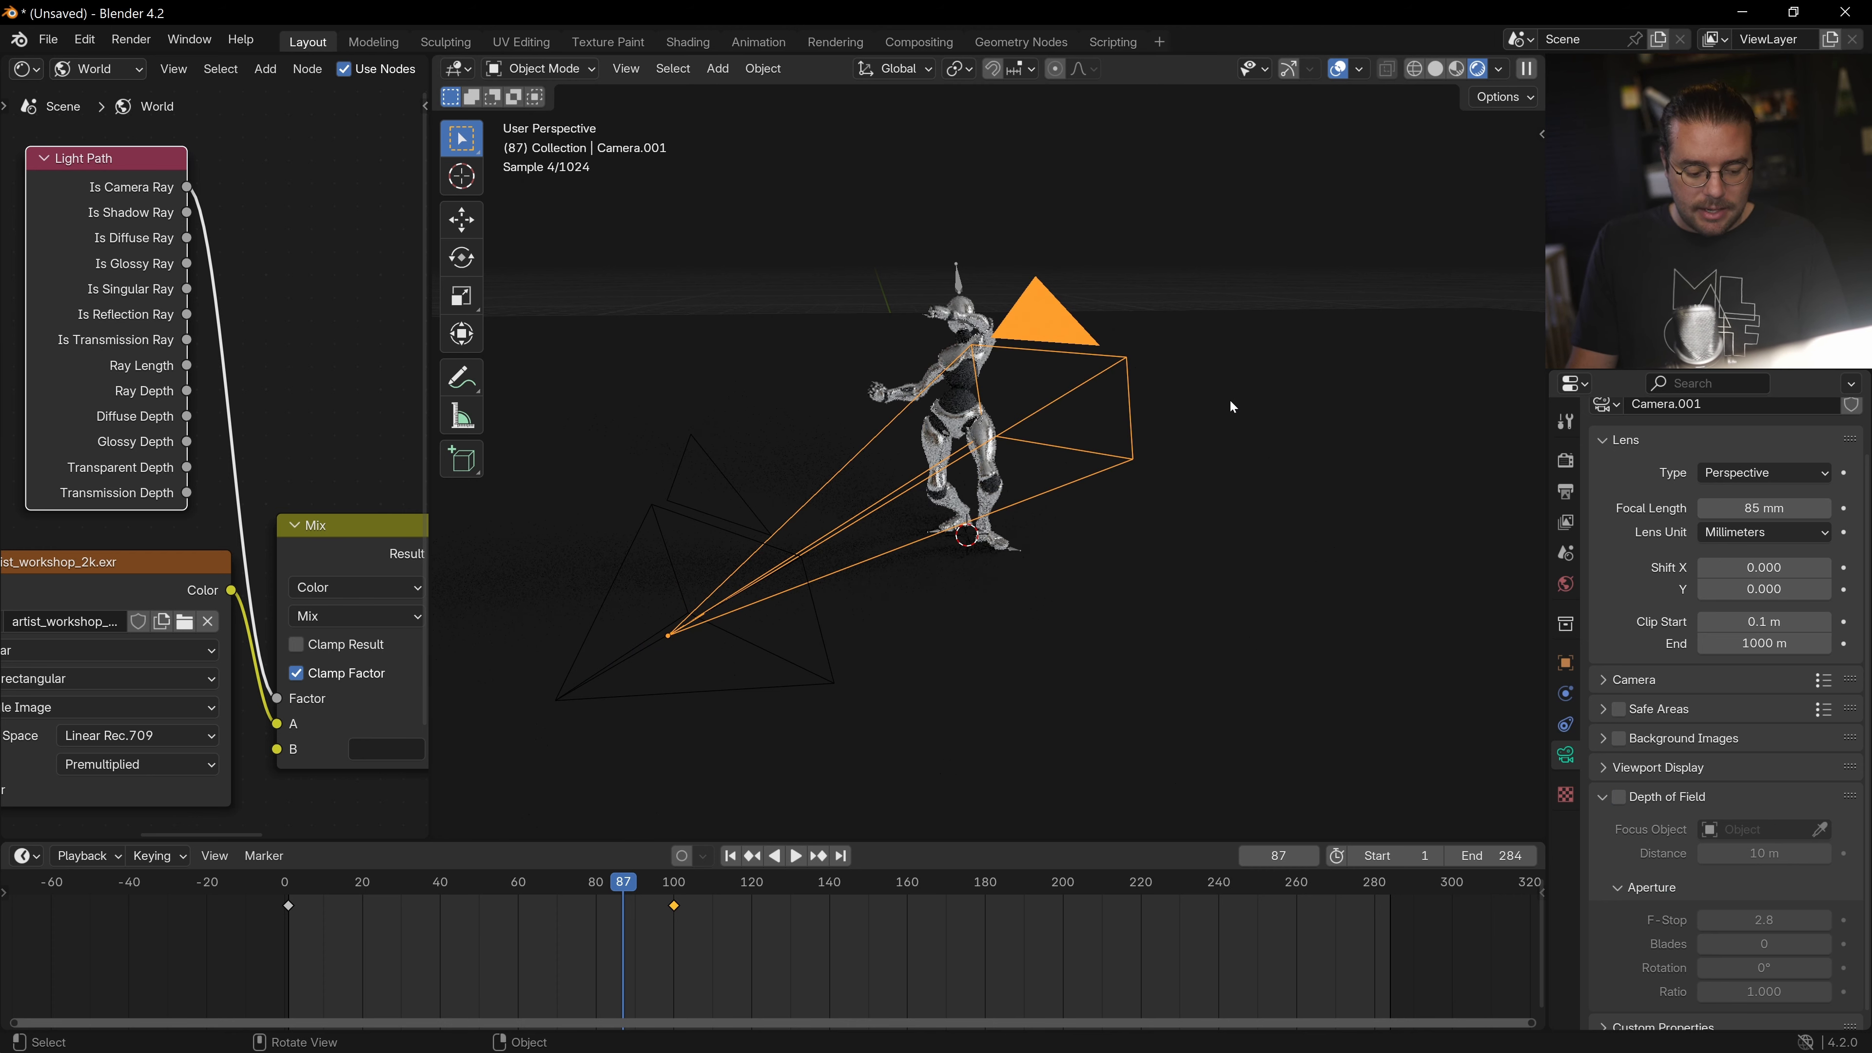
key("KP_0")
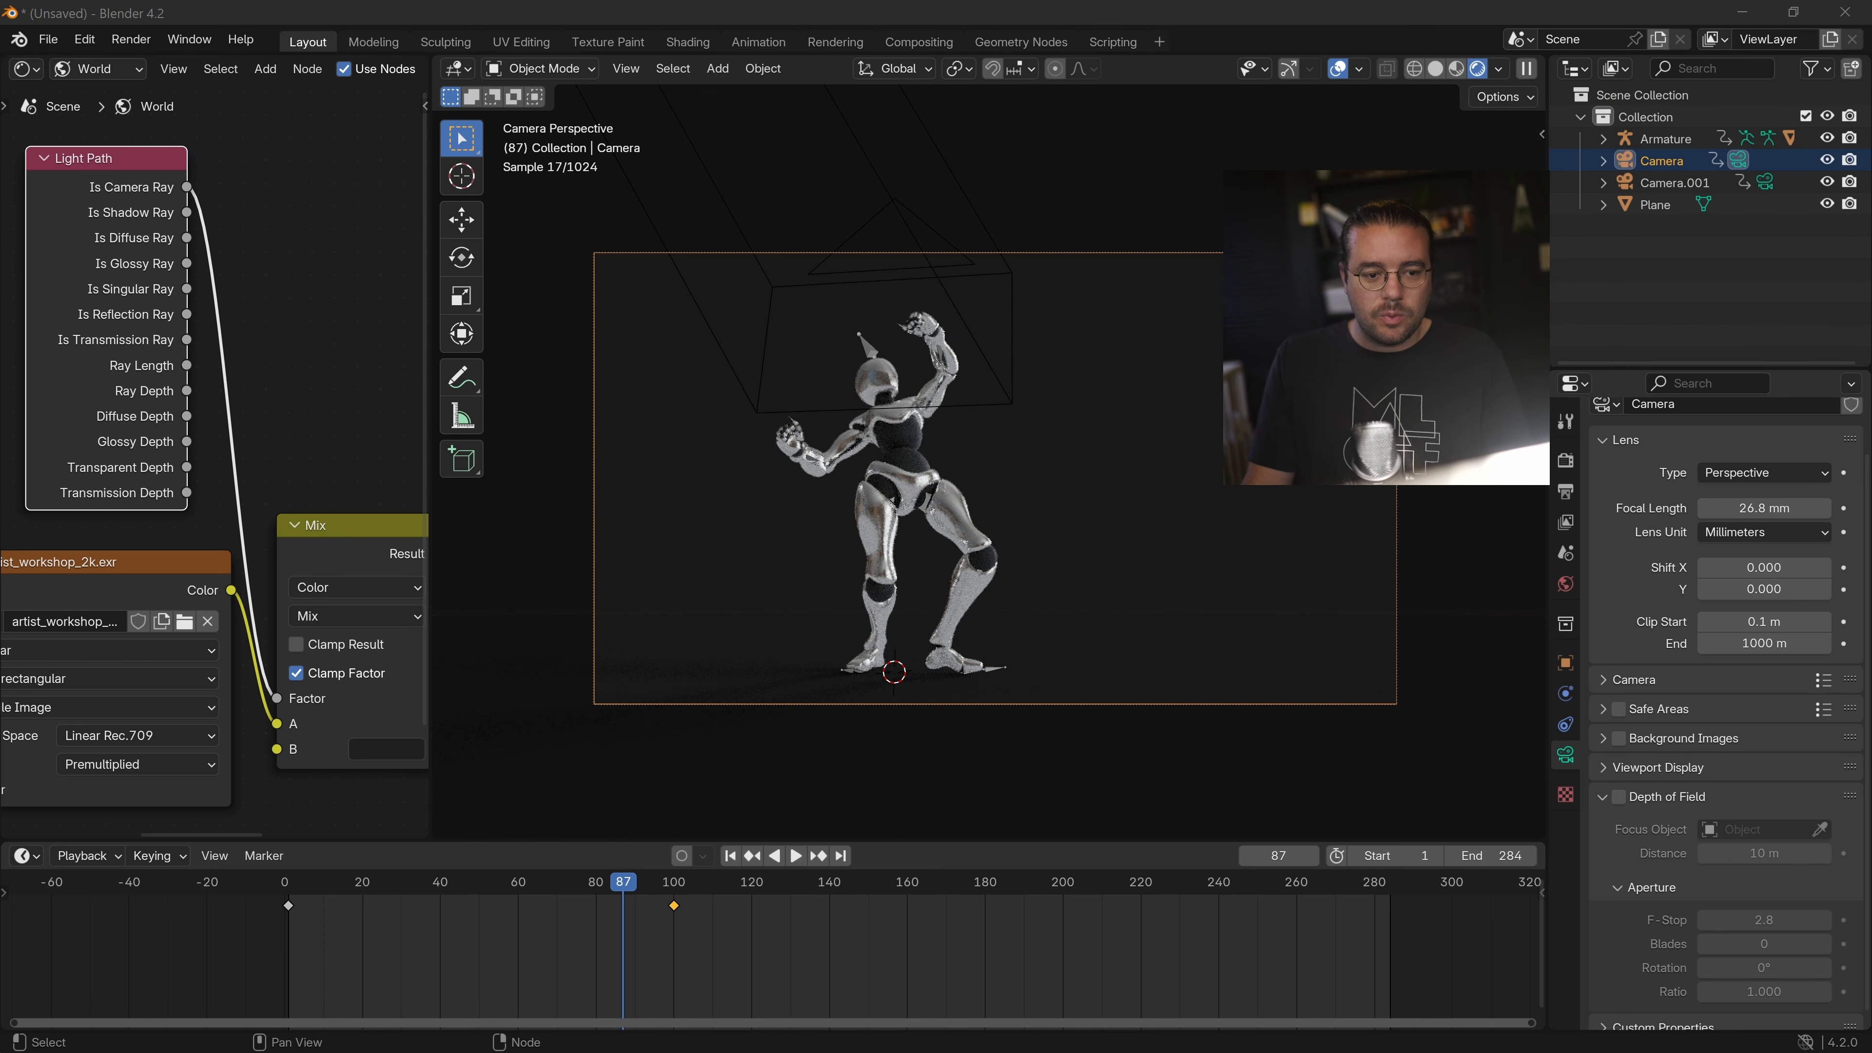
Bind Camera to a marker at frame 1 and Camera.001 to a marker at frame 100.
left_click(1674, 181)
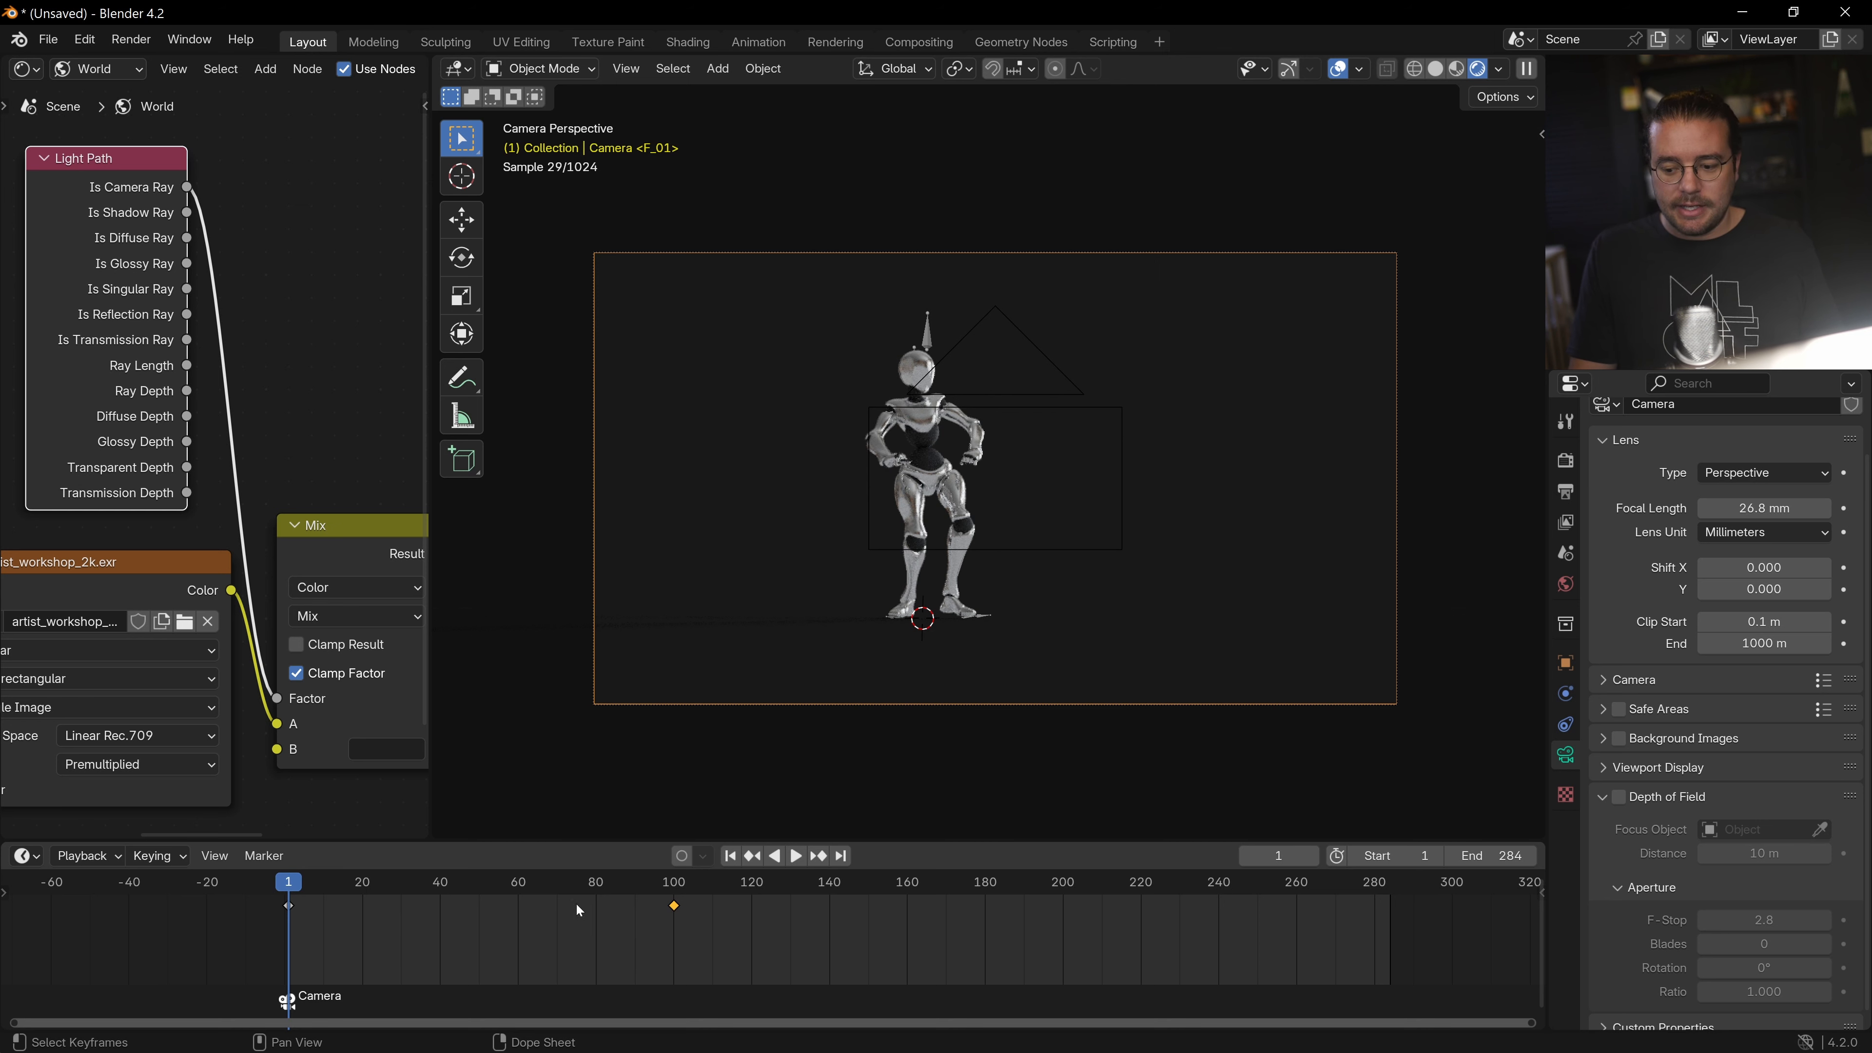
left_click(672, 882)
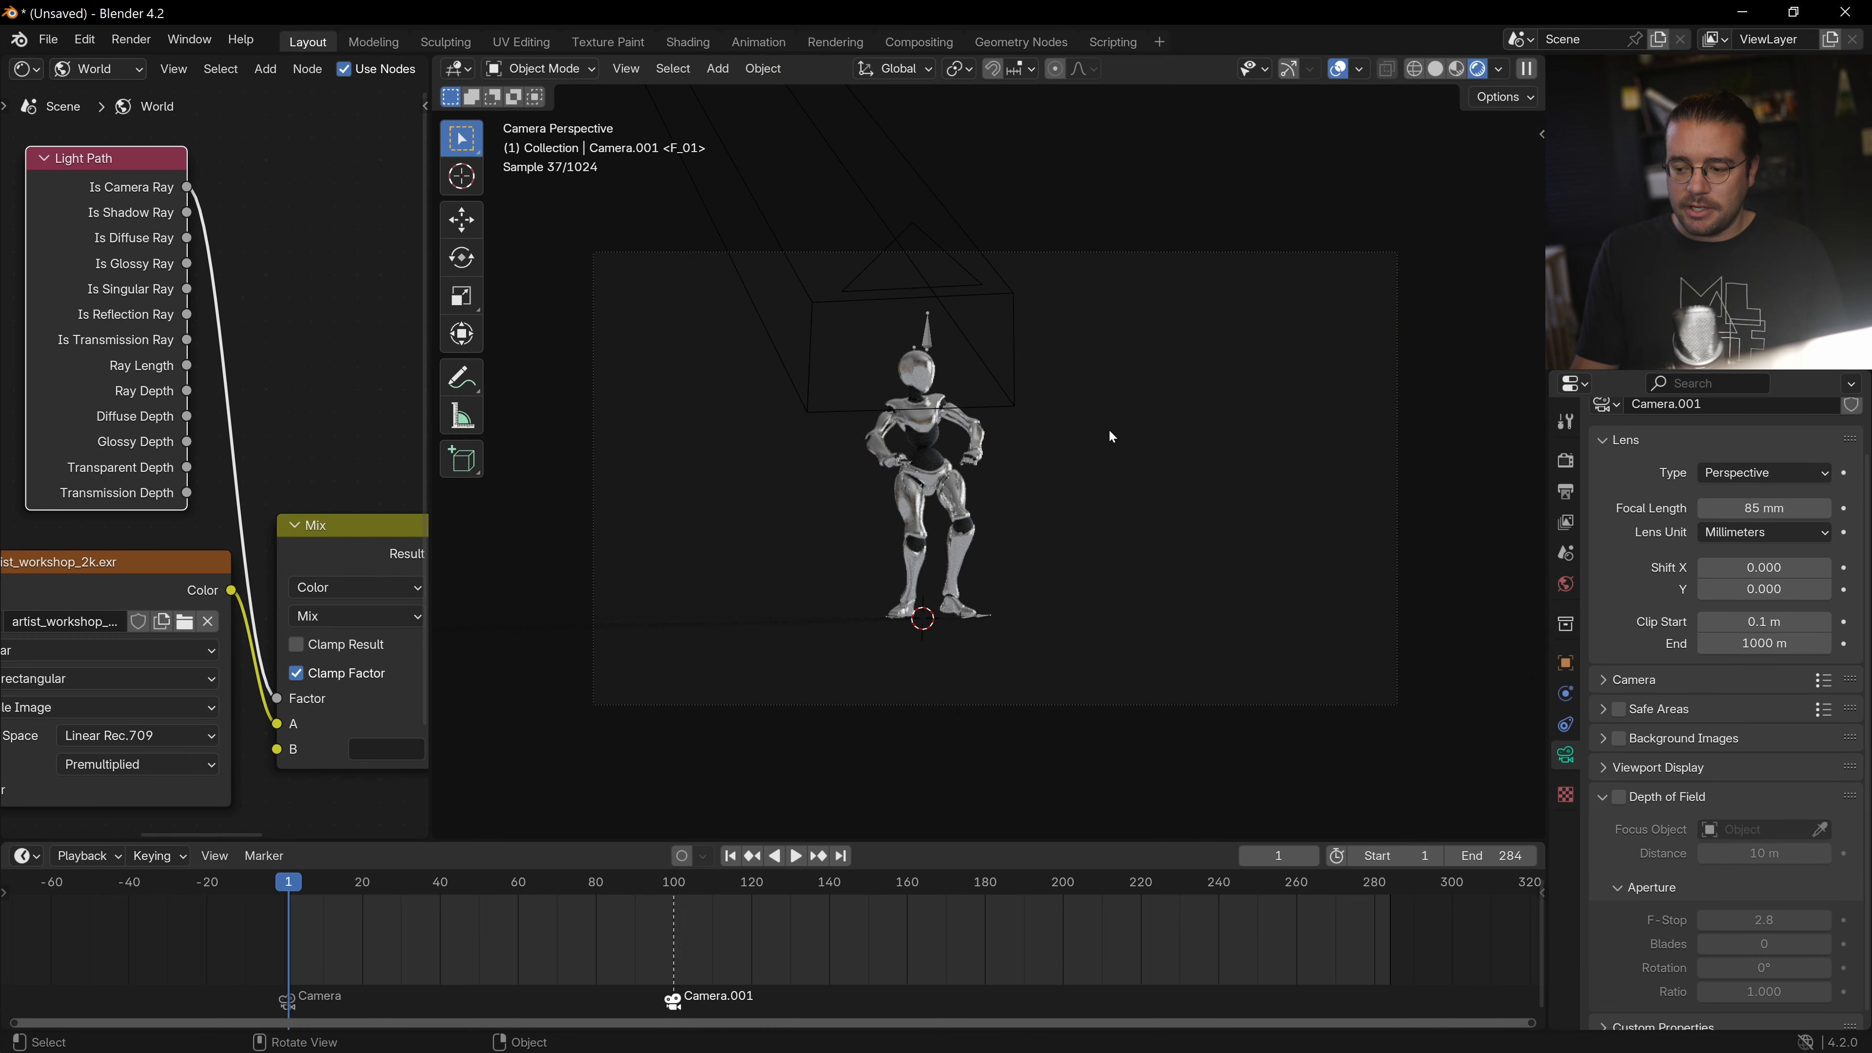
left_click(796, 855)
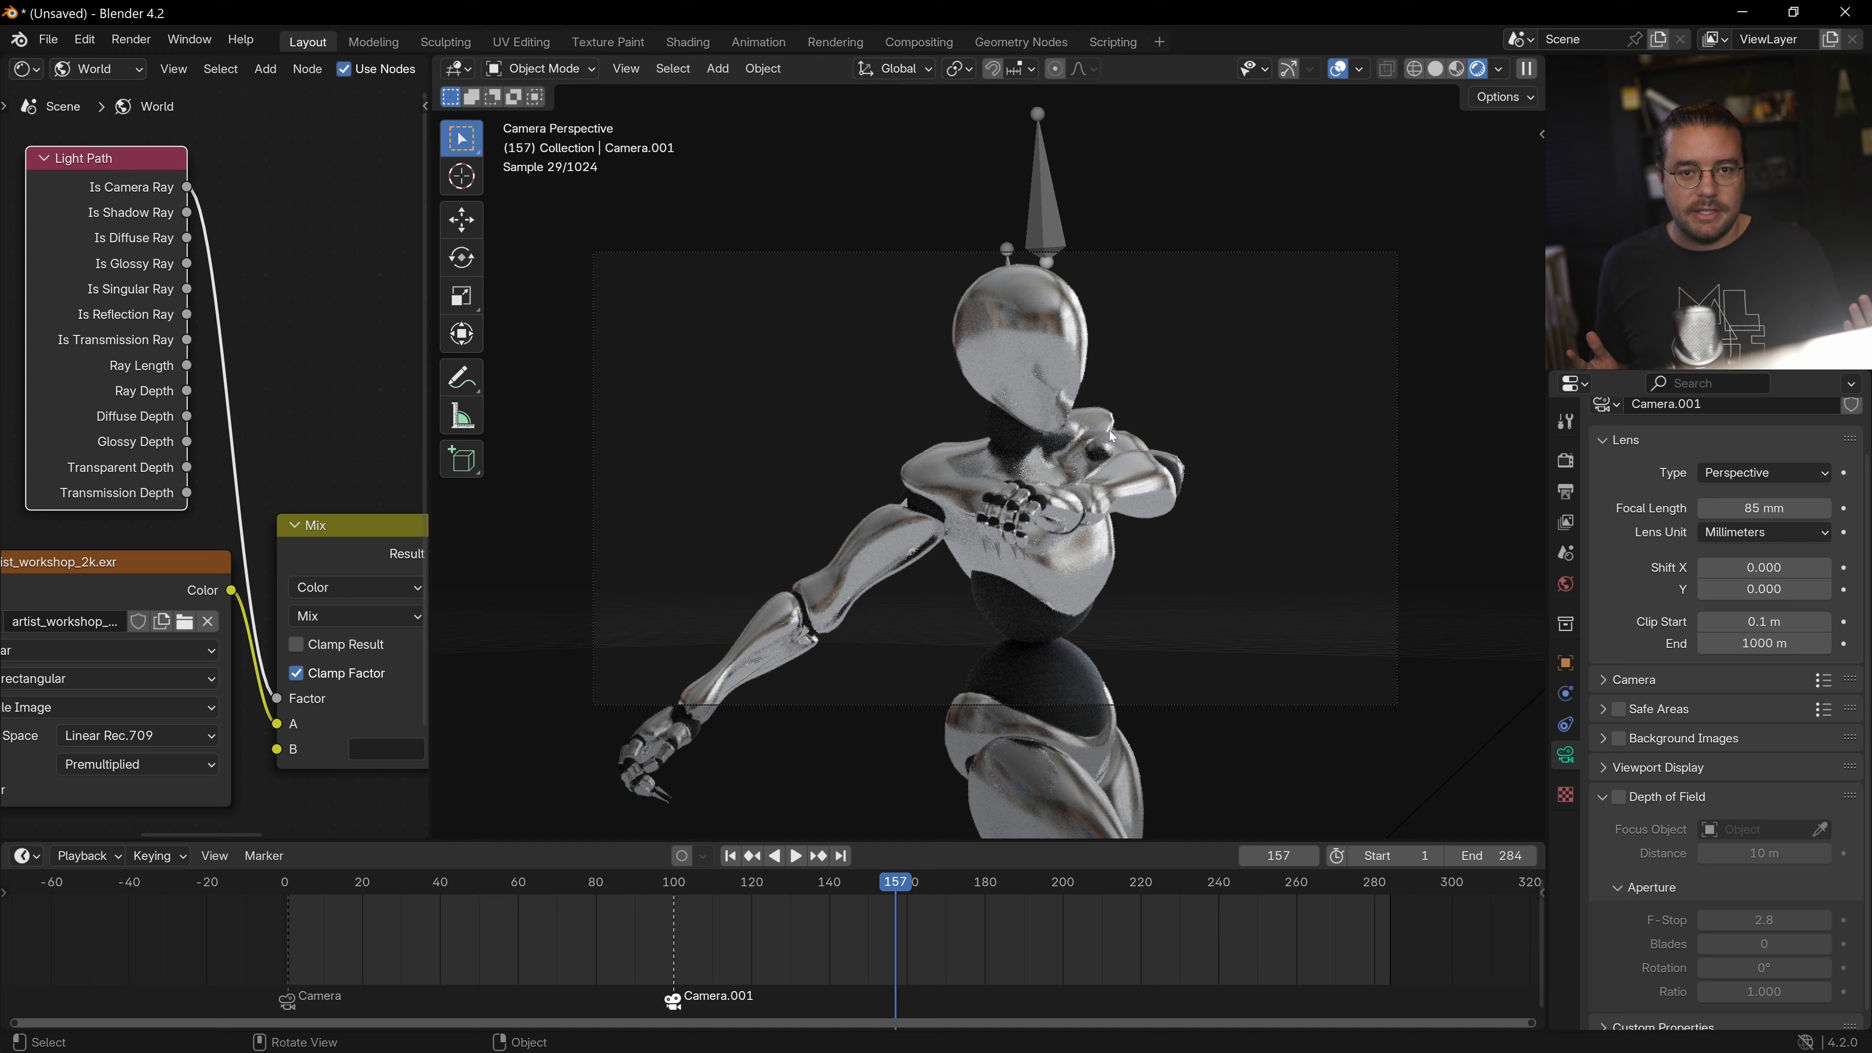
left_click(795, 855)
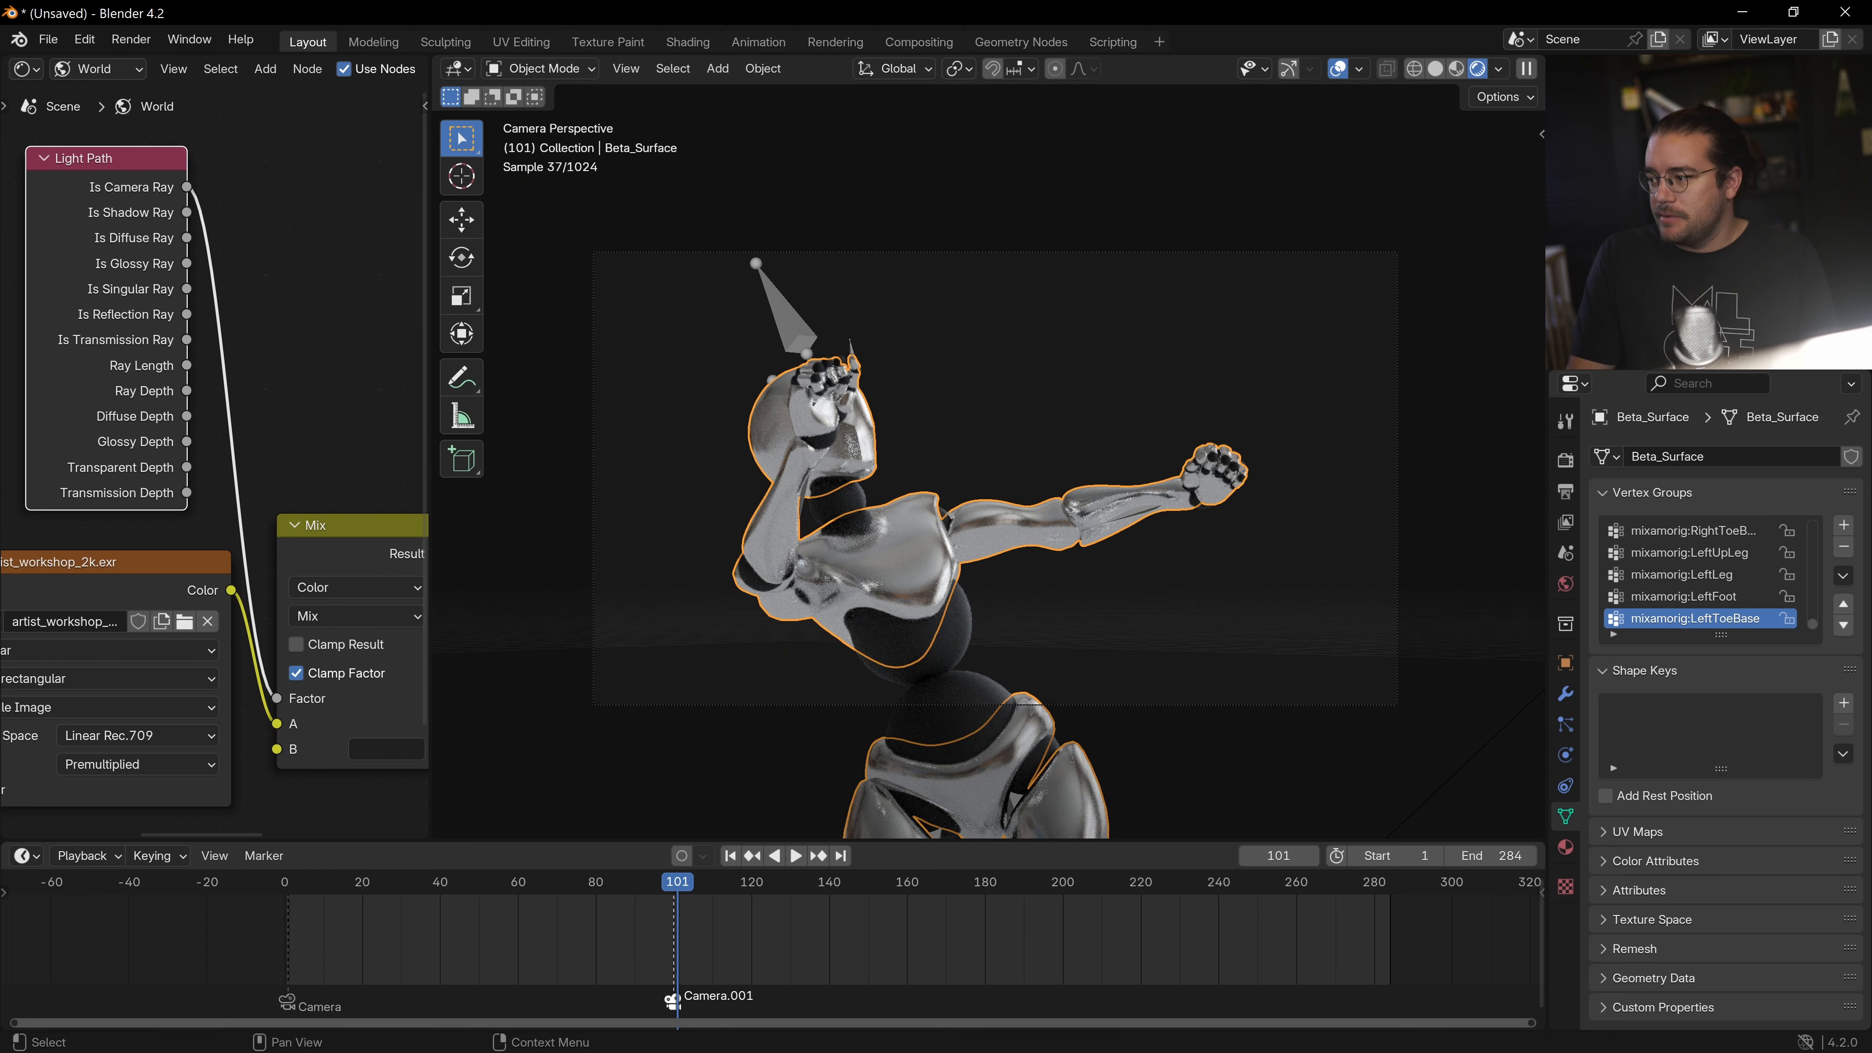
left_click(1608, 383)
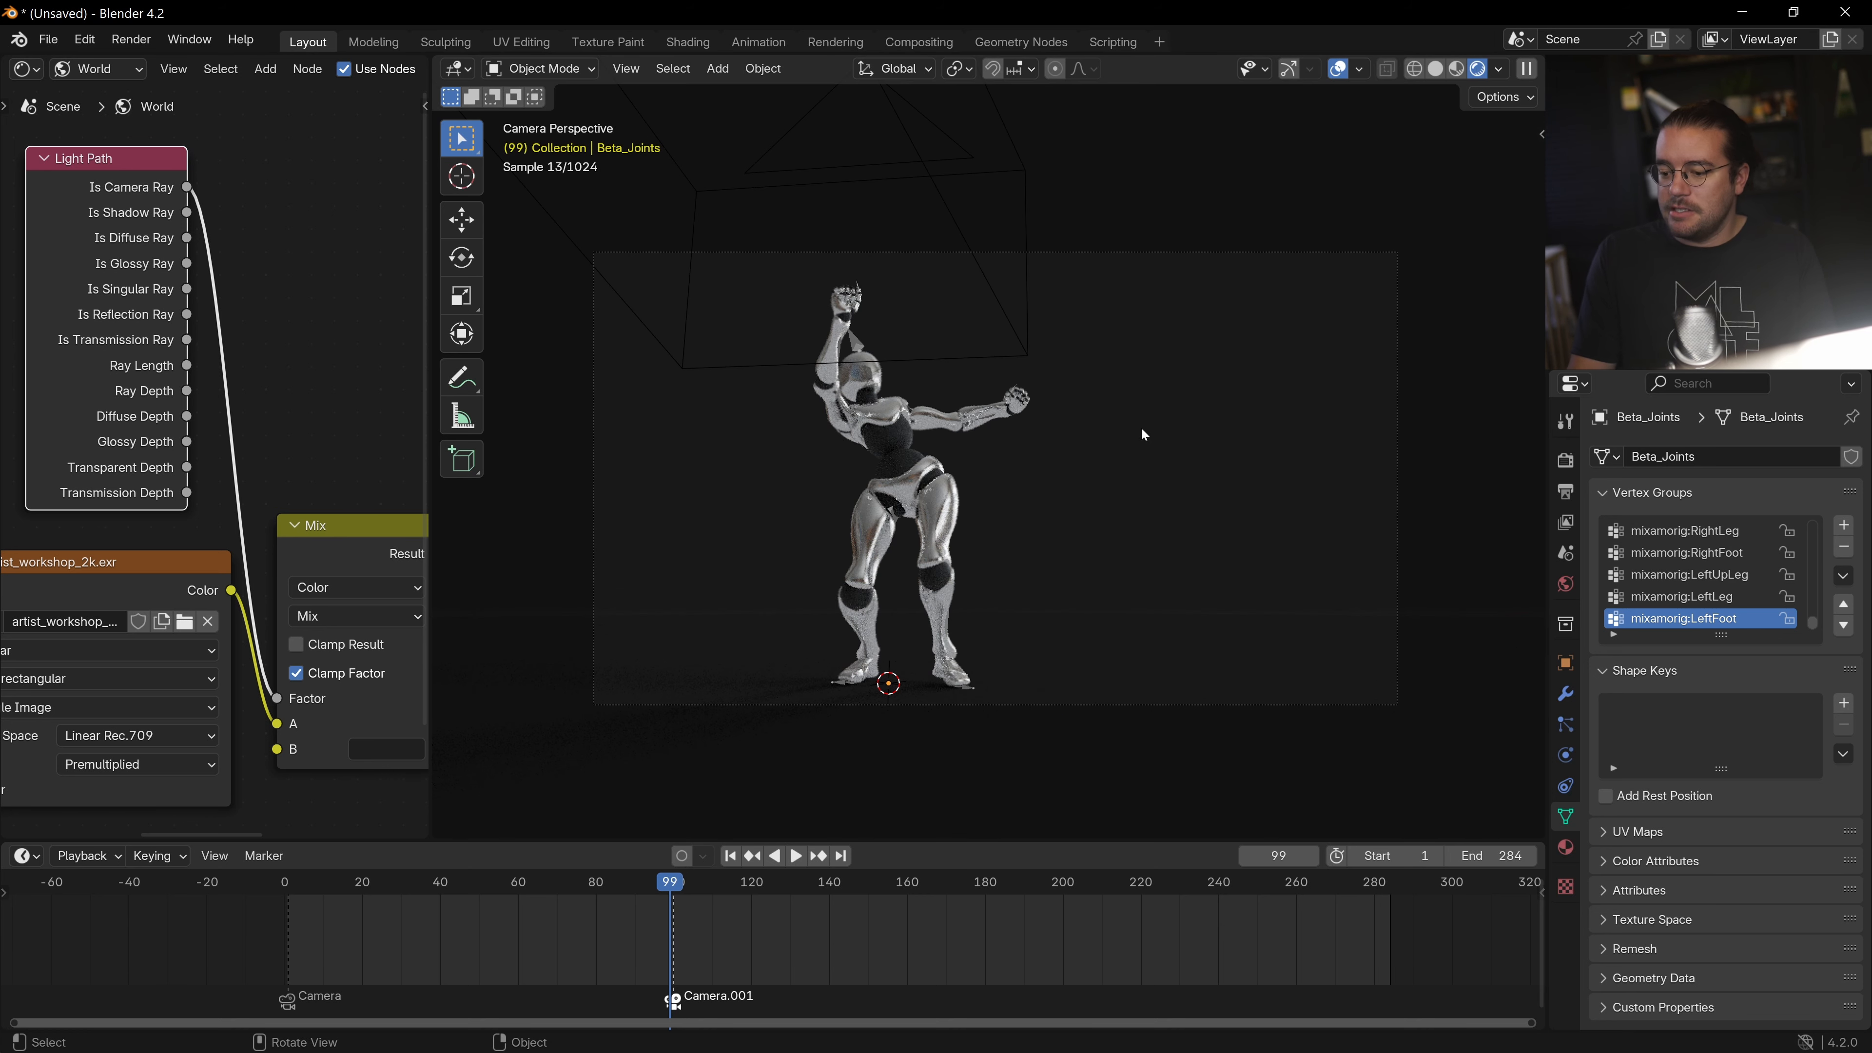
left_click(795, 854)
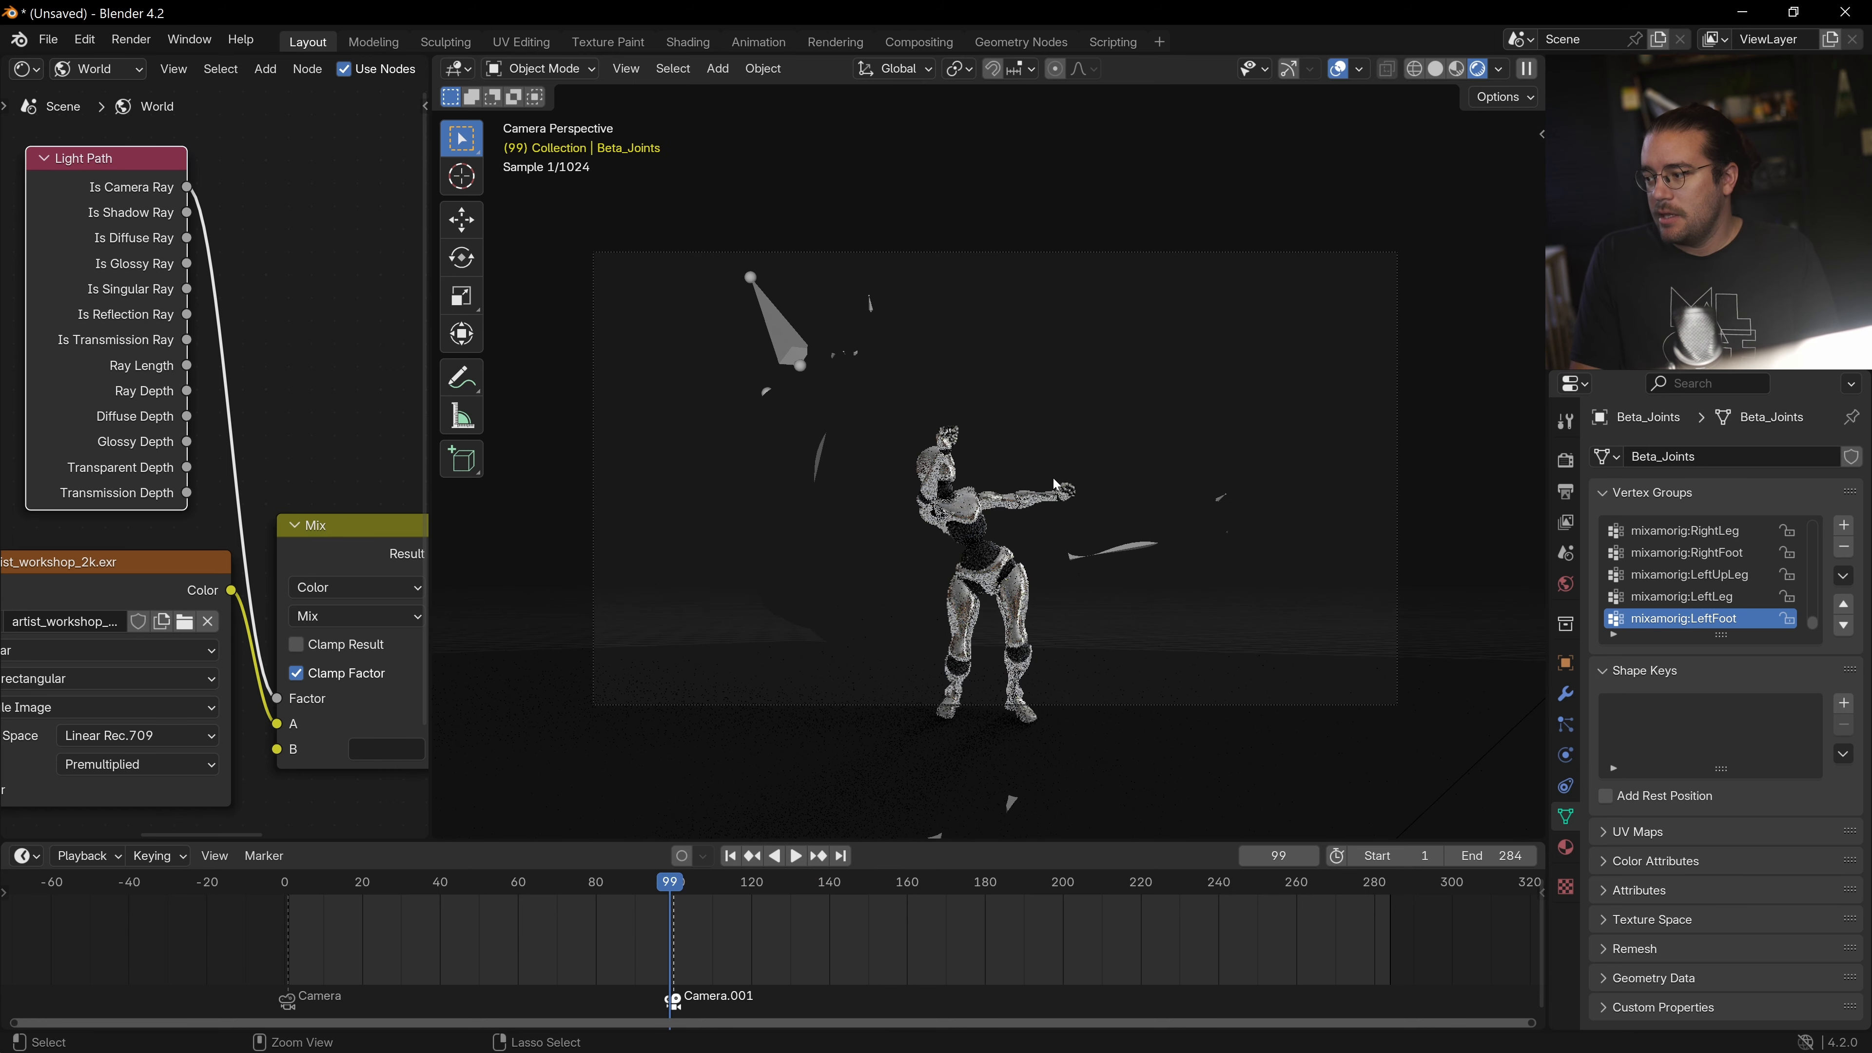
left_click(796, 856)
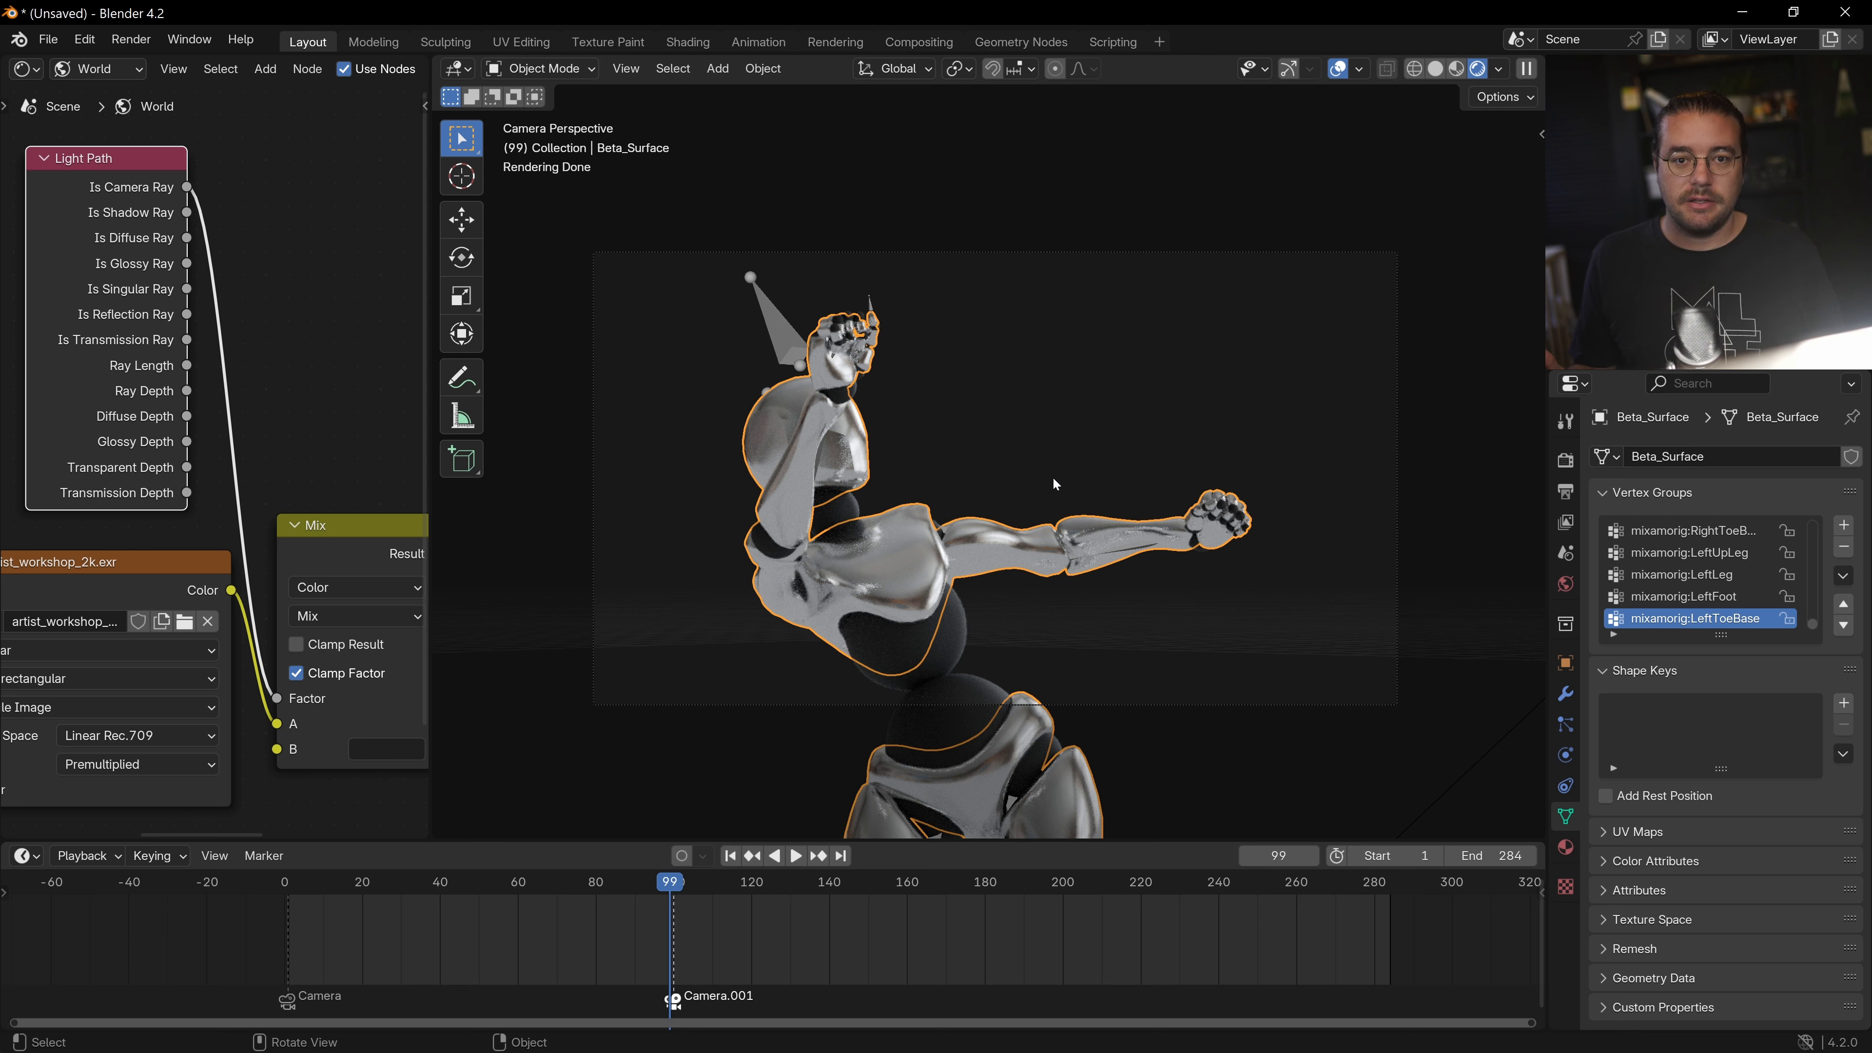
mouse_move(1233, 450)
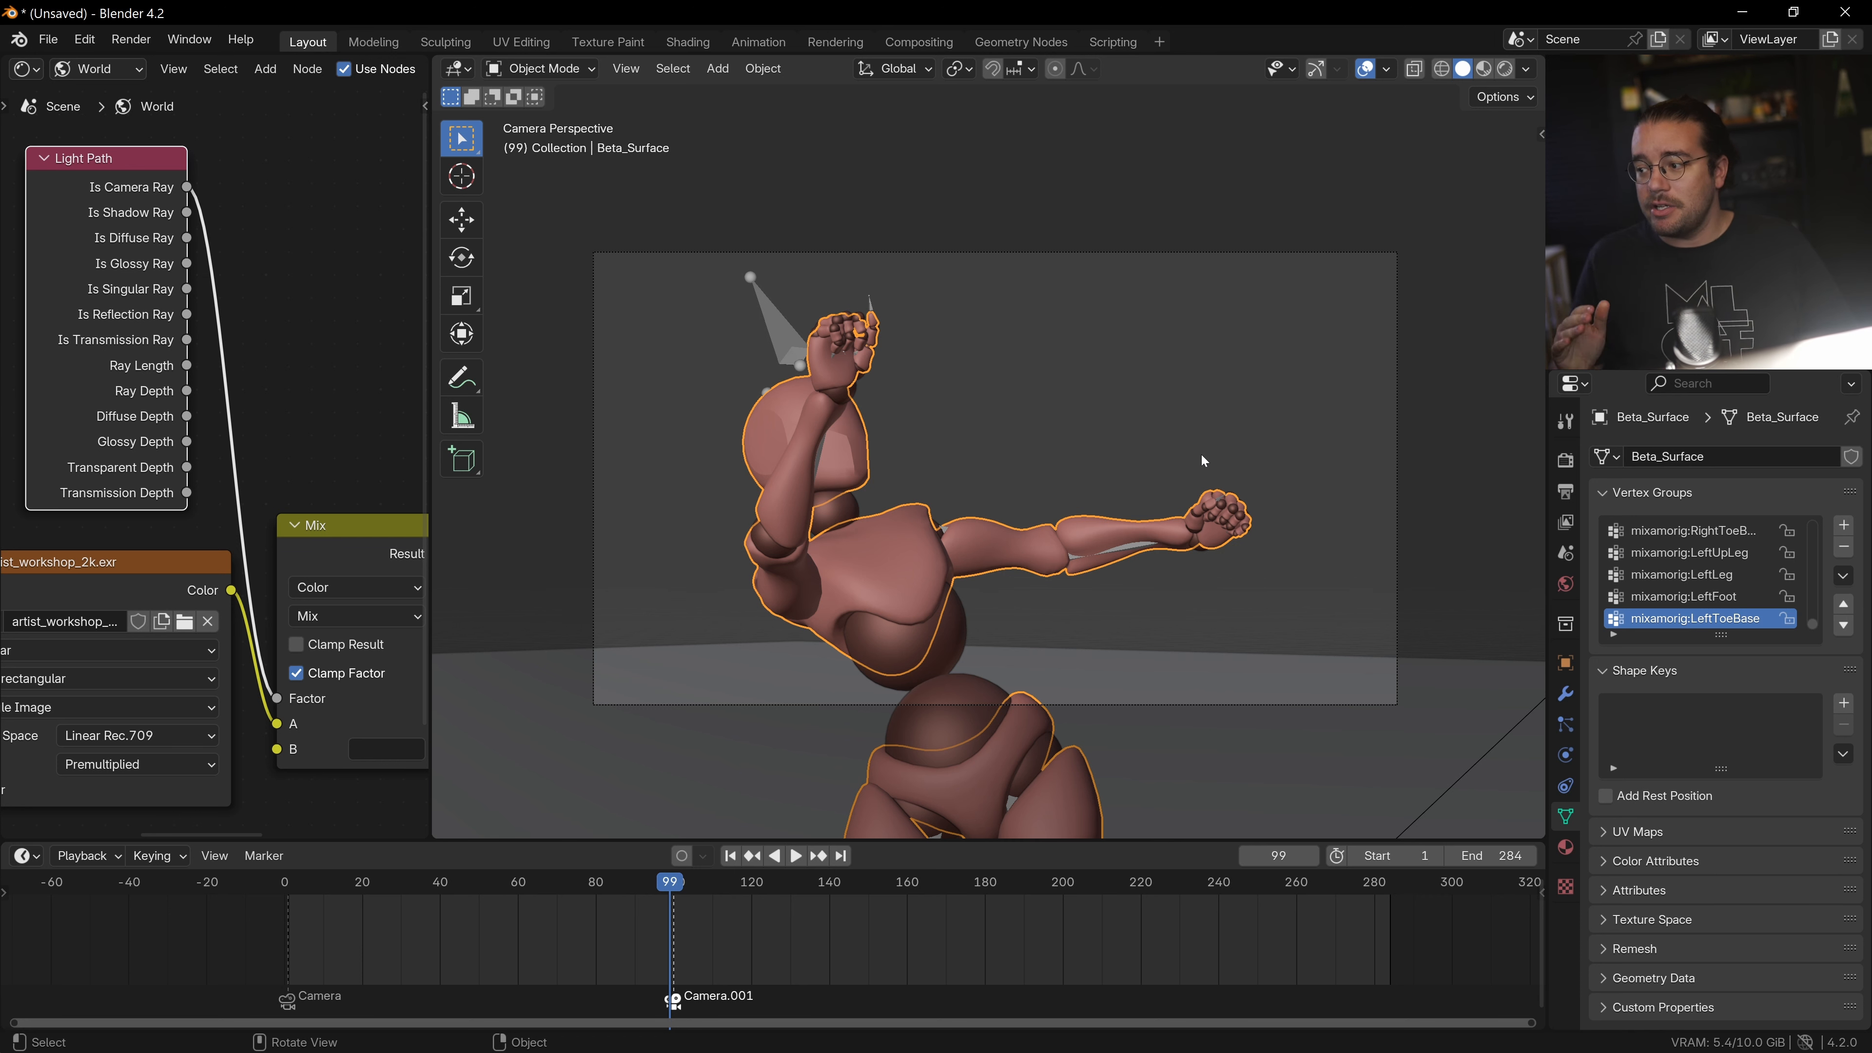
mouse_move(1602, 39)
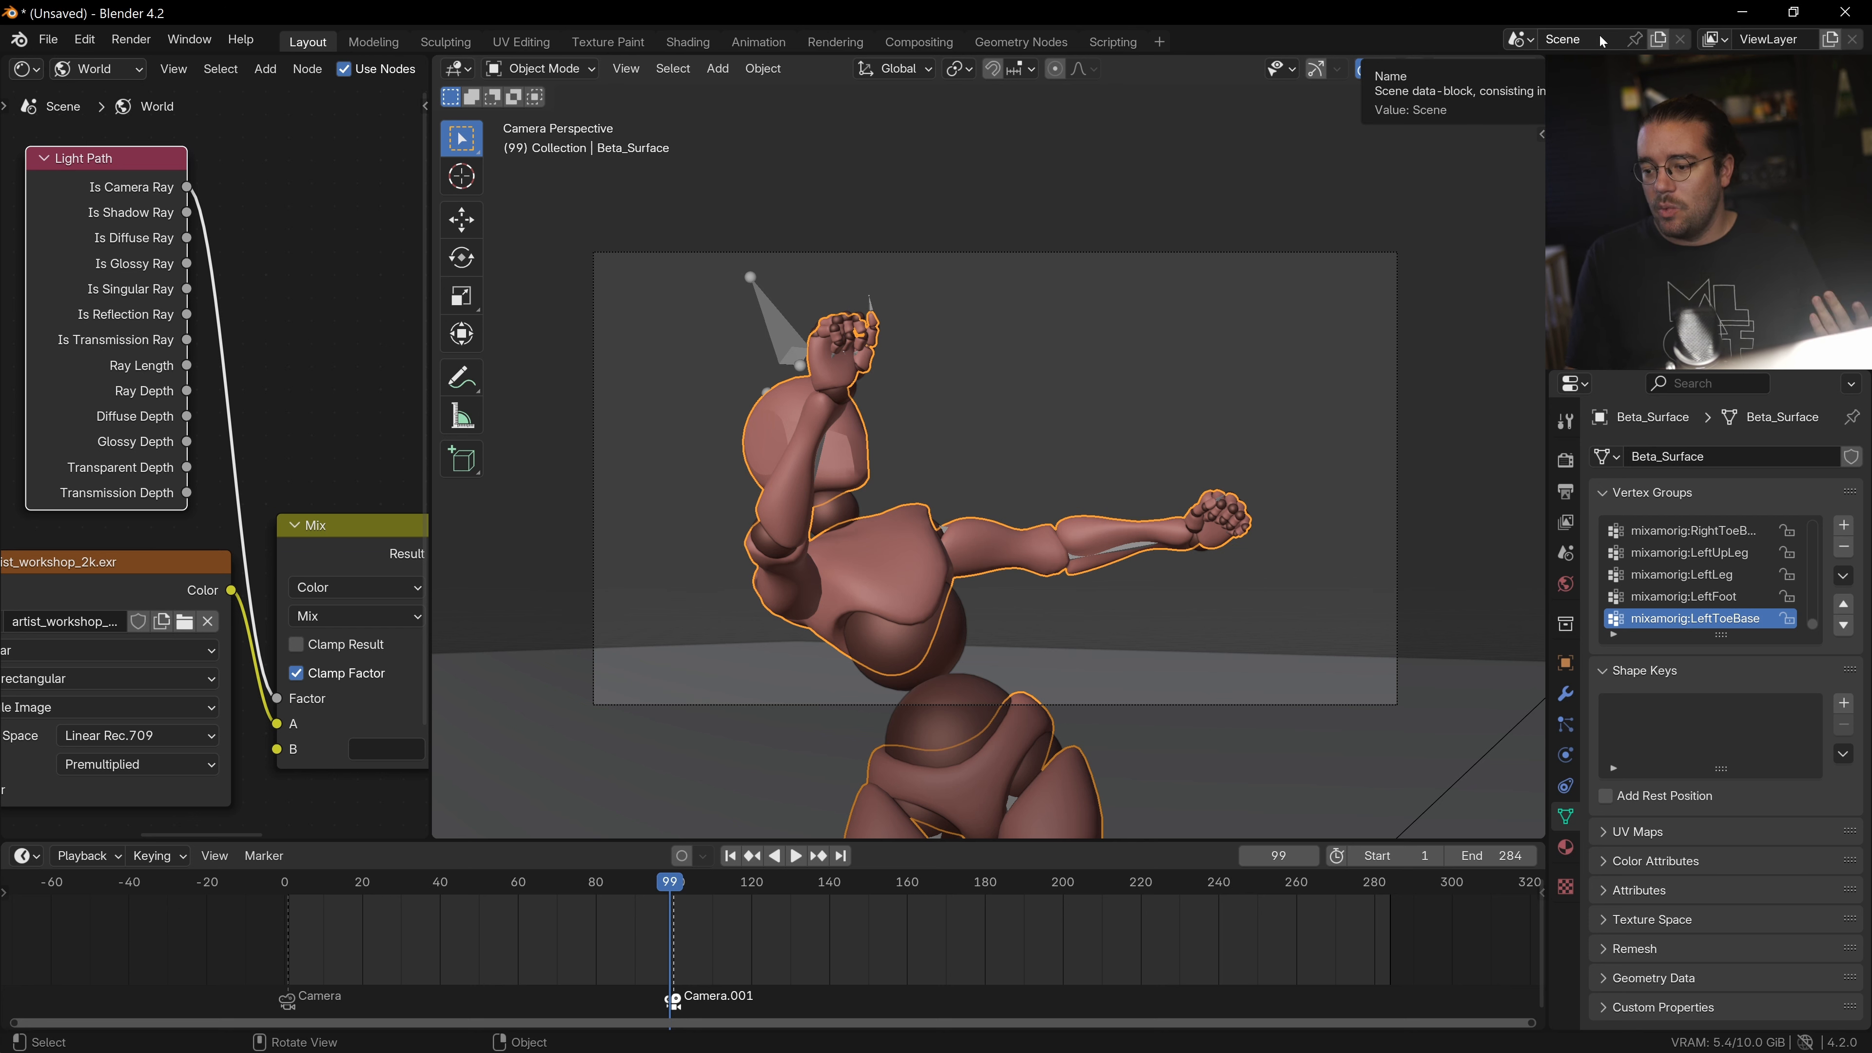
Make a full copy of the scene, Scene.001, and delete its timeline markers.
left_click(795, 855)
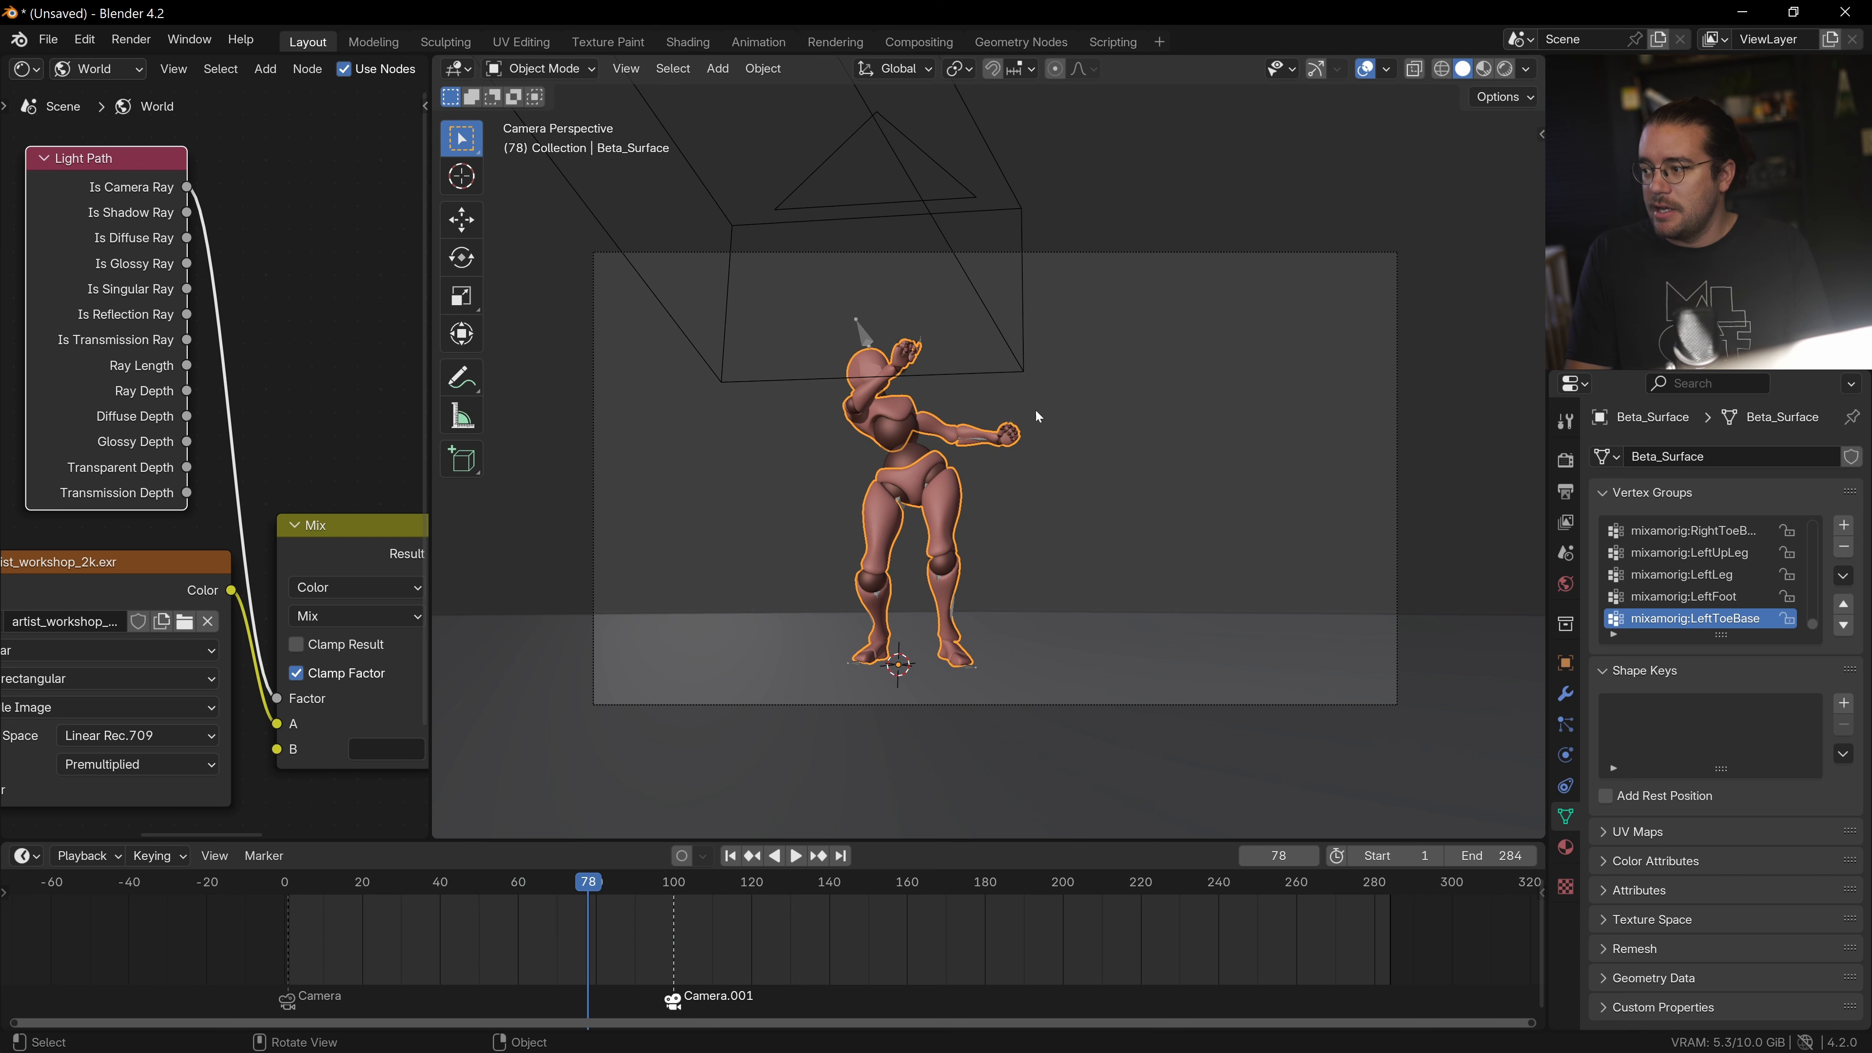
left_click(1531, 39)
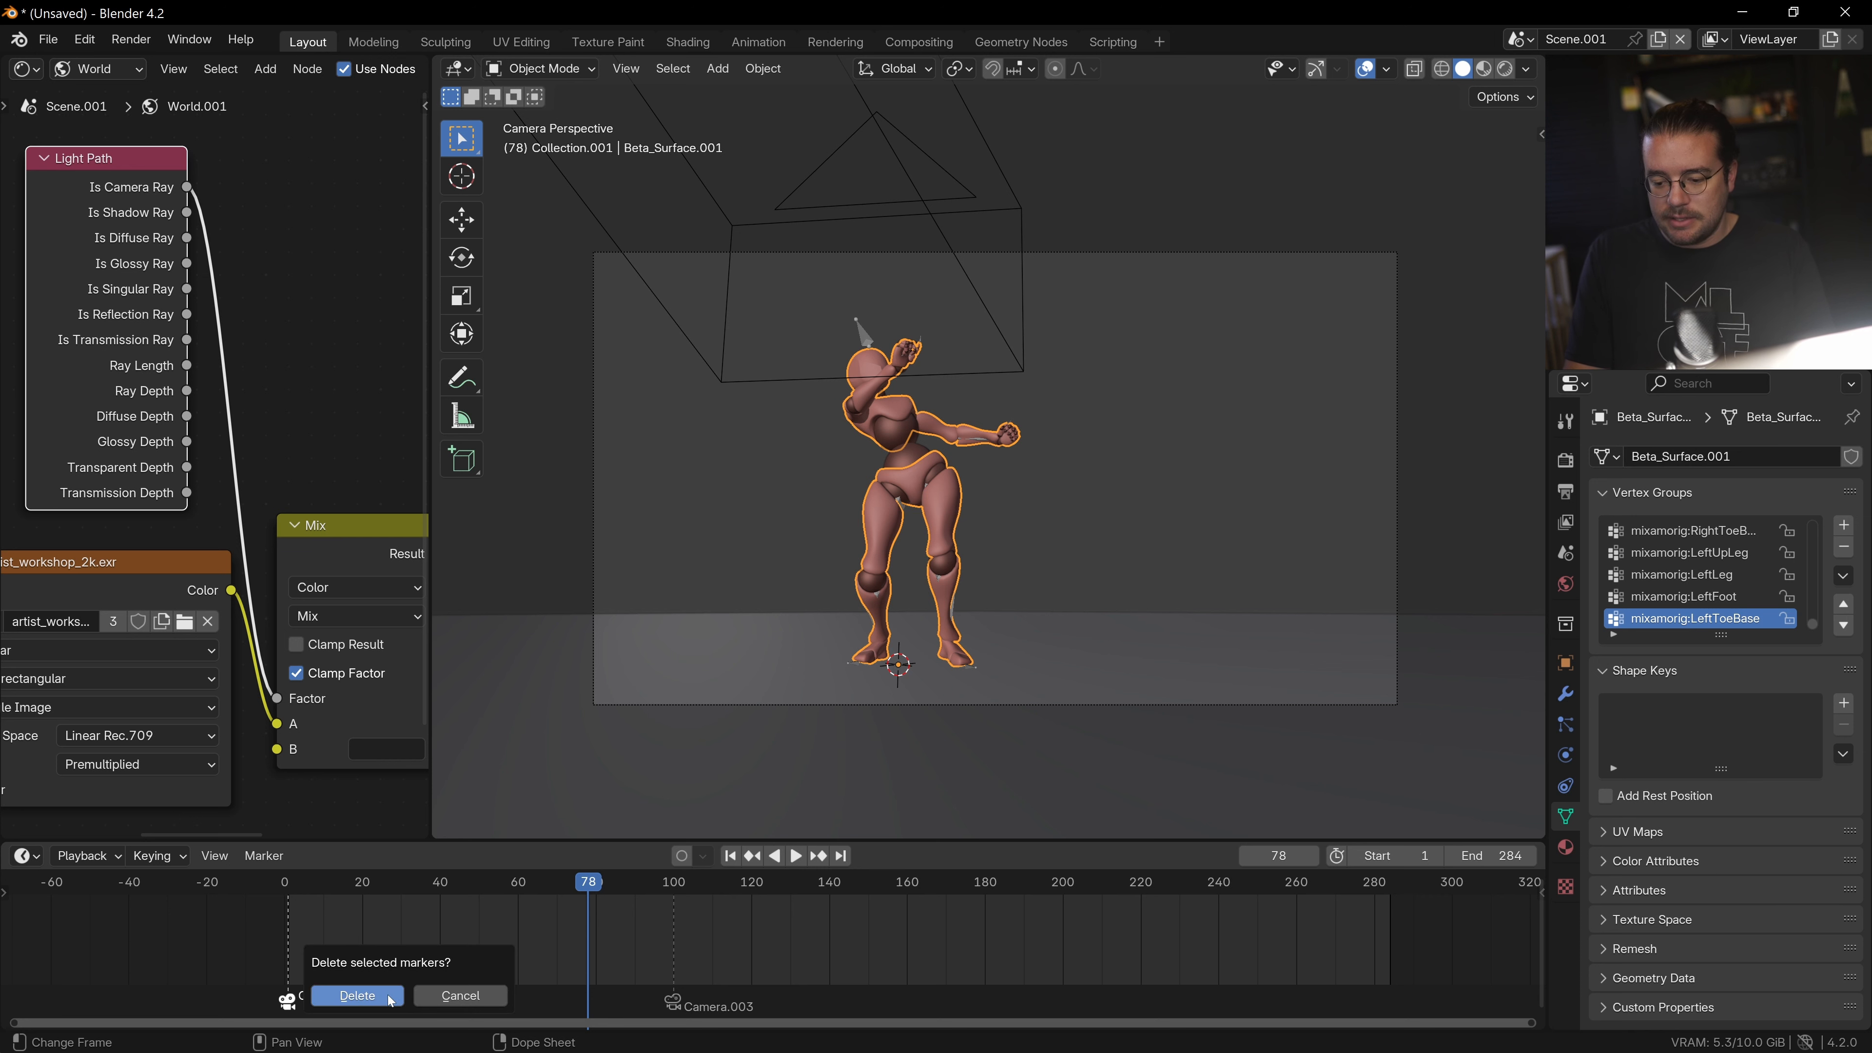
left_click(356, 995)
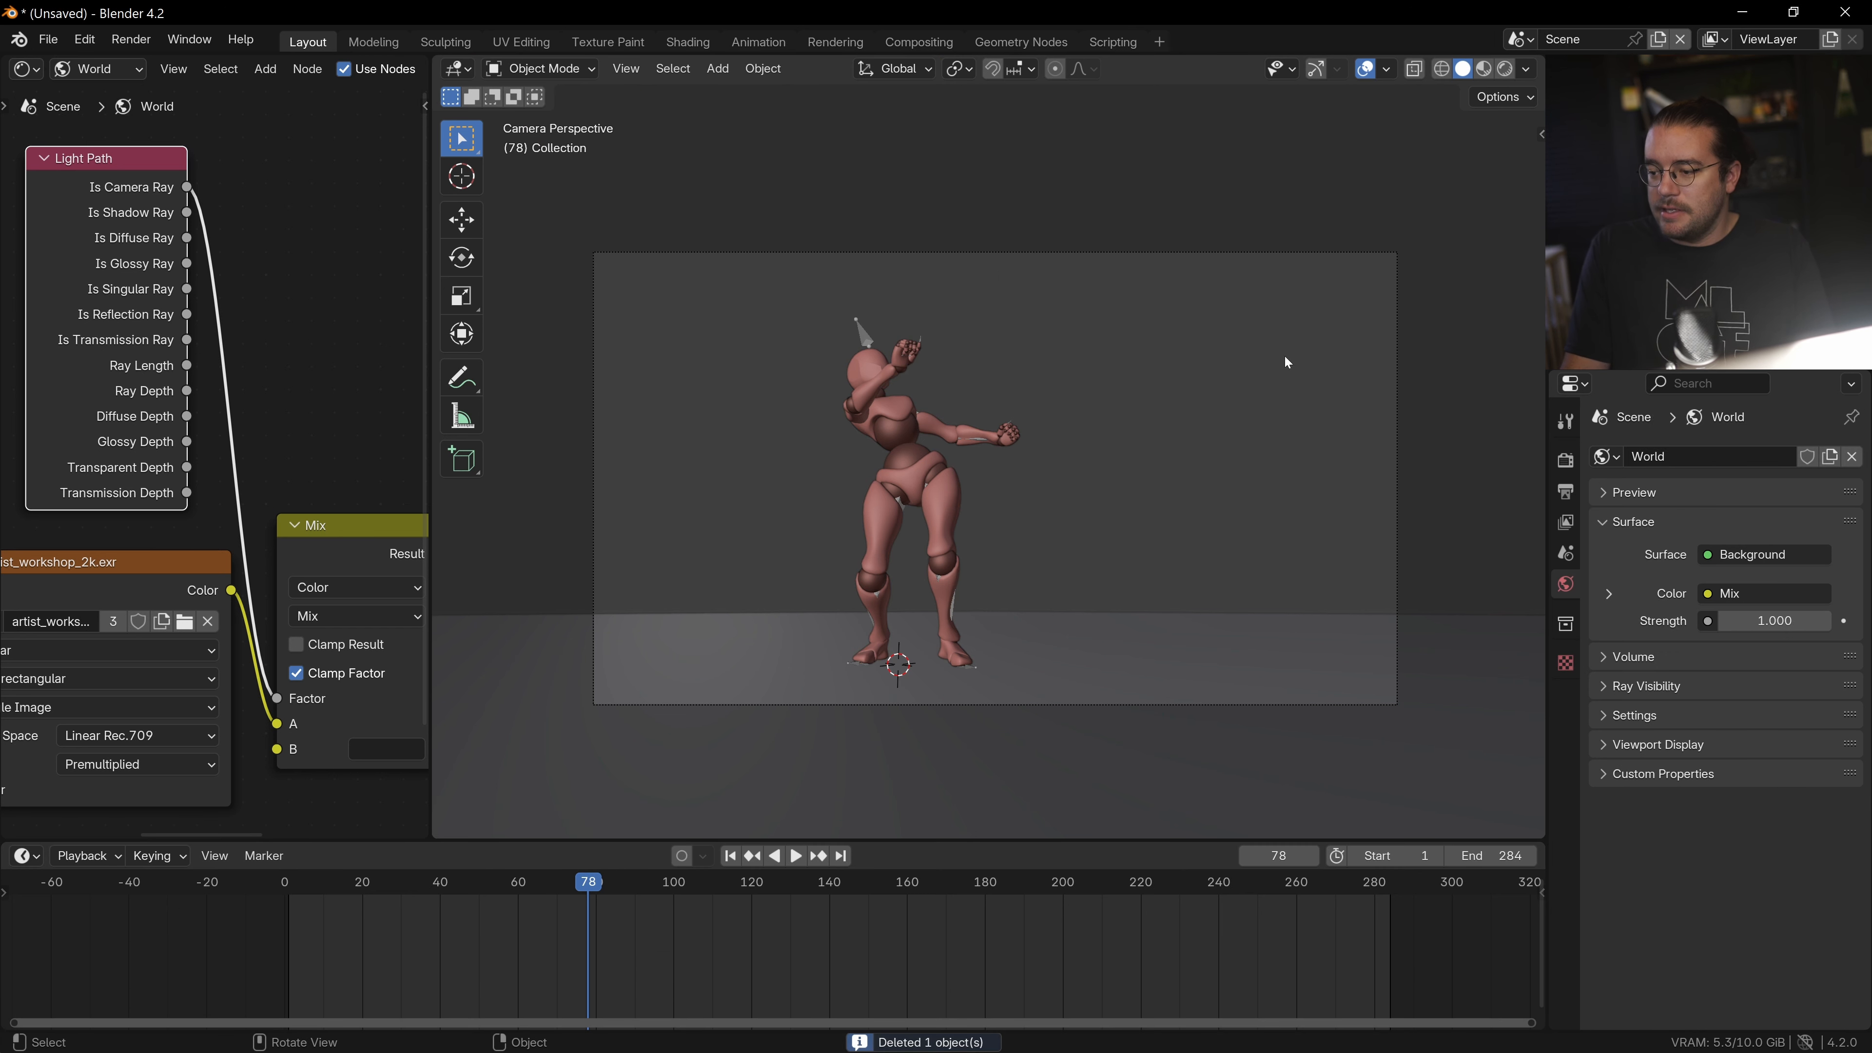
Delete the extra camera Camera.002 from Scene.001 and end it at frame 100.
left_click(770, 881)
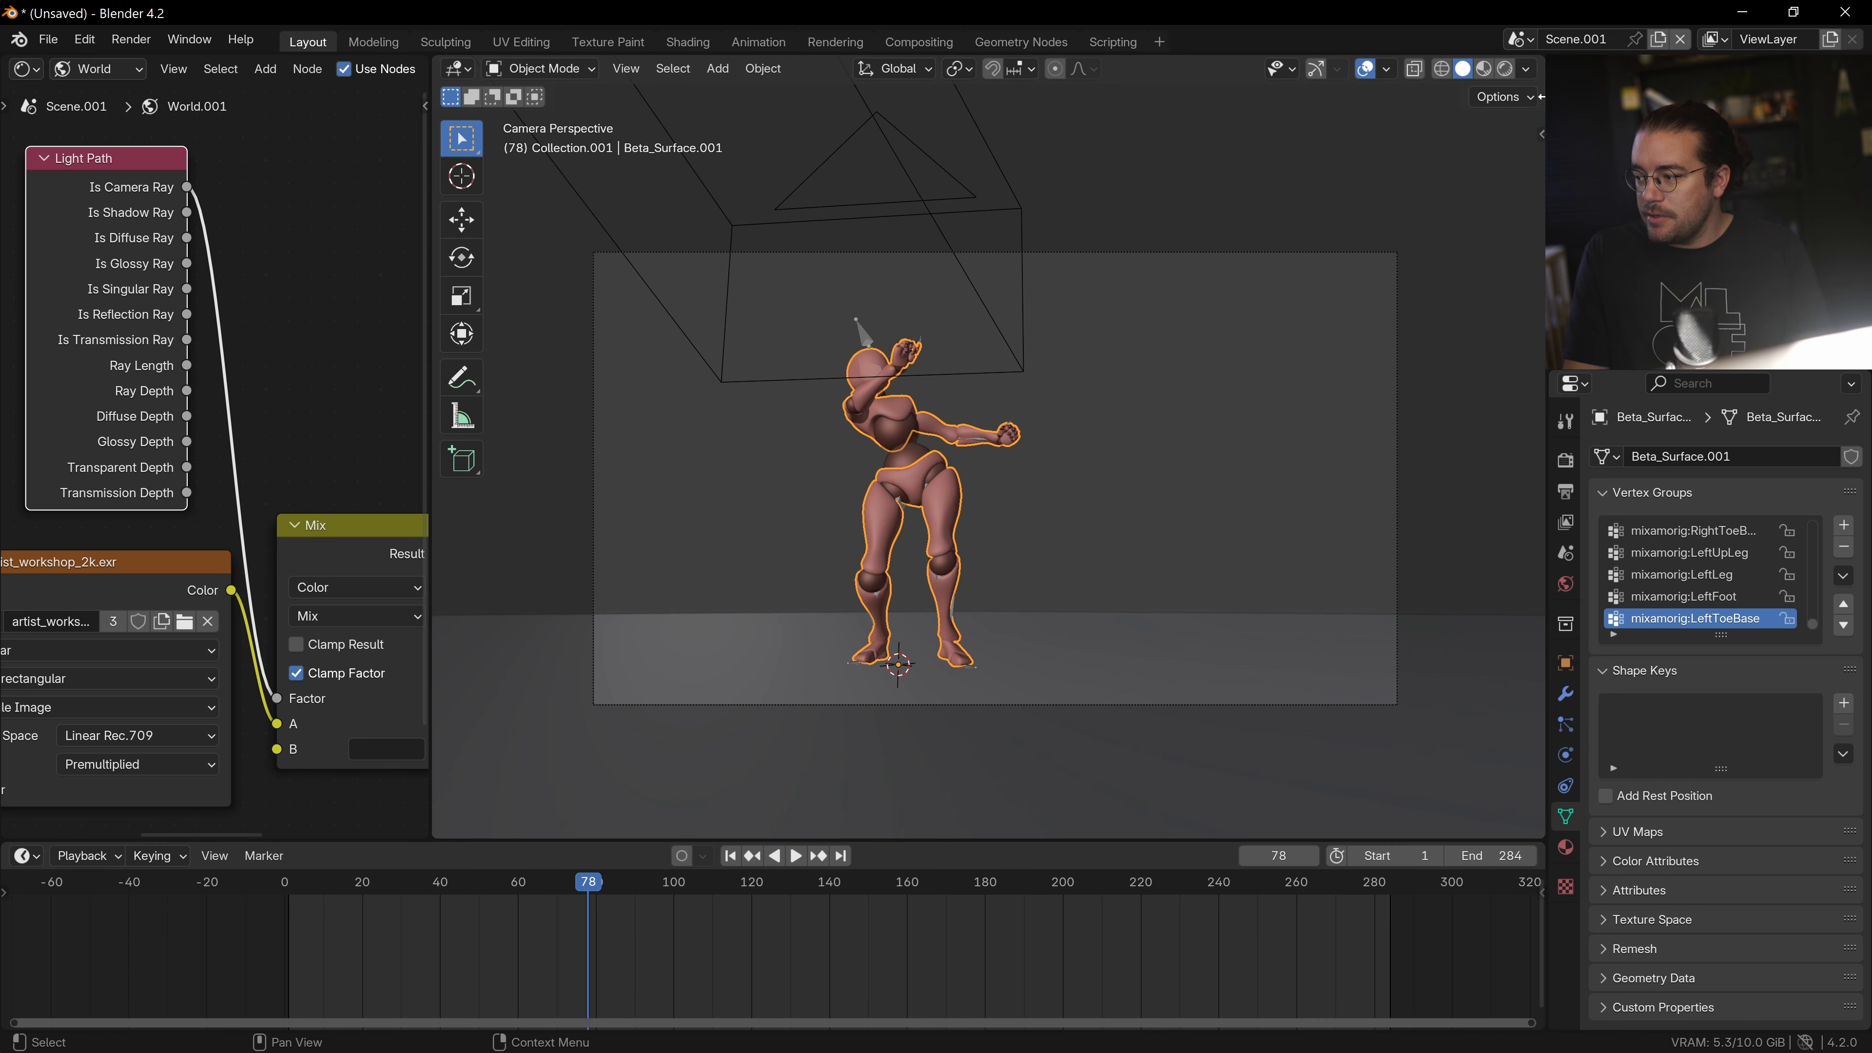
left_click(1489, 855)
type("100")
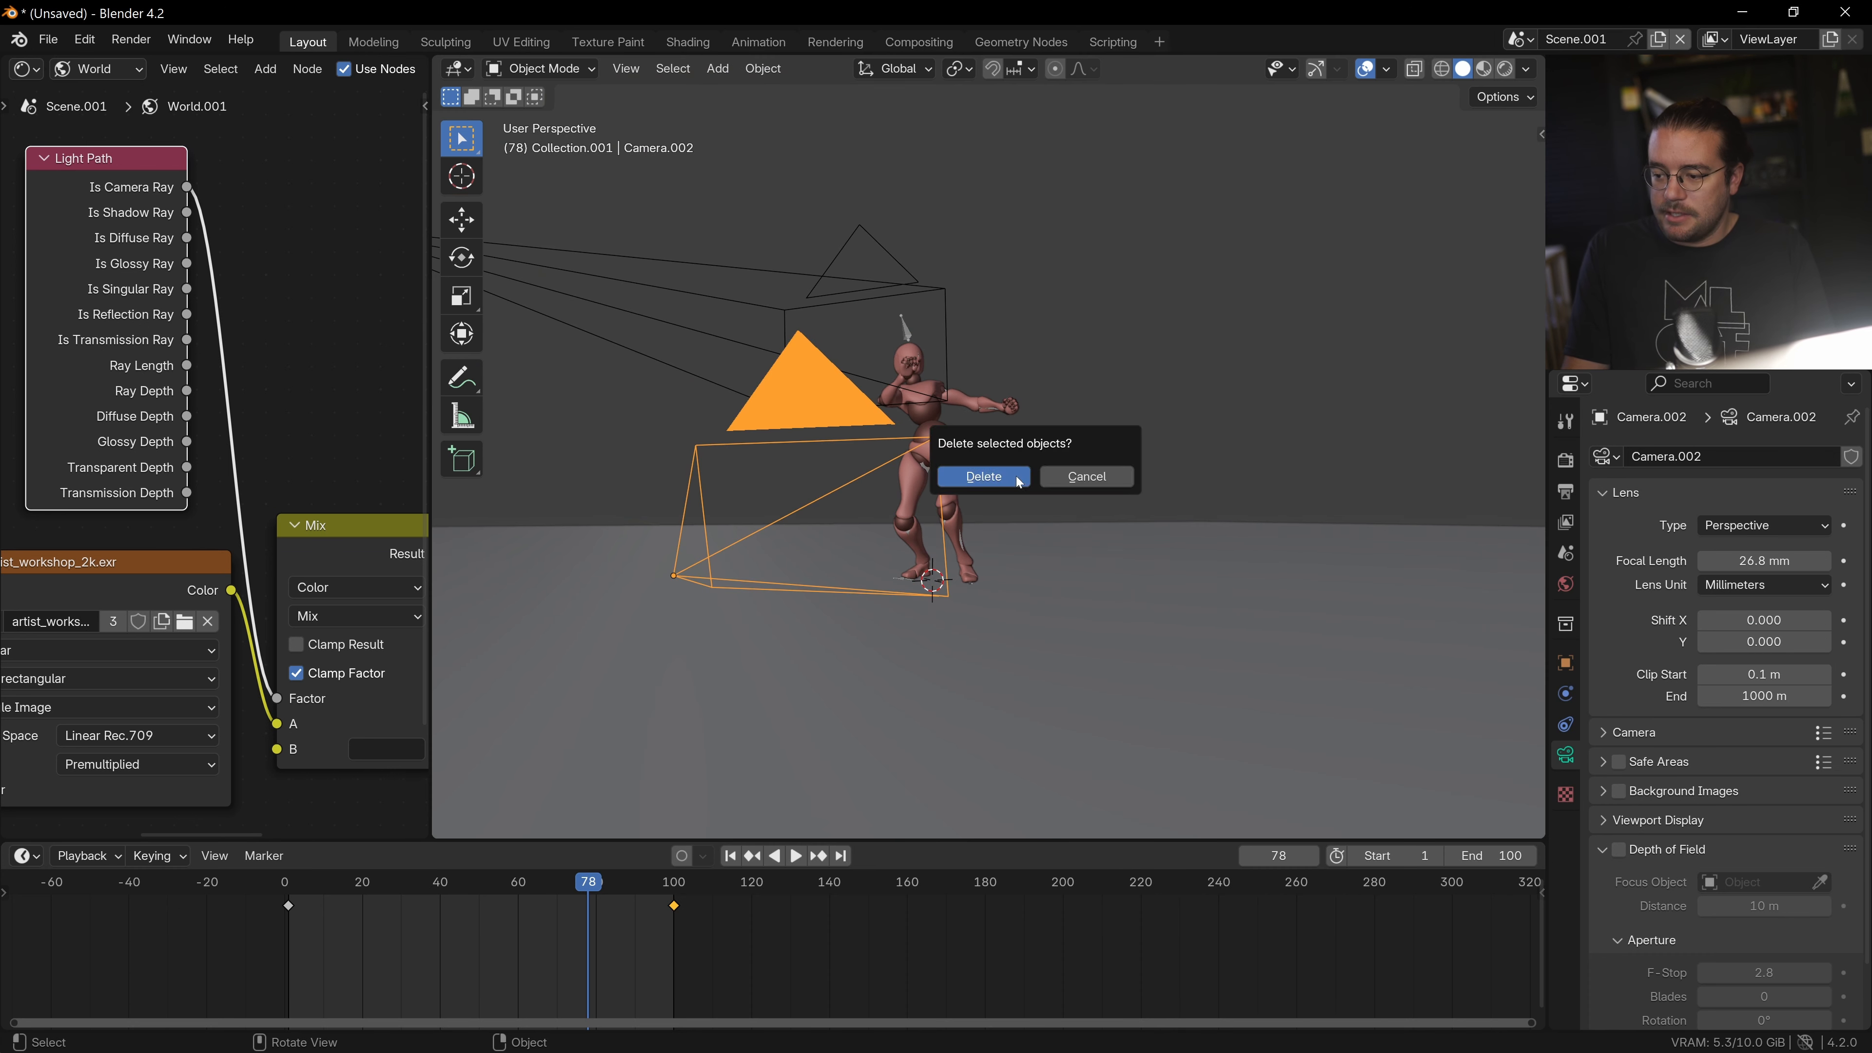
left_click(982, 476)
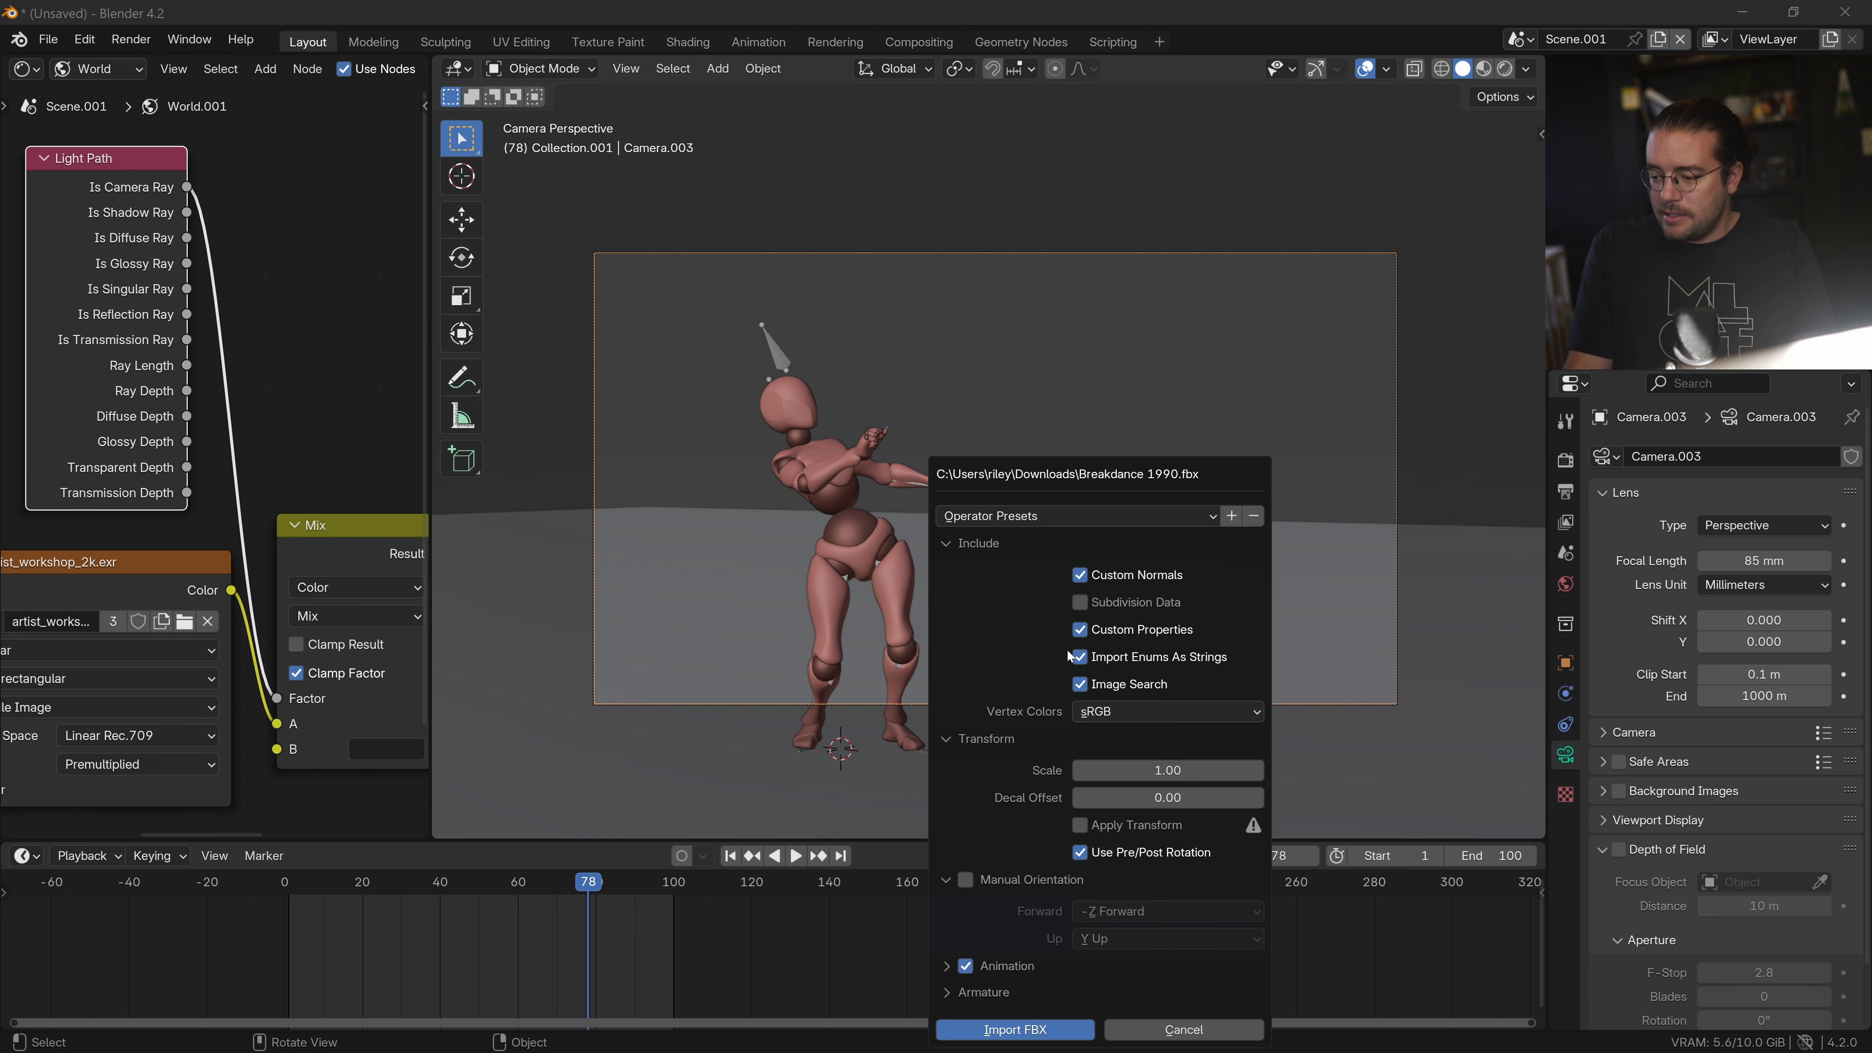
Import the breakdance FBX, link the robot's chrome material to it, and delete the old figure.
left_click(1014, 1030)
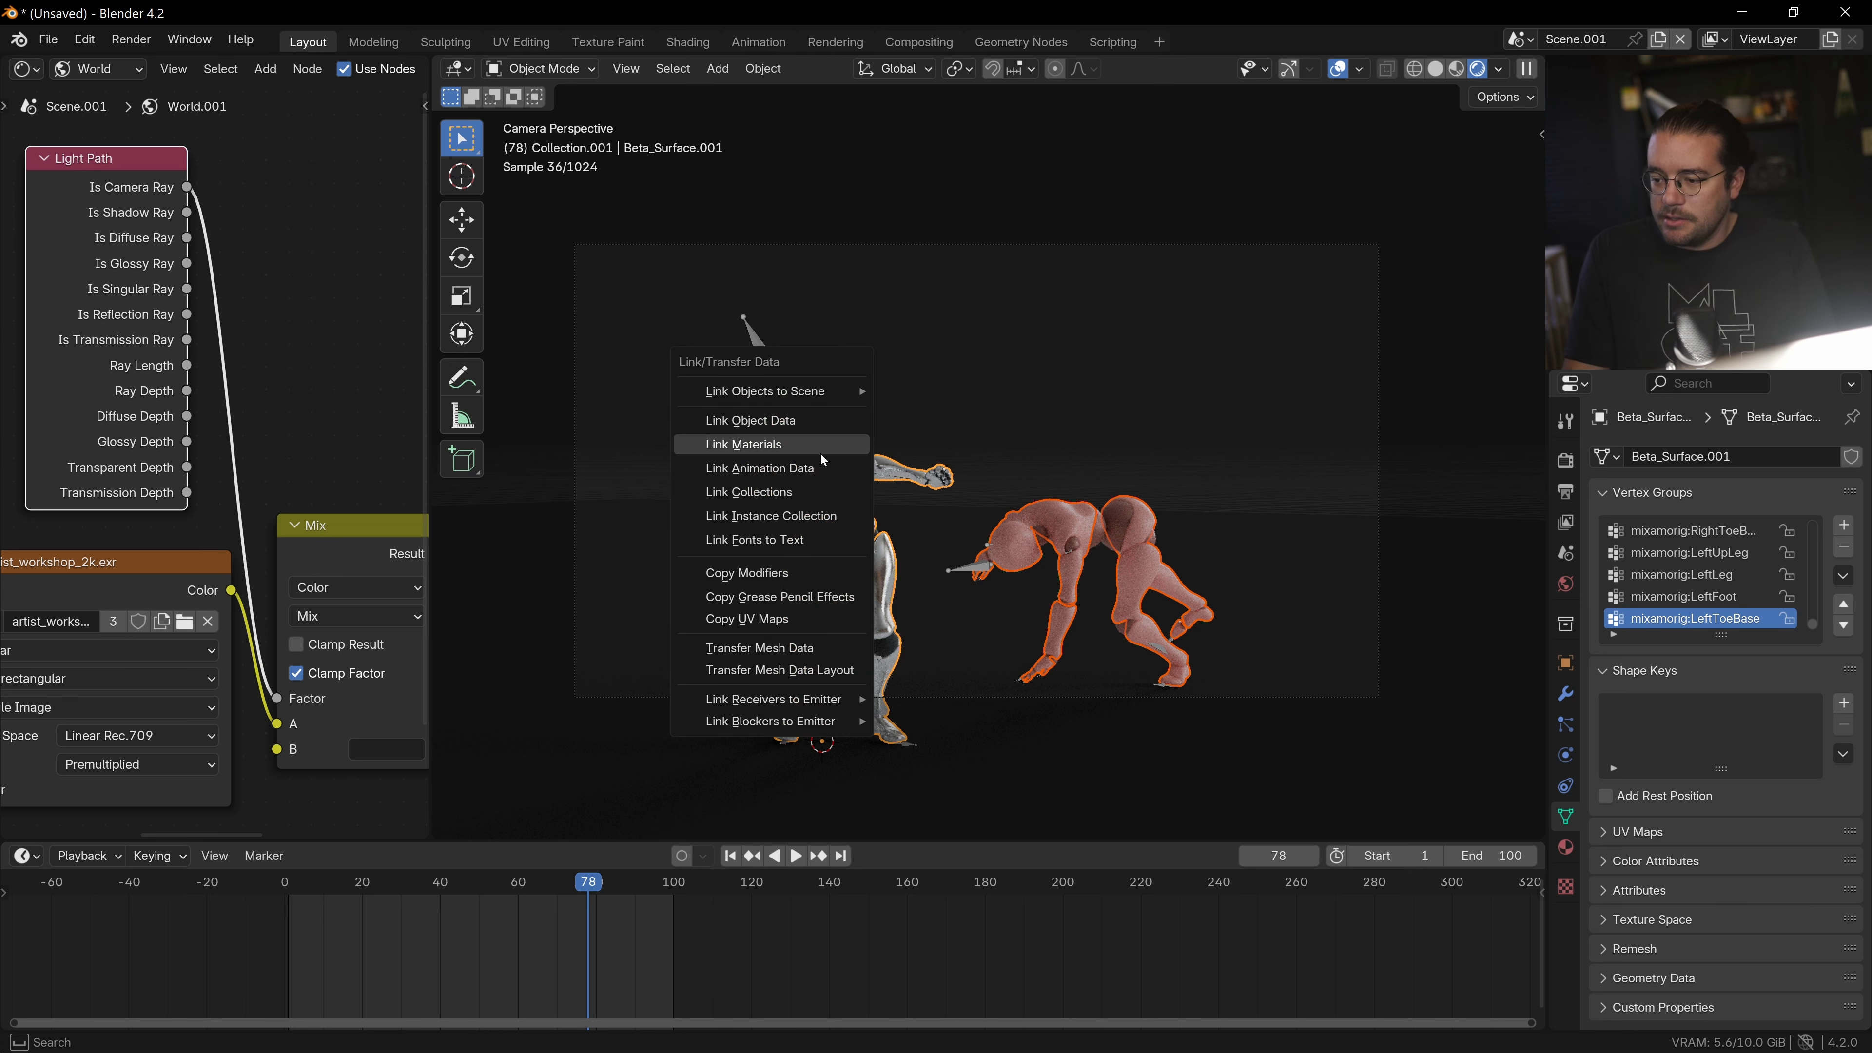
left_click(744, 443)
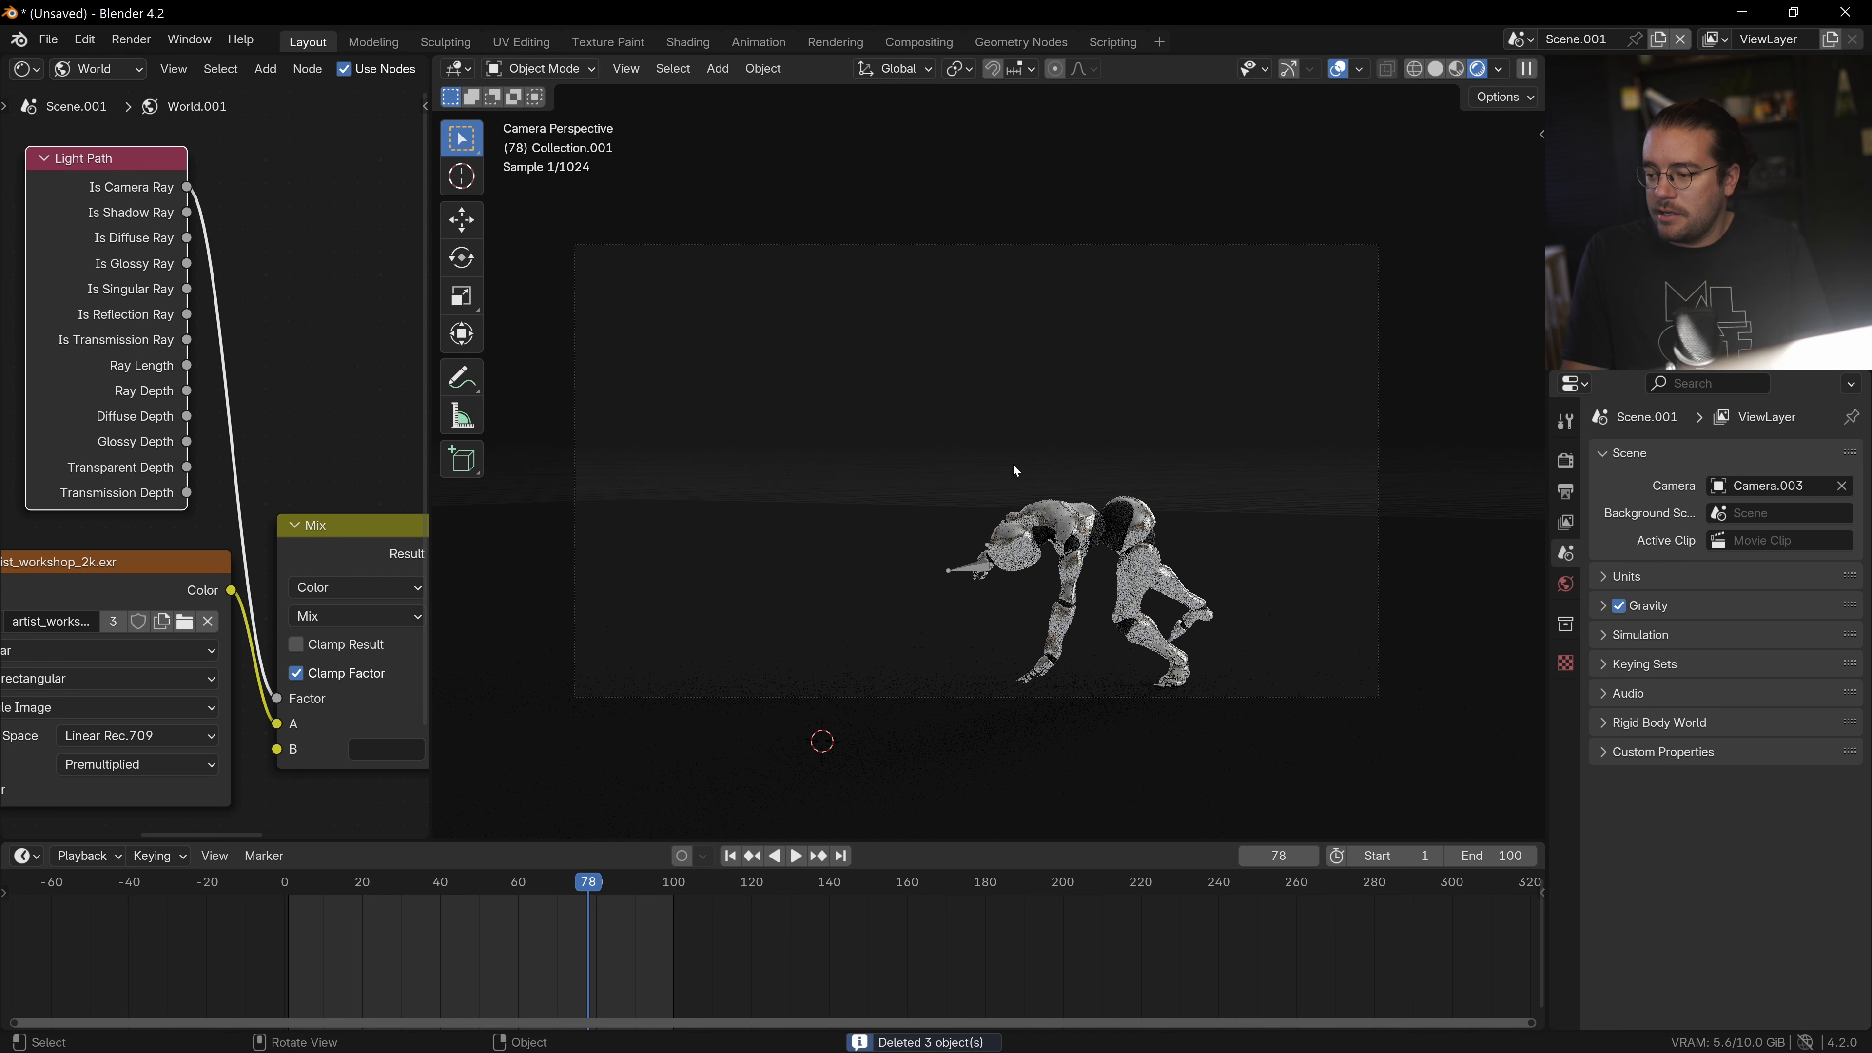
left_click(795, 855)
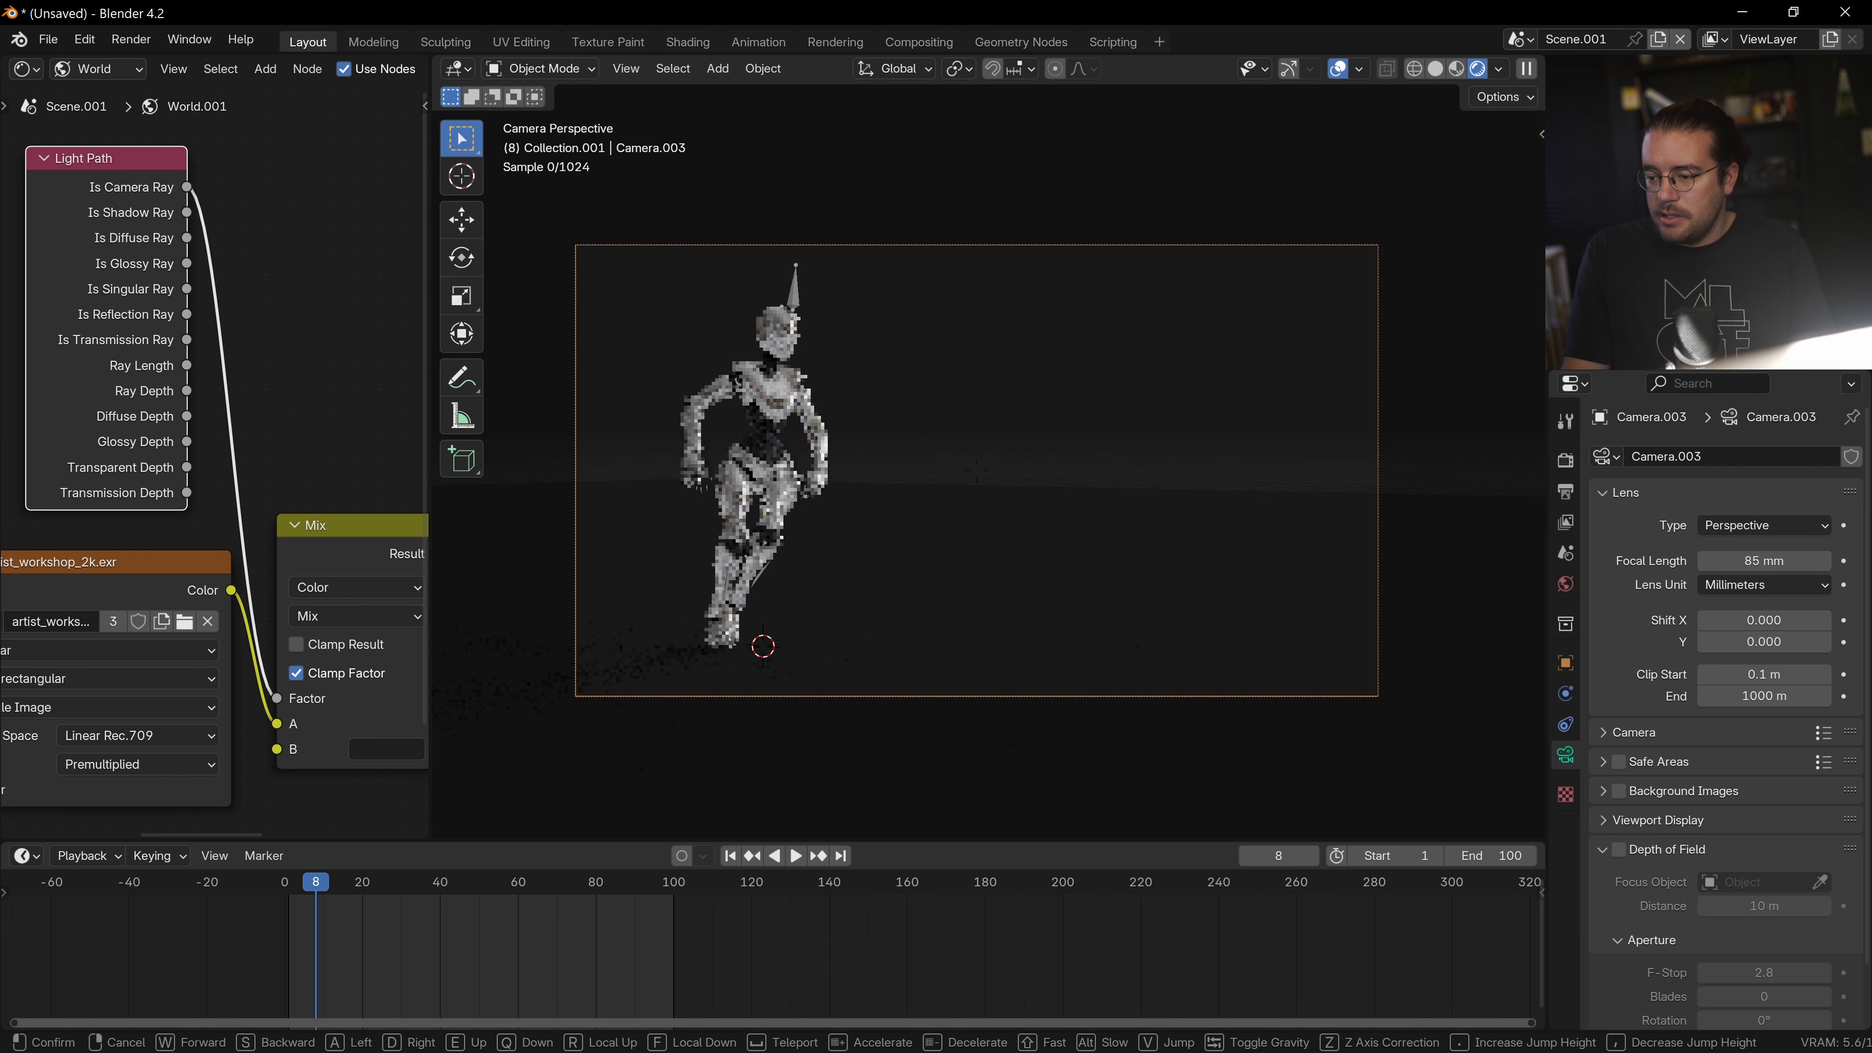
left_click(796, 855)
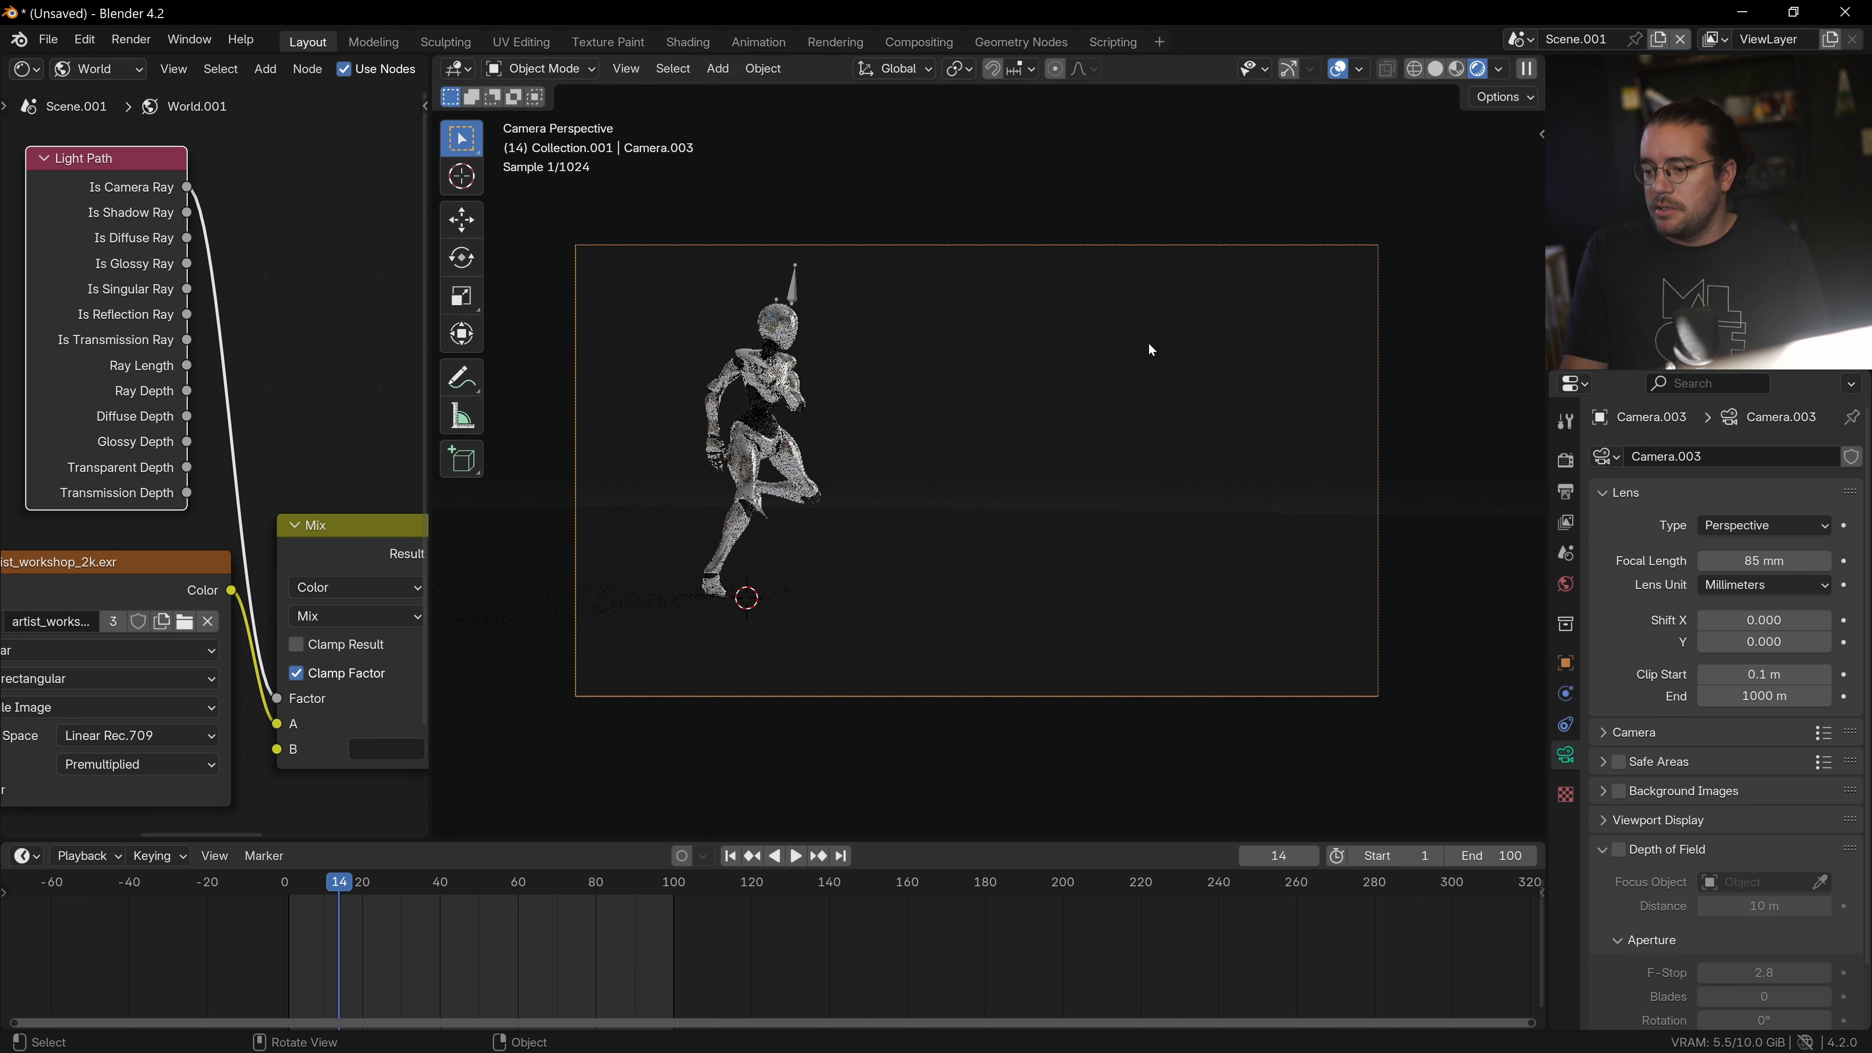
Preview Scene.001 in Rendered shading through Camera.003 at frame 14.
left_click(795, 855)
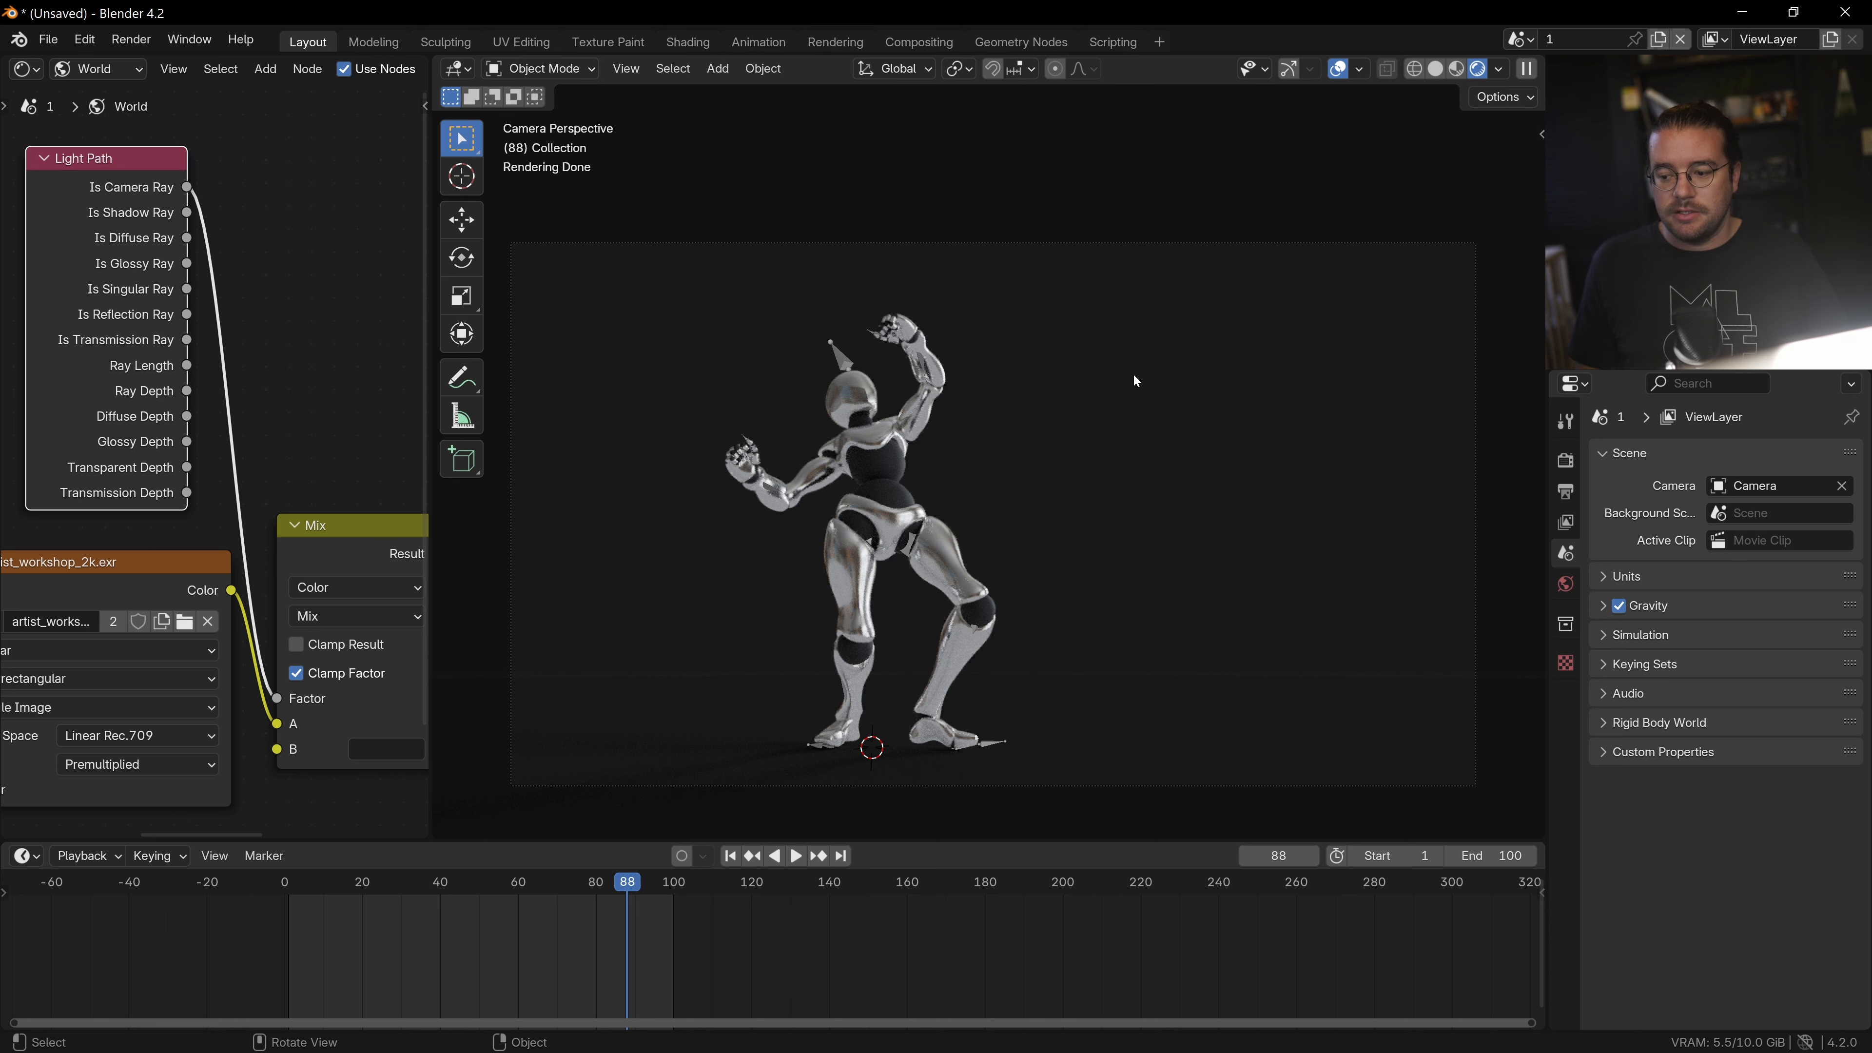
Switch to scene 1 and let its render of the chrome robot finish at frame 88.
left_click(1533, 134)
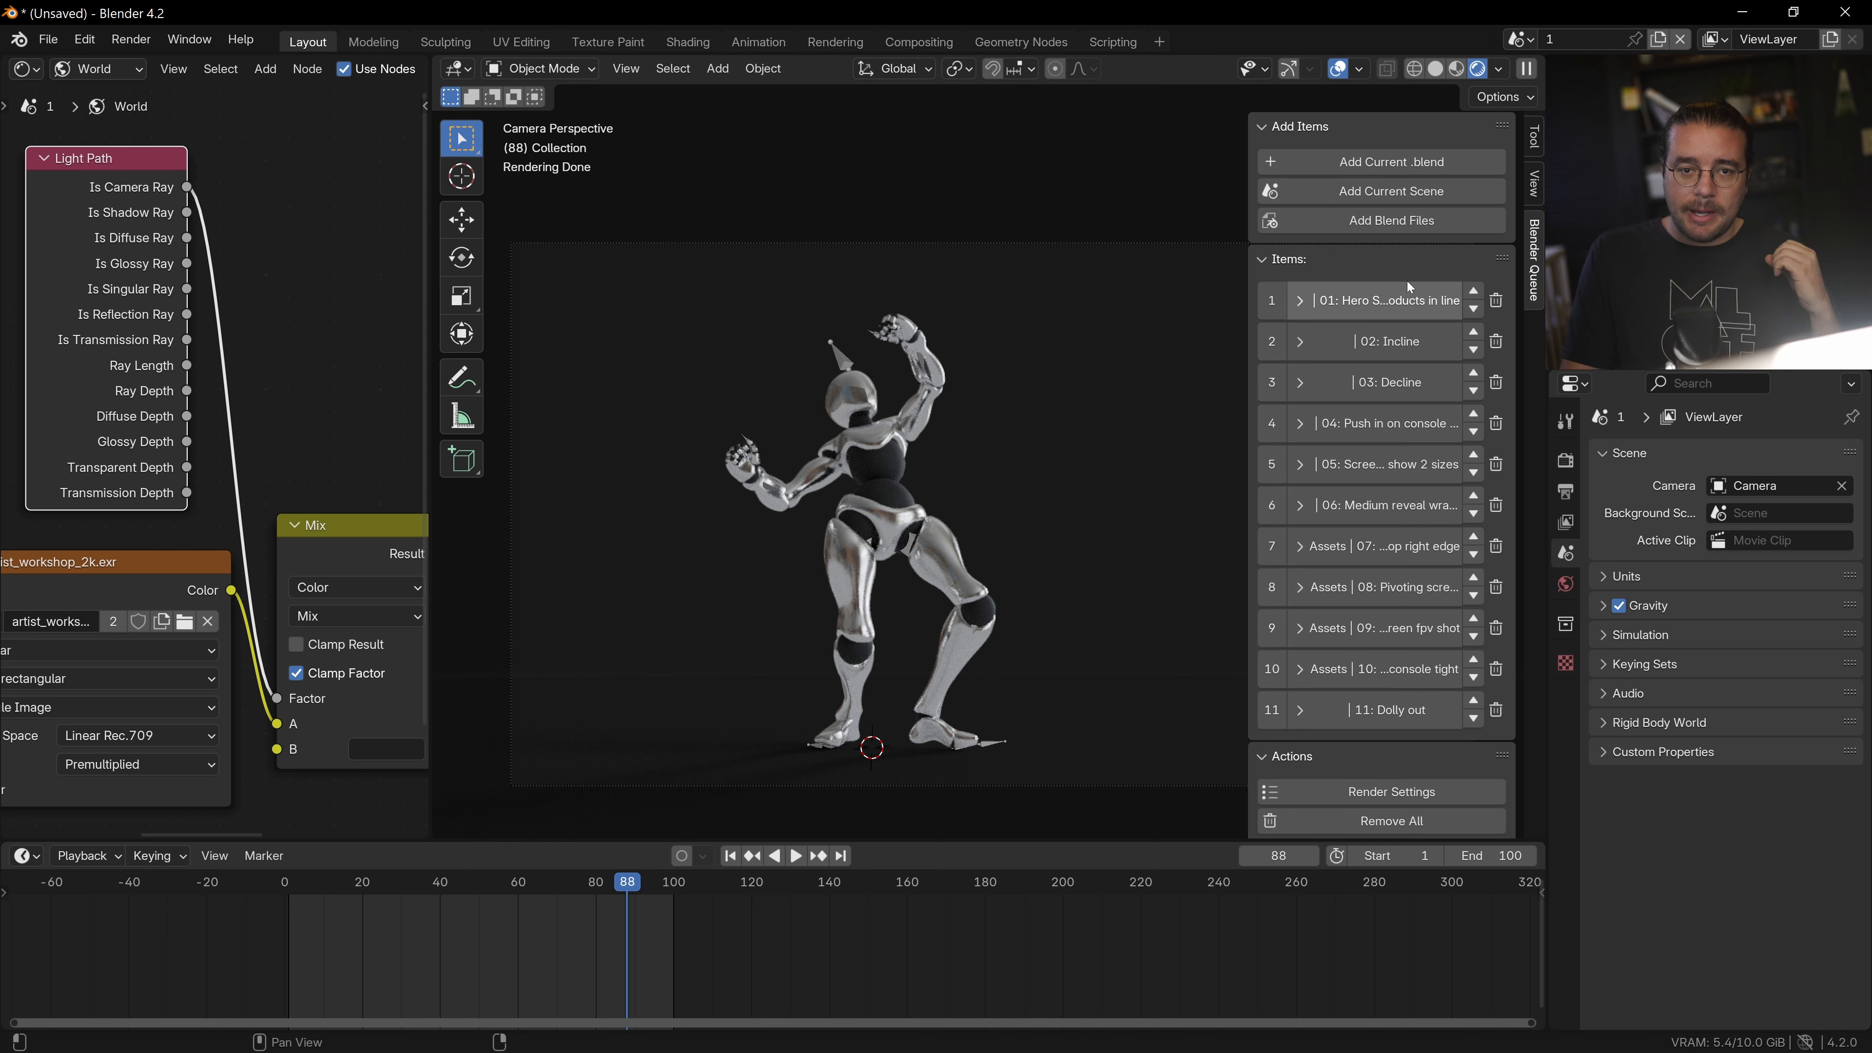
mouse_move(1393, 283)
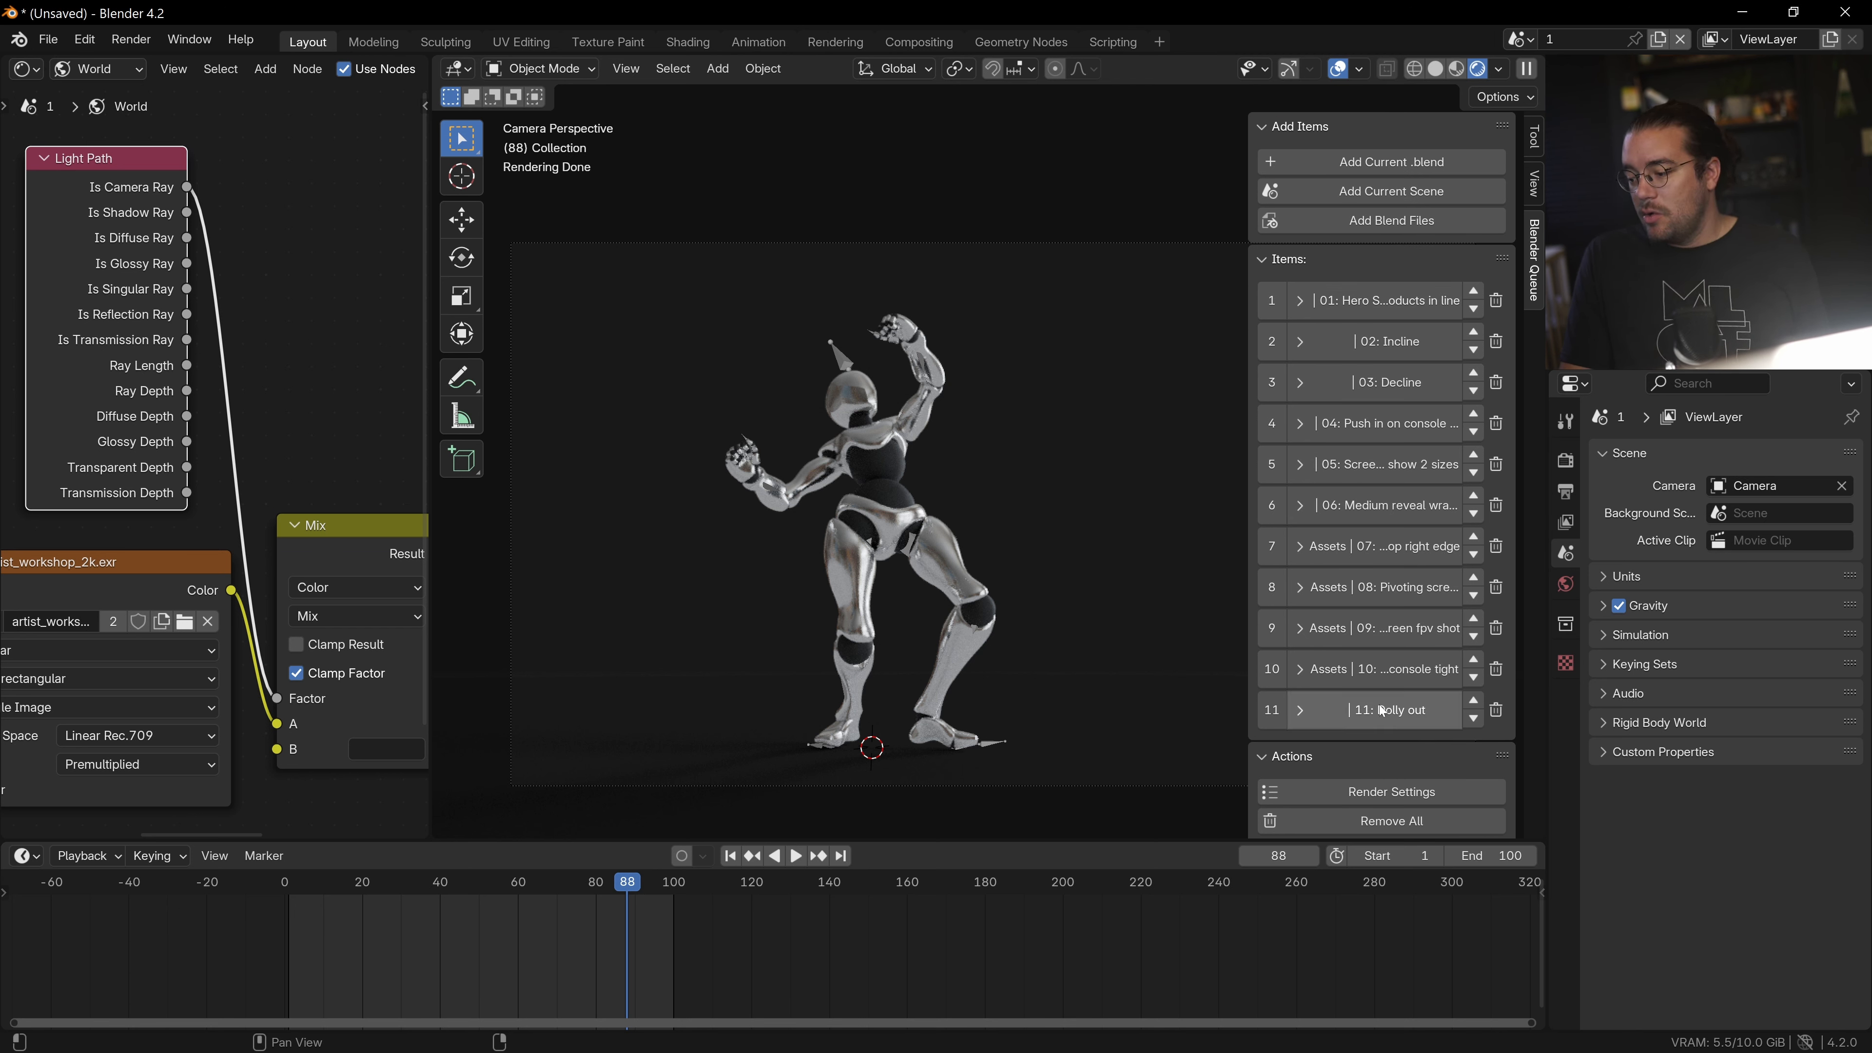
mouse_move(1379, 669)
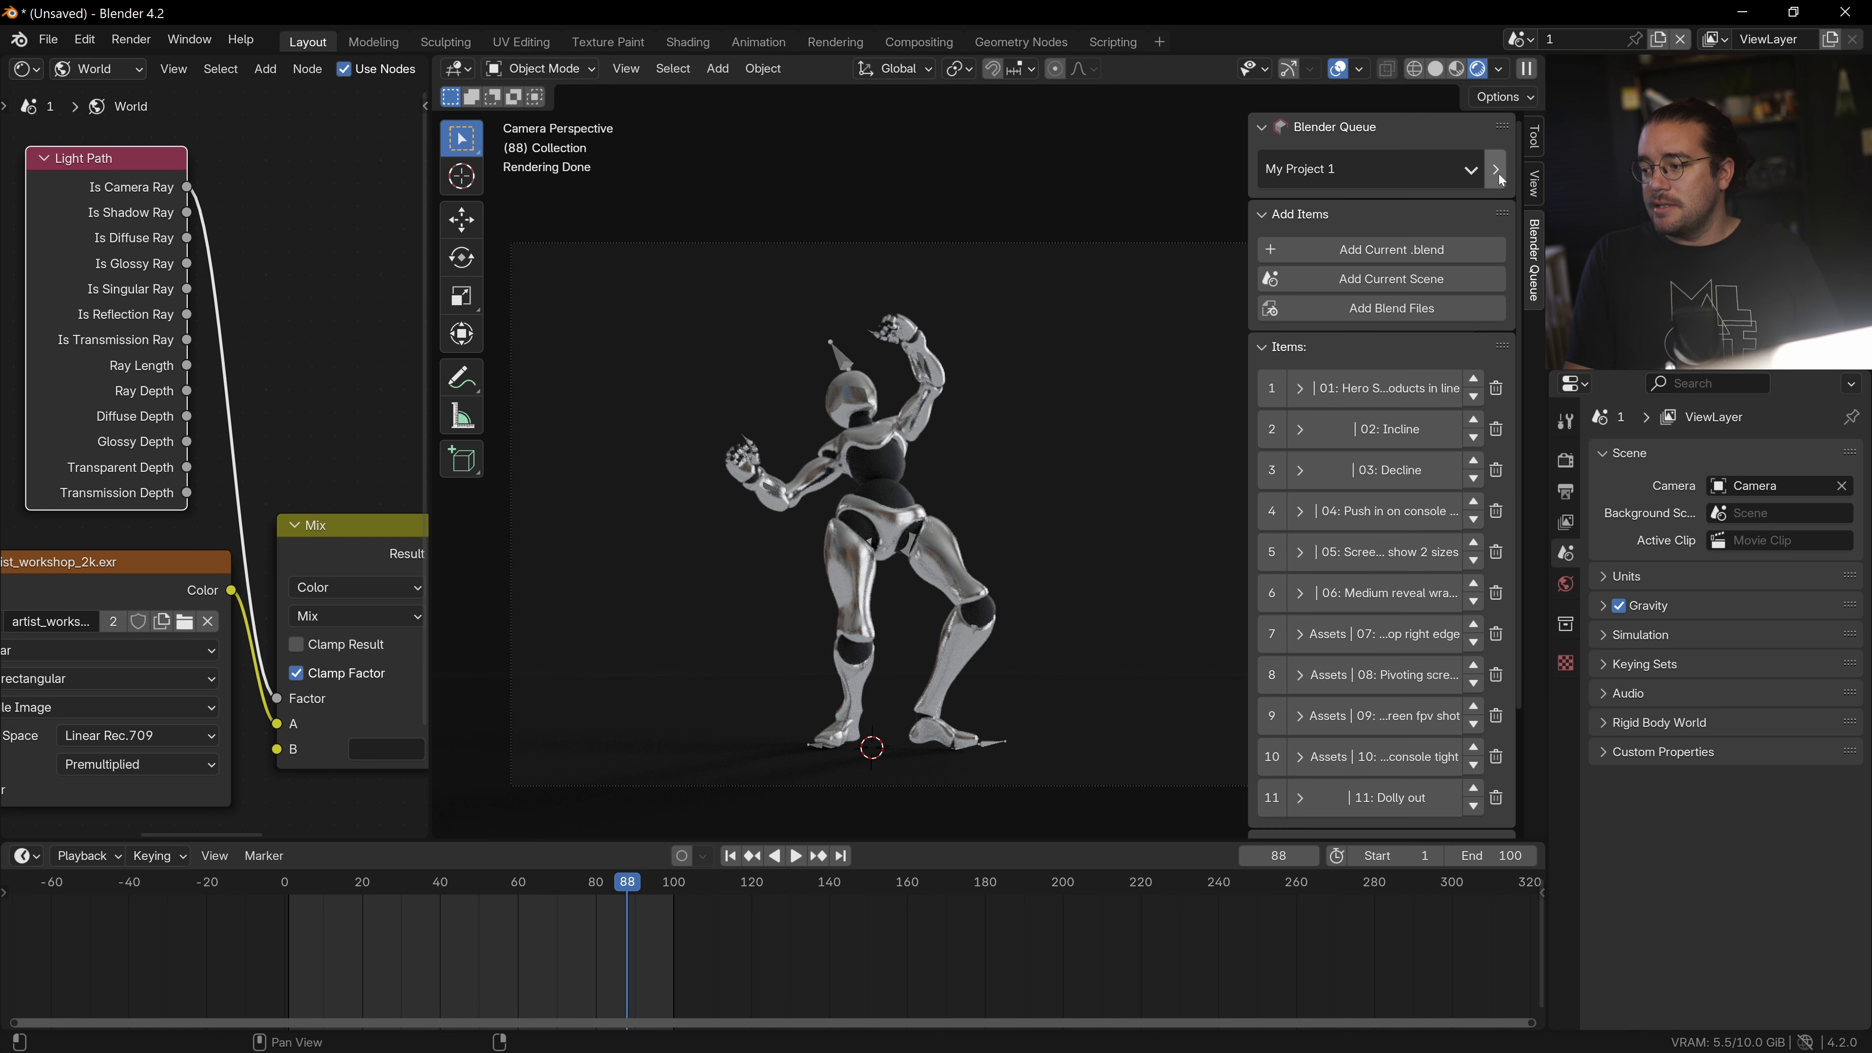
Create a new Blender Queue project named 'dance' and make it active.
left_click(1493, 168)
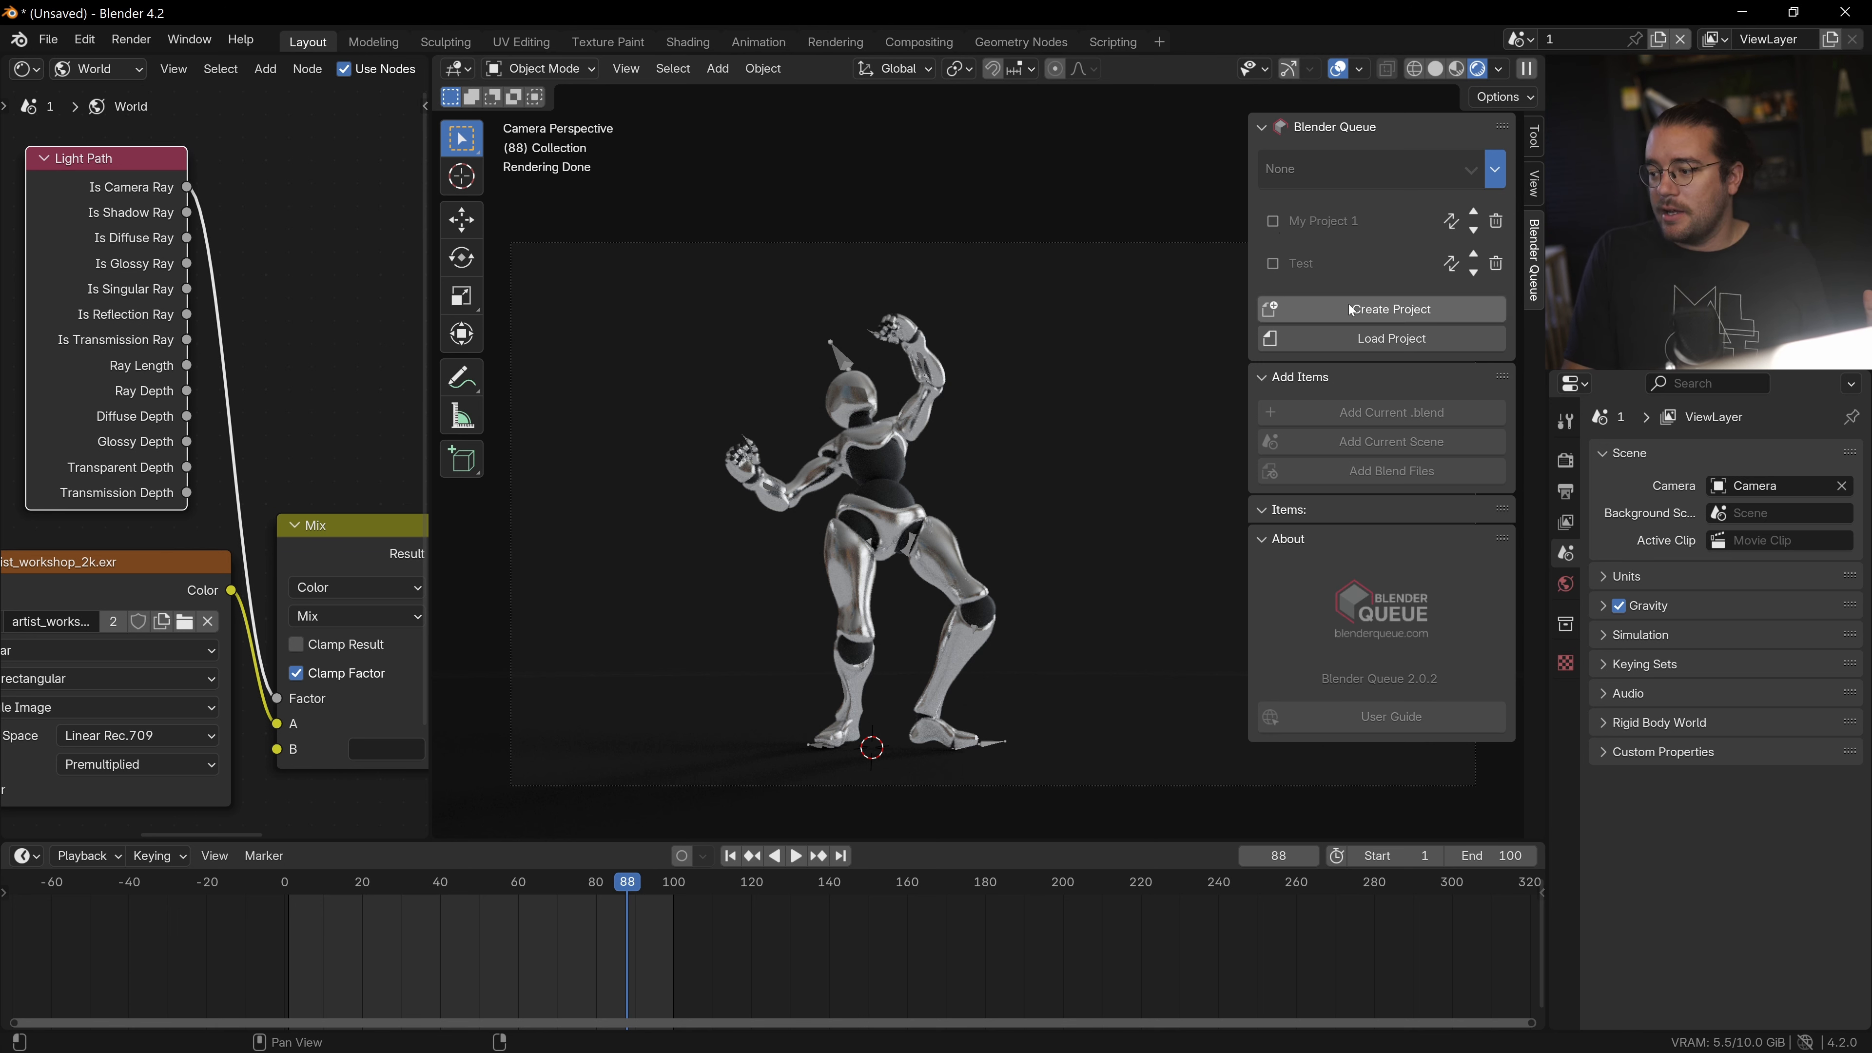
left_click(1379, 308)
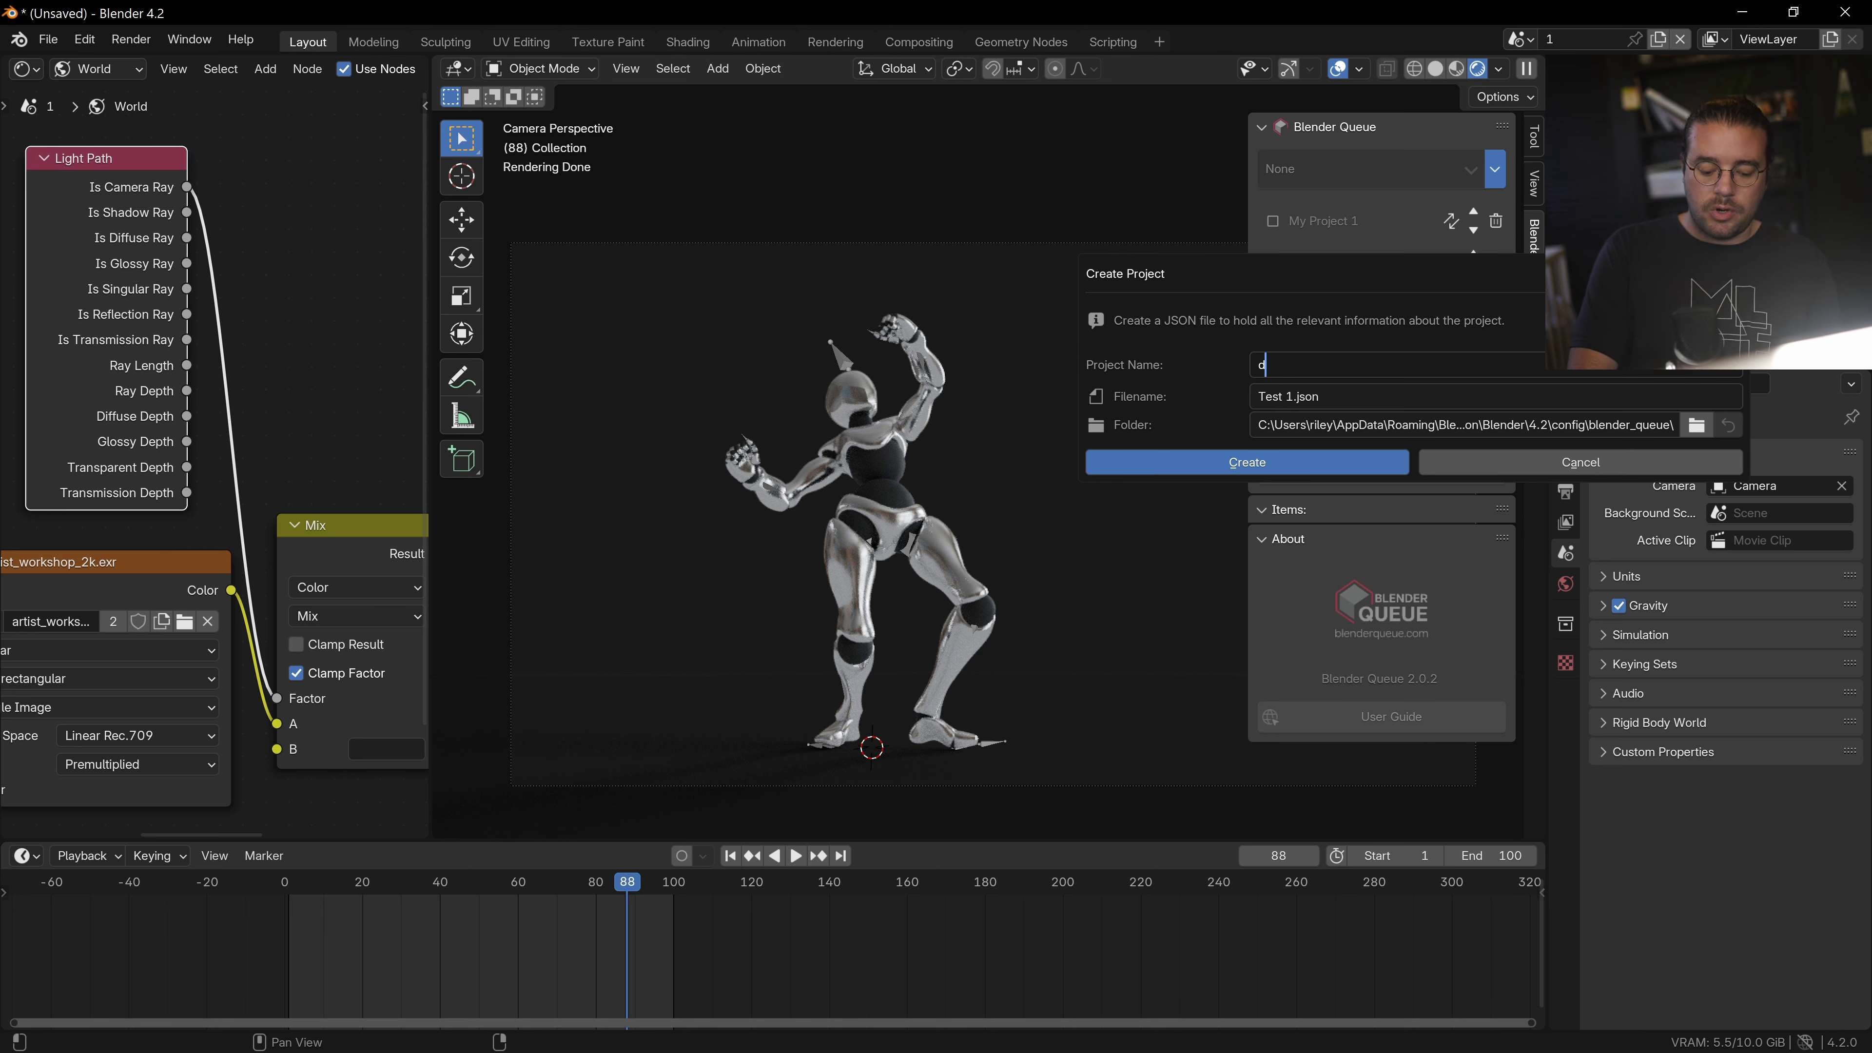
left_click(1245, 462)
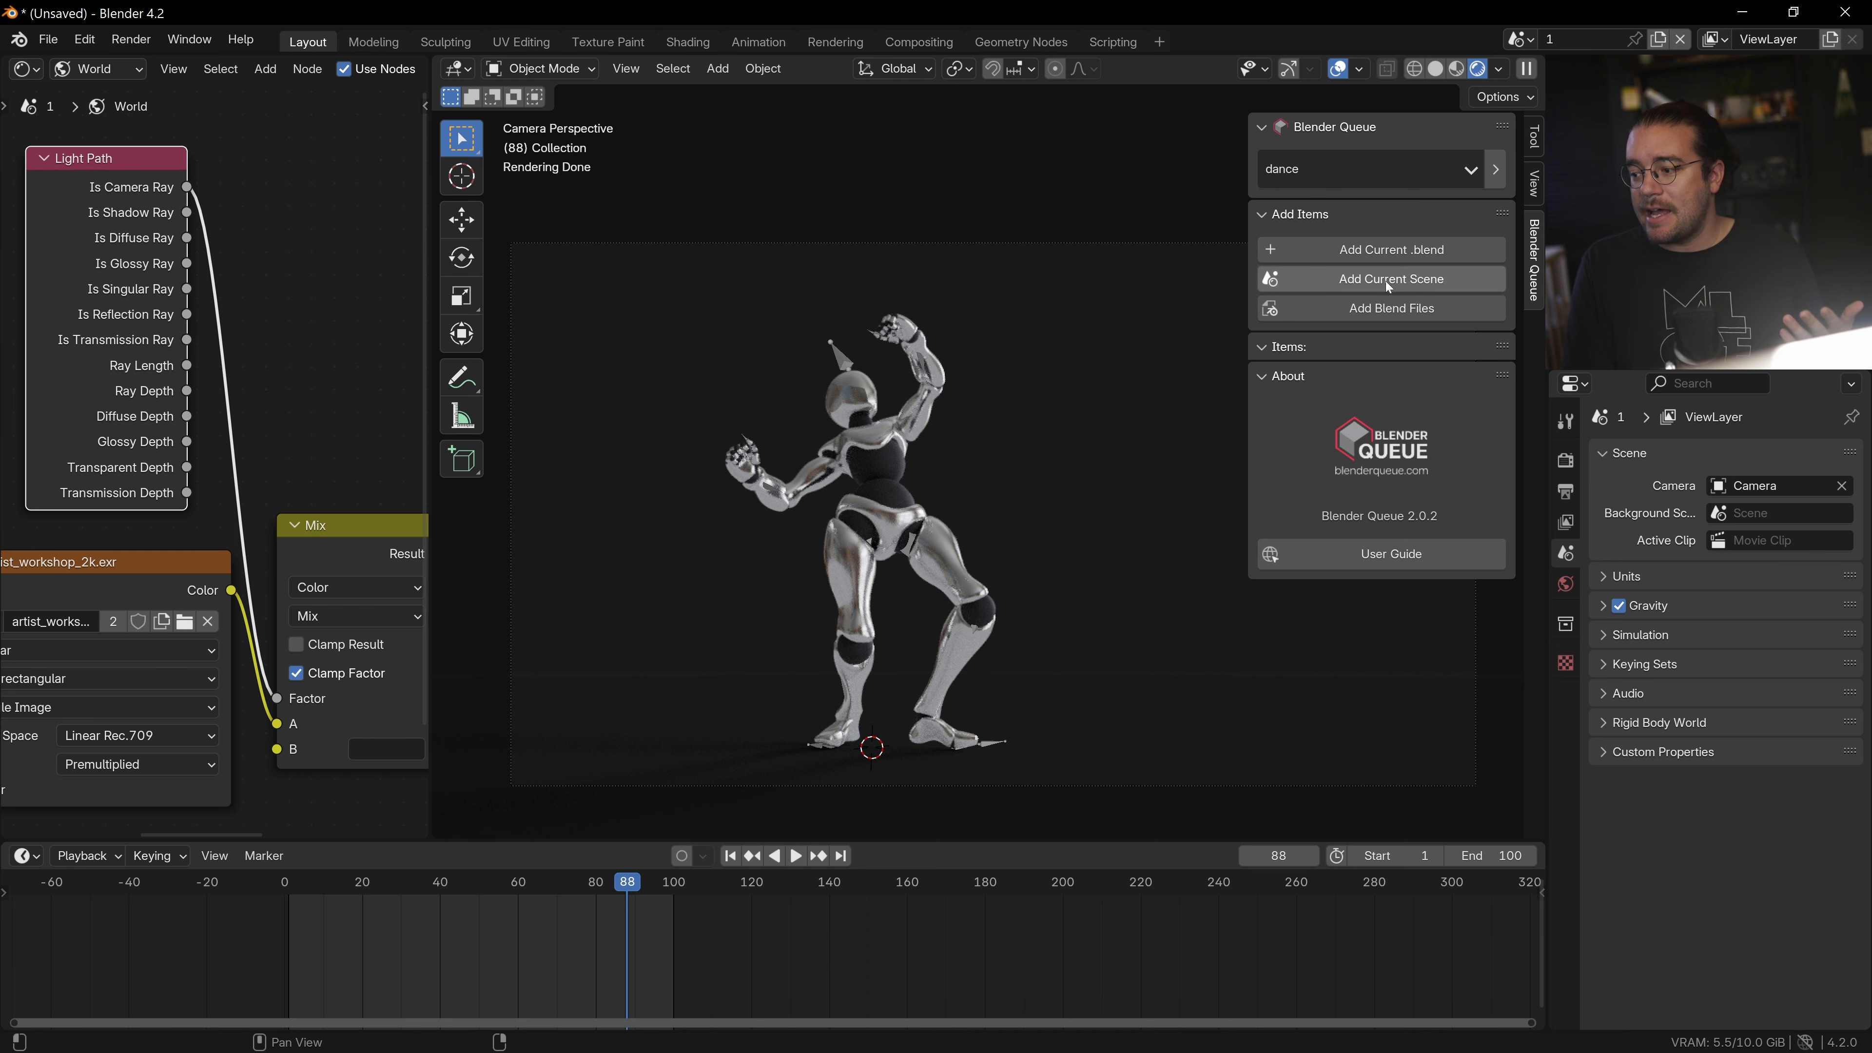
mouse_move(1000, 377)
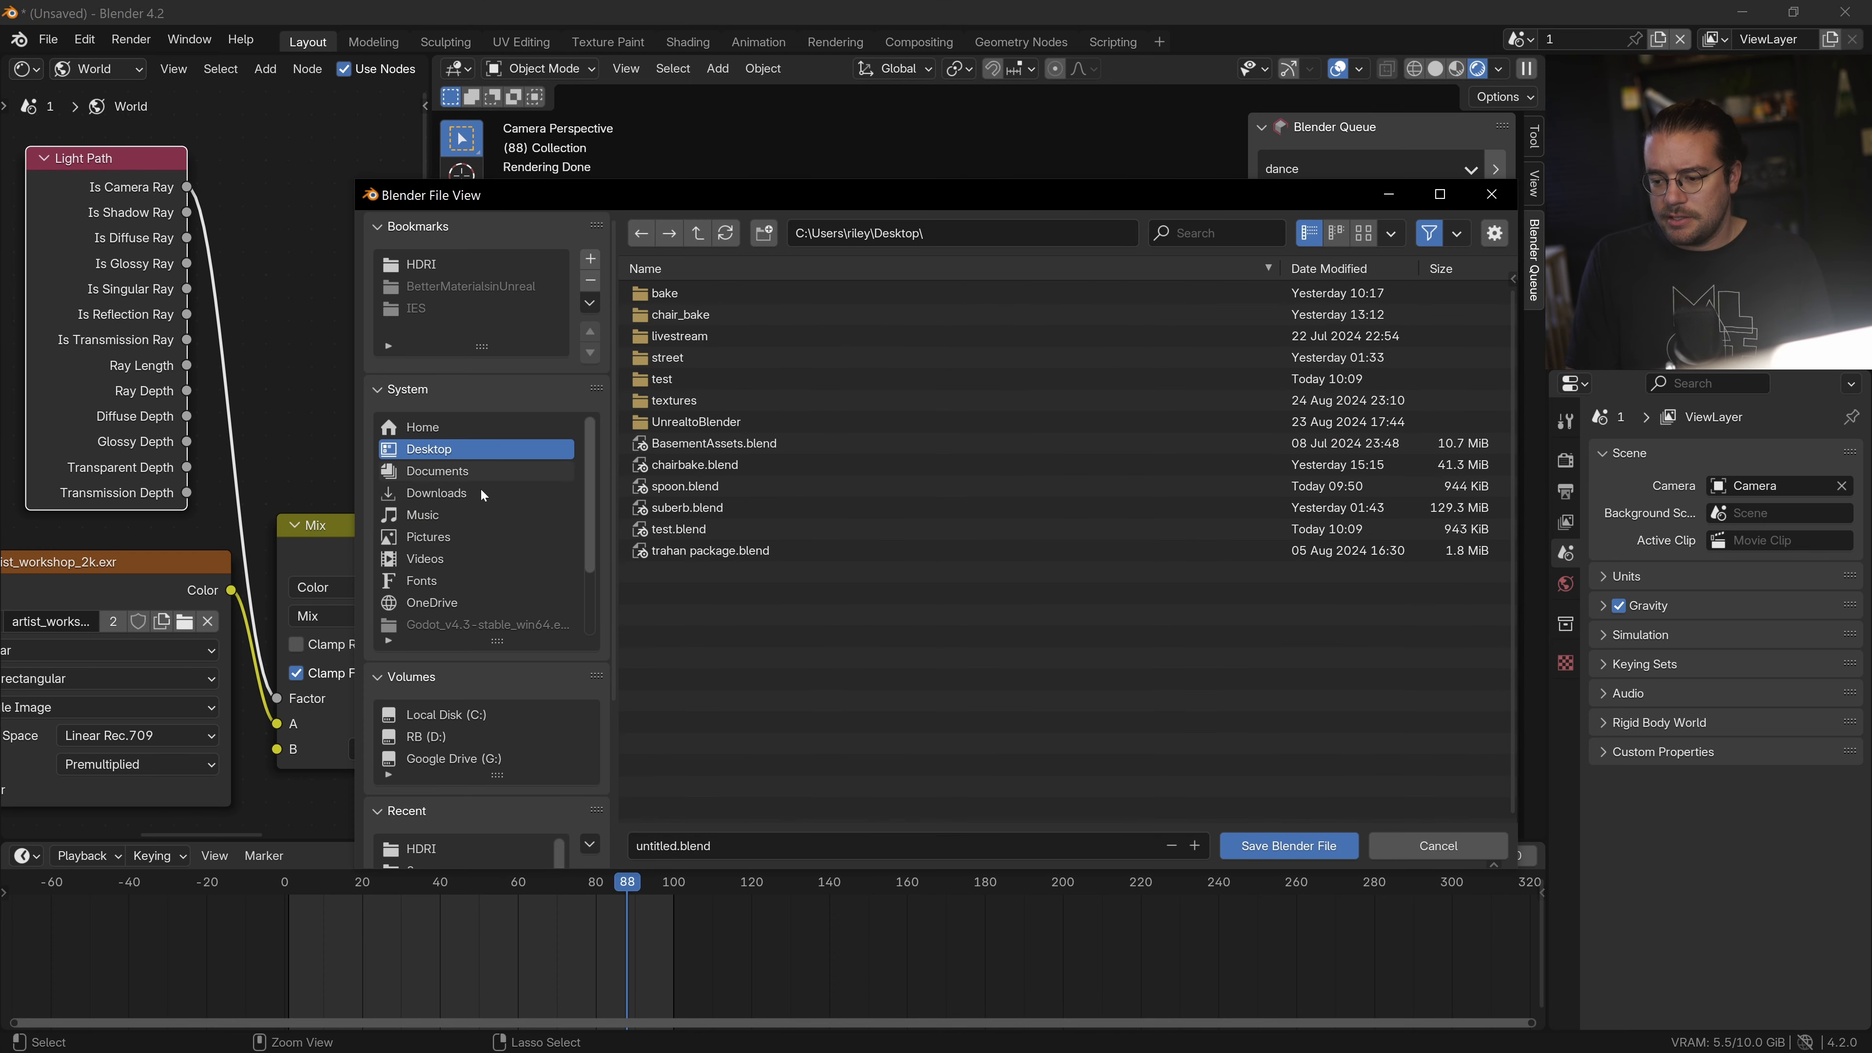
Save the file as dance.blend and add scenes 1 and 2 to the dance queue.
type("dance")
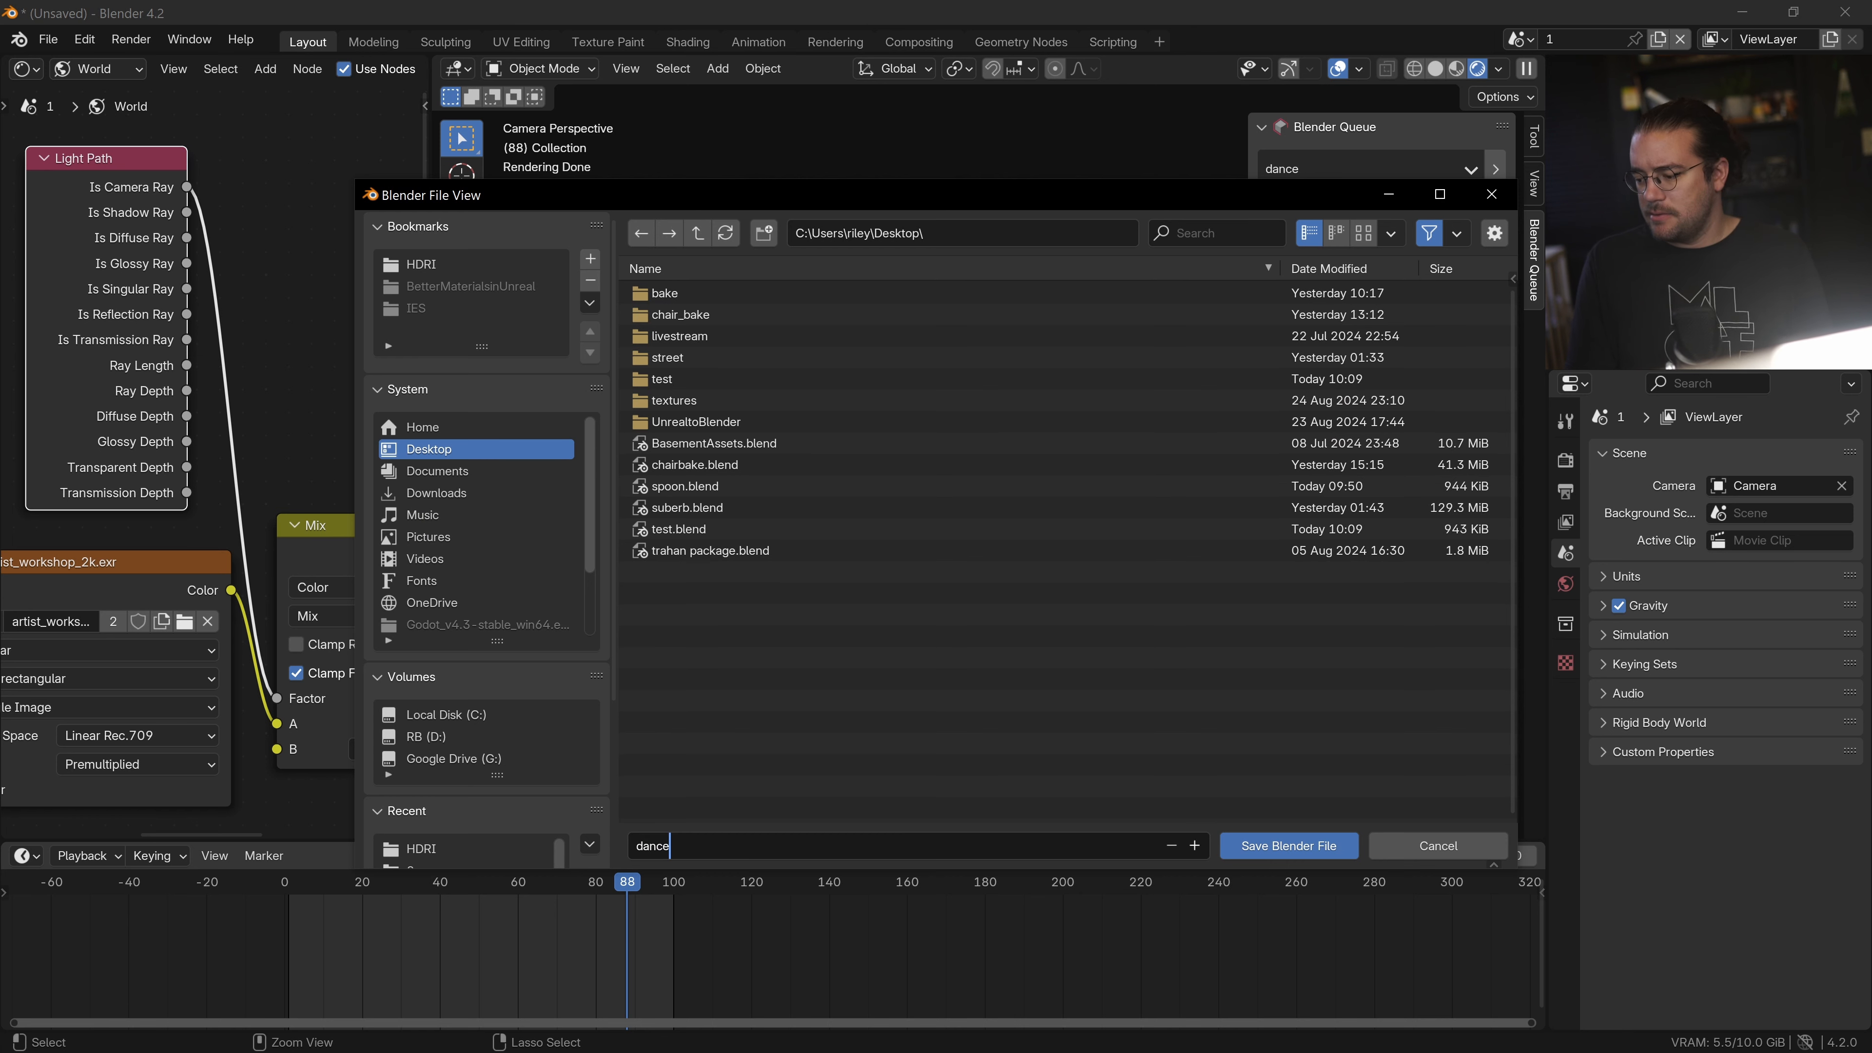
left_click(1288, 845)
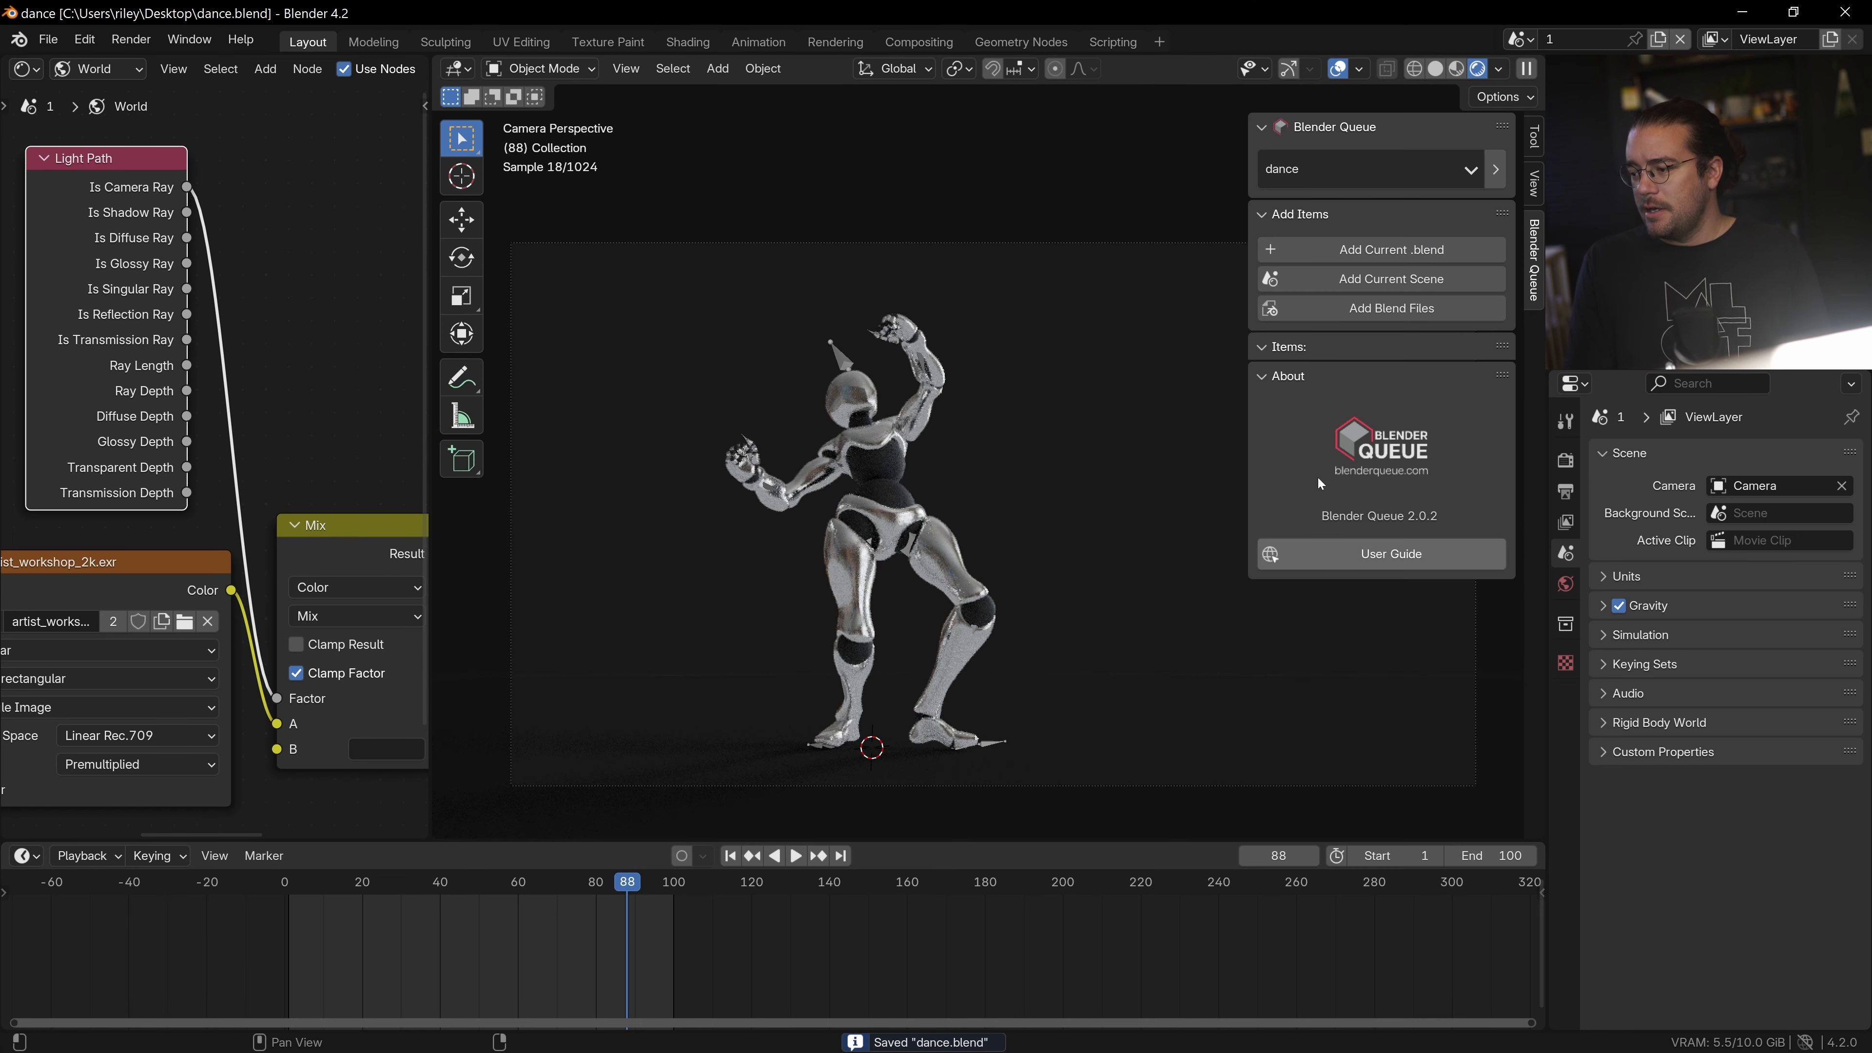
left_click(1391, 278)
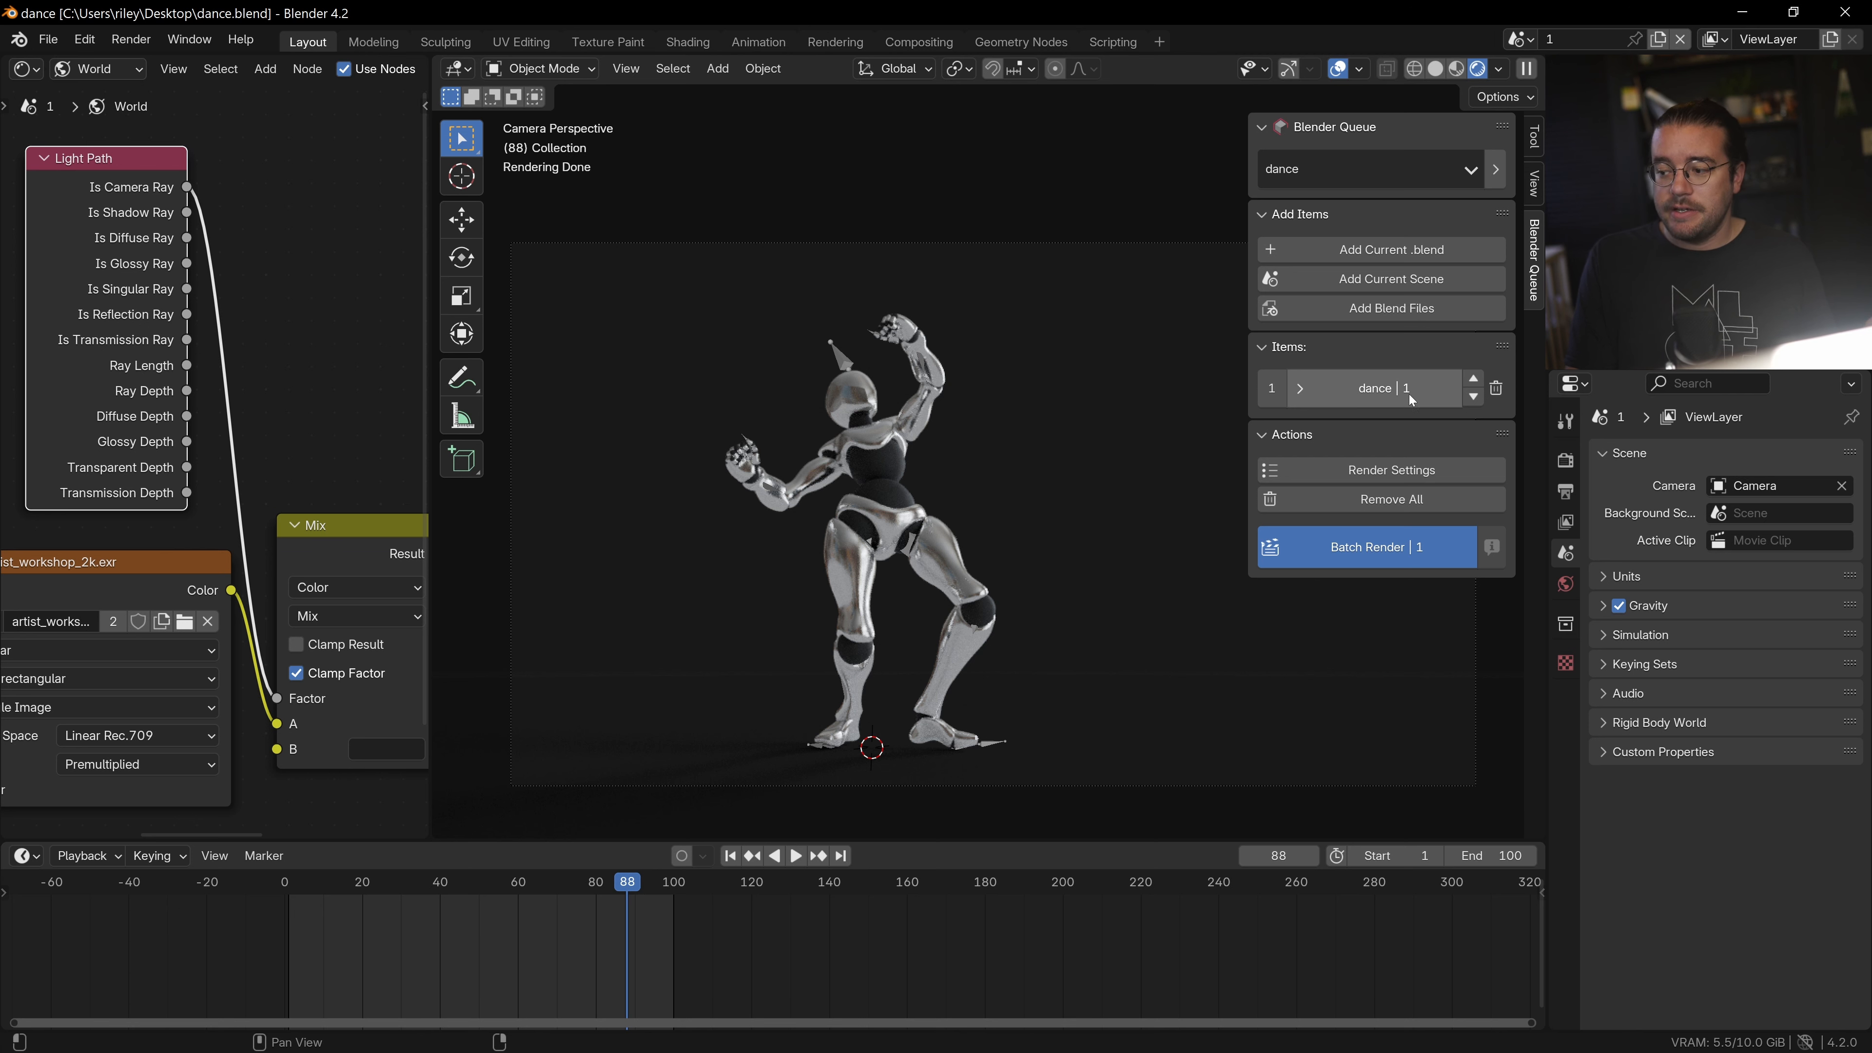
mouse_move(1370, 395)
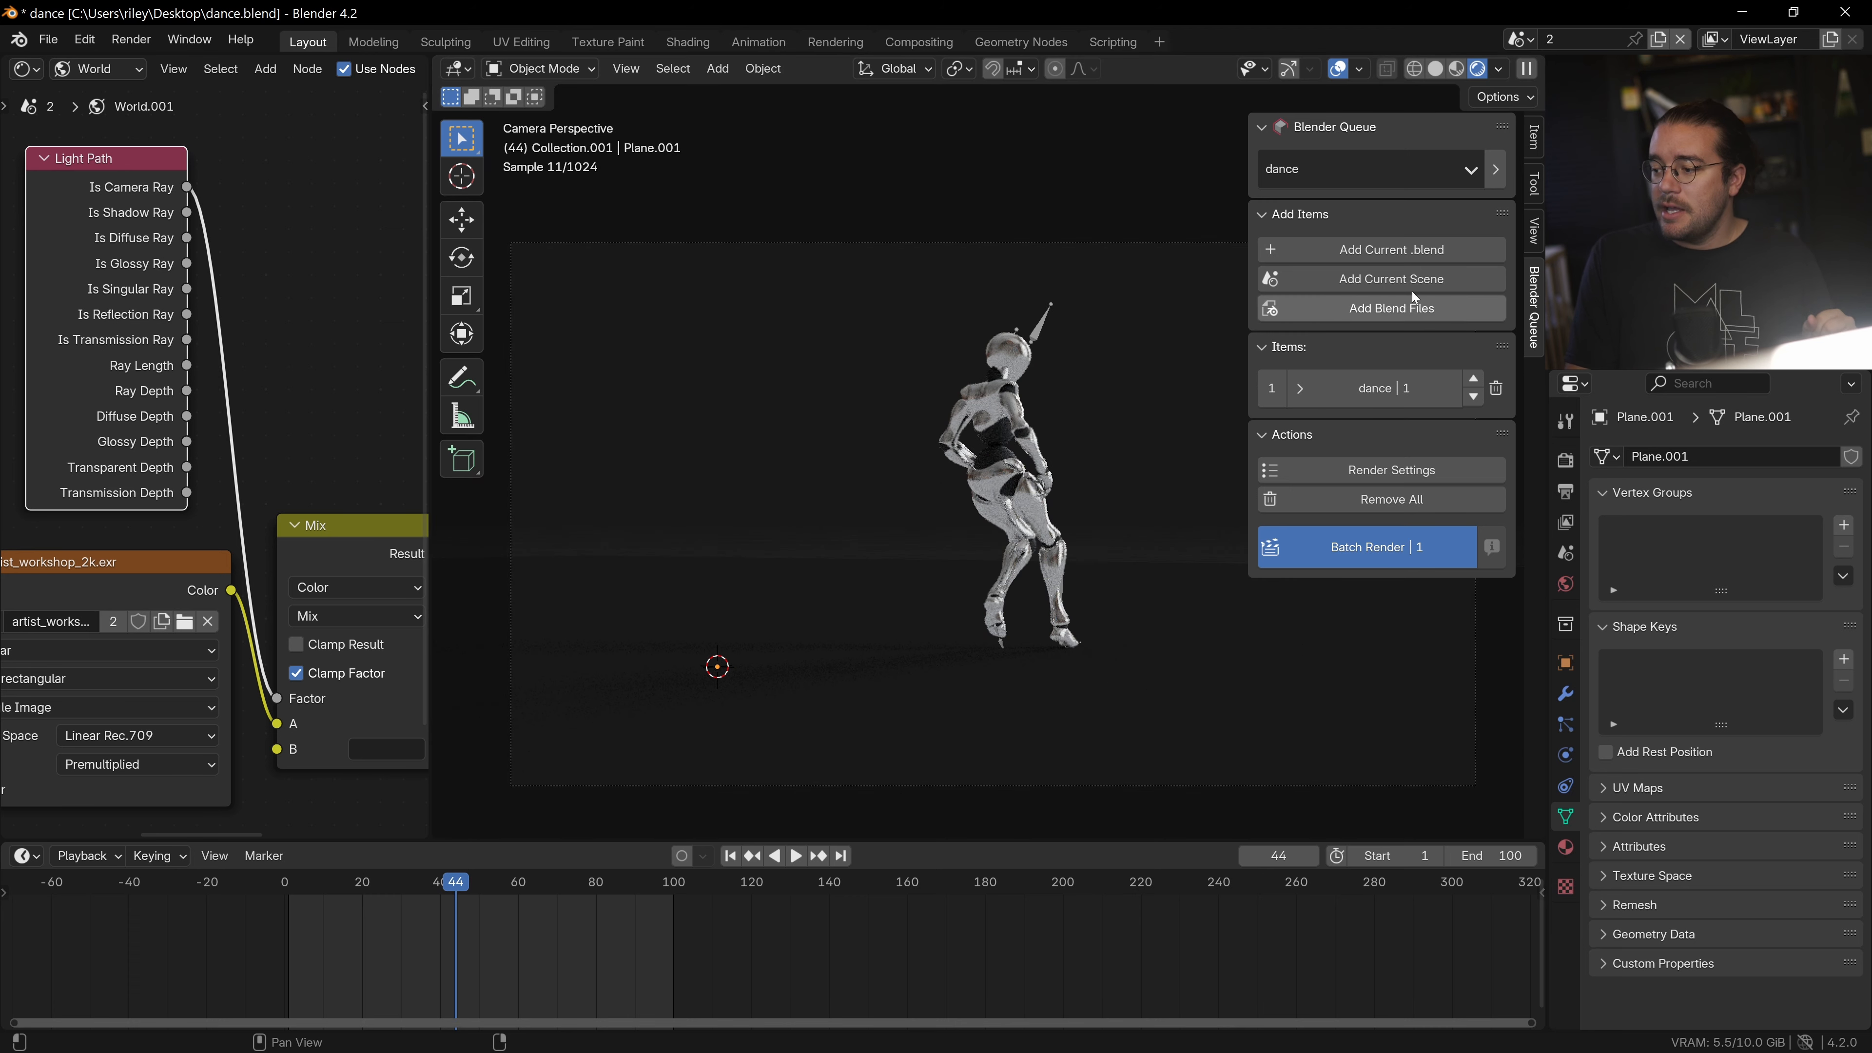
left_click(1380, 250)
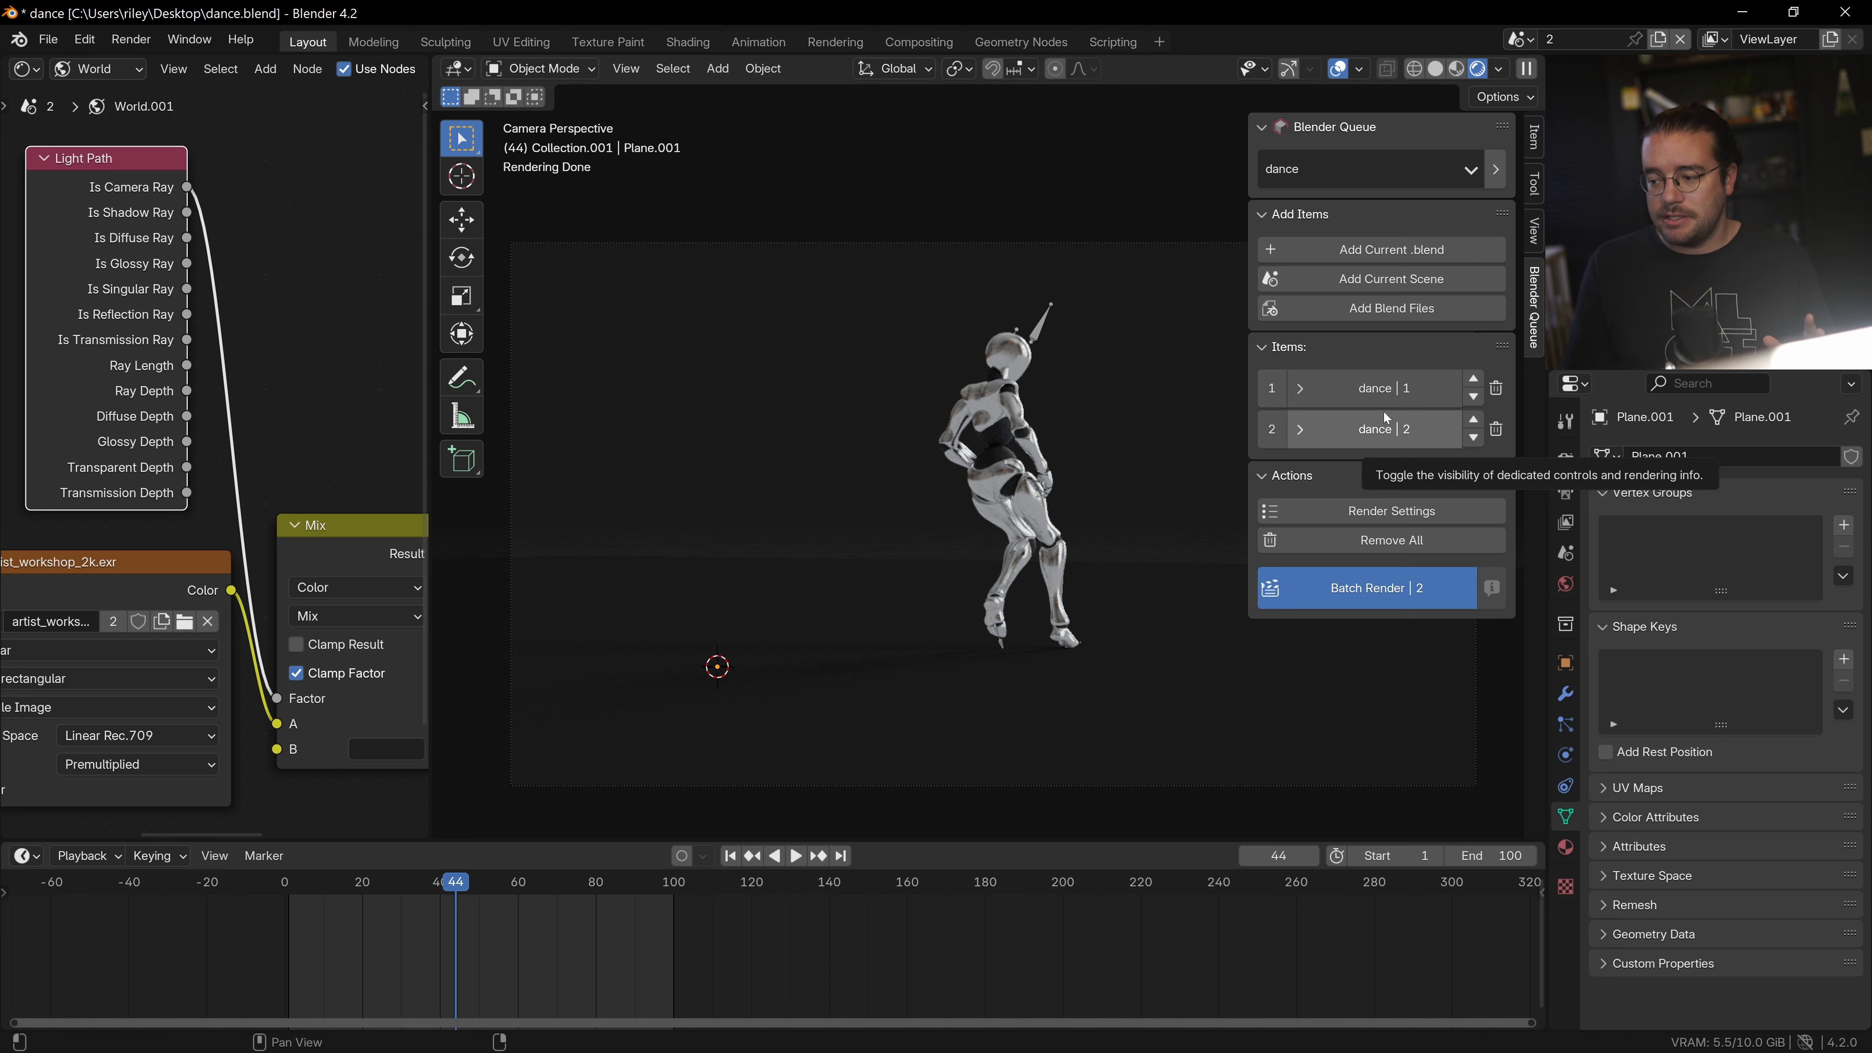
mouse_move(1388, 503)
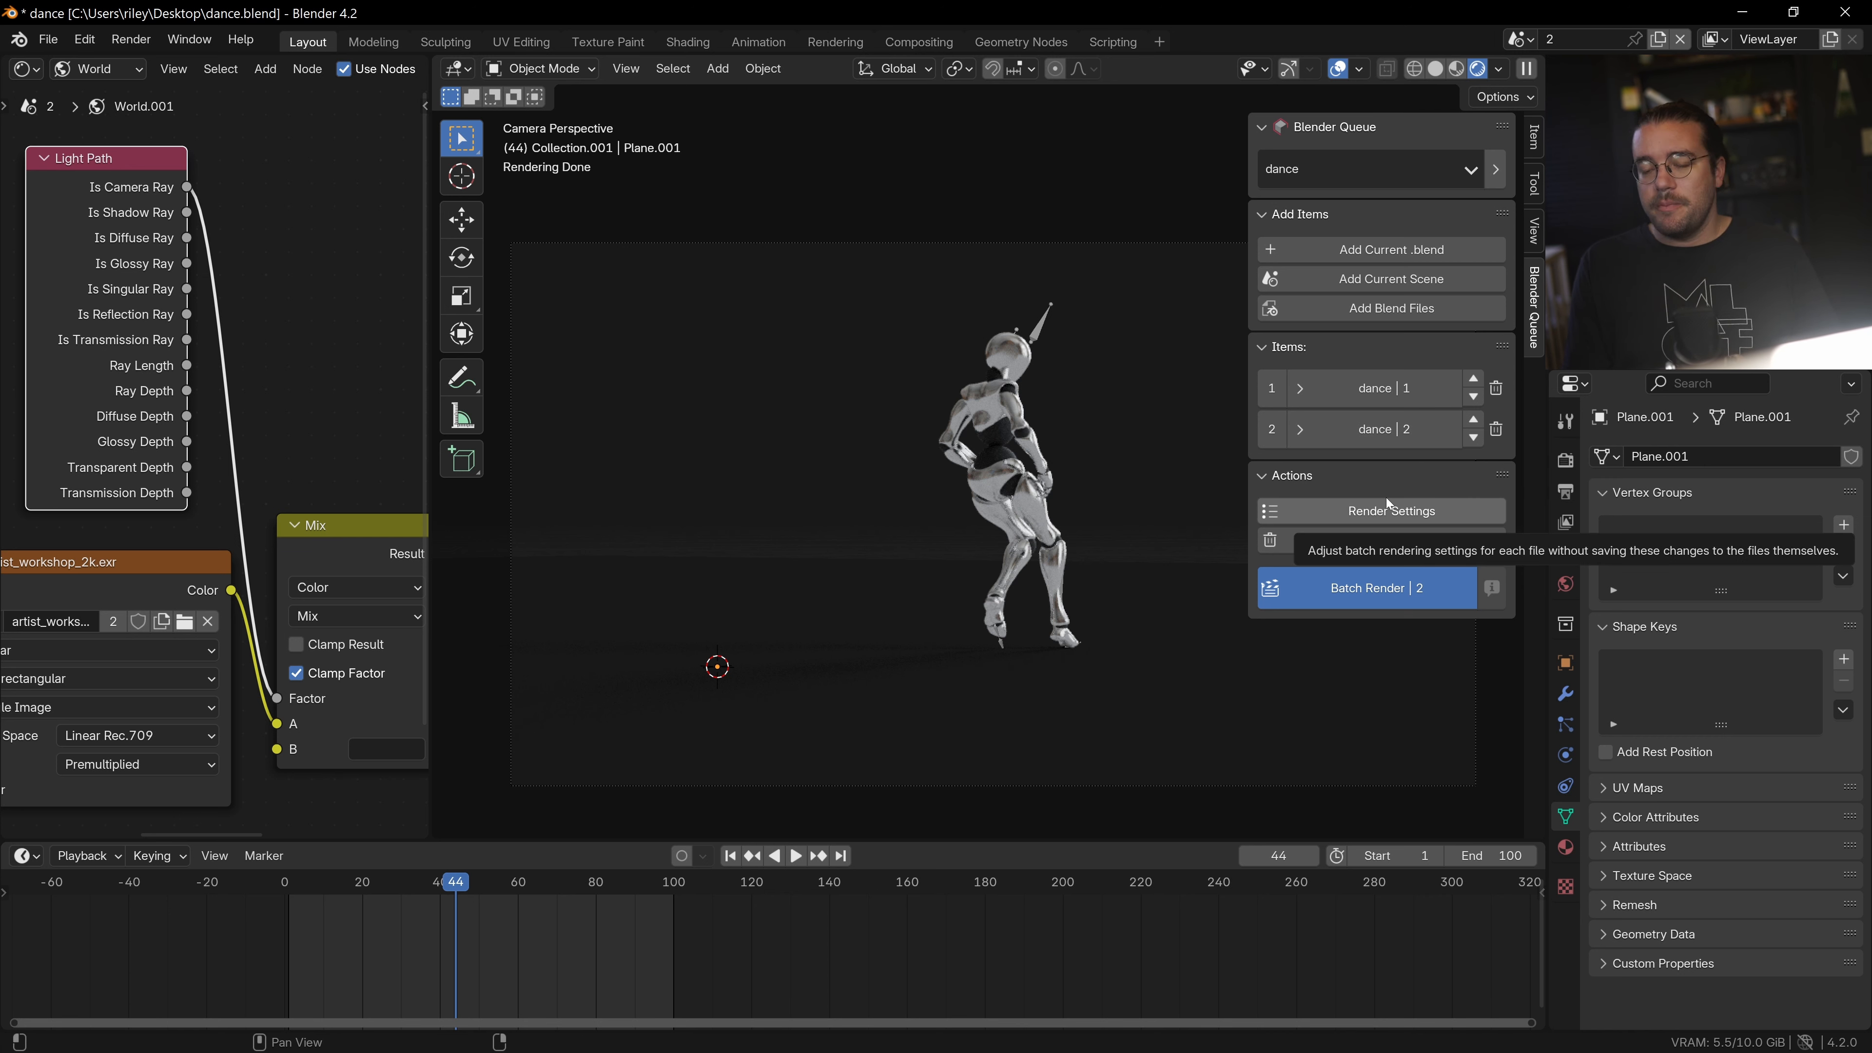
Set both queued items to 32 samples, 50% resolution and the Workbench engine.
left_click(1388, 511)
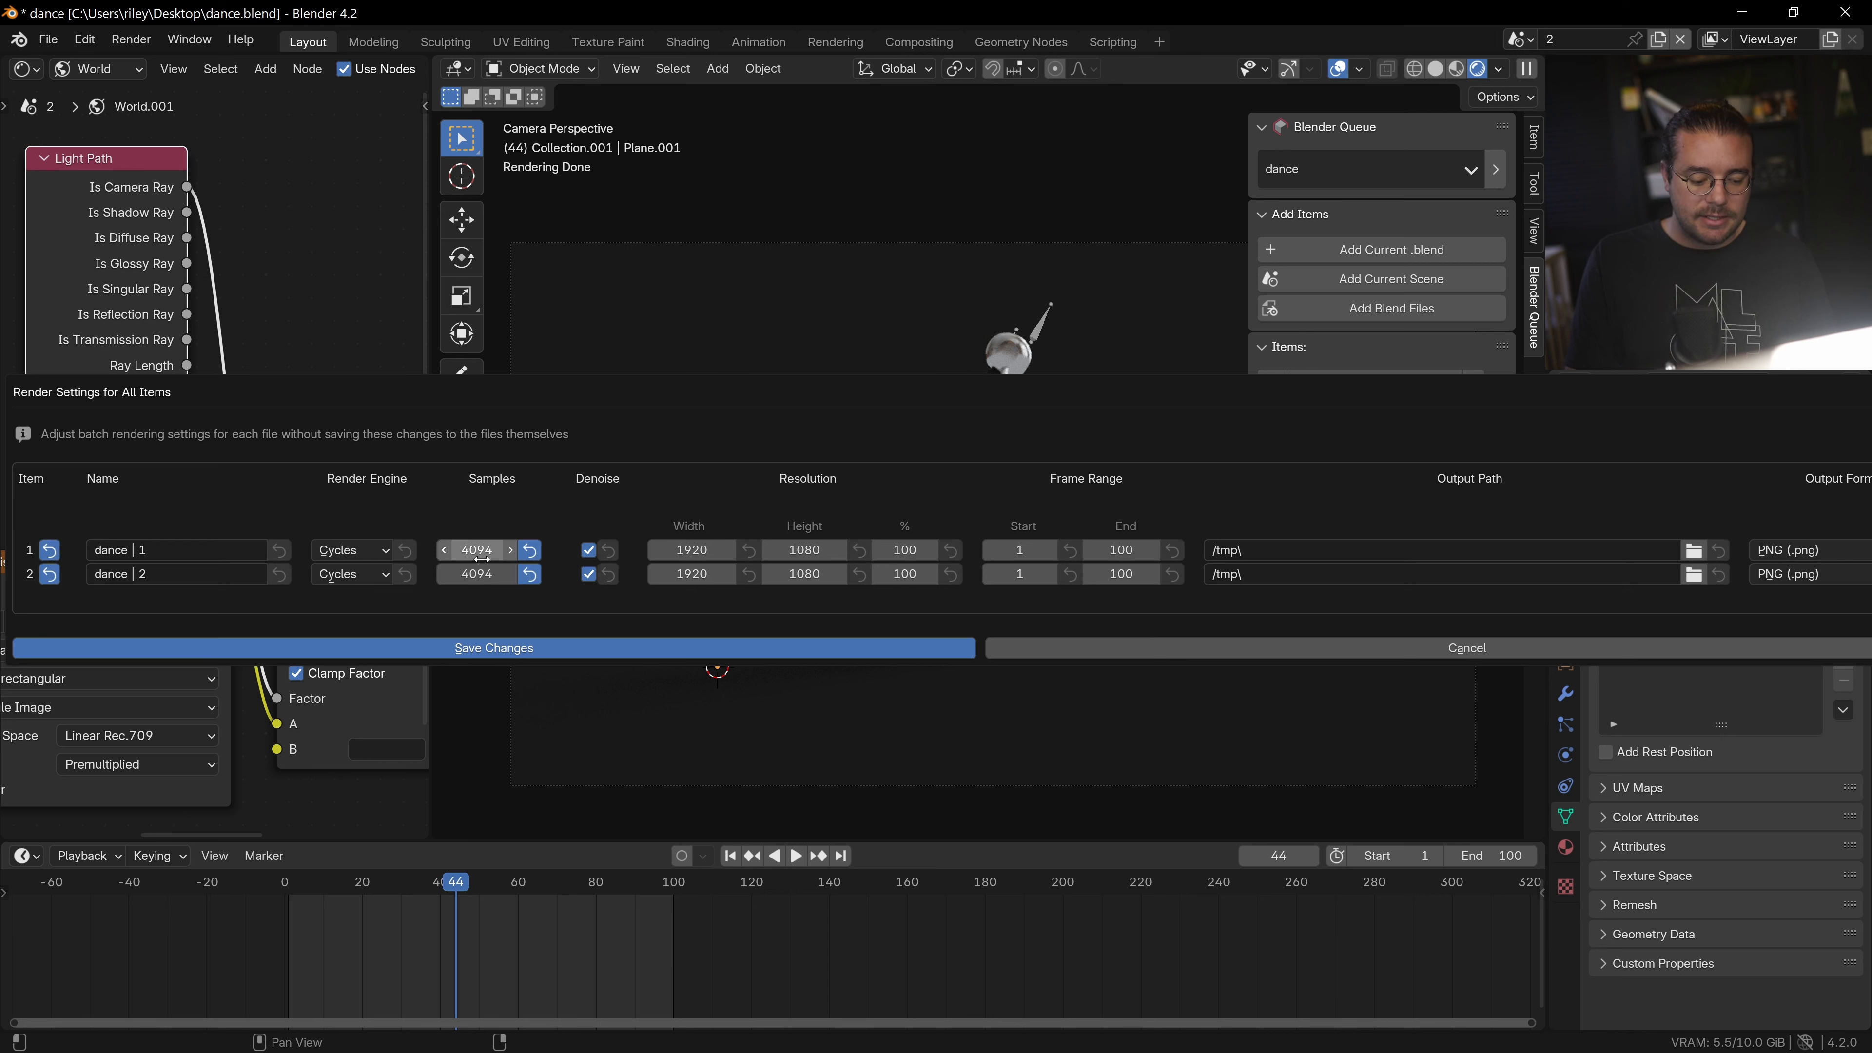
mouse_move(474, 550)
type("32")
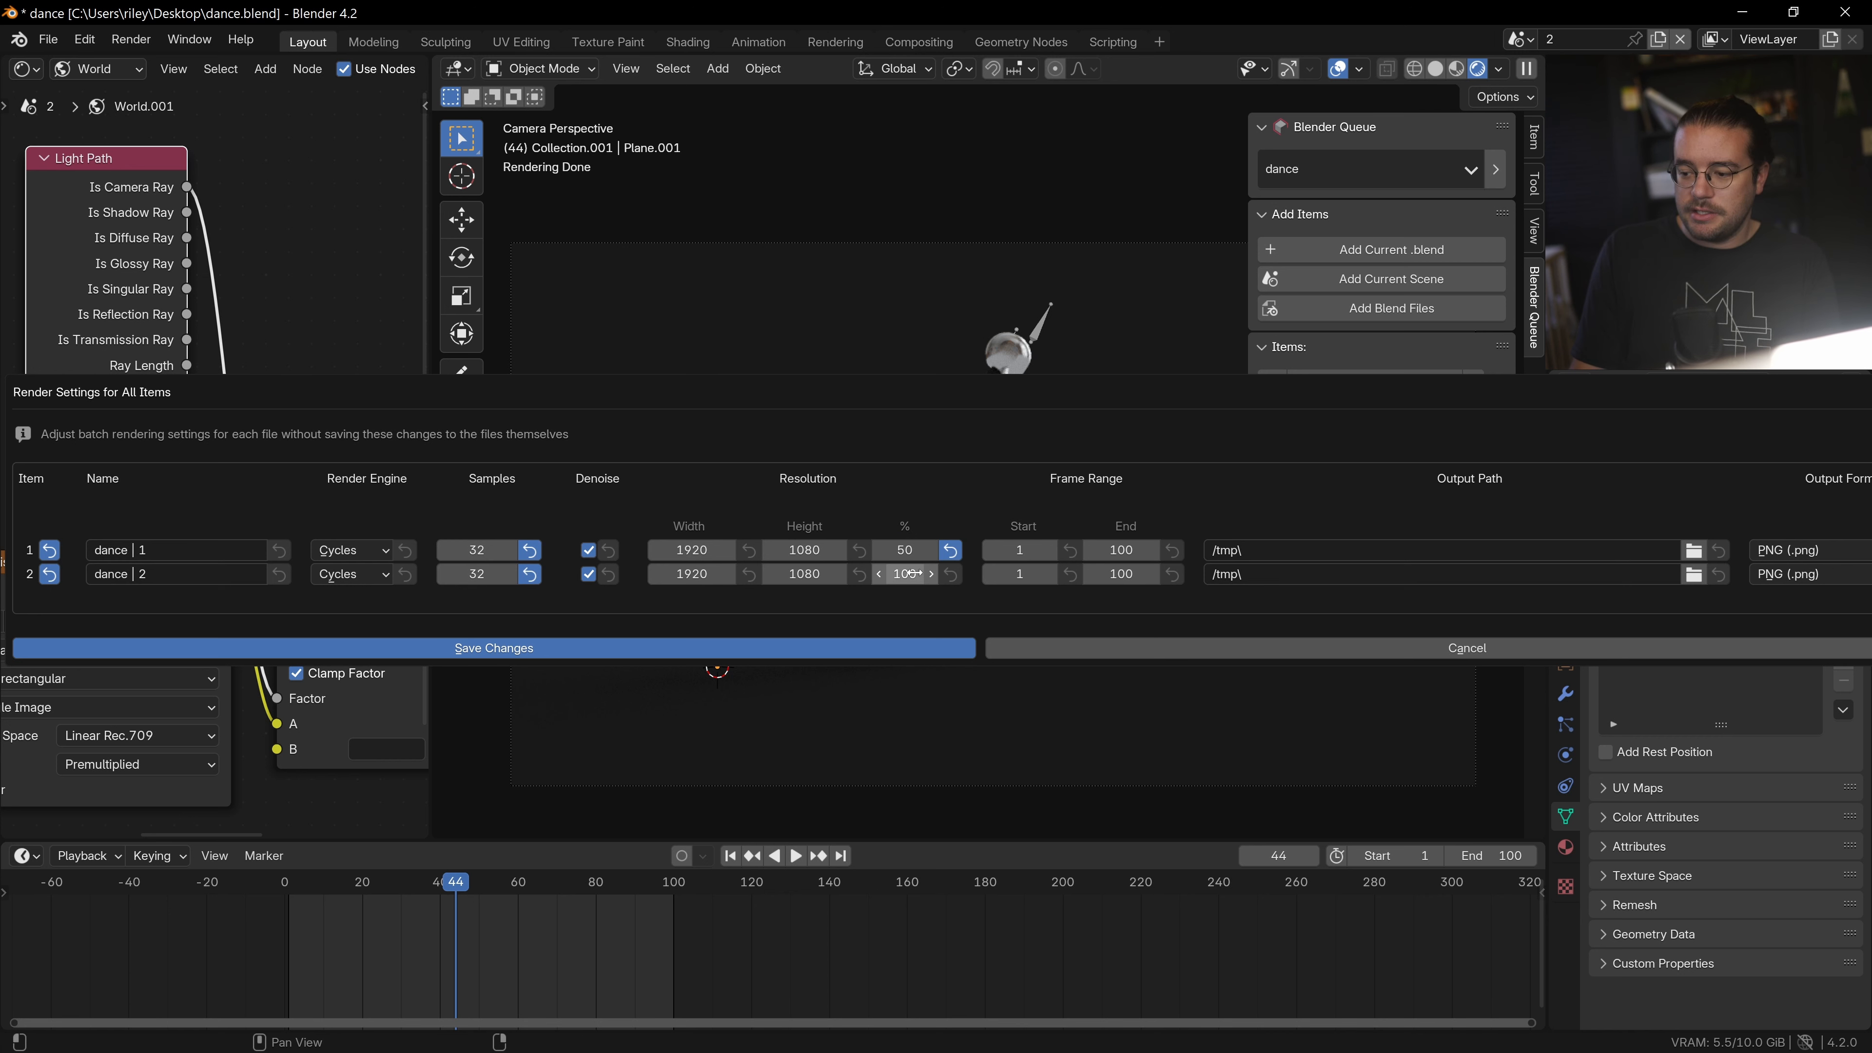
left_click(951, 574)
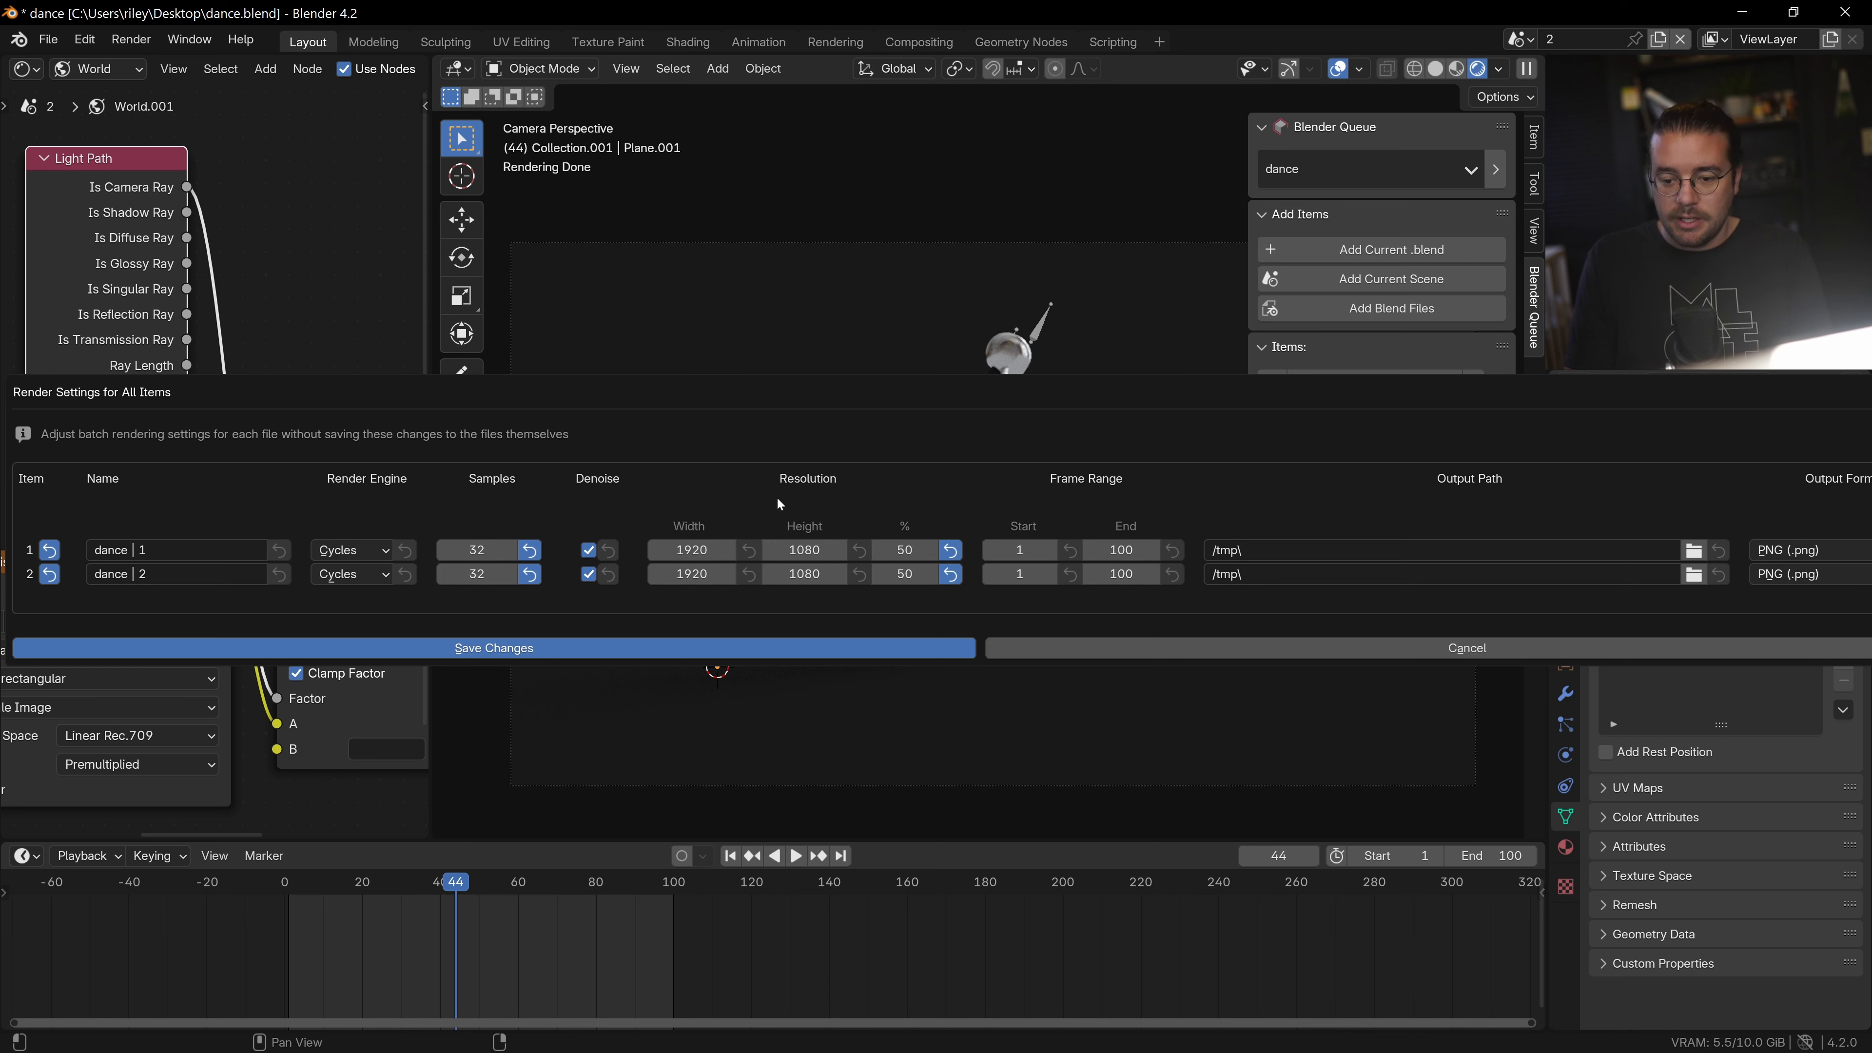
left_click(350, 549)
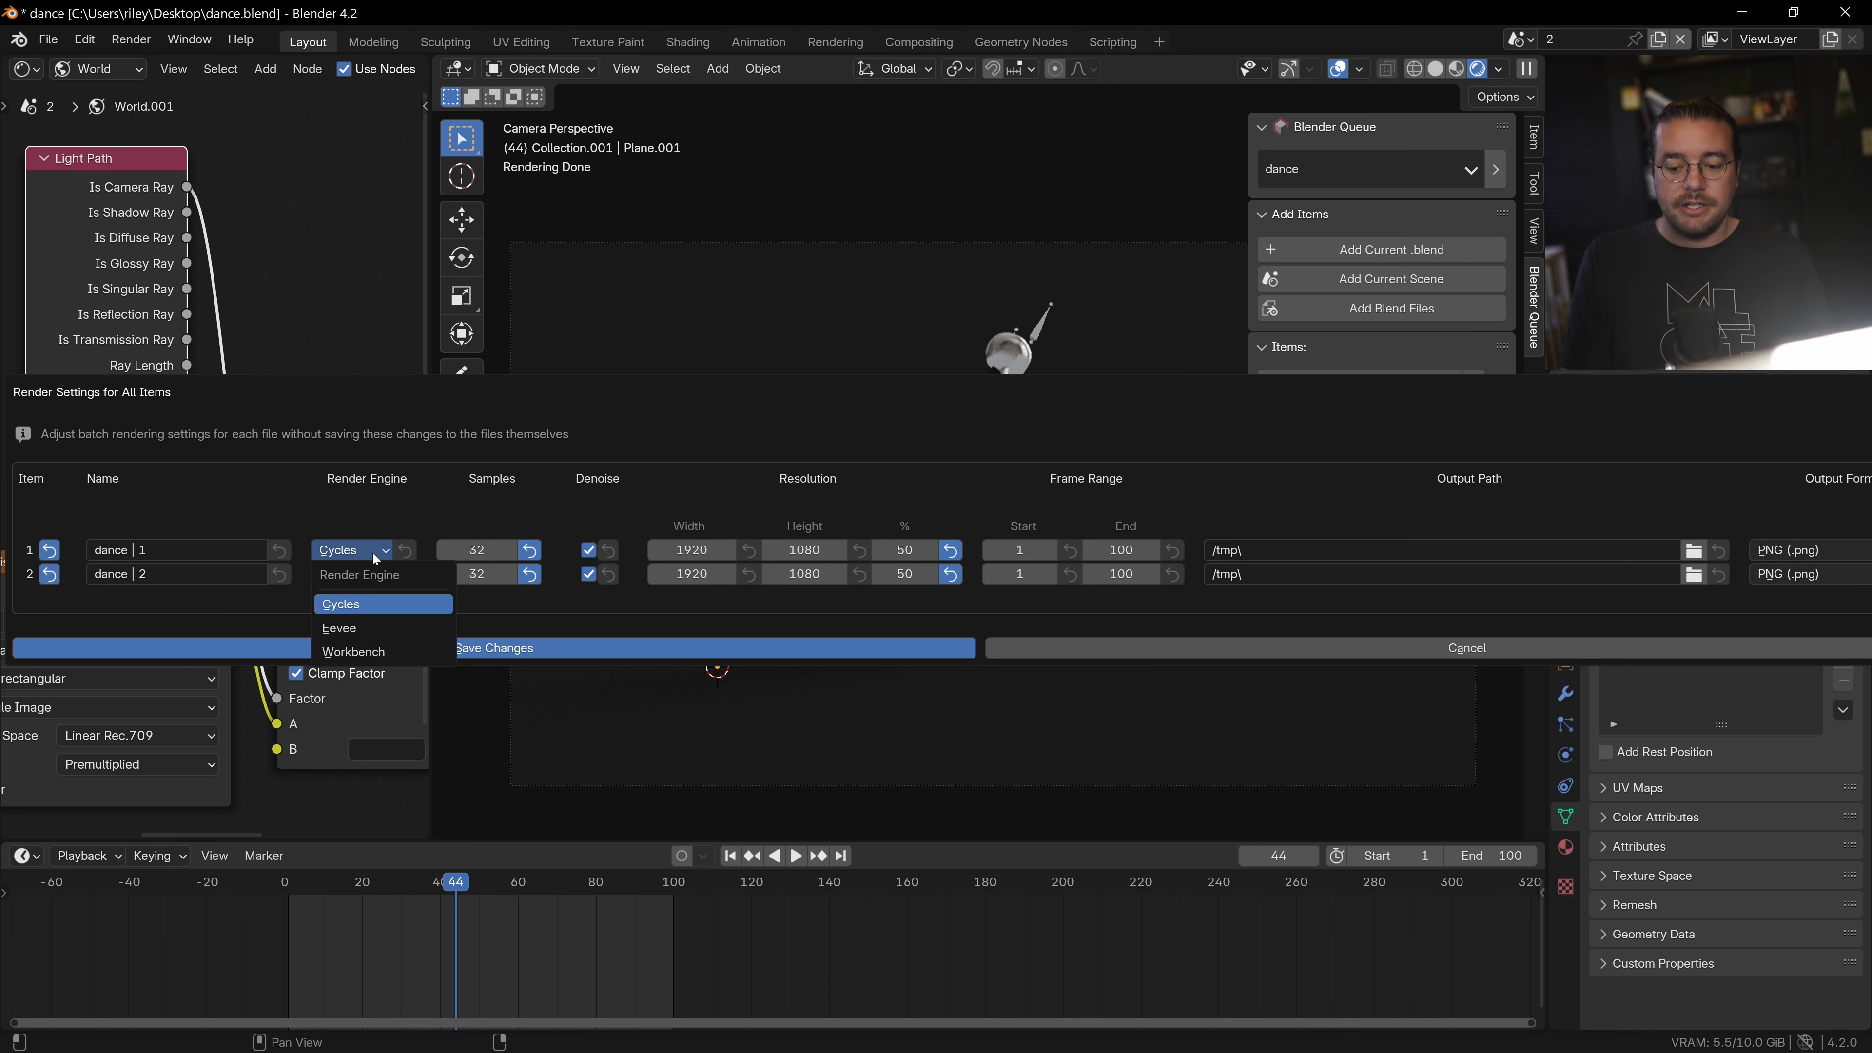
mouse_move(377, 650)
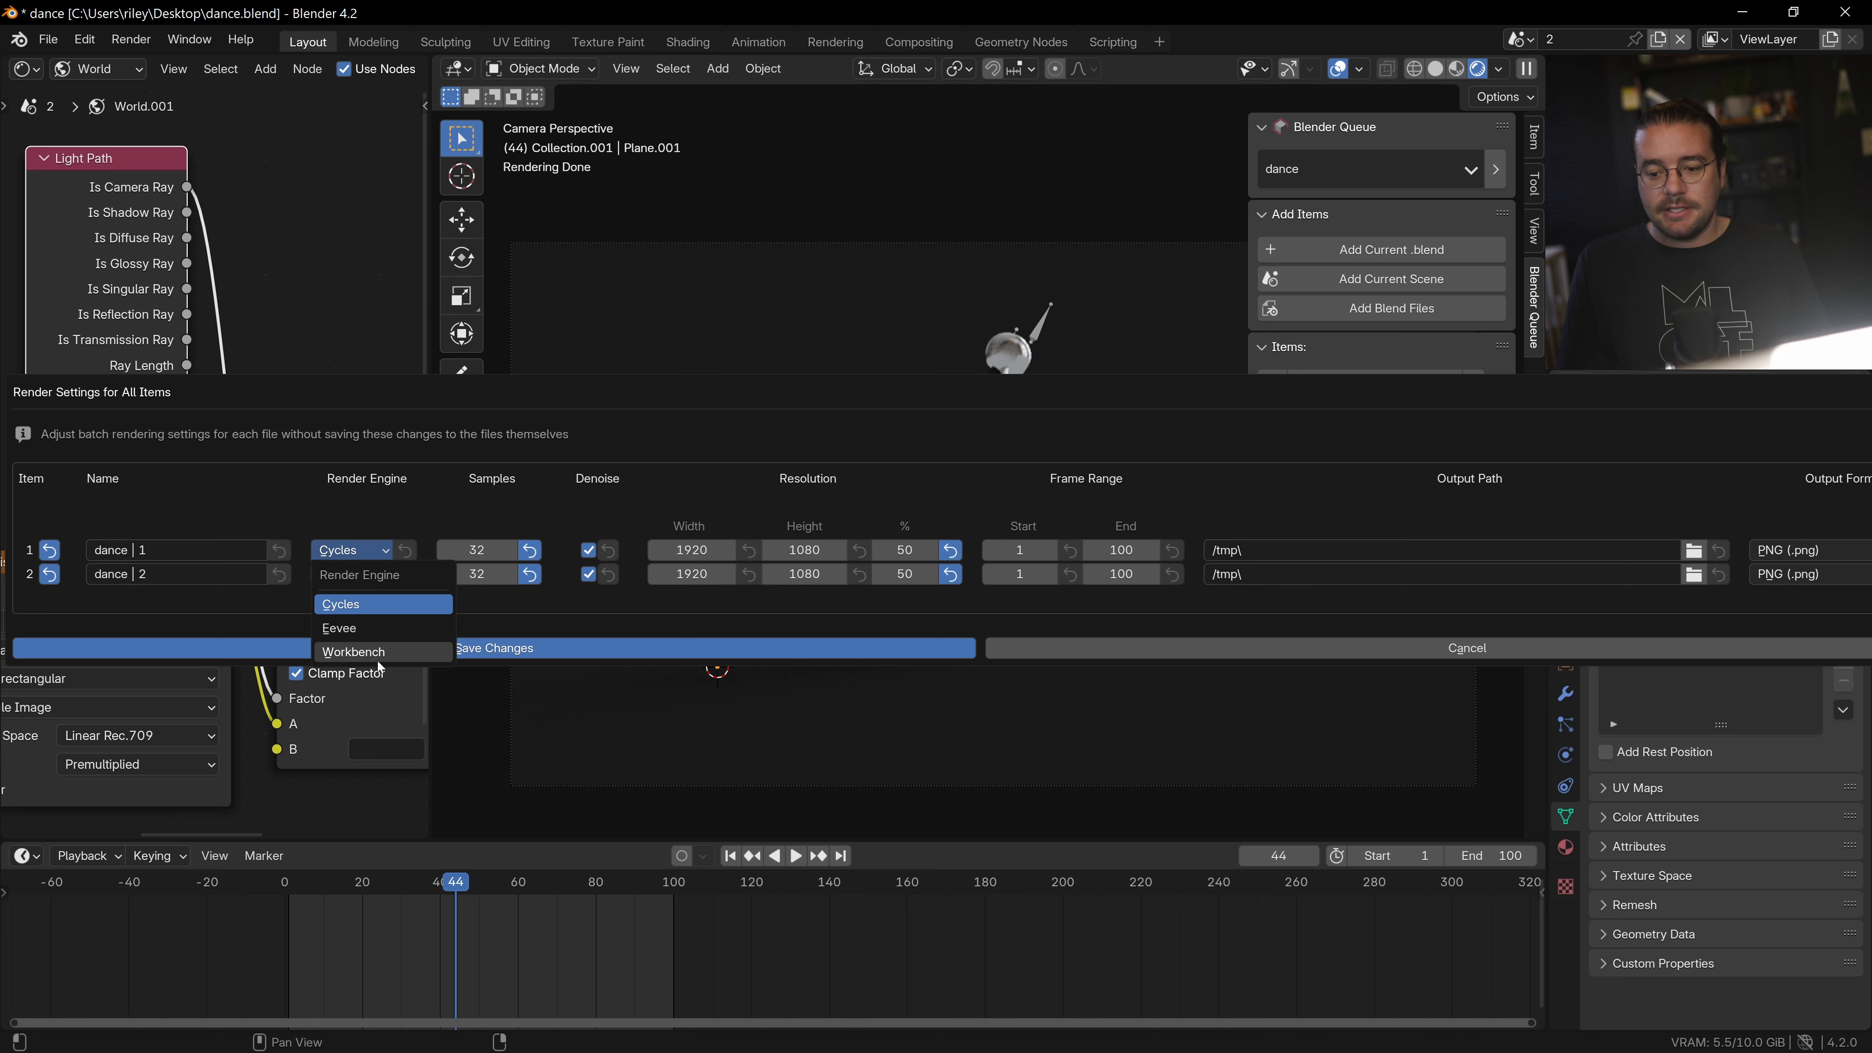
left_click(353, 650)
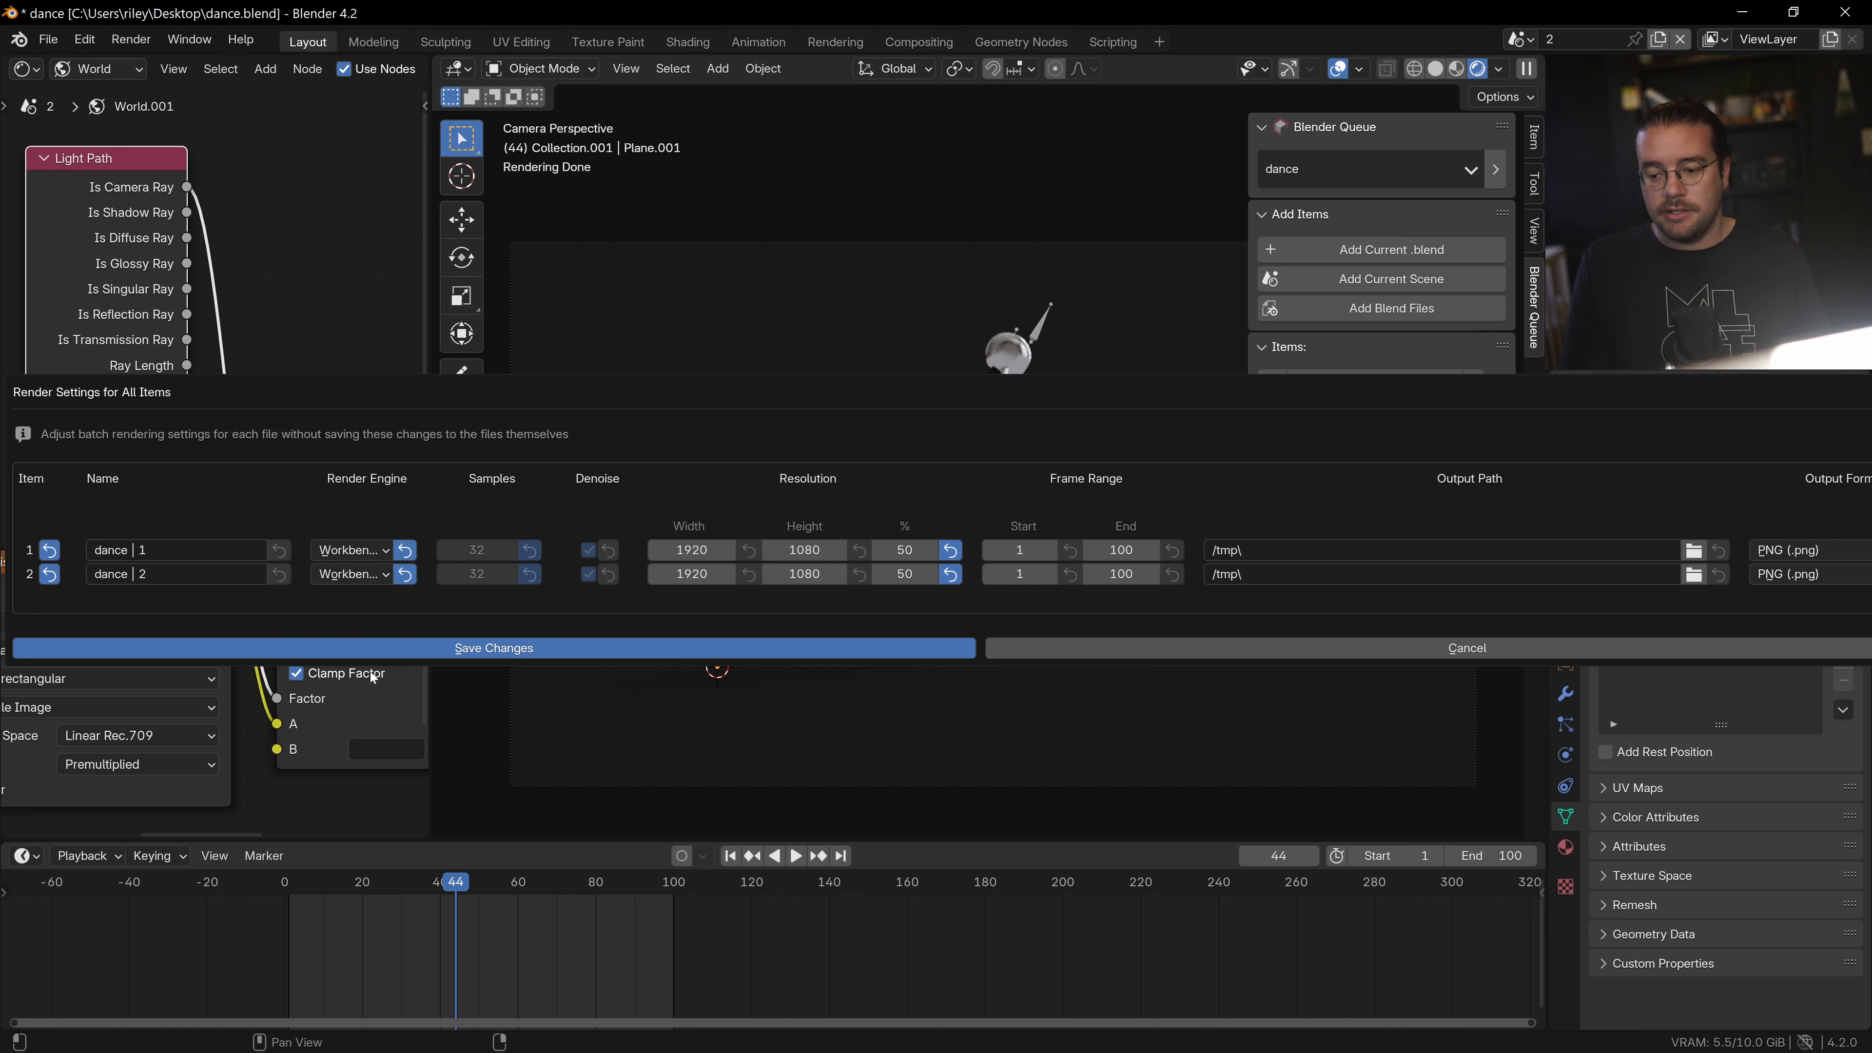
mouse_move(477, 548)
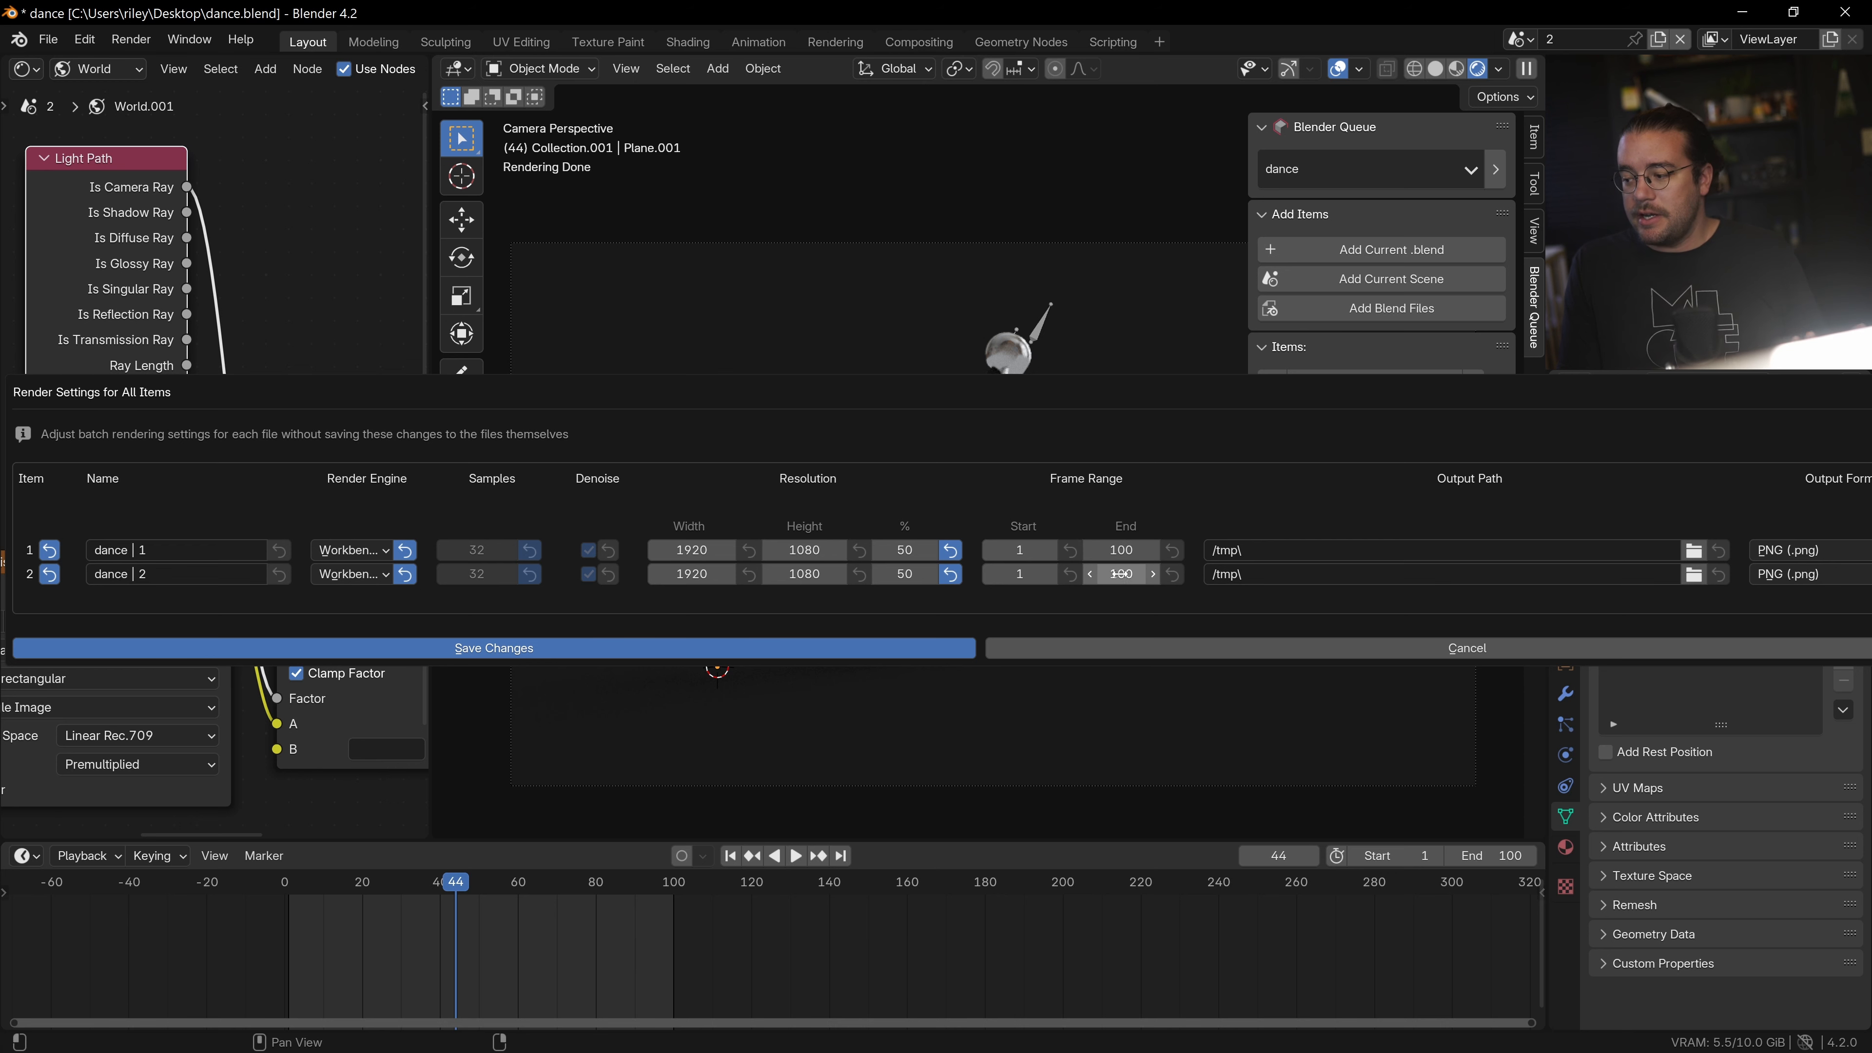
Point dance | 1 to new folder dance\1 and dance | 2 to dance\2 on the Desktop.
left_click(1693, 550)
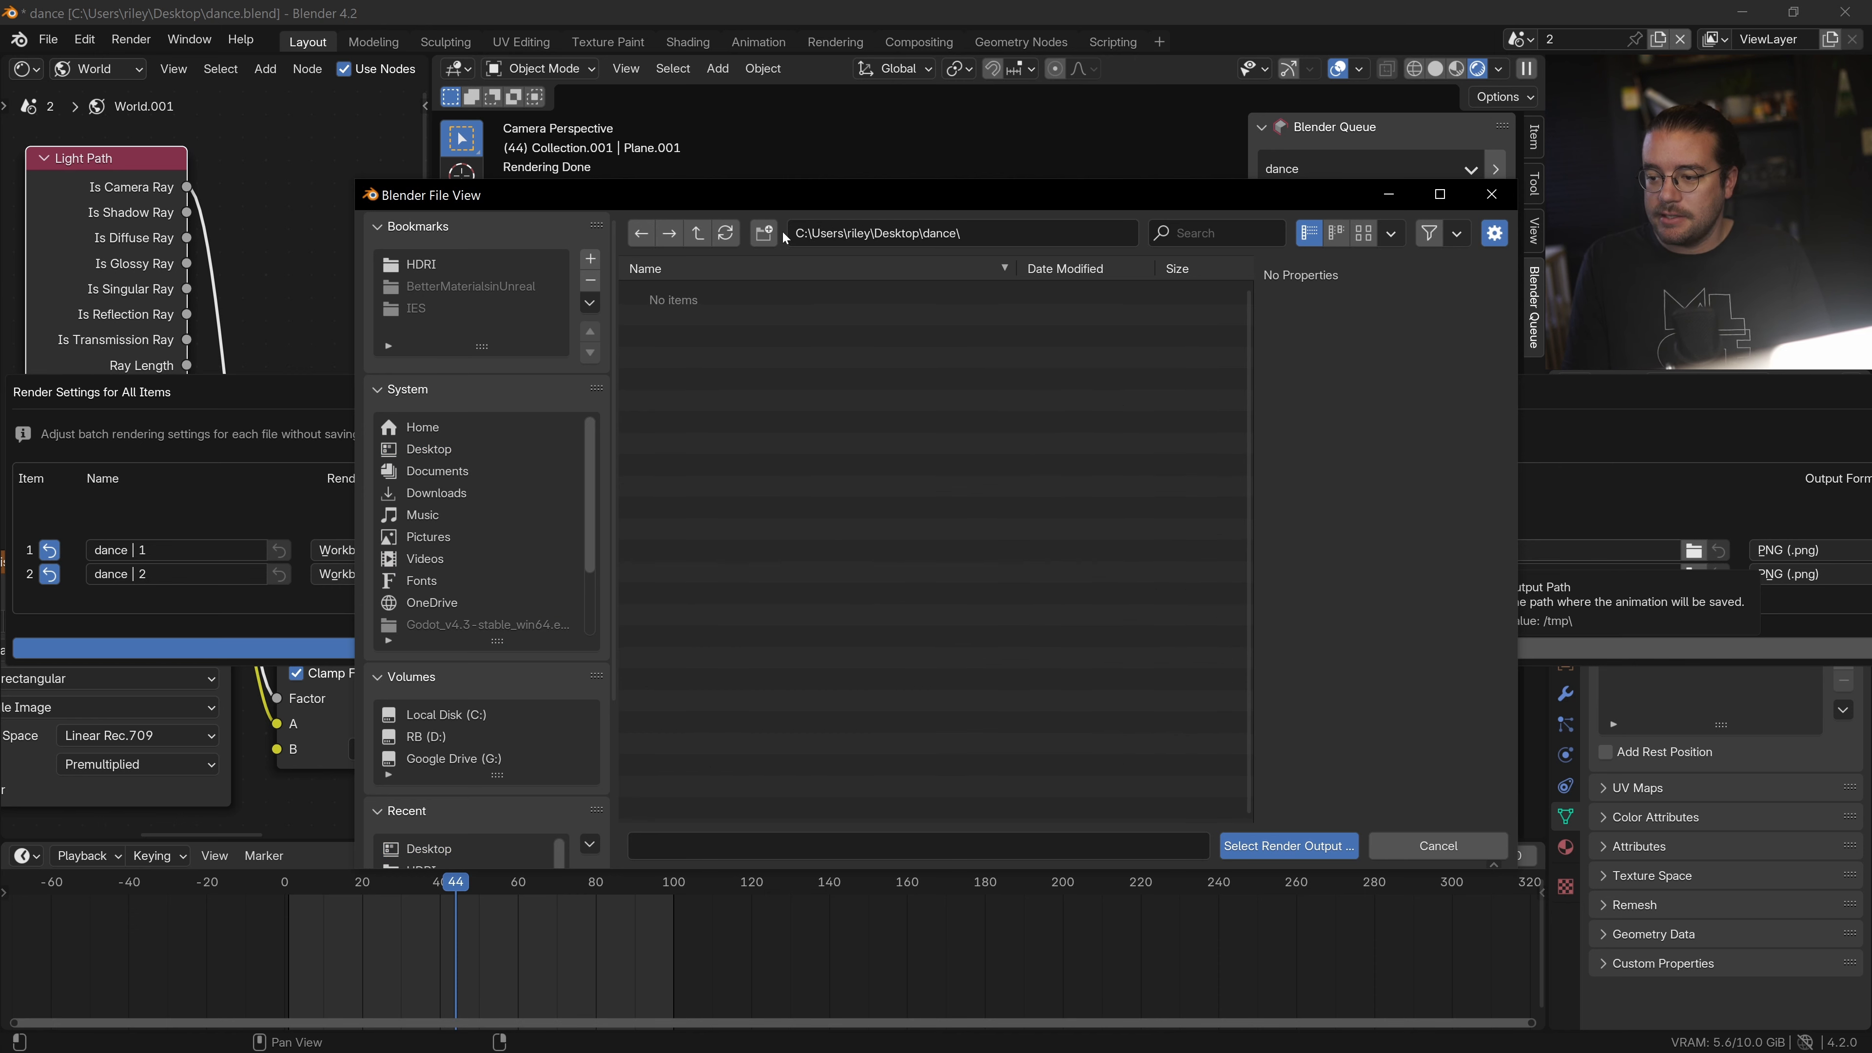
left_click(762, 233)
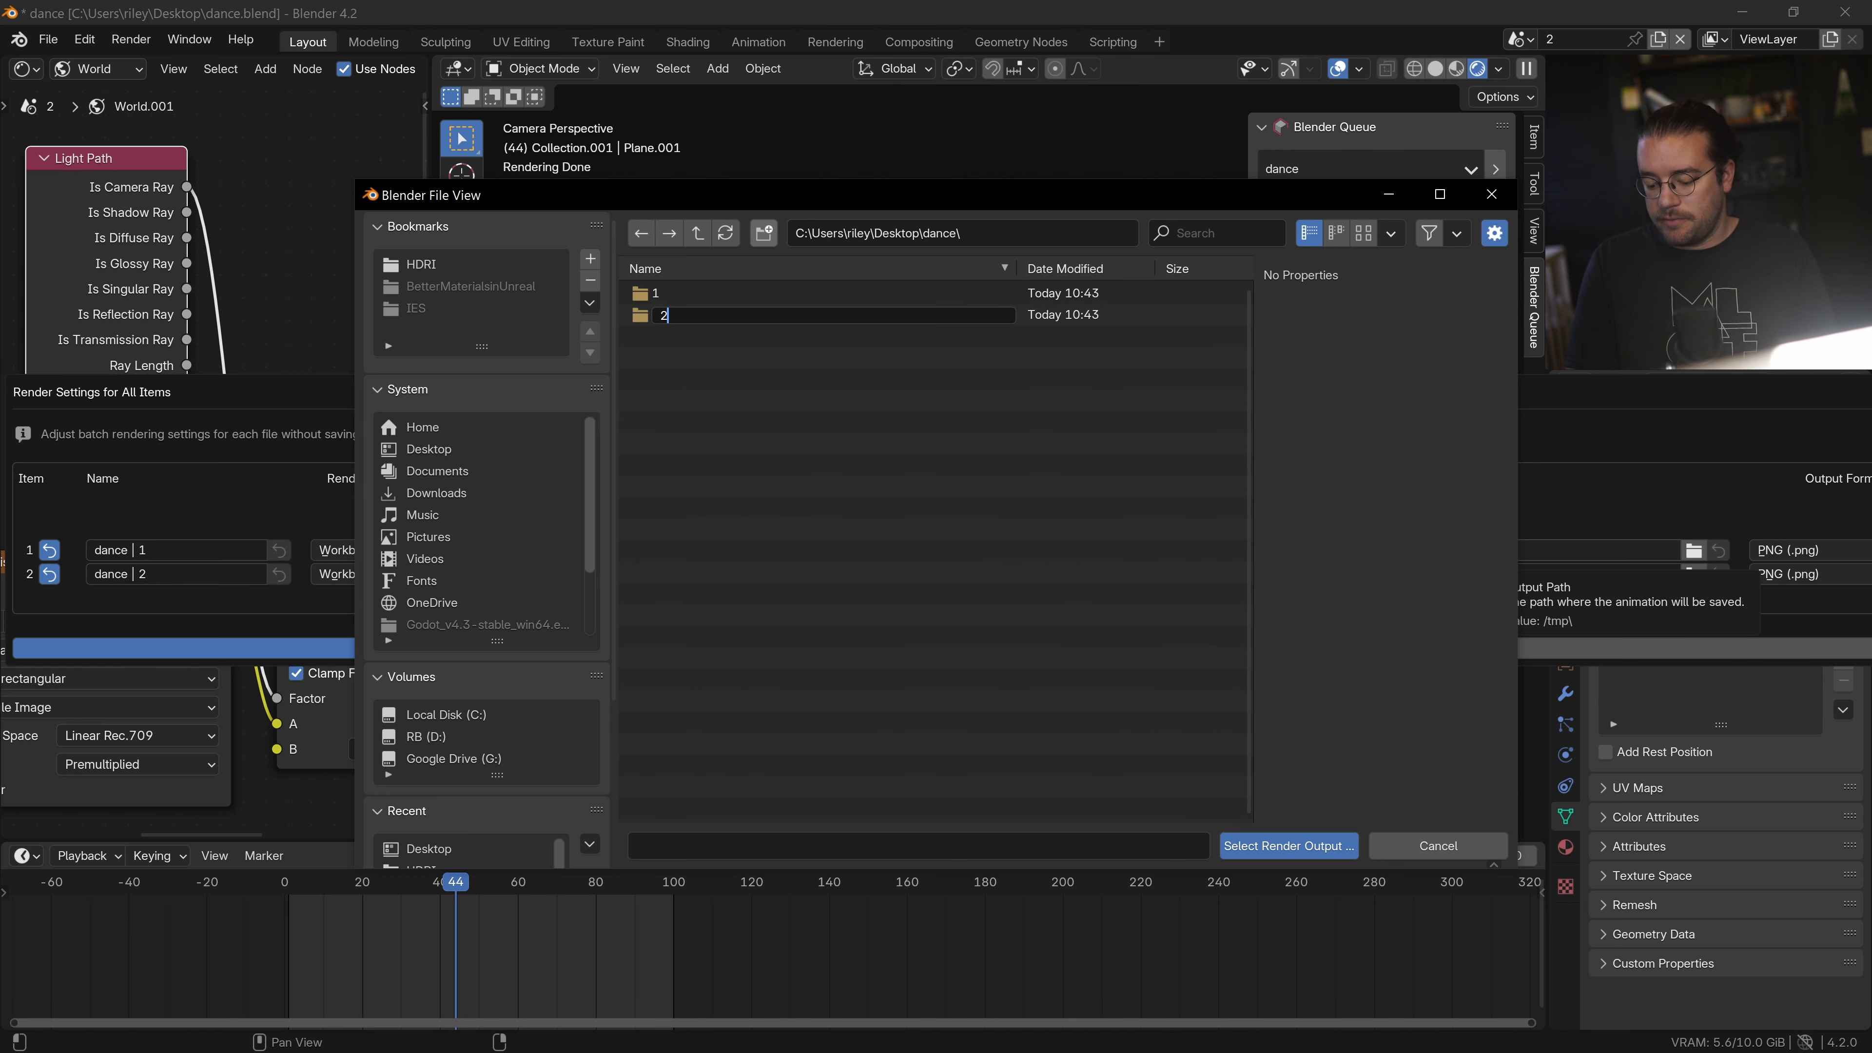
left_click(1287, 845)
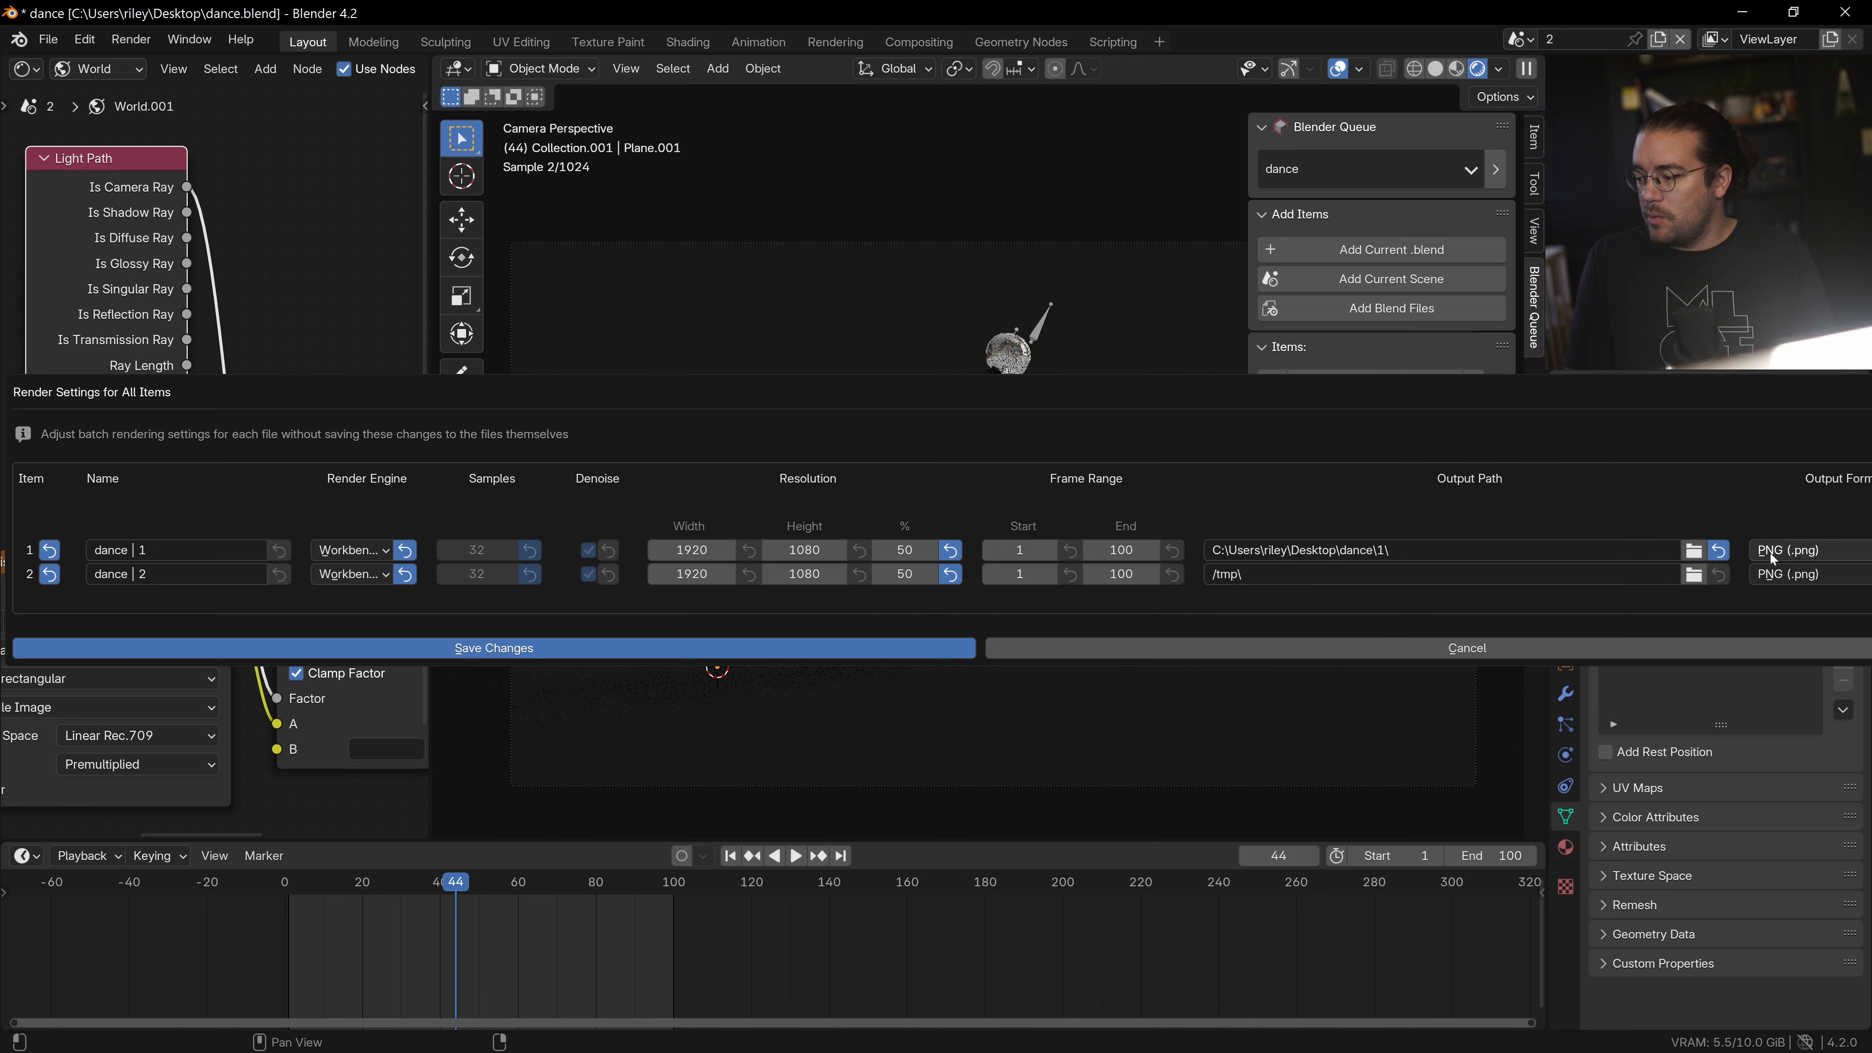
left_click(1691, 574)
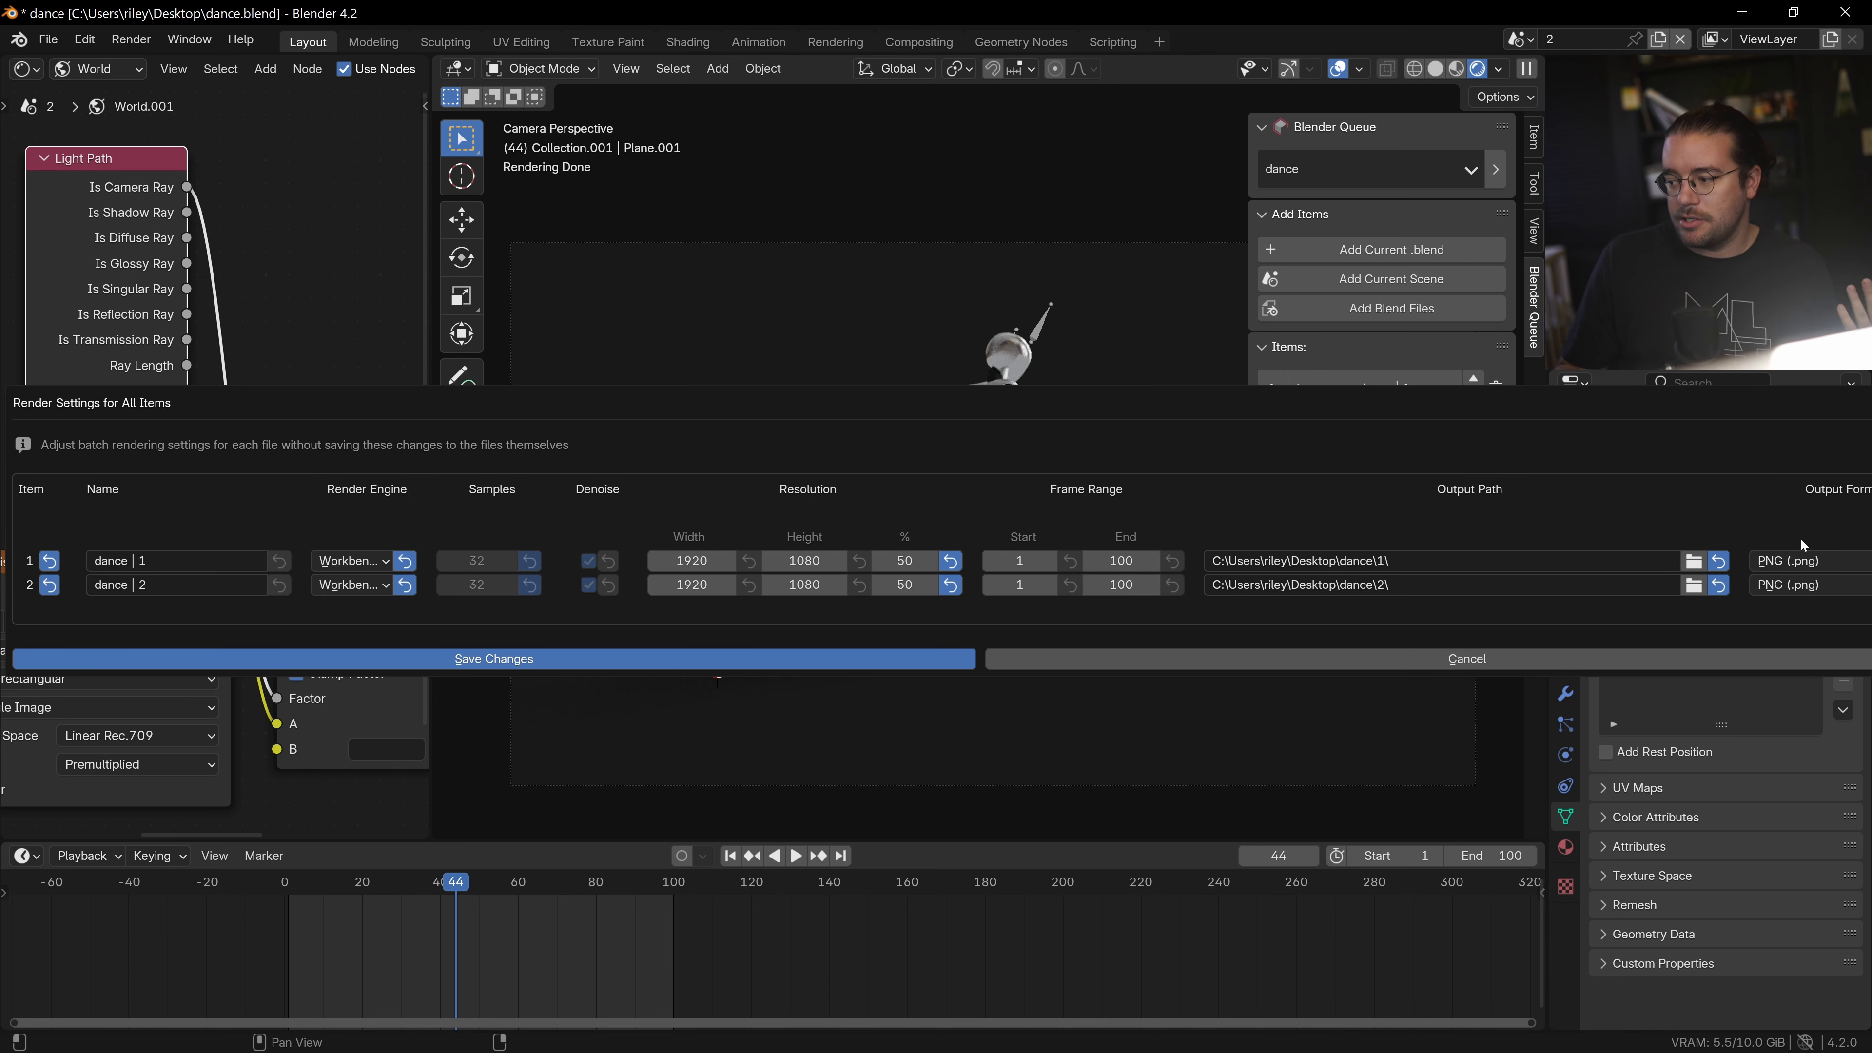
Set both items to OpenEXR at 50% resolution and save the batch render settings.
left_click(1796, 559)
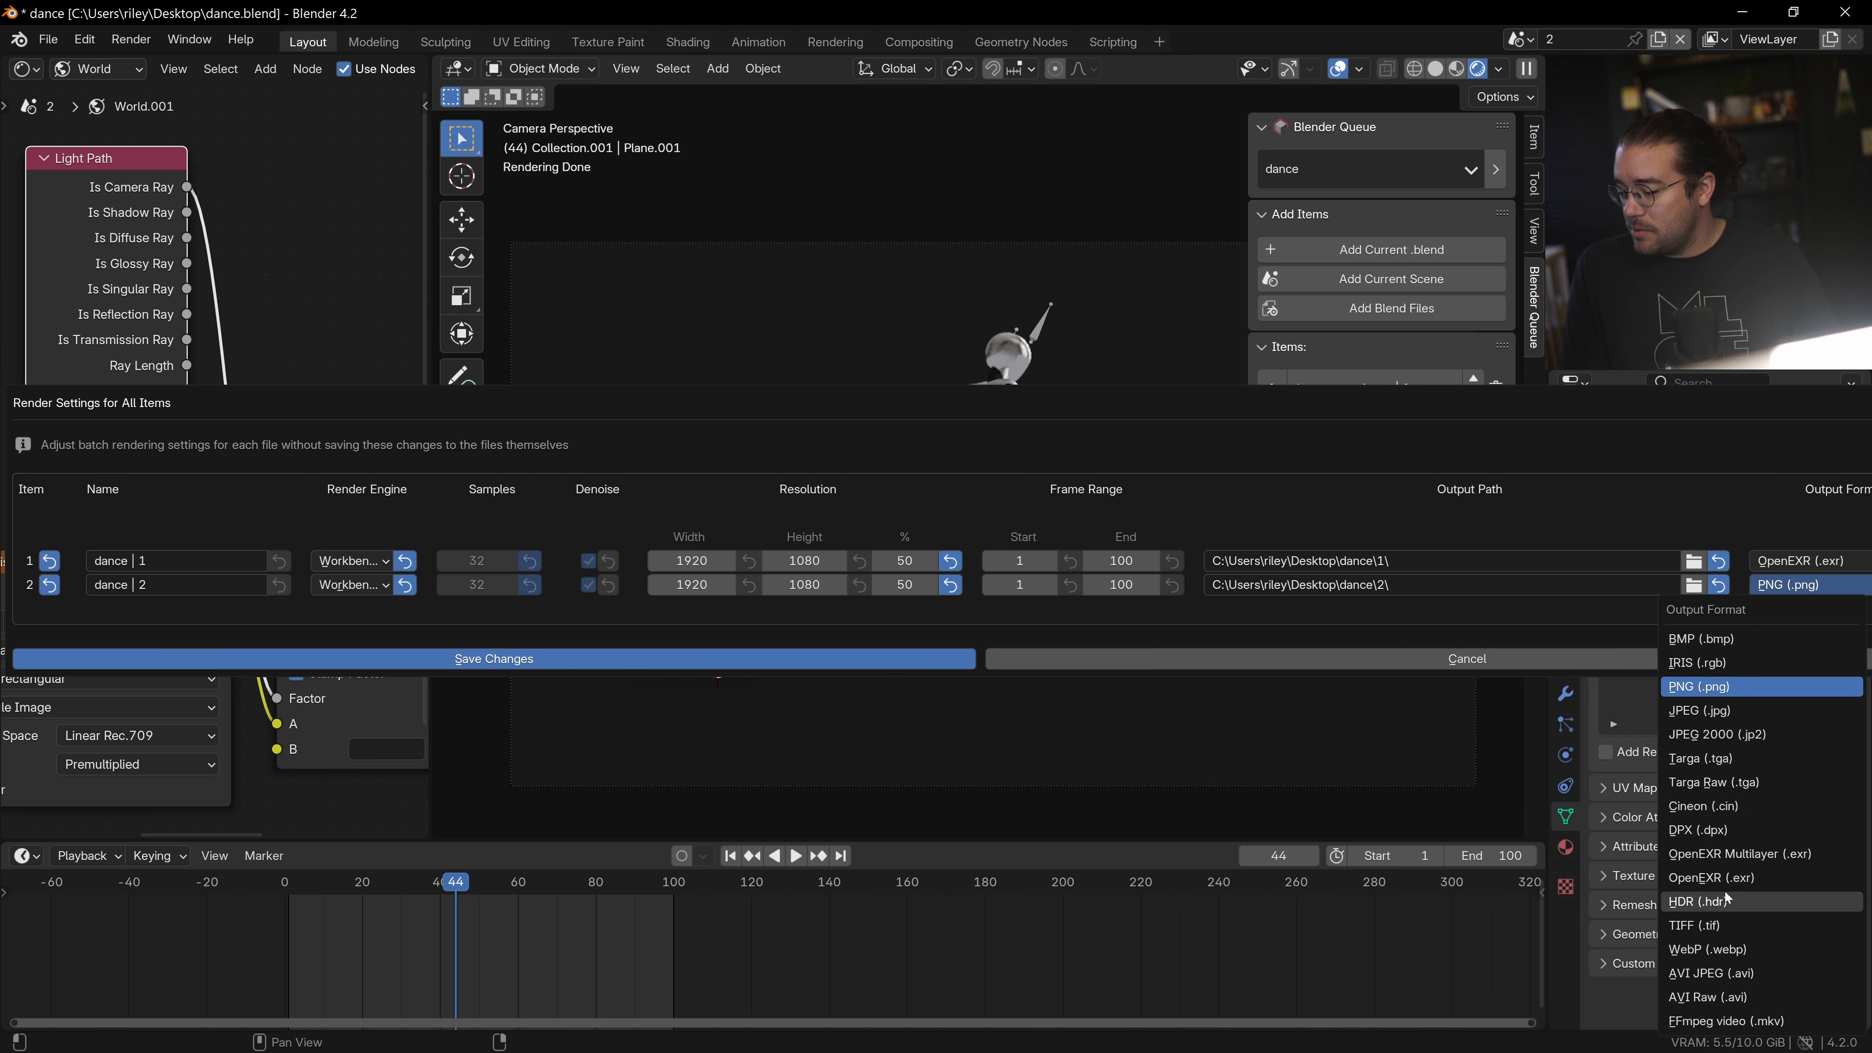
left_click(1715, 876)
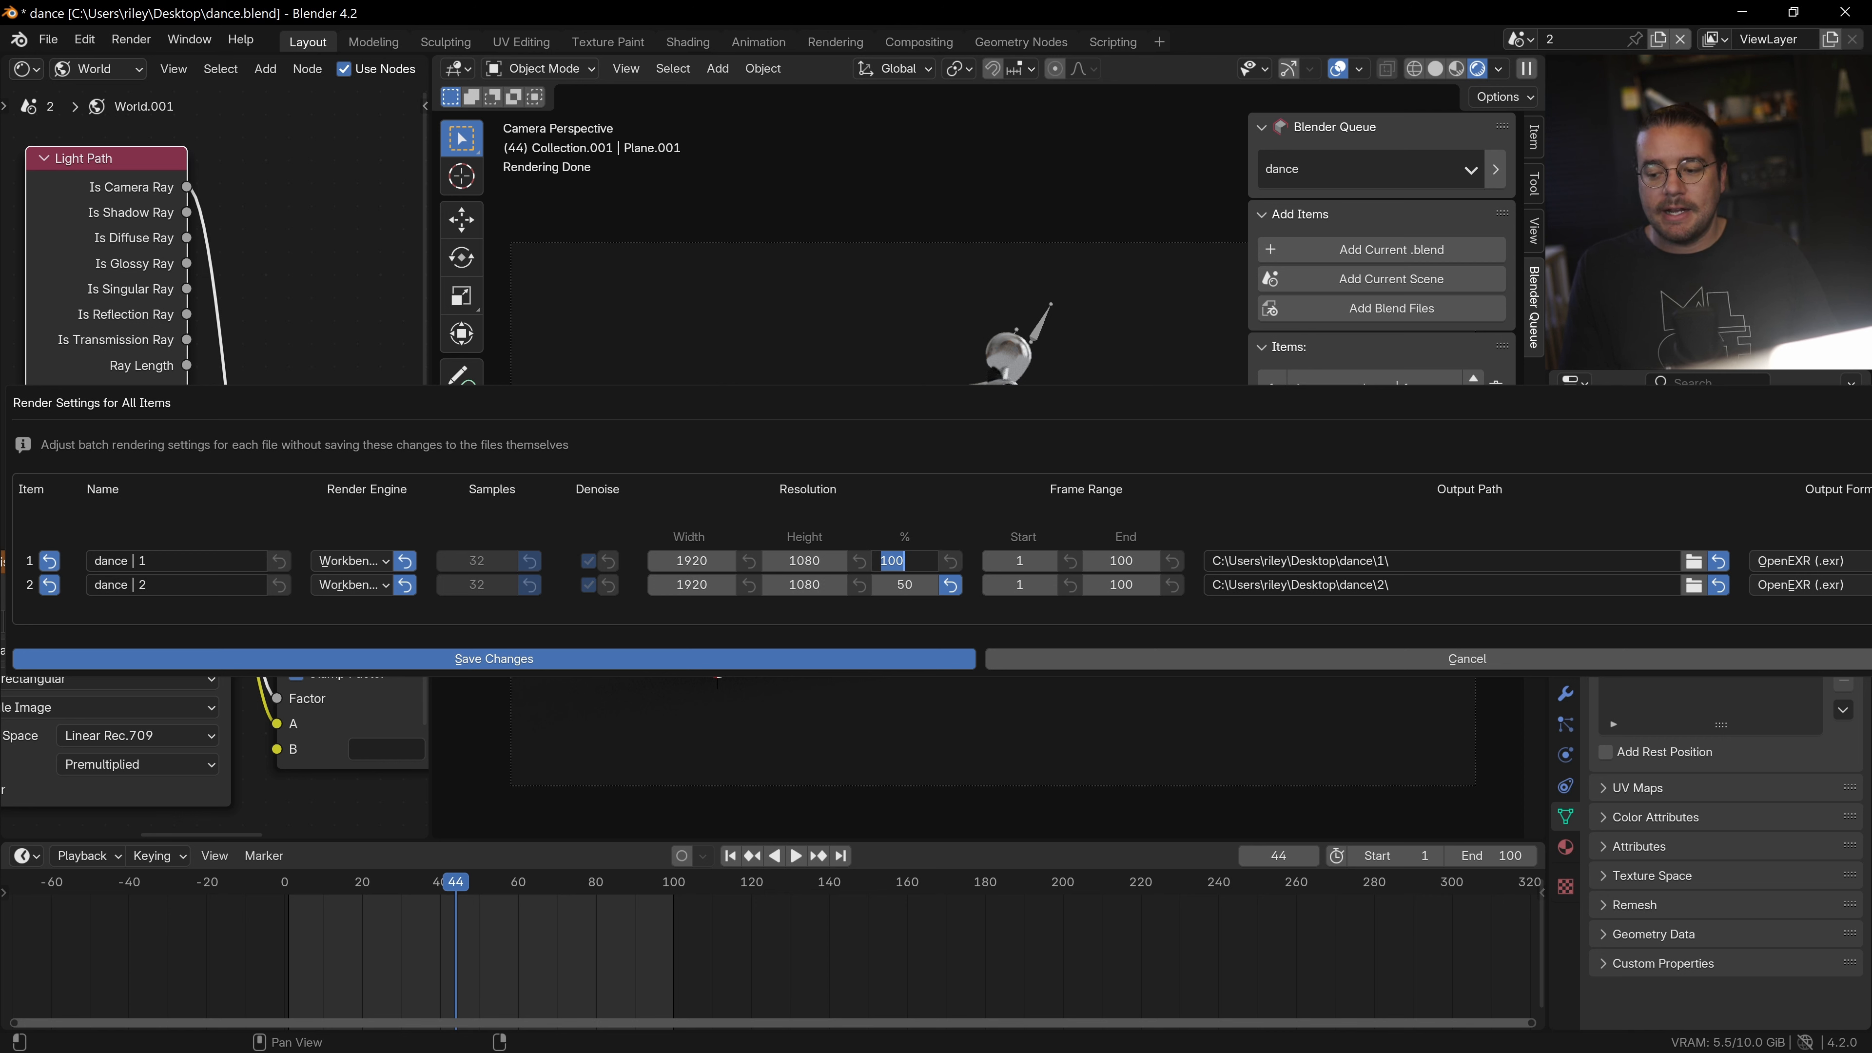
type("50")
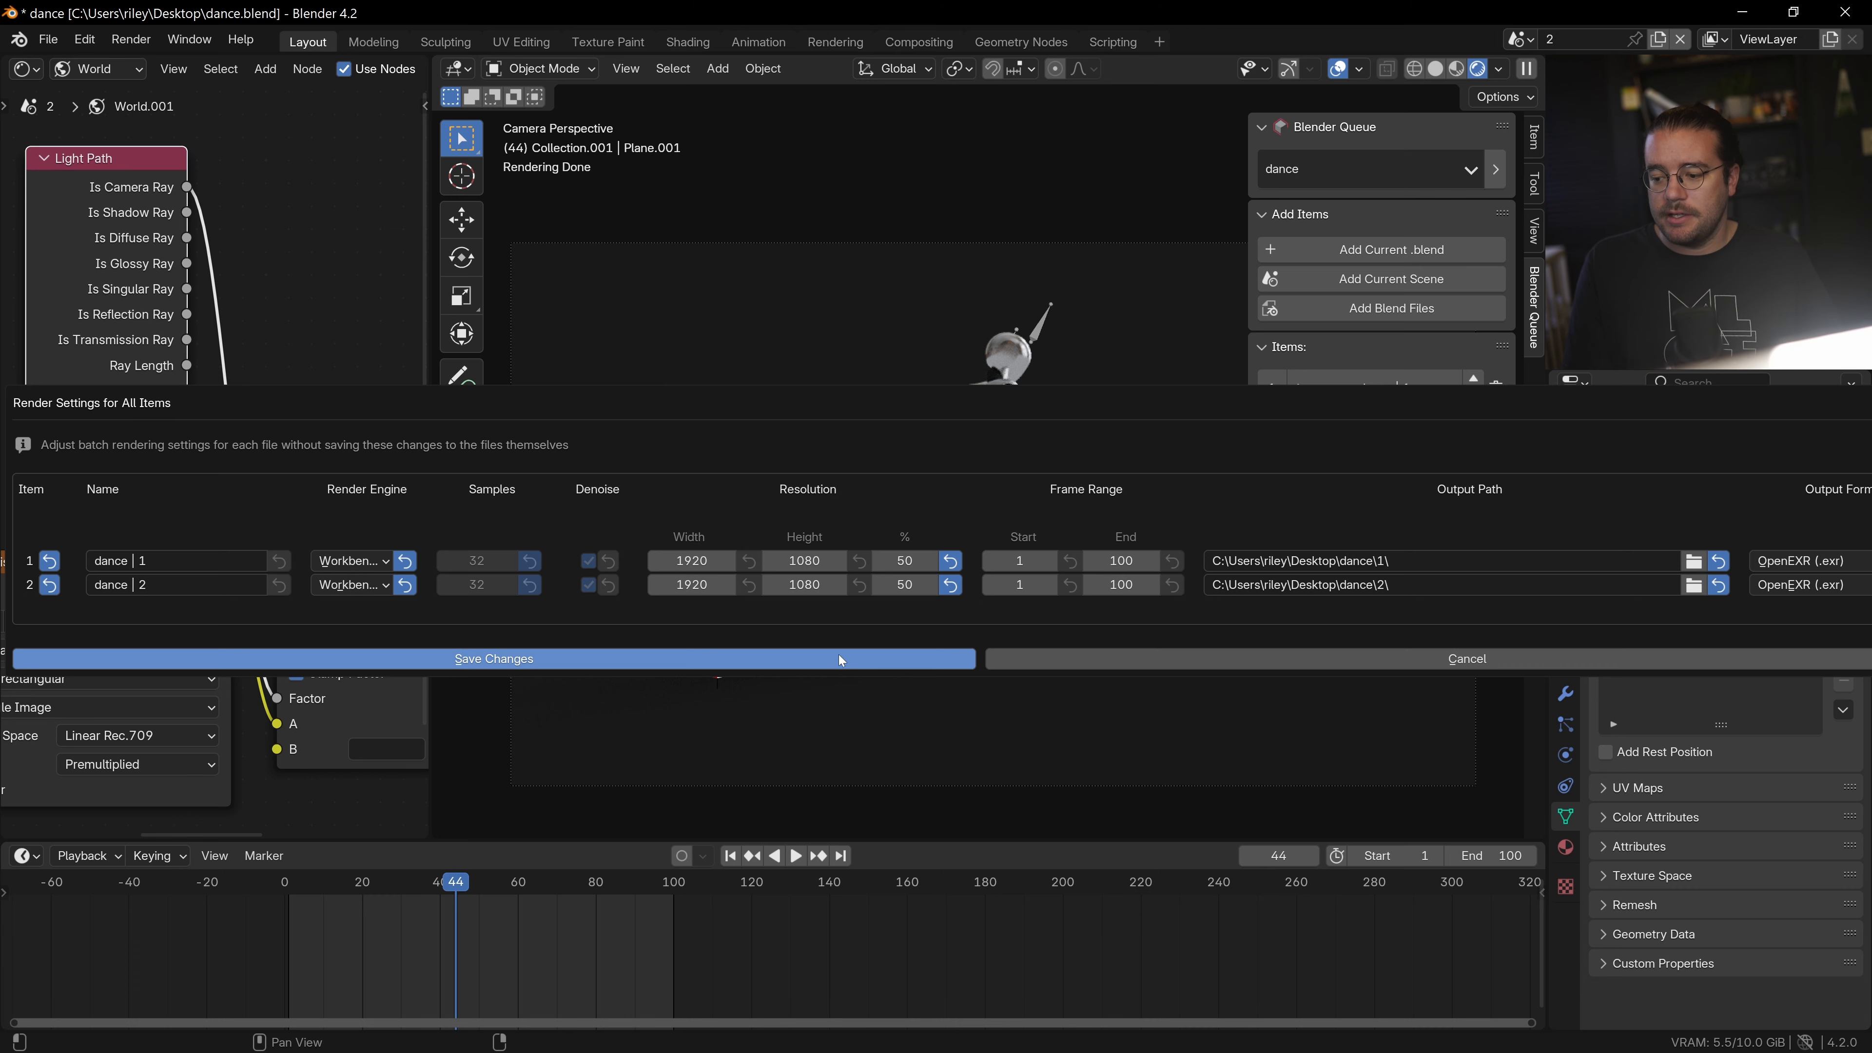
left_click(491, 658)
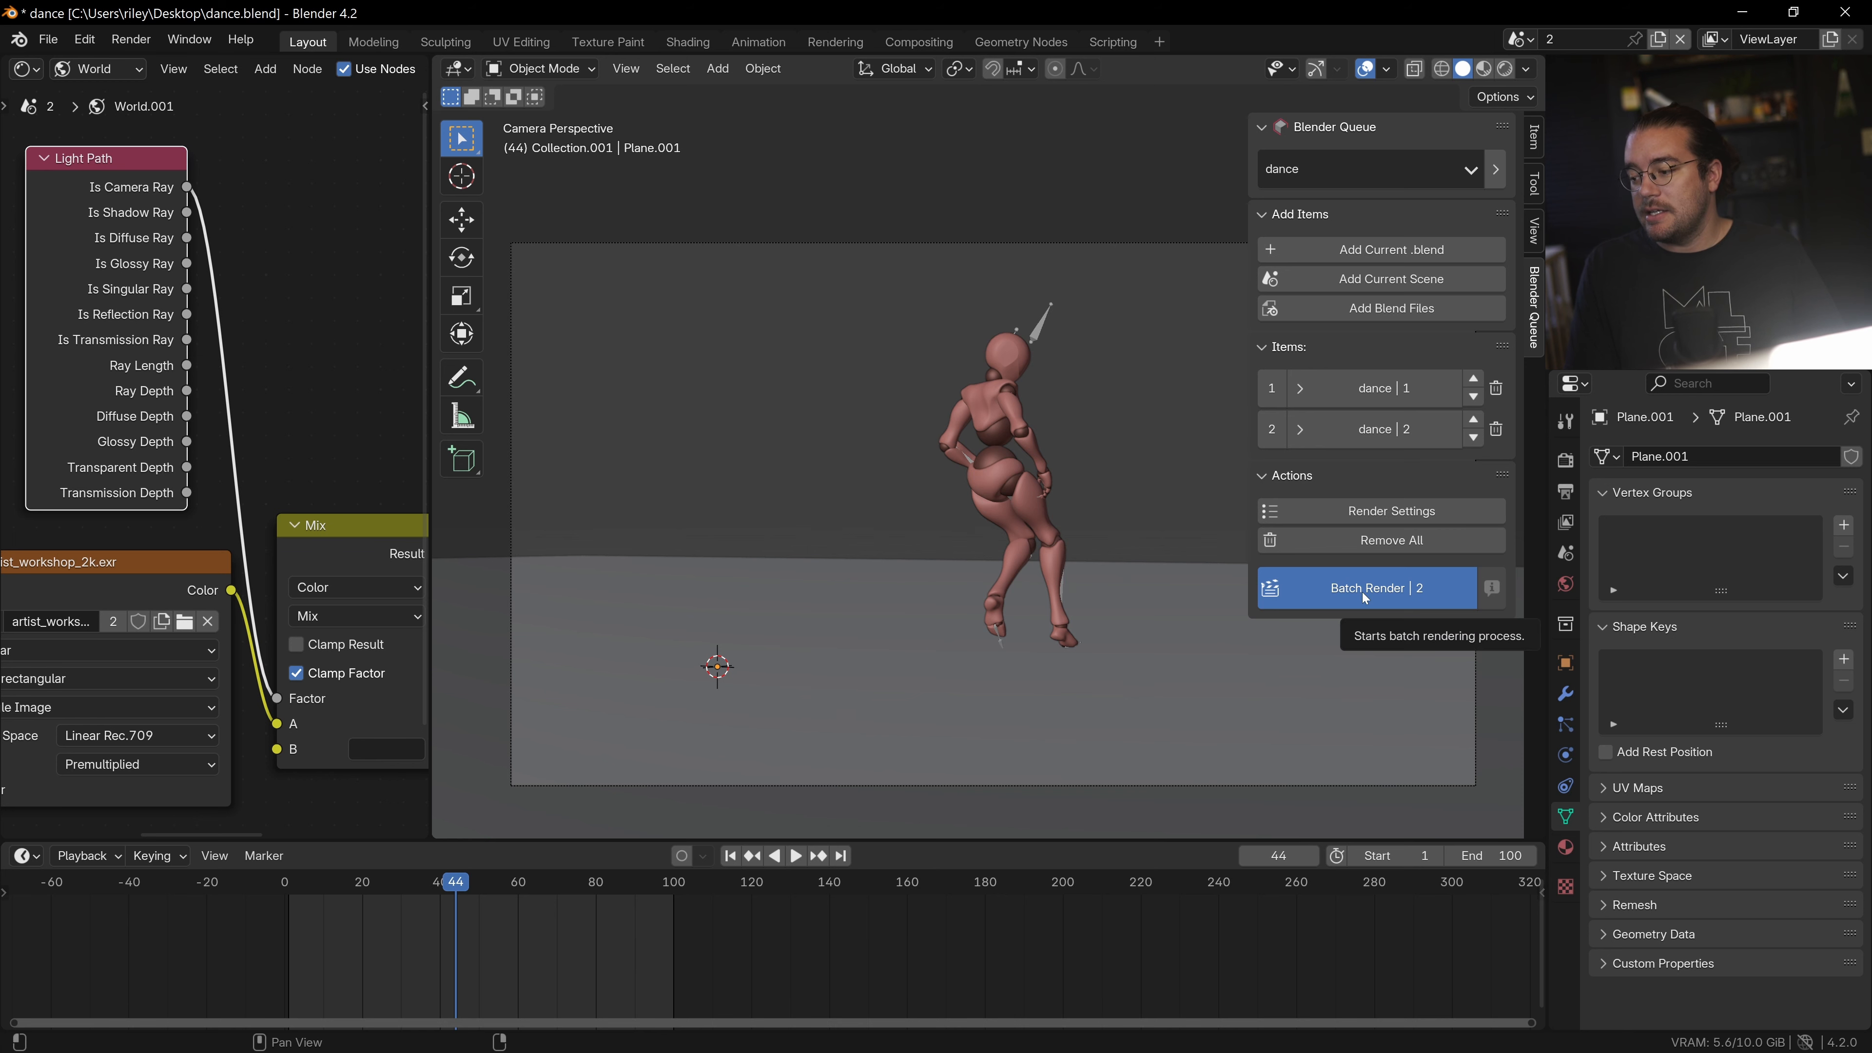
Batch render both dance items and dismiss the Rendering Complete summary.
left_click(1364, 587)
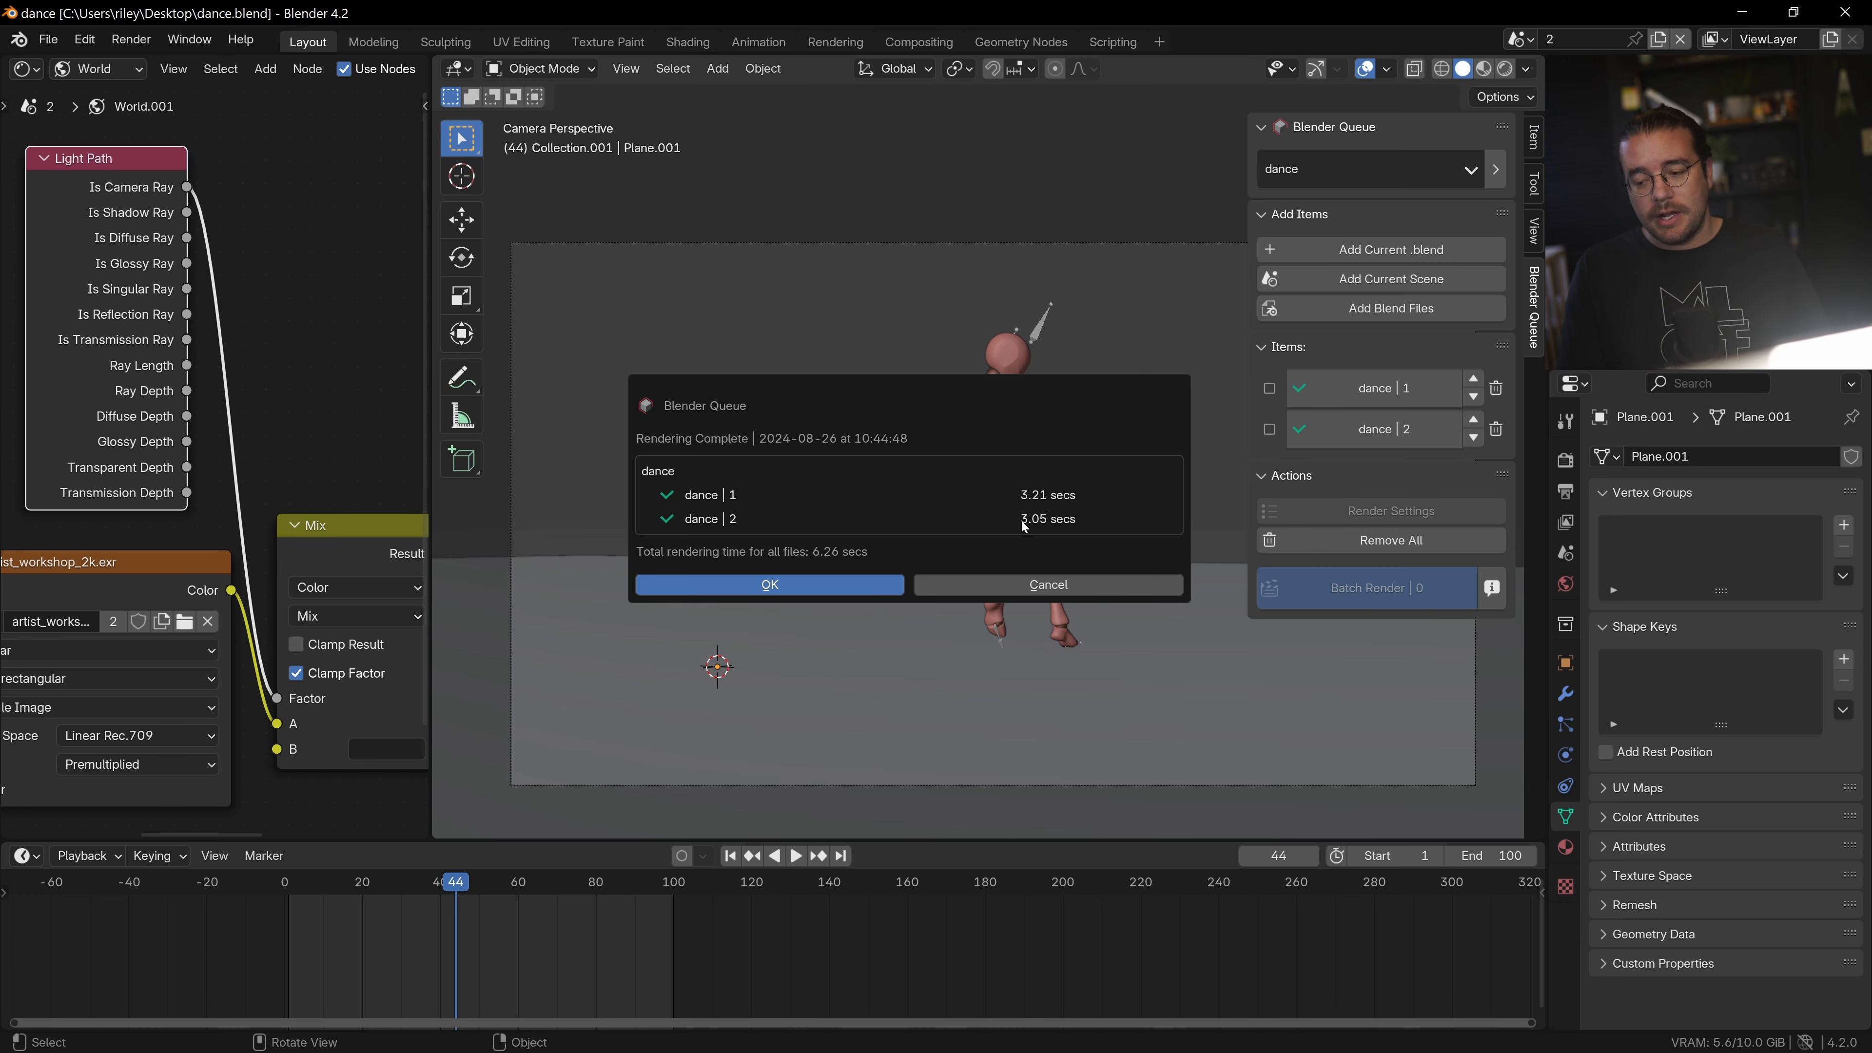
left_click(769, 584)
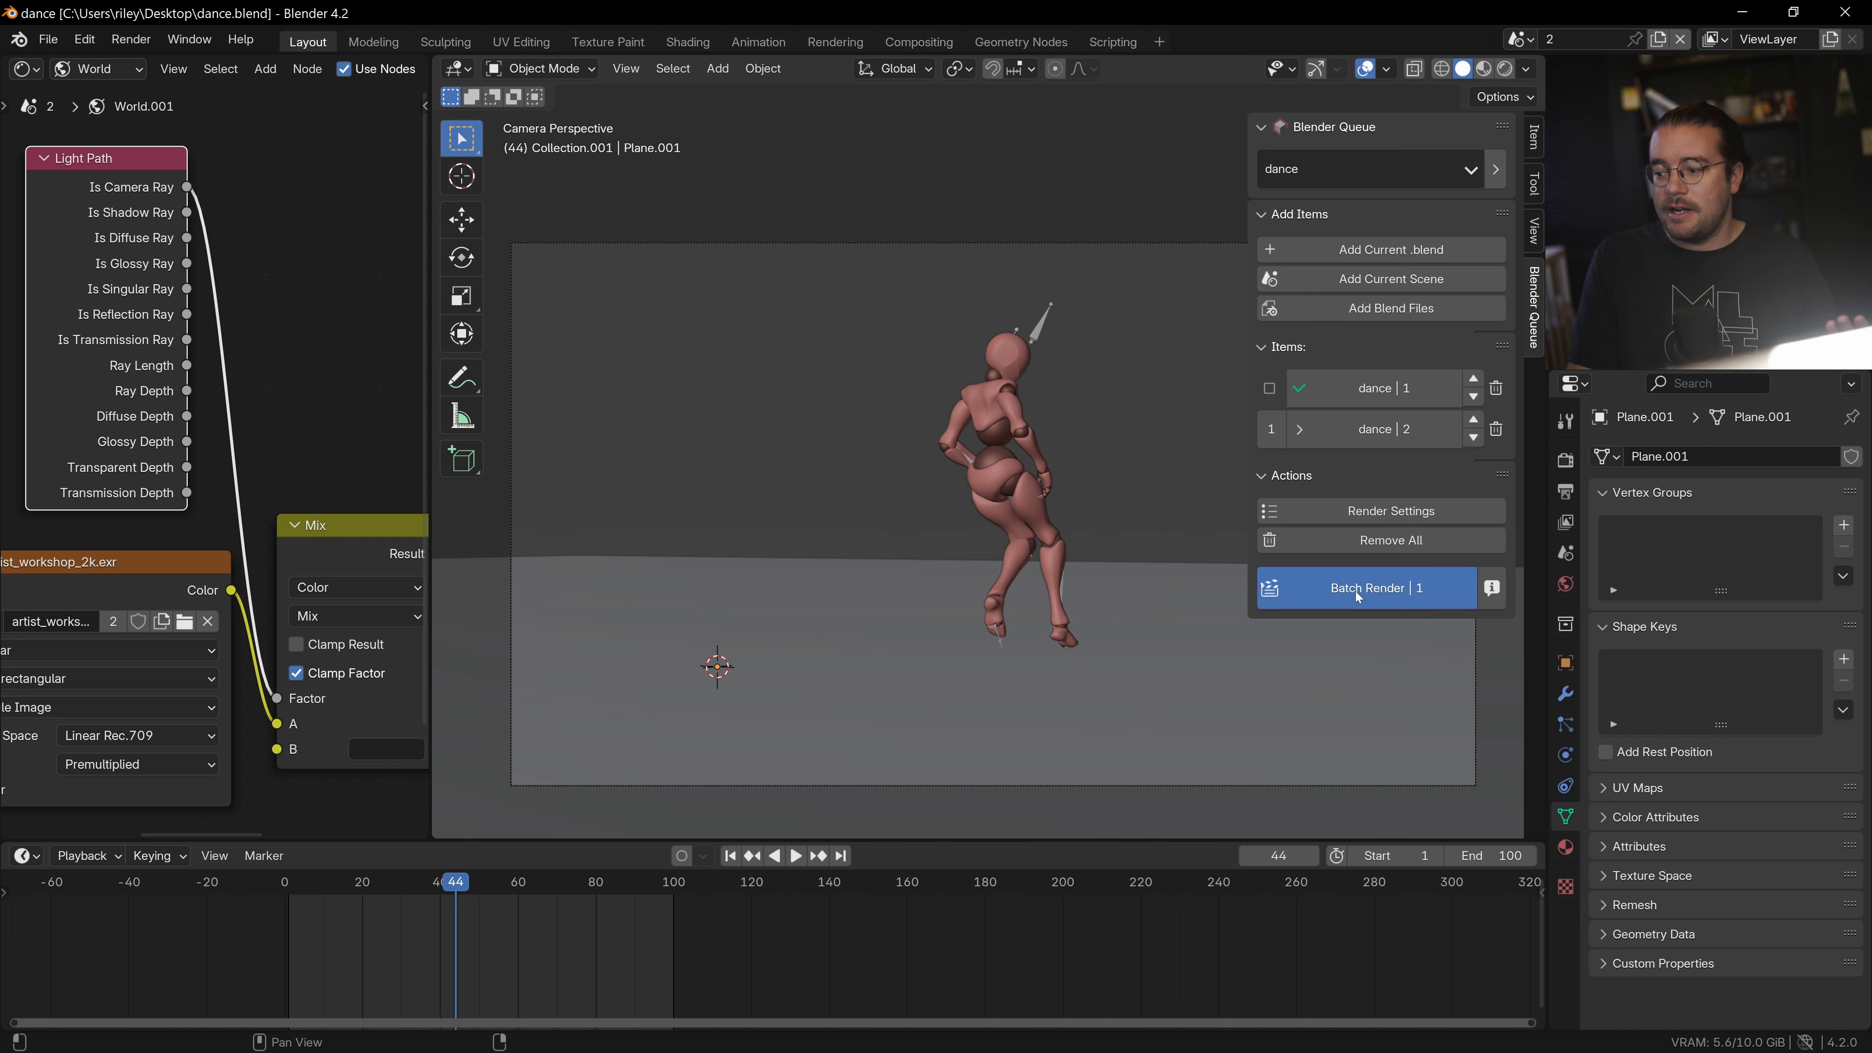
mouse_move(1367, 593)
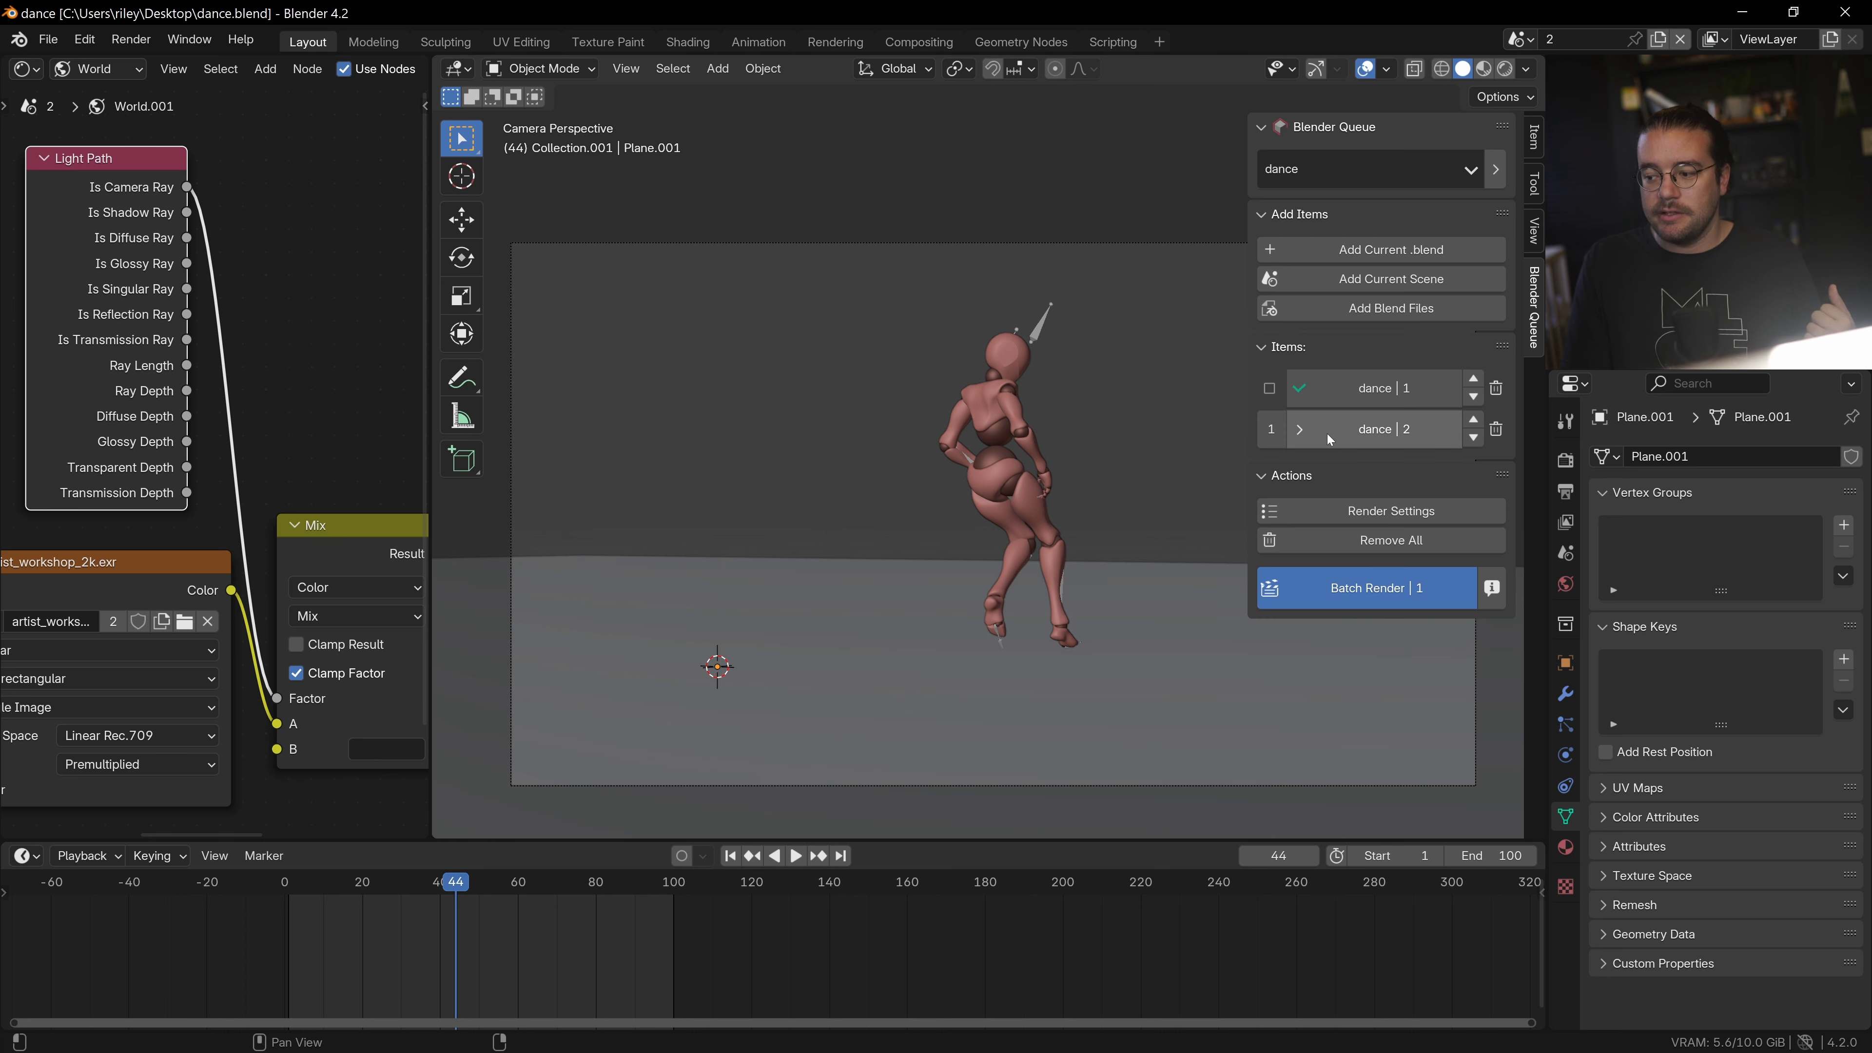
mouse_move(1372, 597)
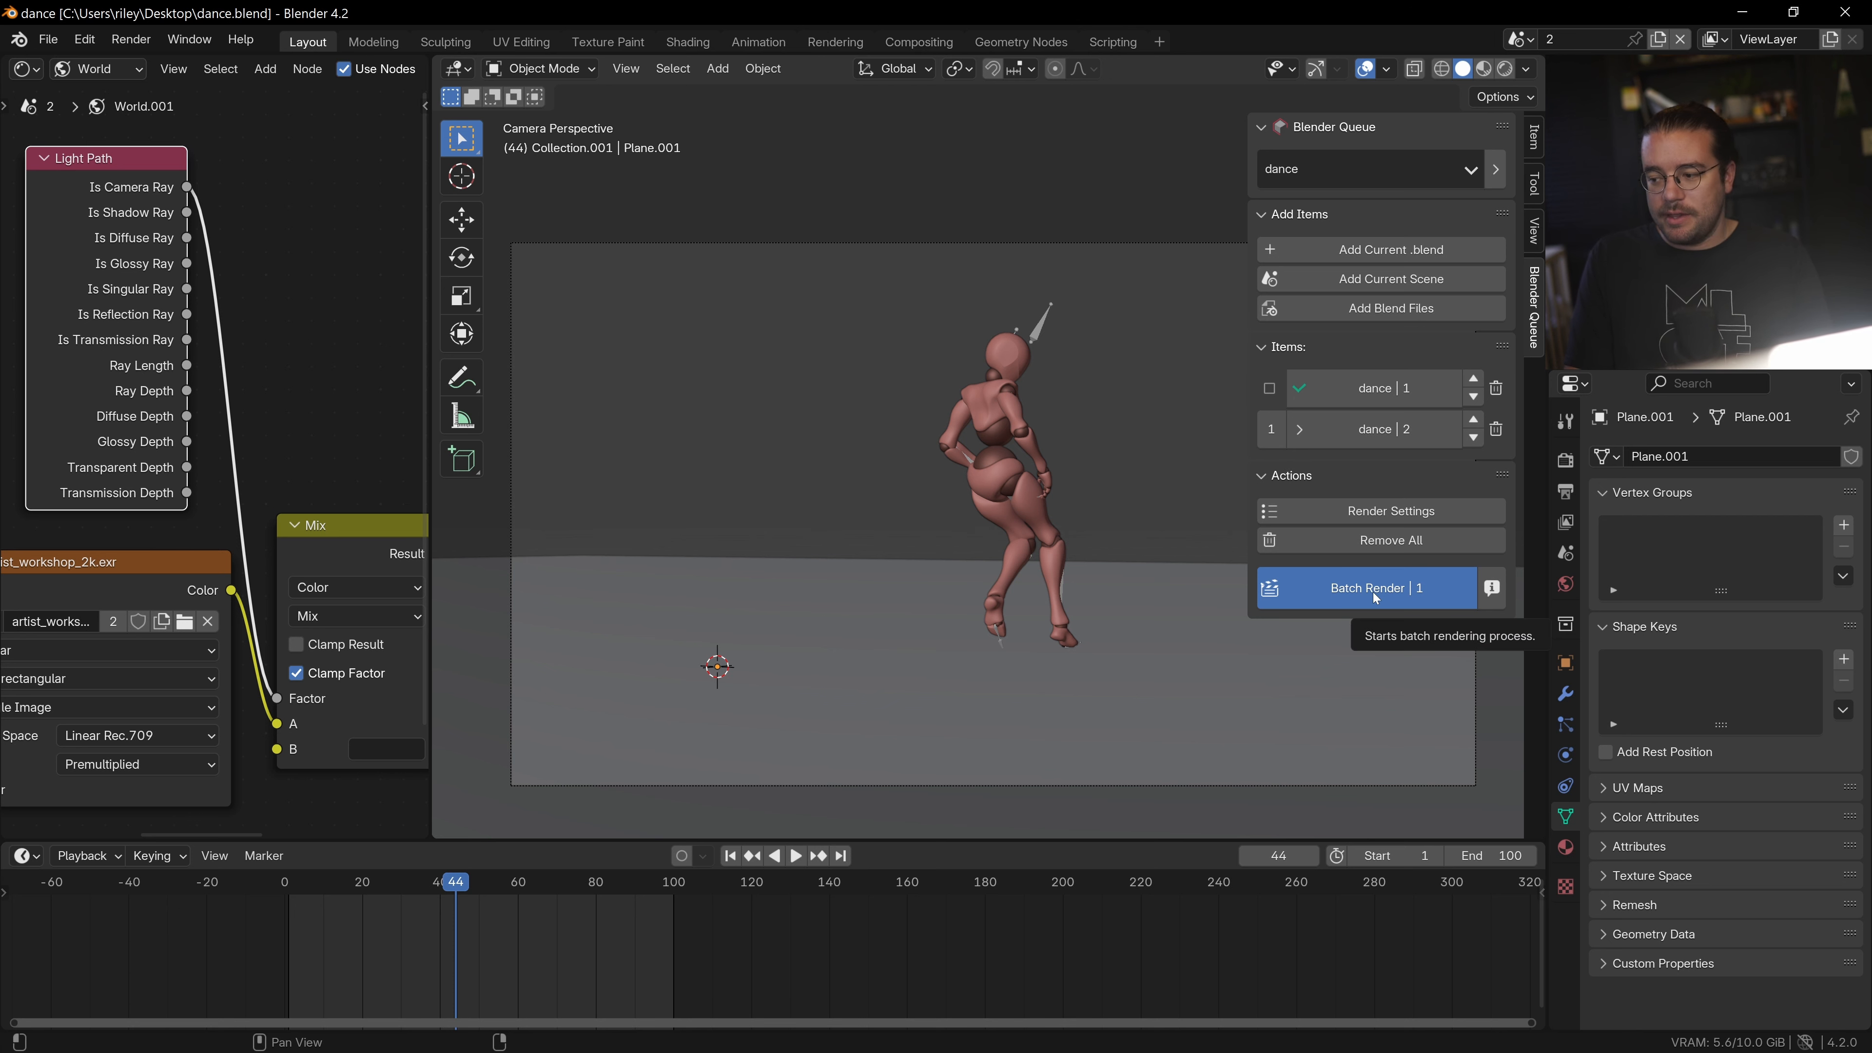
Batch render the pending dance | 2 item alone and dismiss the completion notice.
left_click(1364, 586)
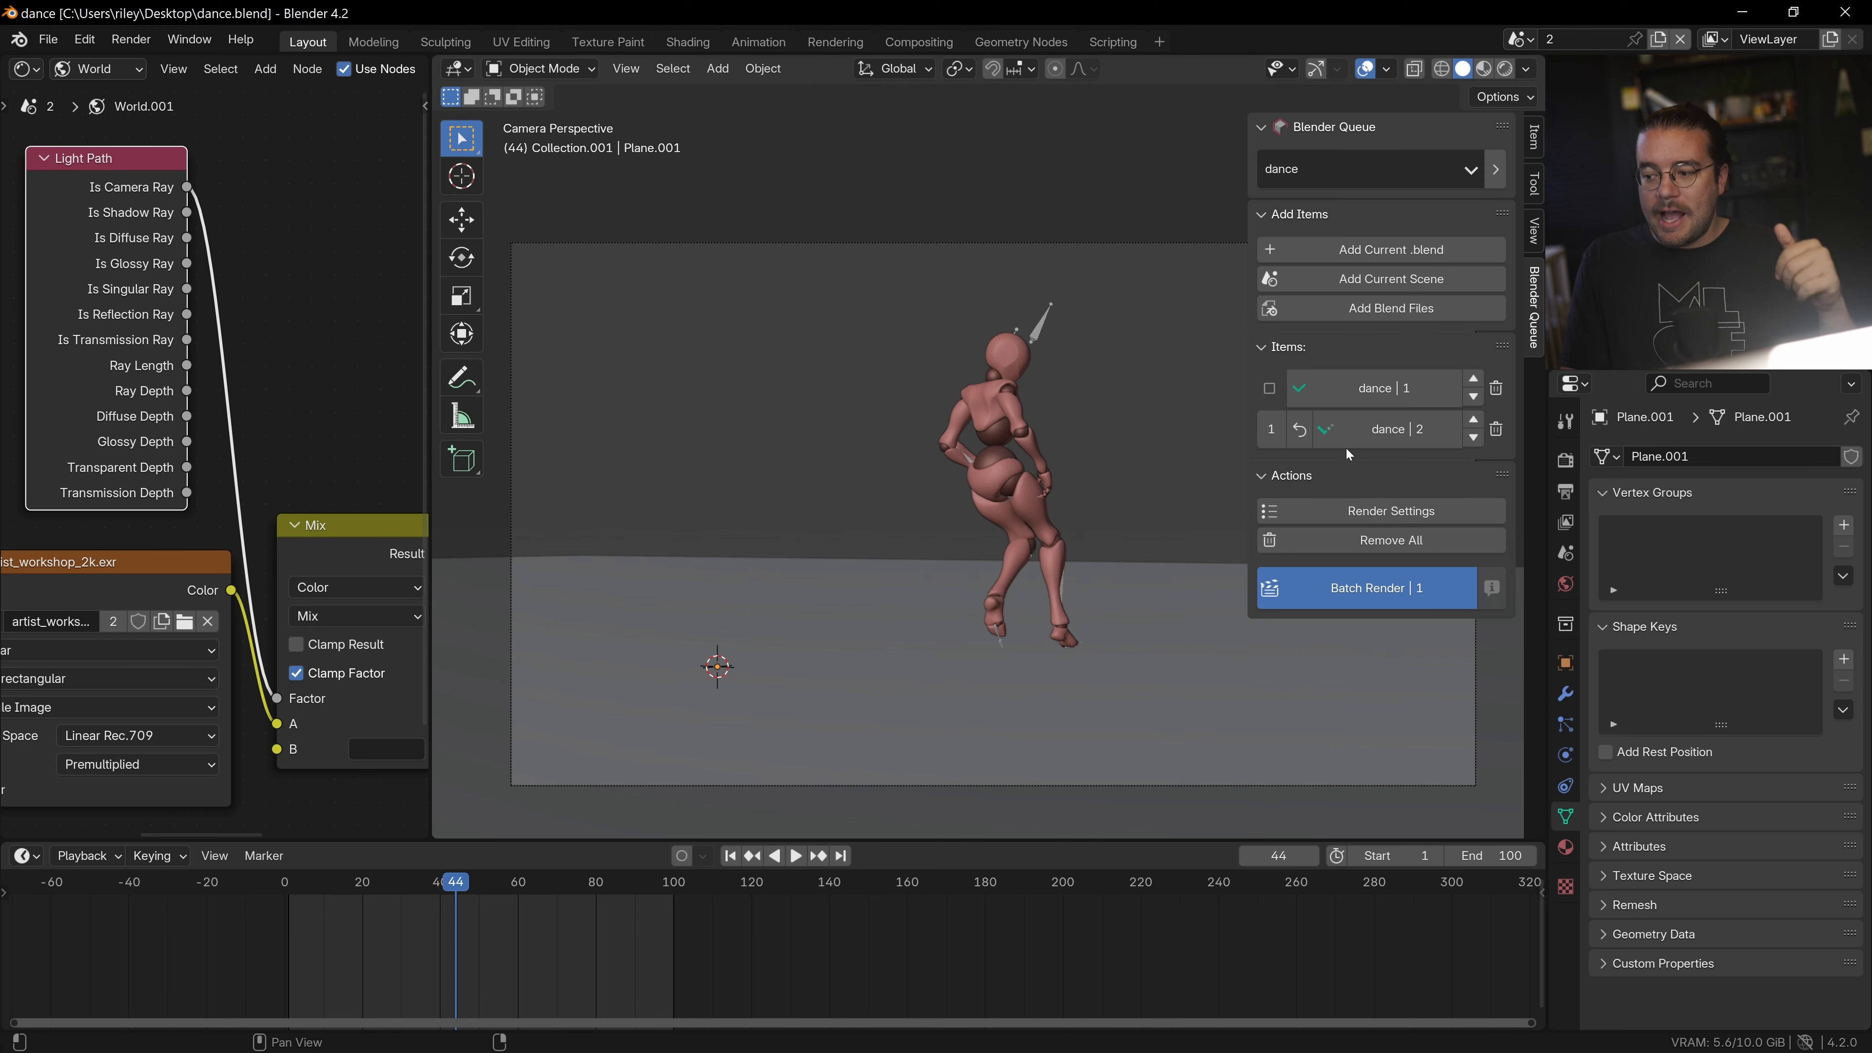
mouse_move(1349, 430)
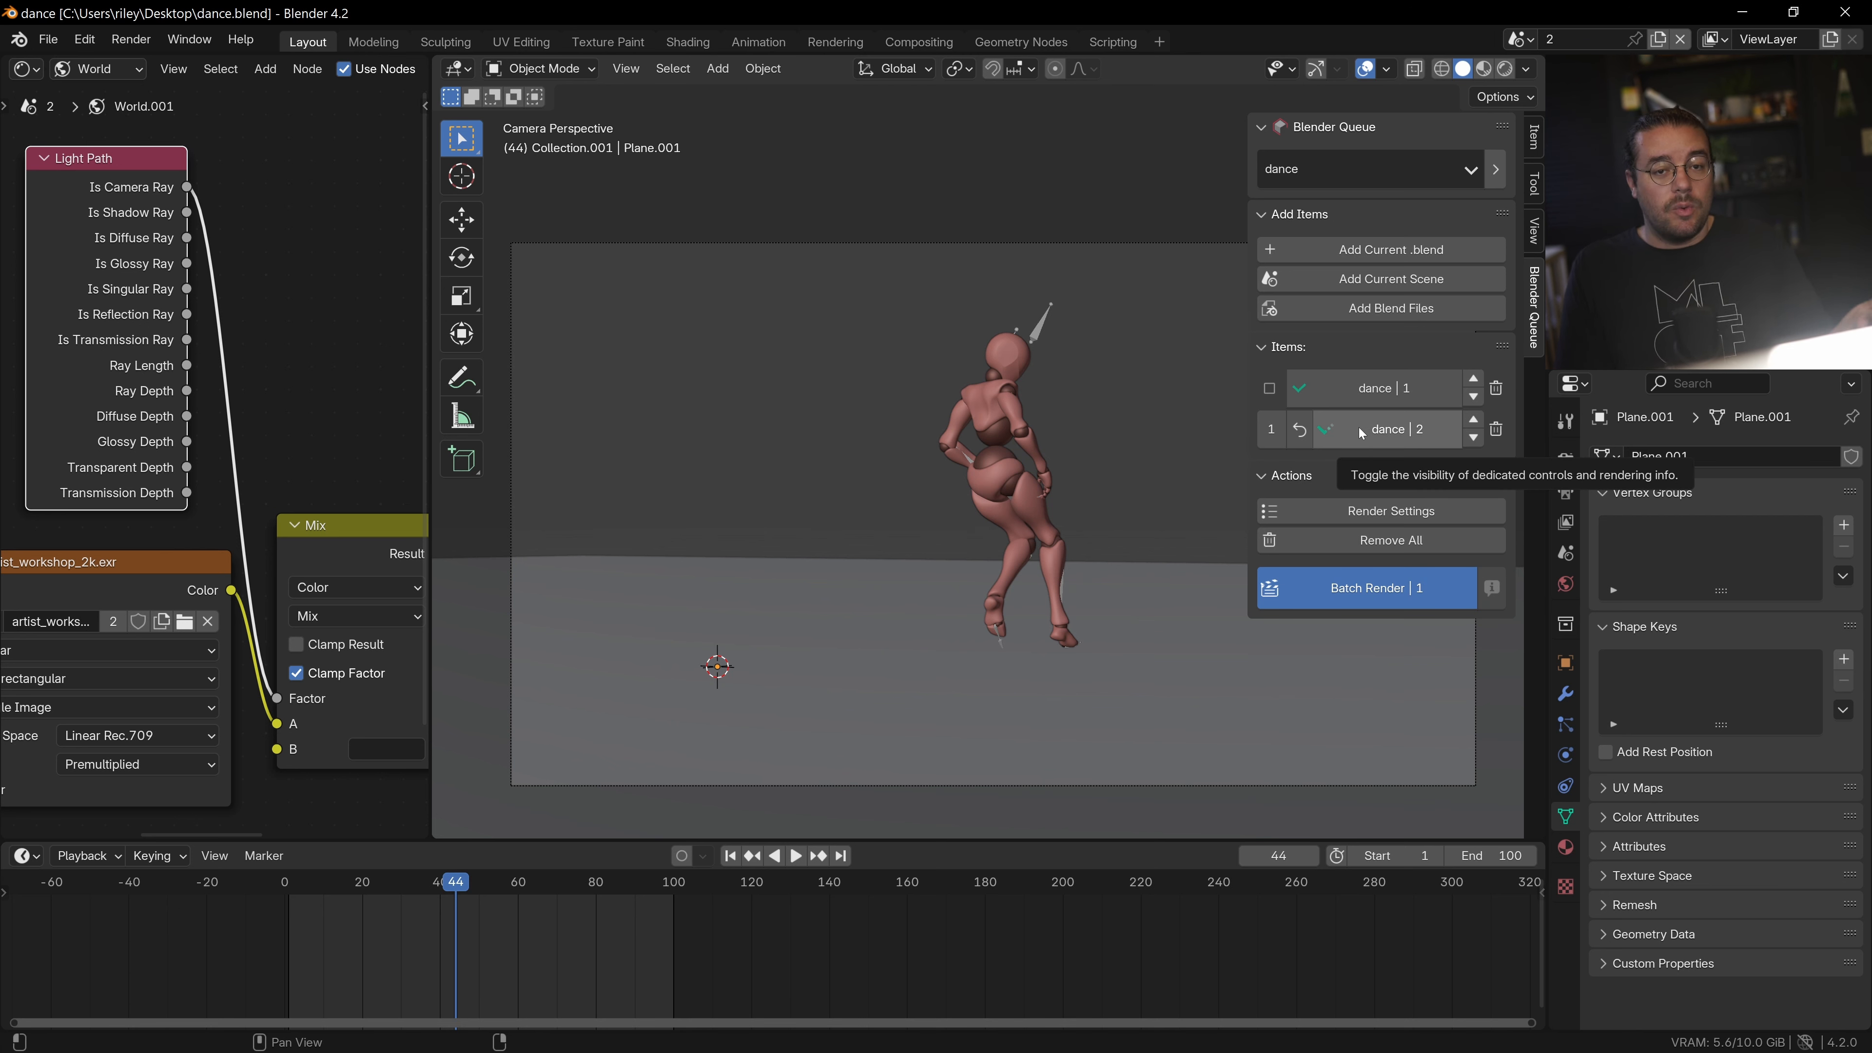
left_click(1364, 587)
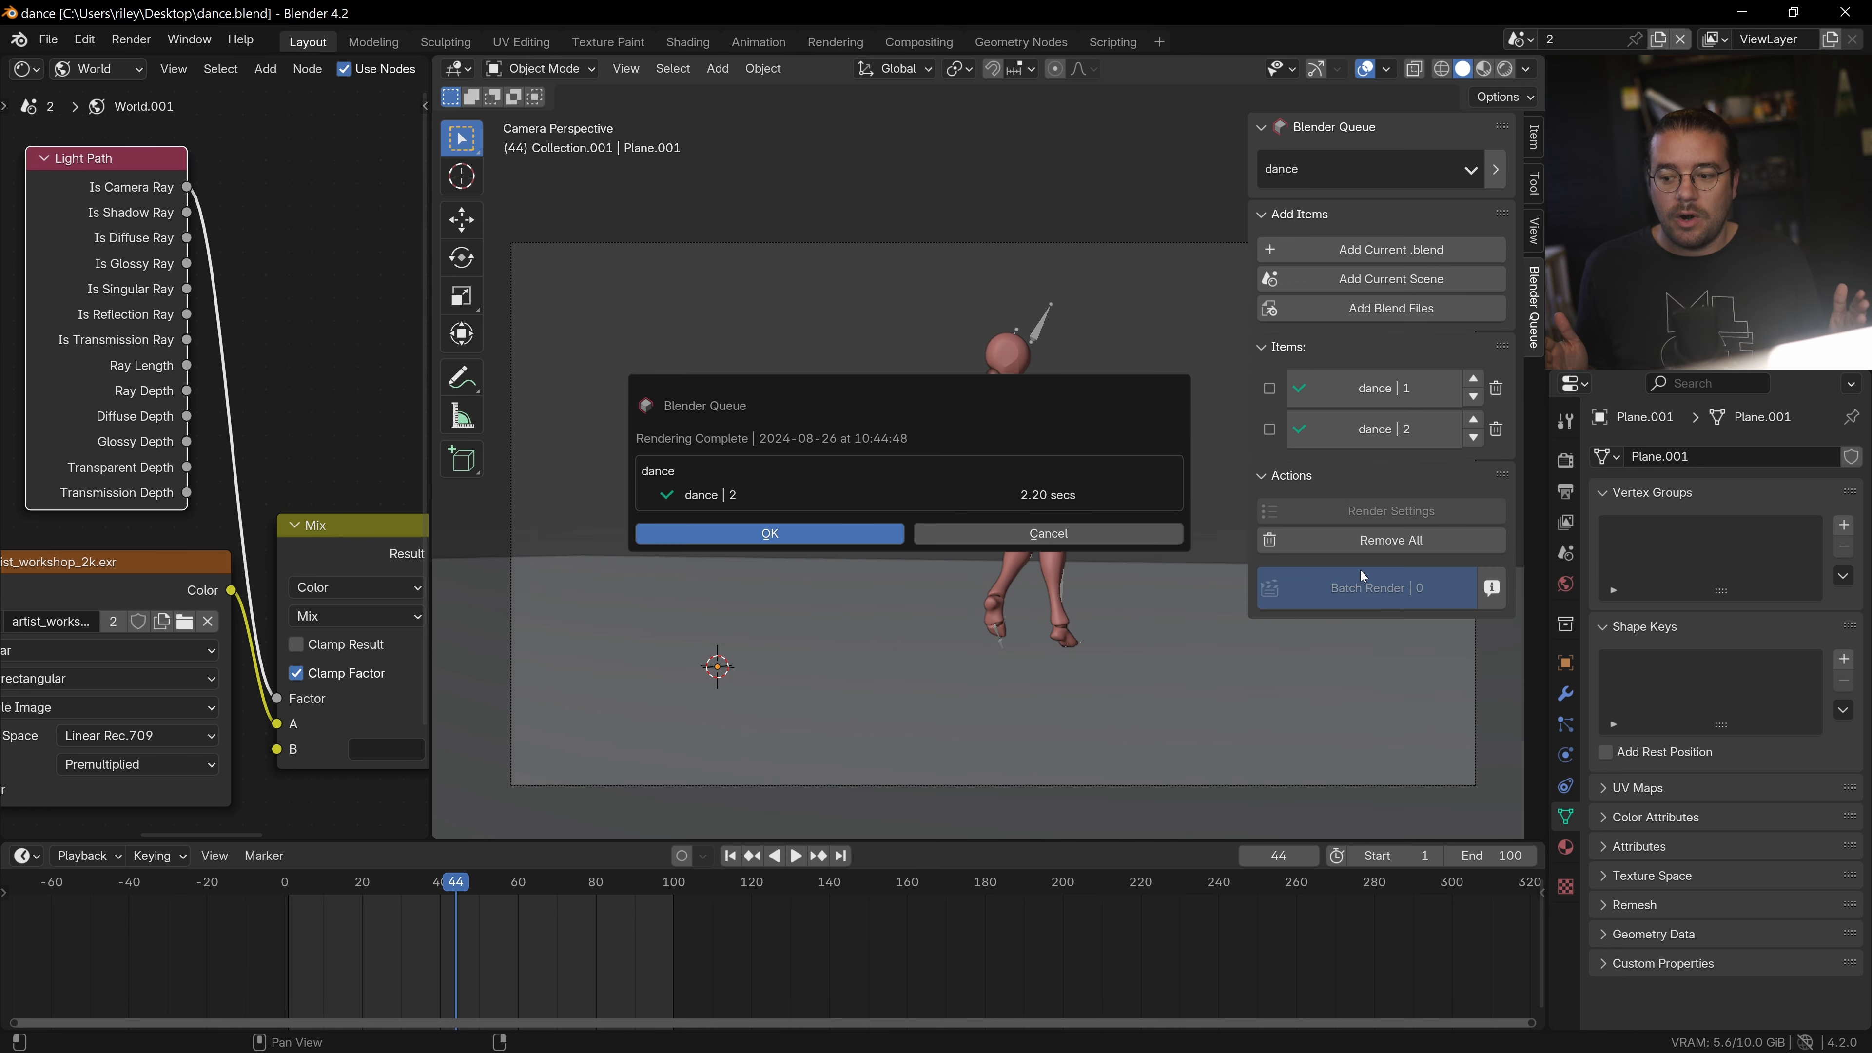
left_click(769, 532)
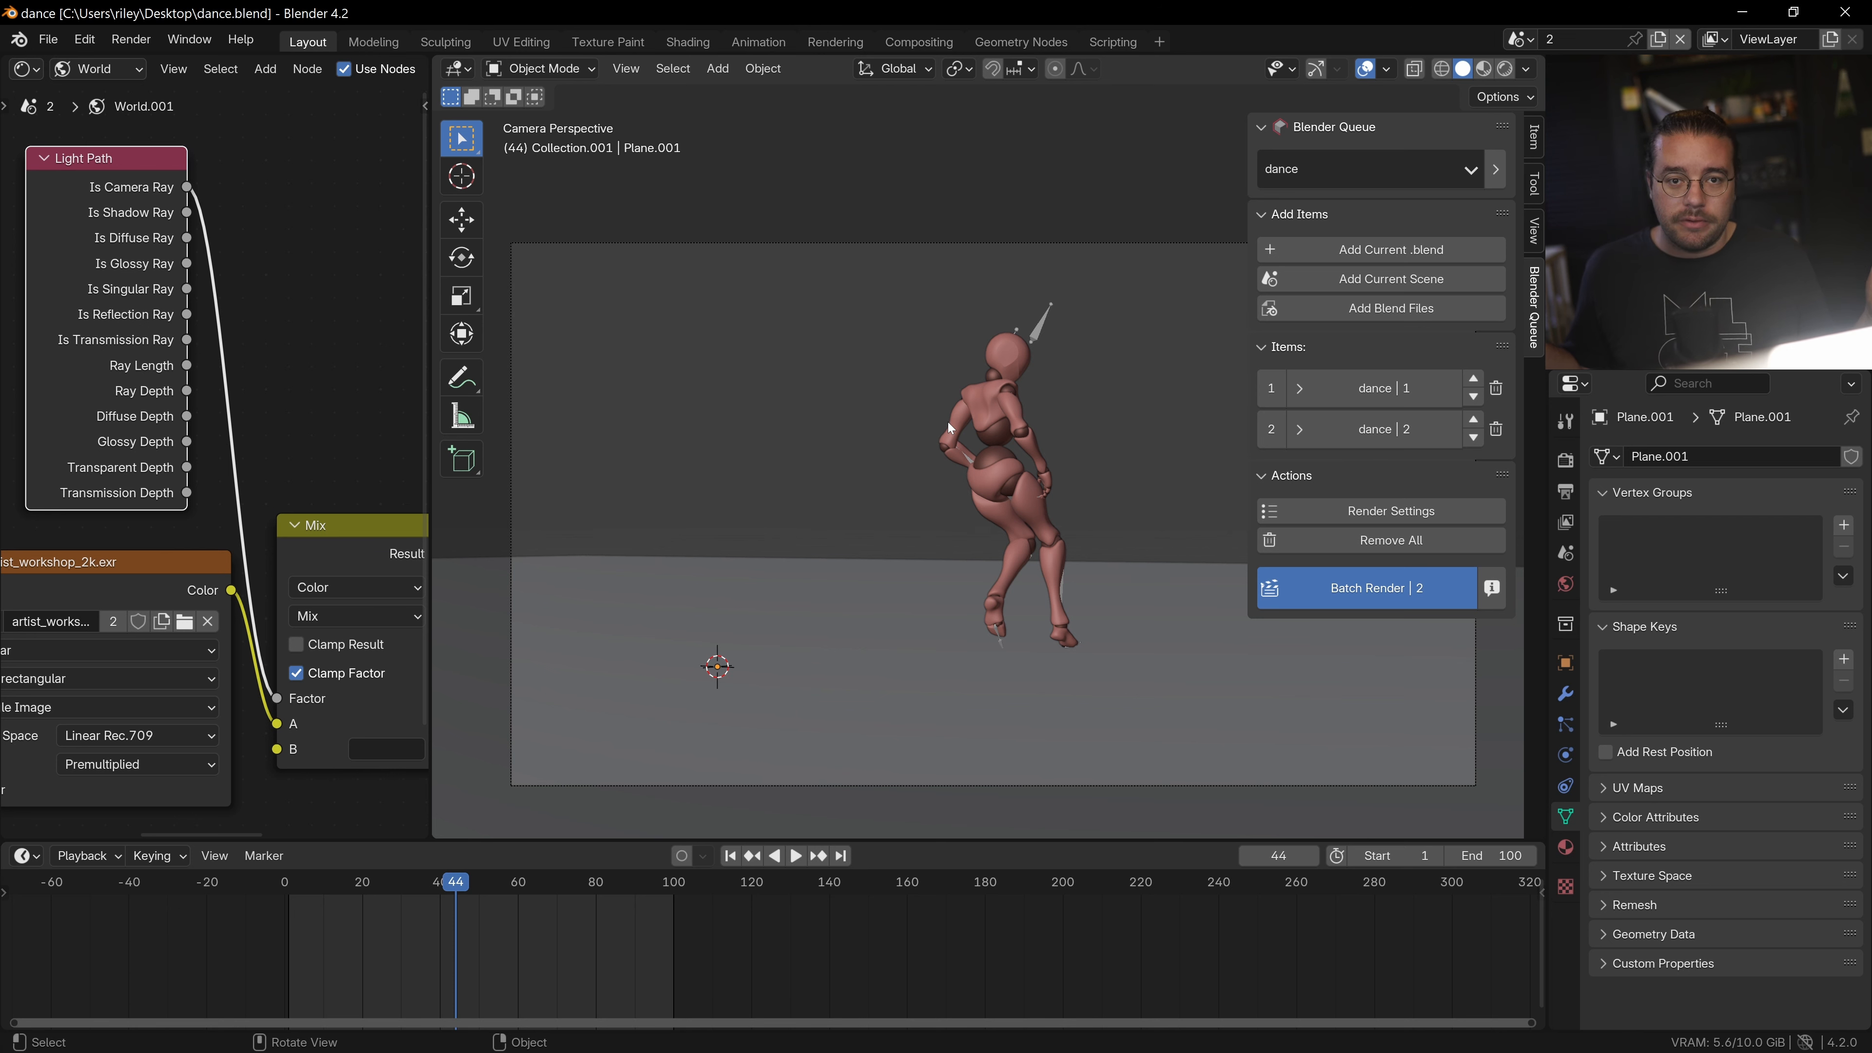
Switch both dance items from Workbench to Cycles in the batch render settings.
left_click(1390, 510)
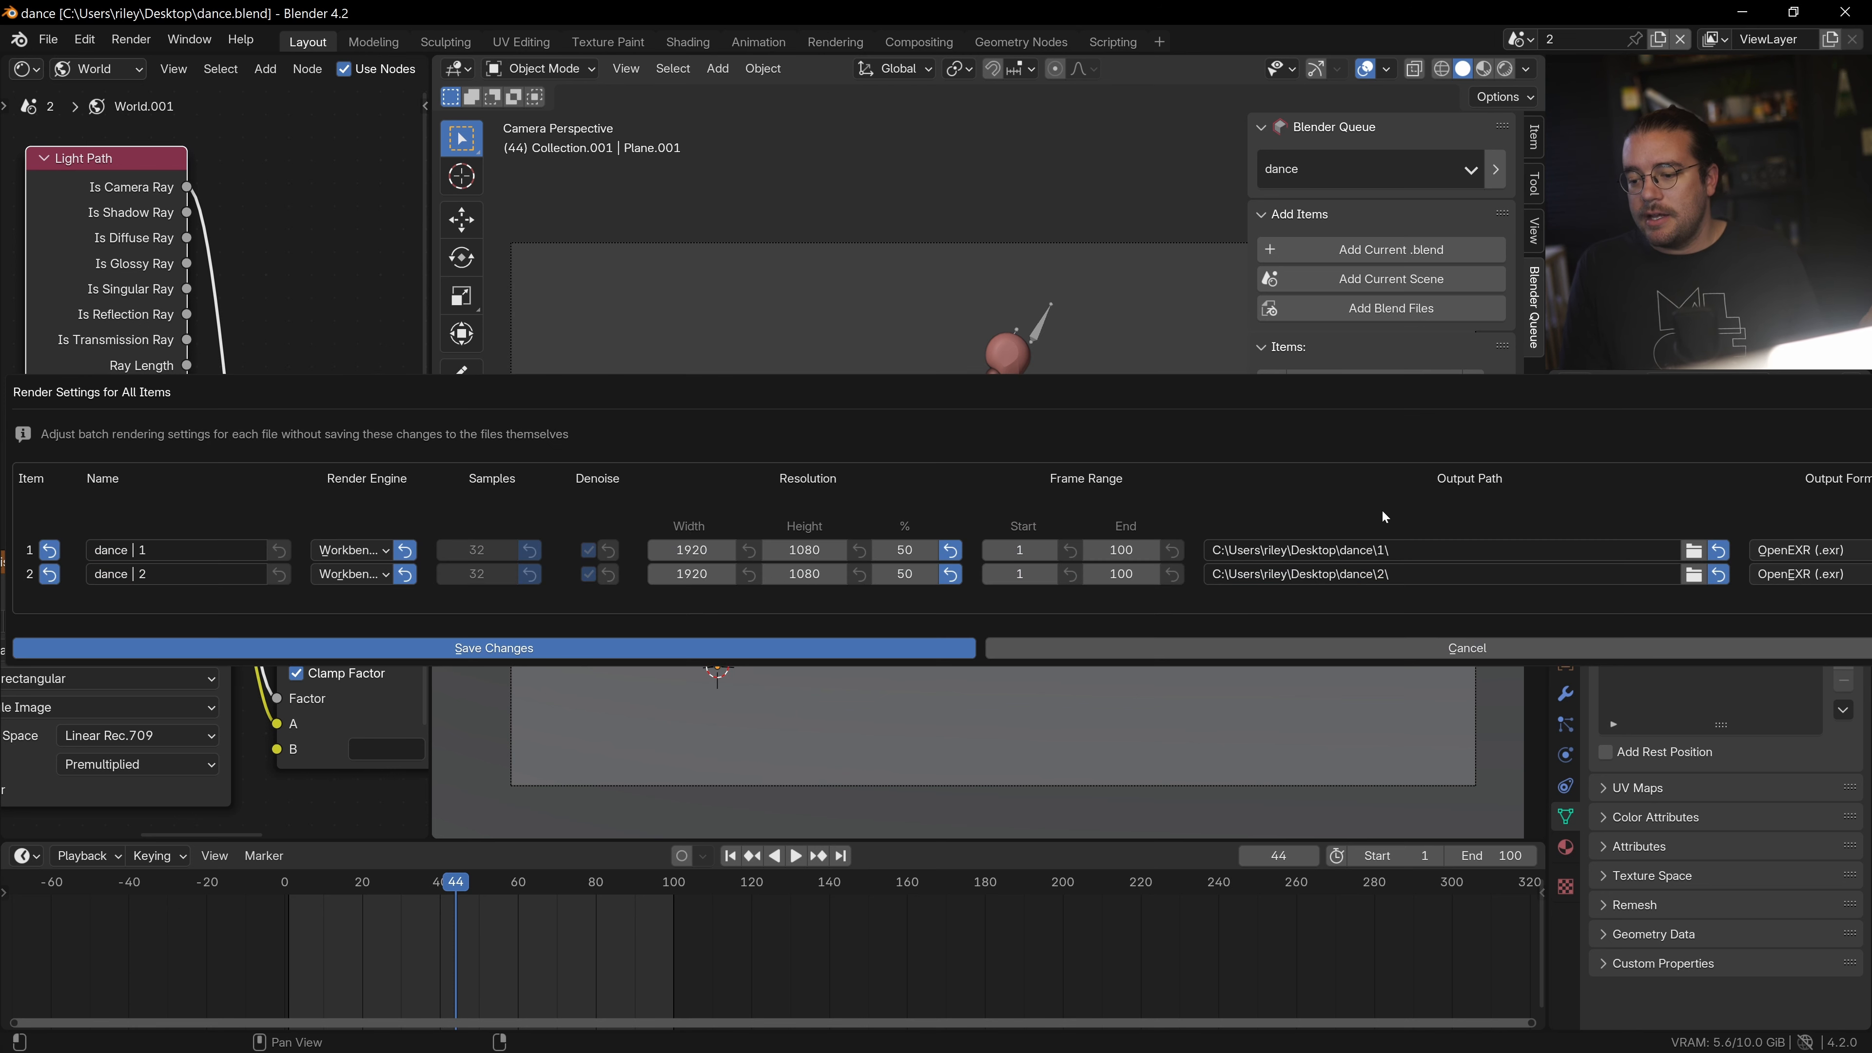
left_click(352, 549)
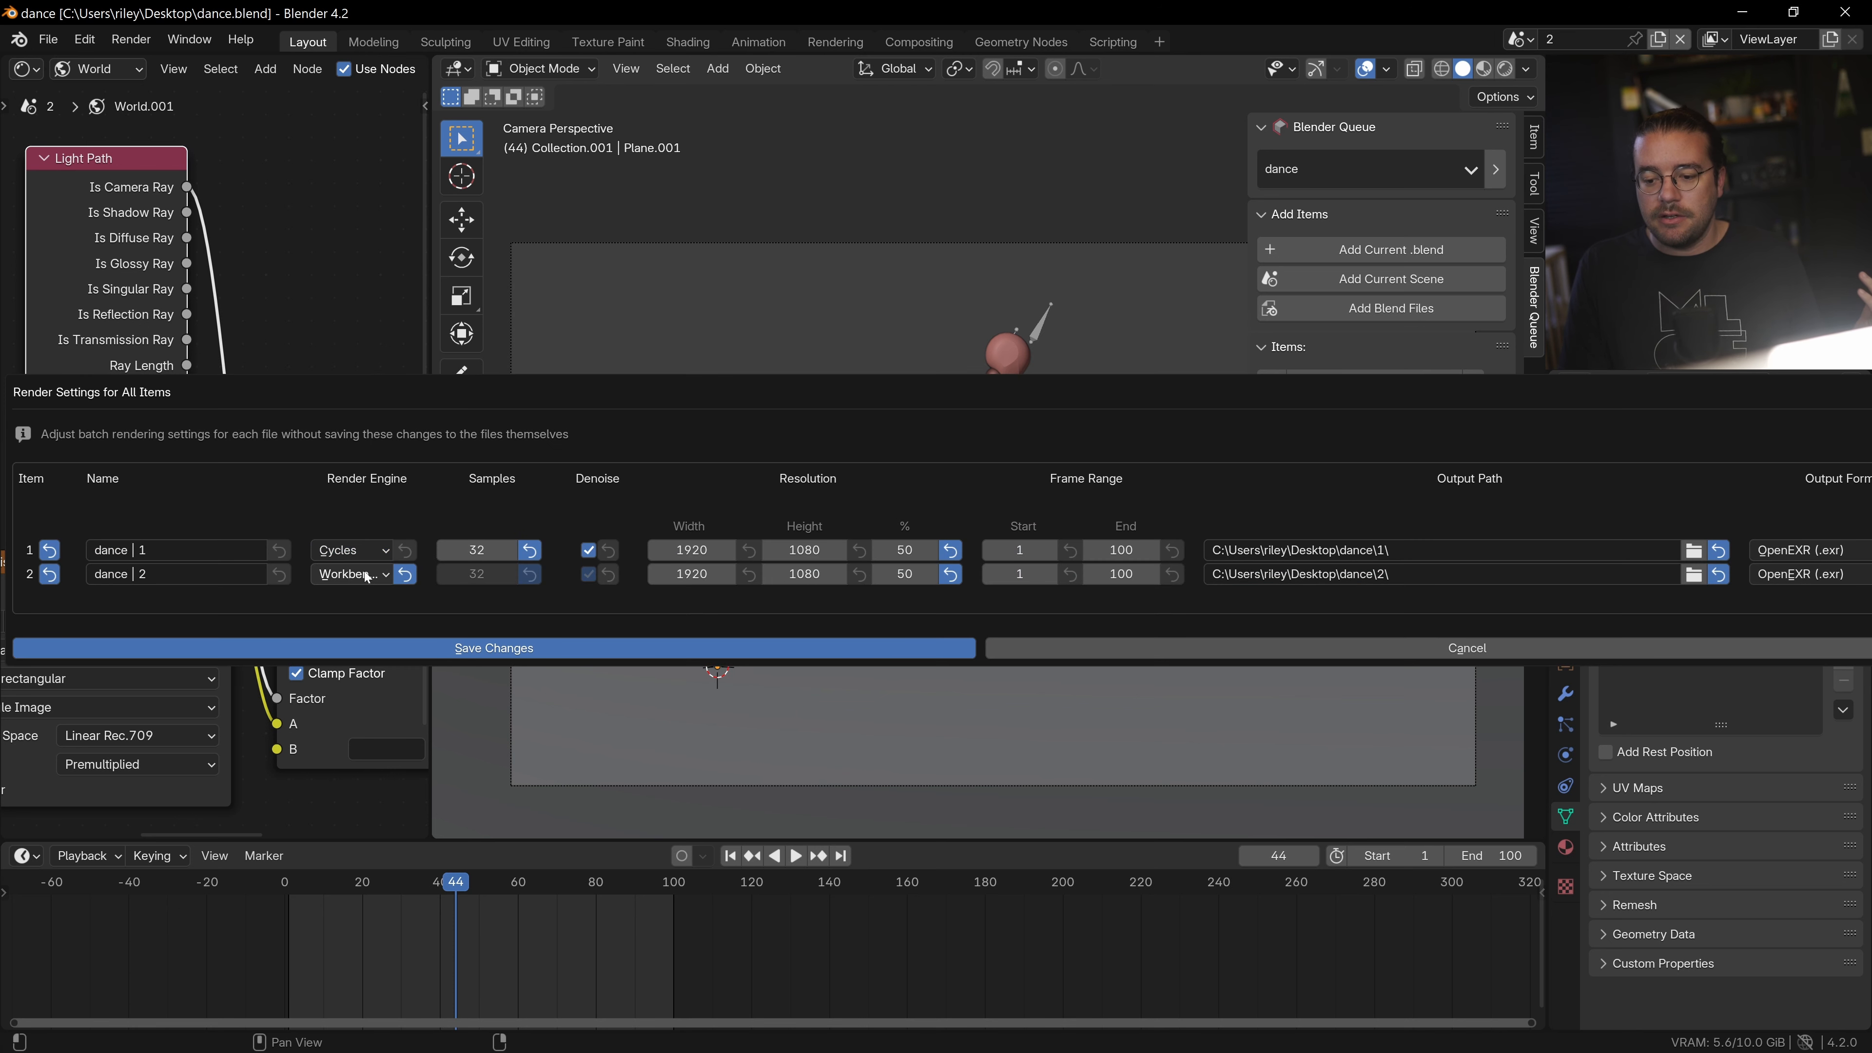
left_click(349, 574)
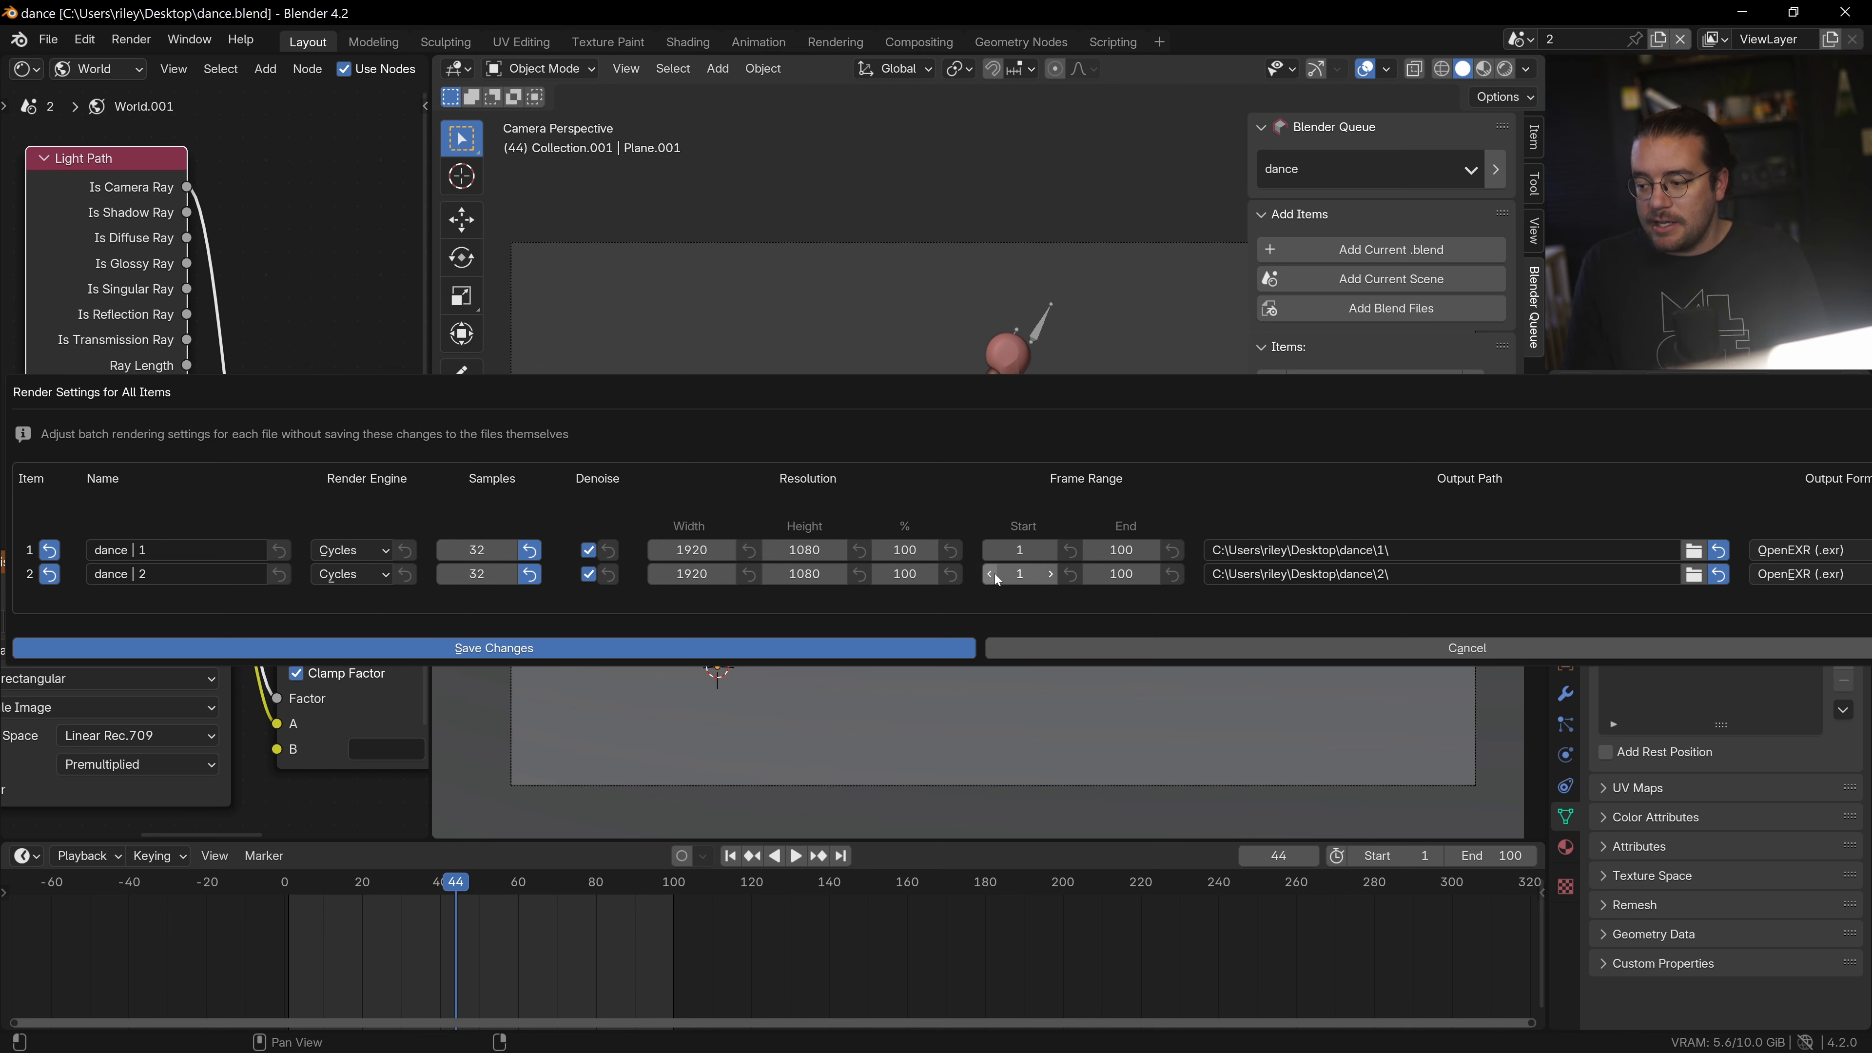
mouse_move(1432, 550)
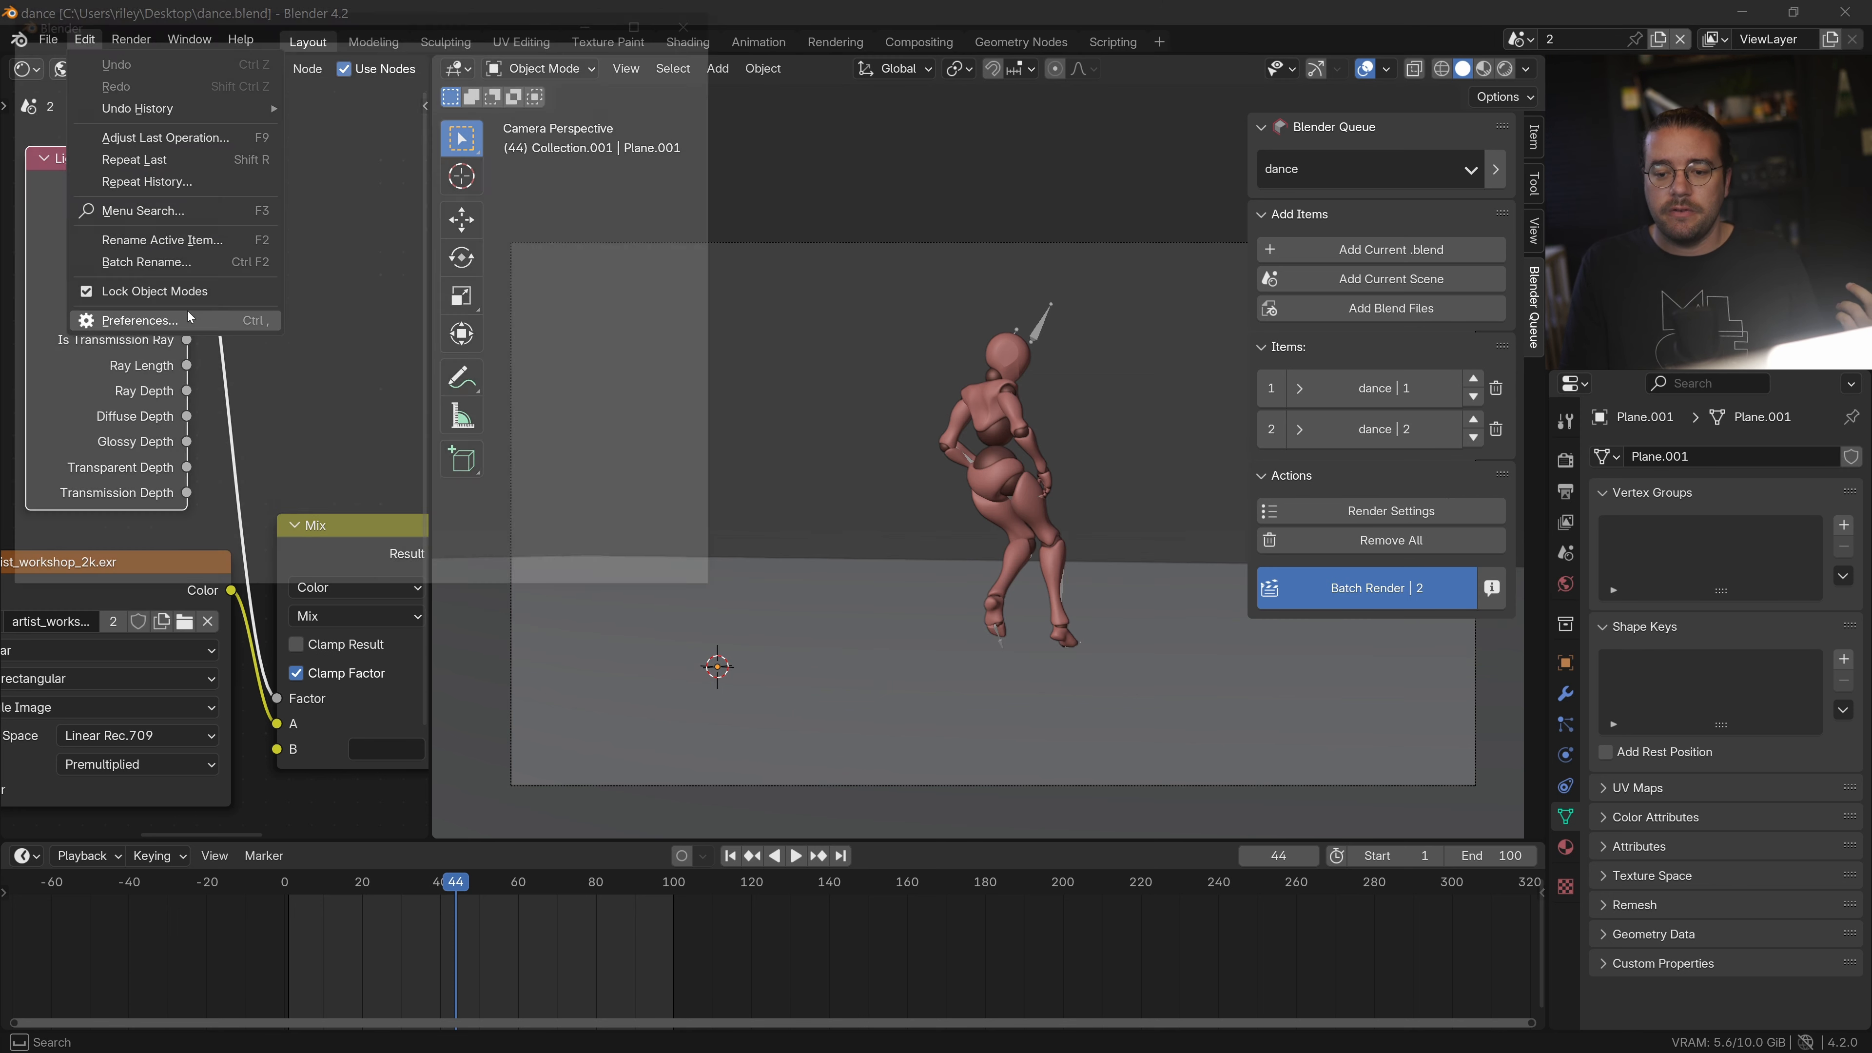
Enable Persistent Data, Compositing Nodes, Resolution and Frame Rate in Blender Queue's add-on preferences.
left_click(139, 319)
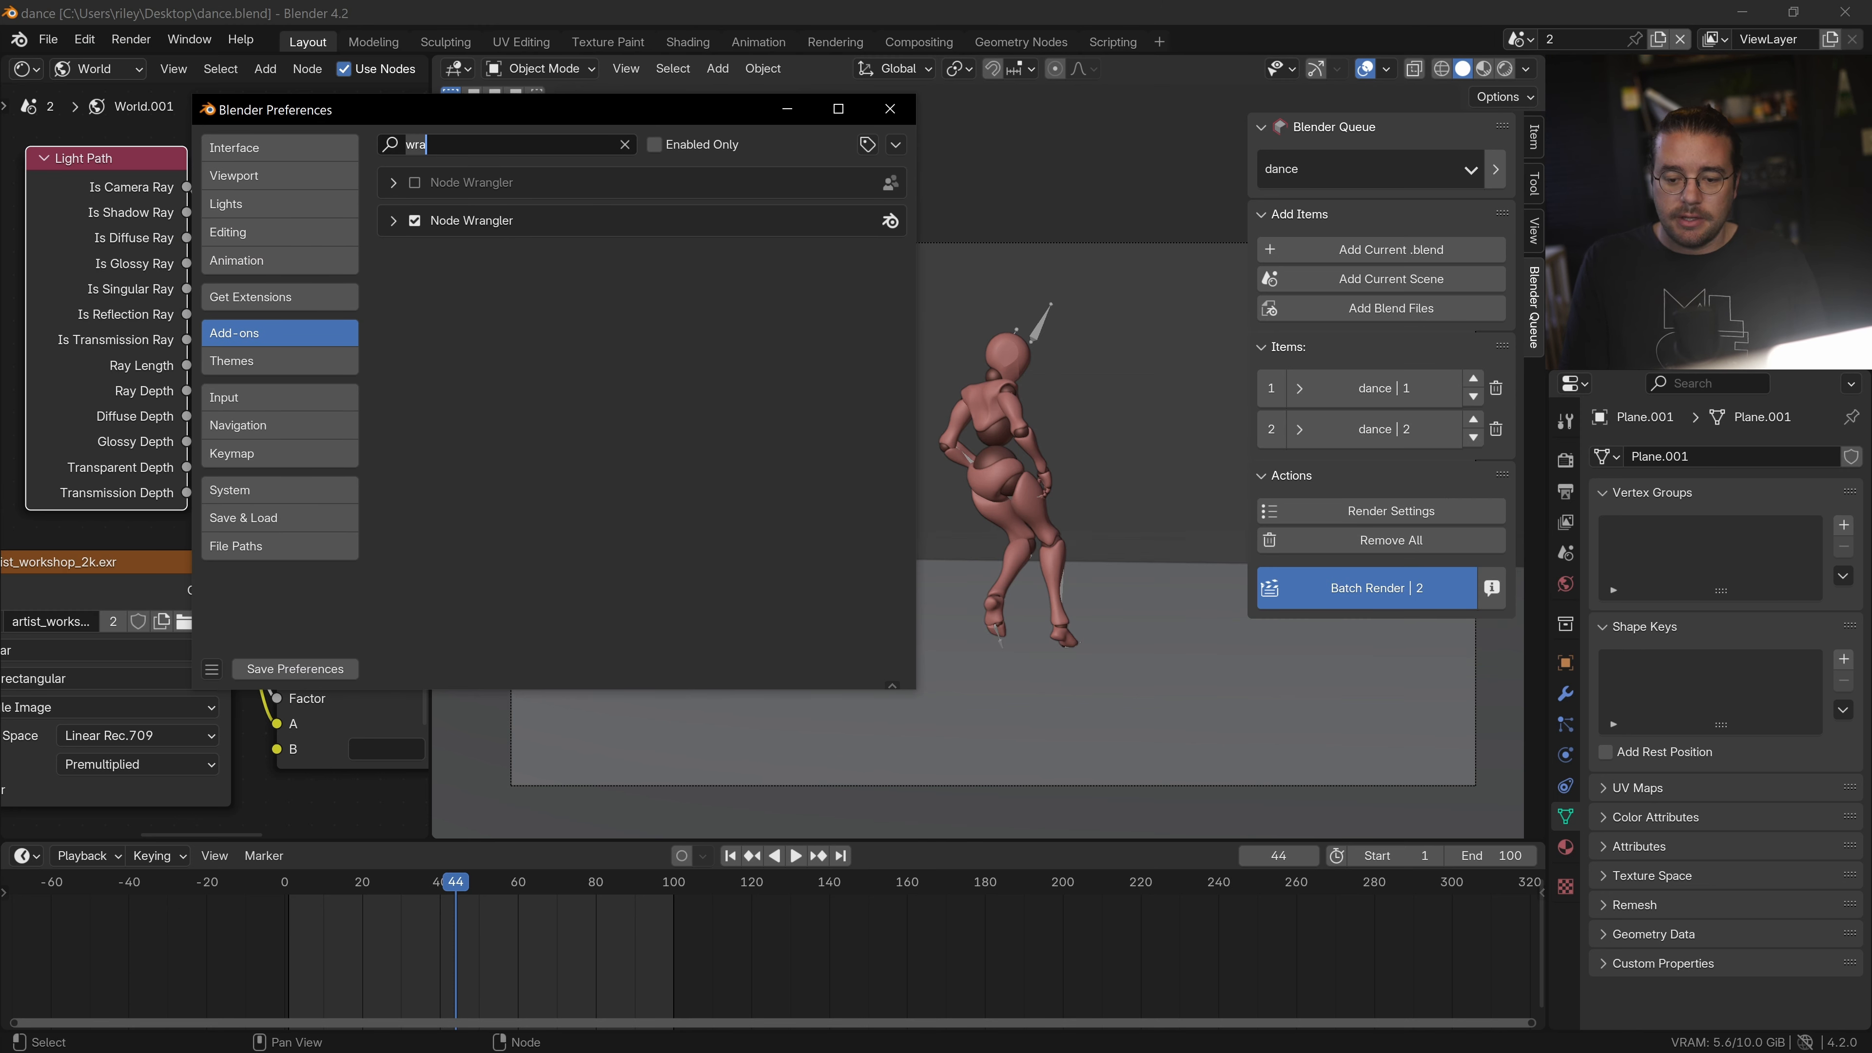
type("blende")
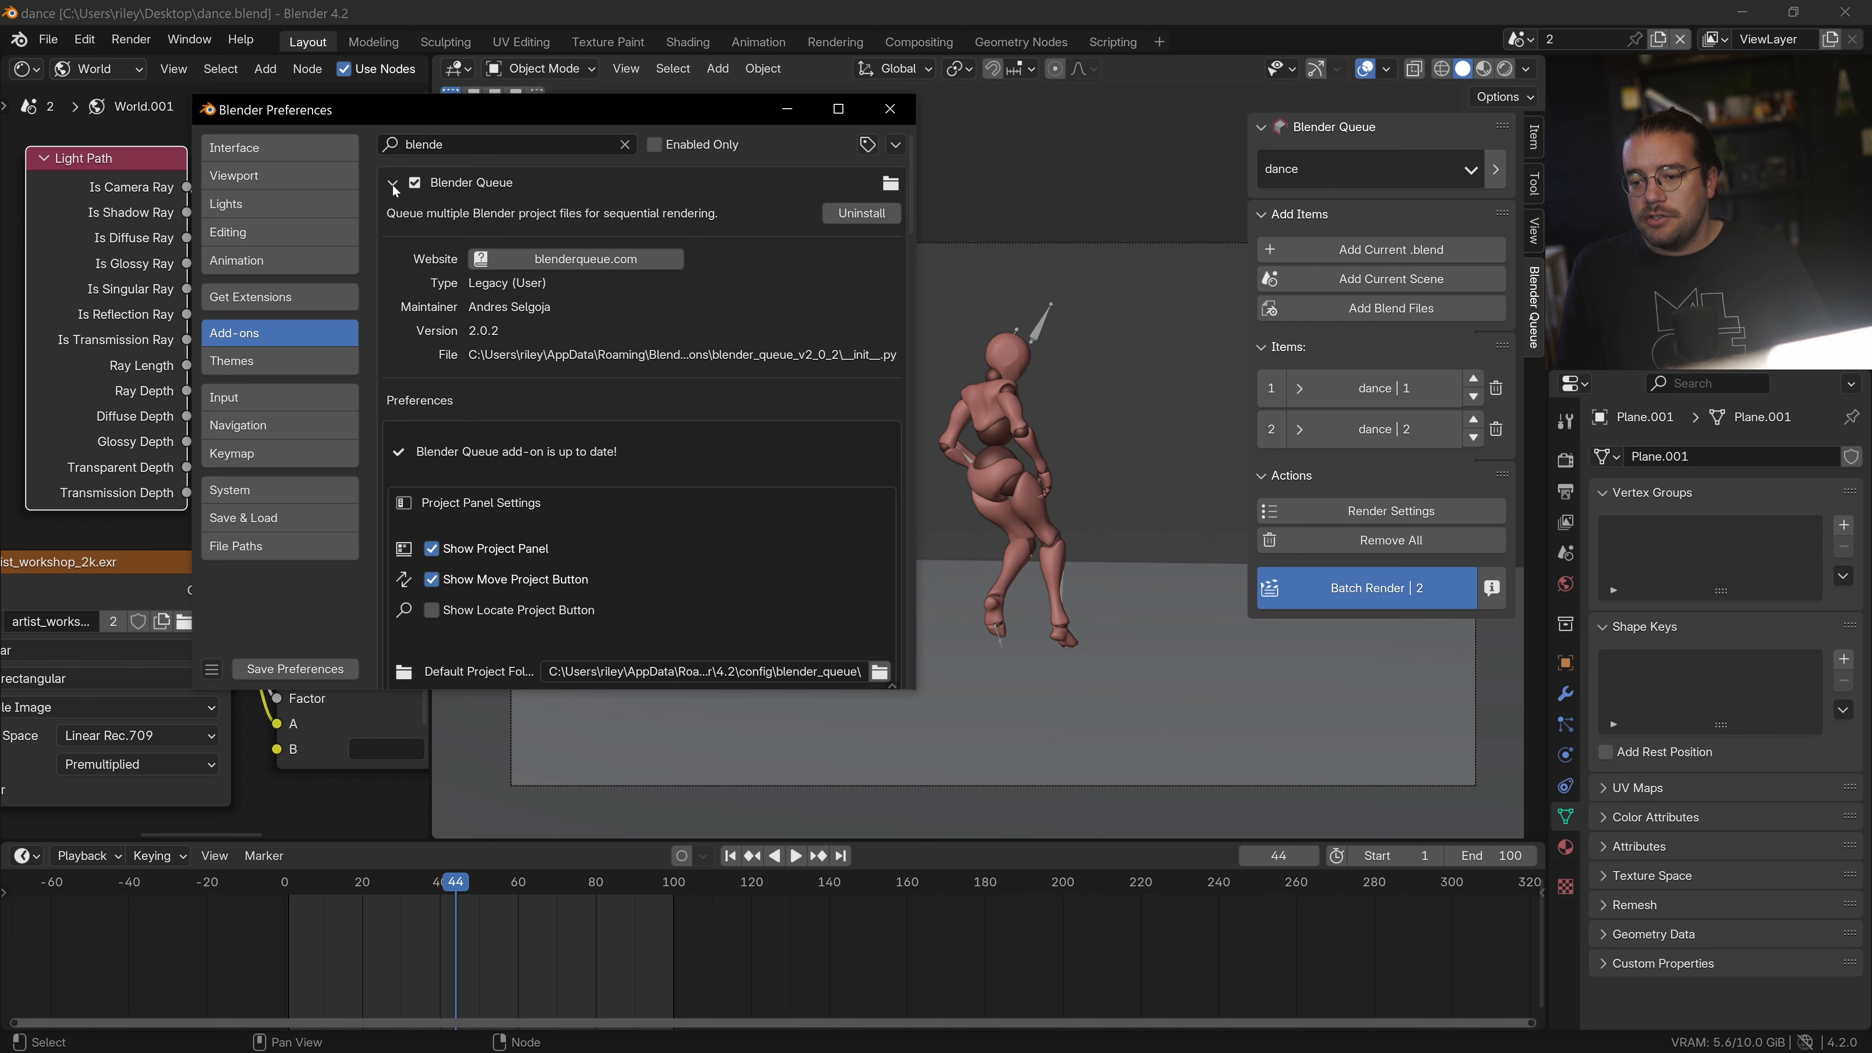
scroll("down", 3)
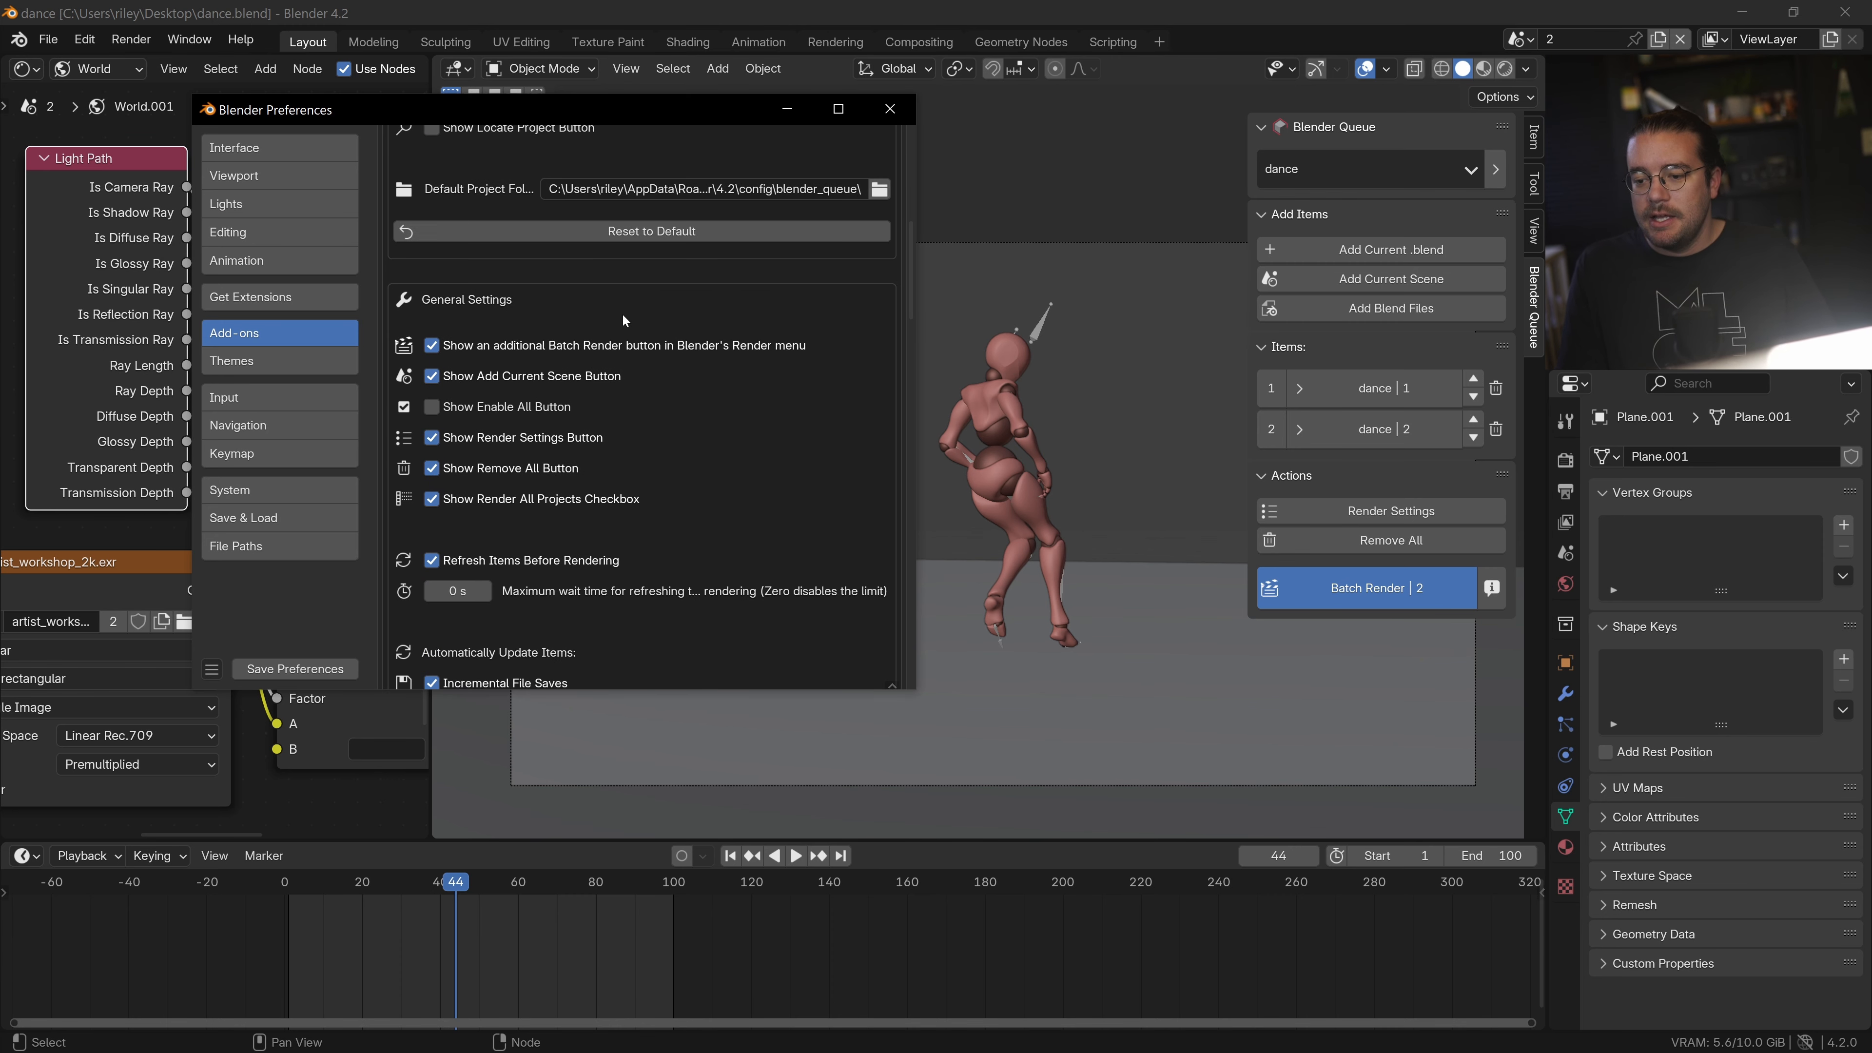
scroll("down", 3)
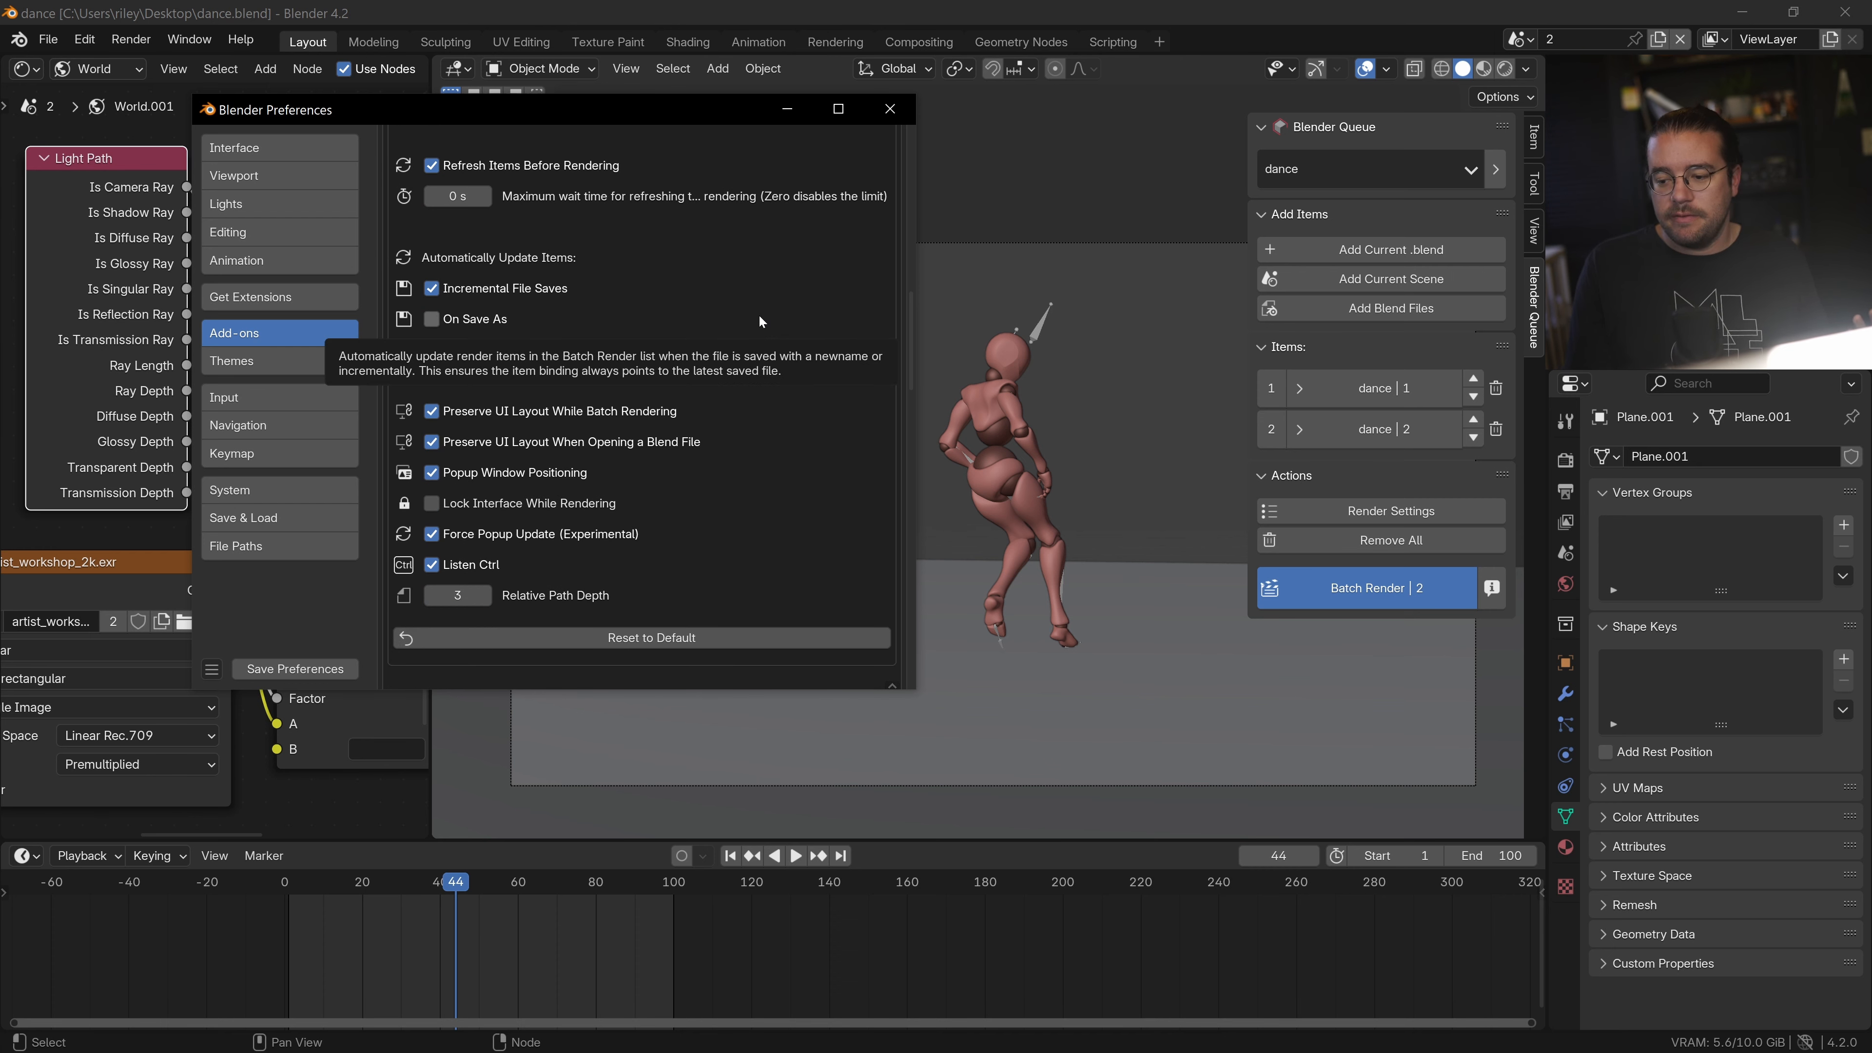
scroll("down", 3)
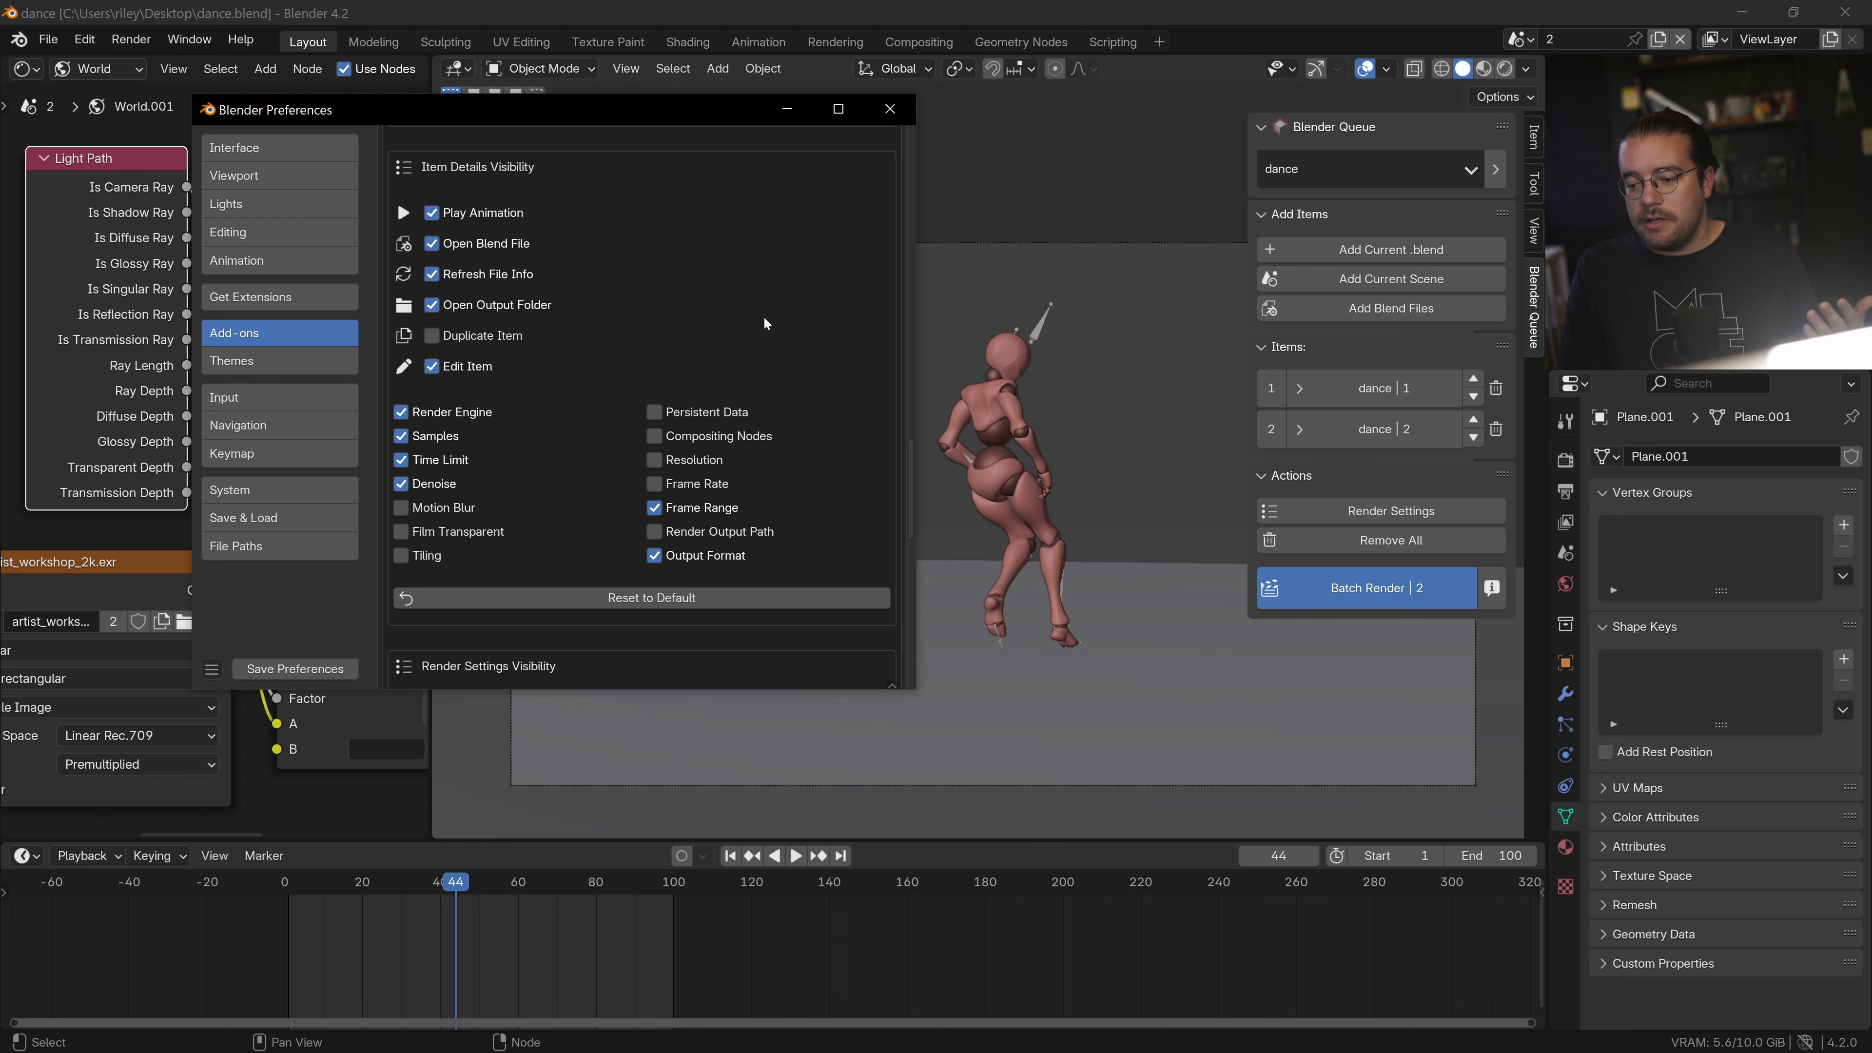
left_click(653, 411)
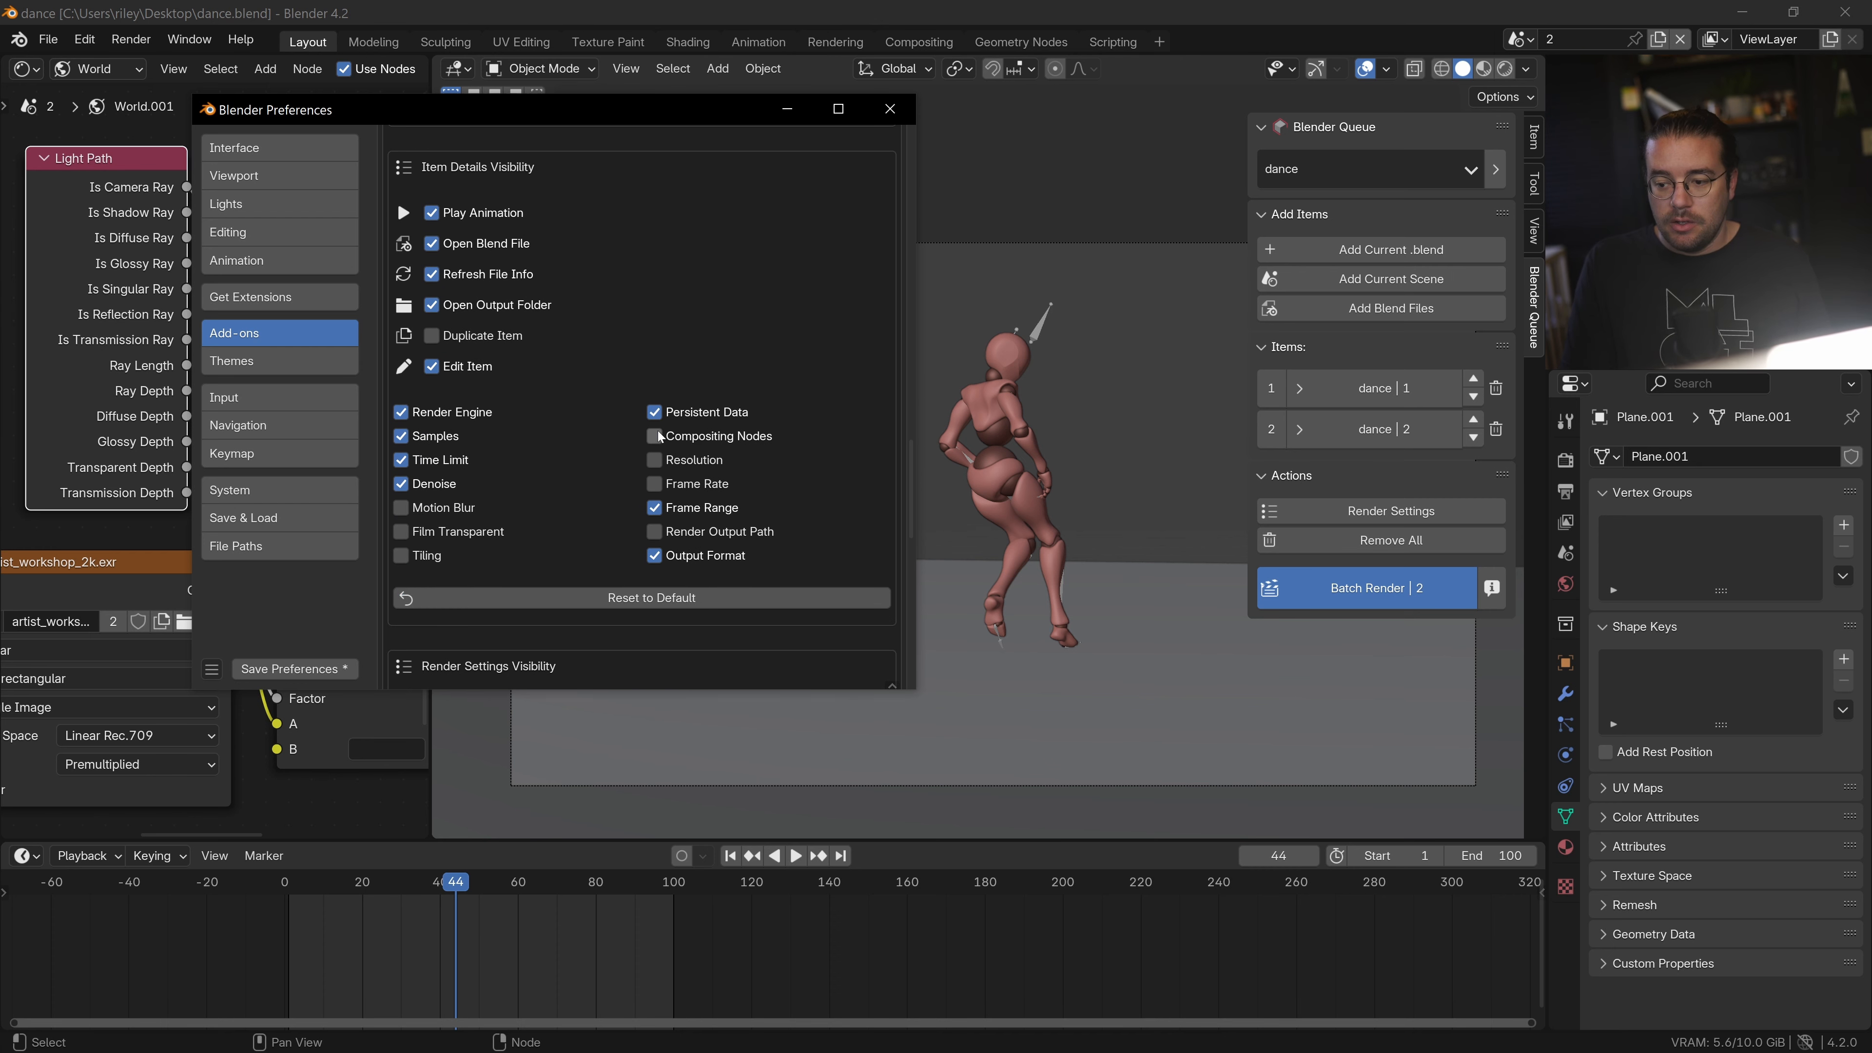
left_click(654, 436)
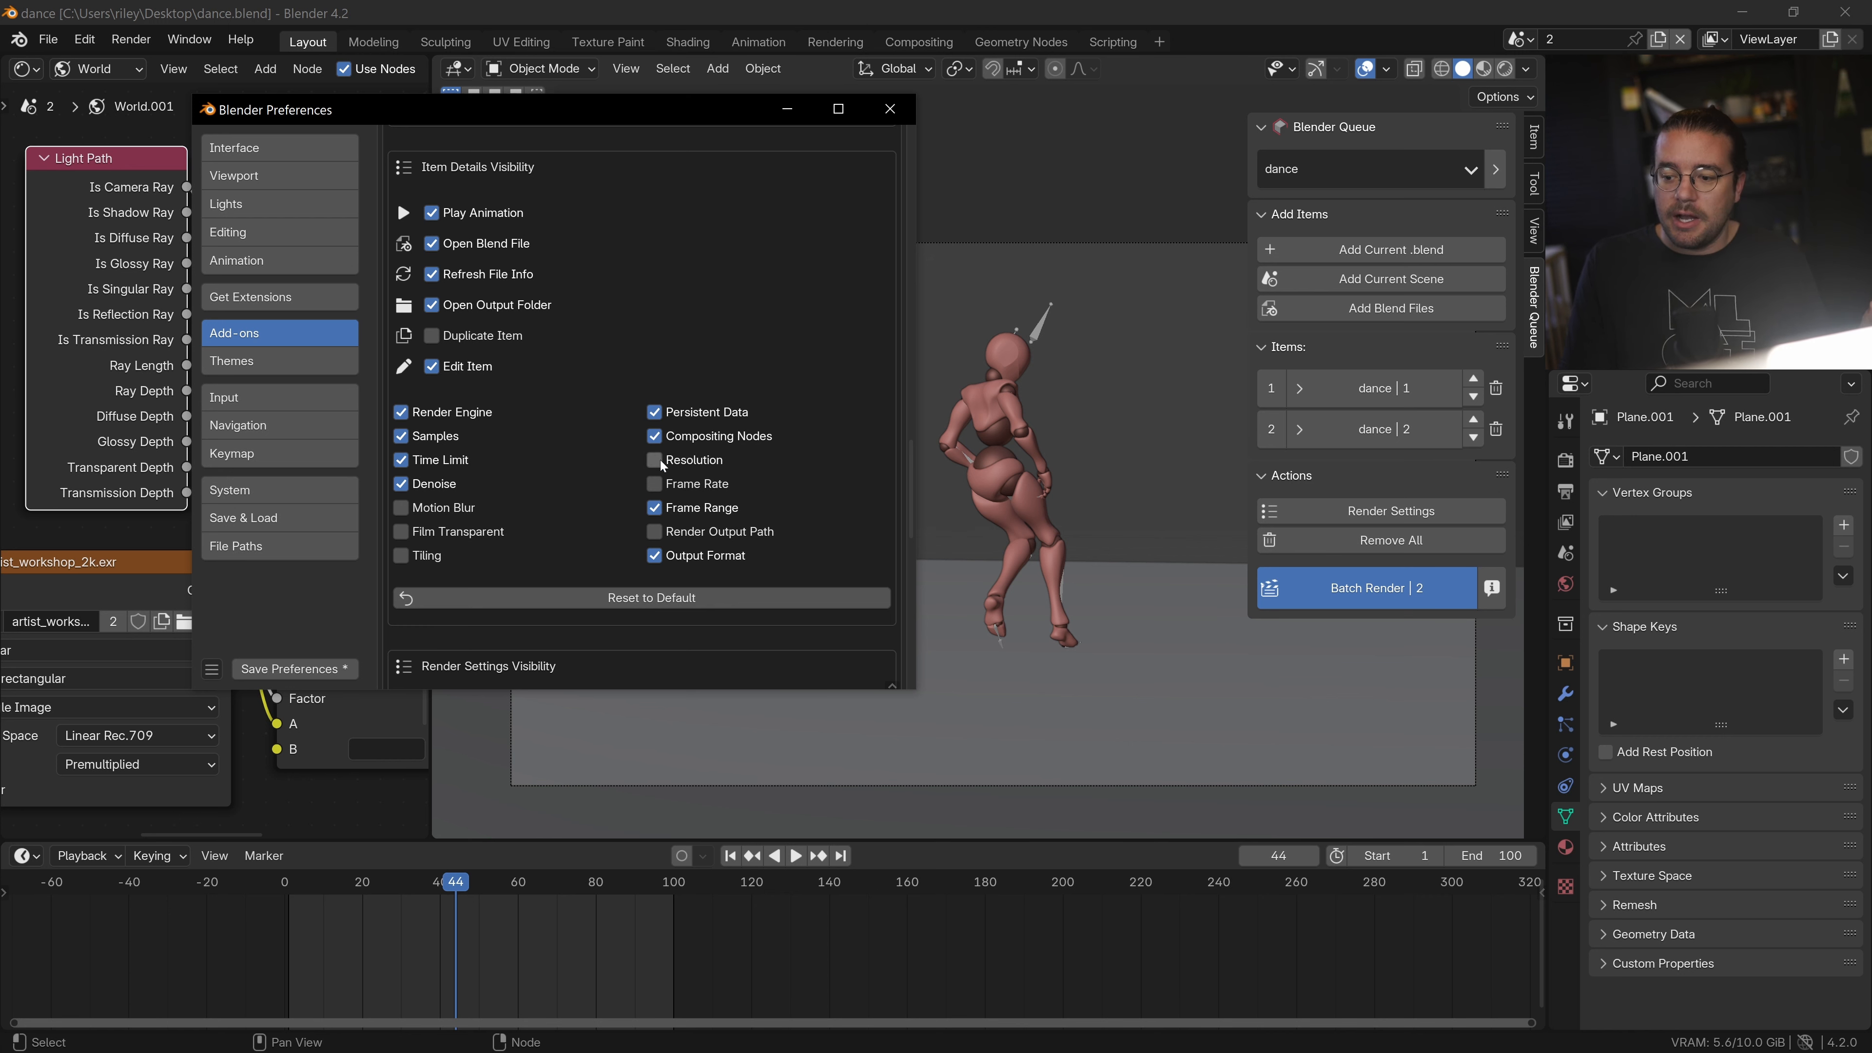
left_click(653, 484)
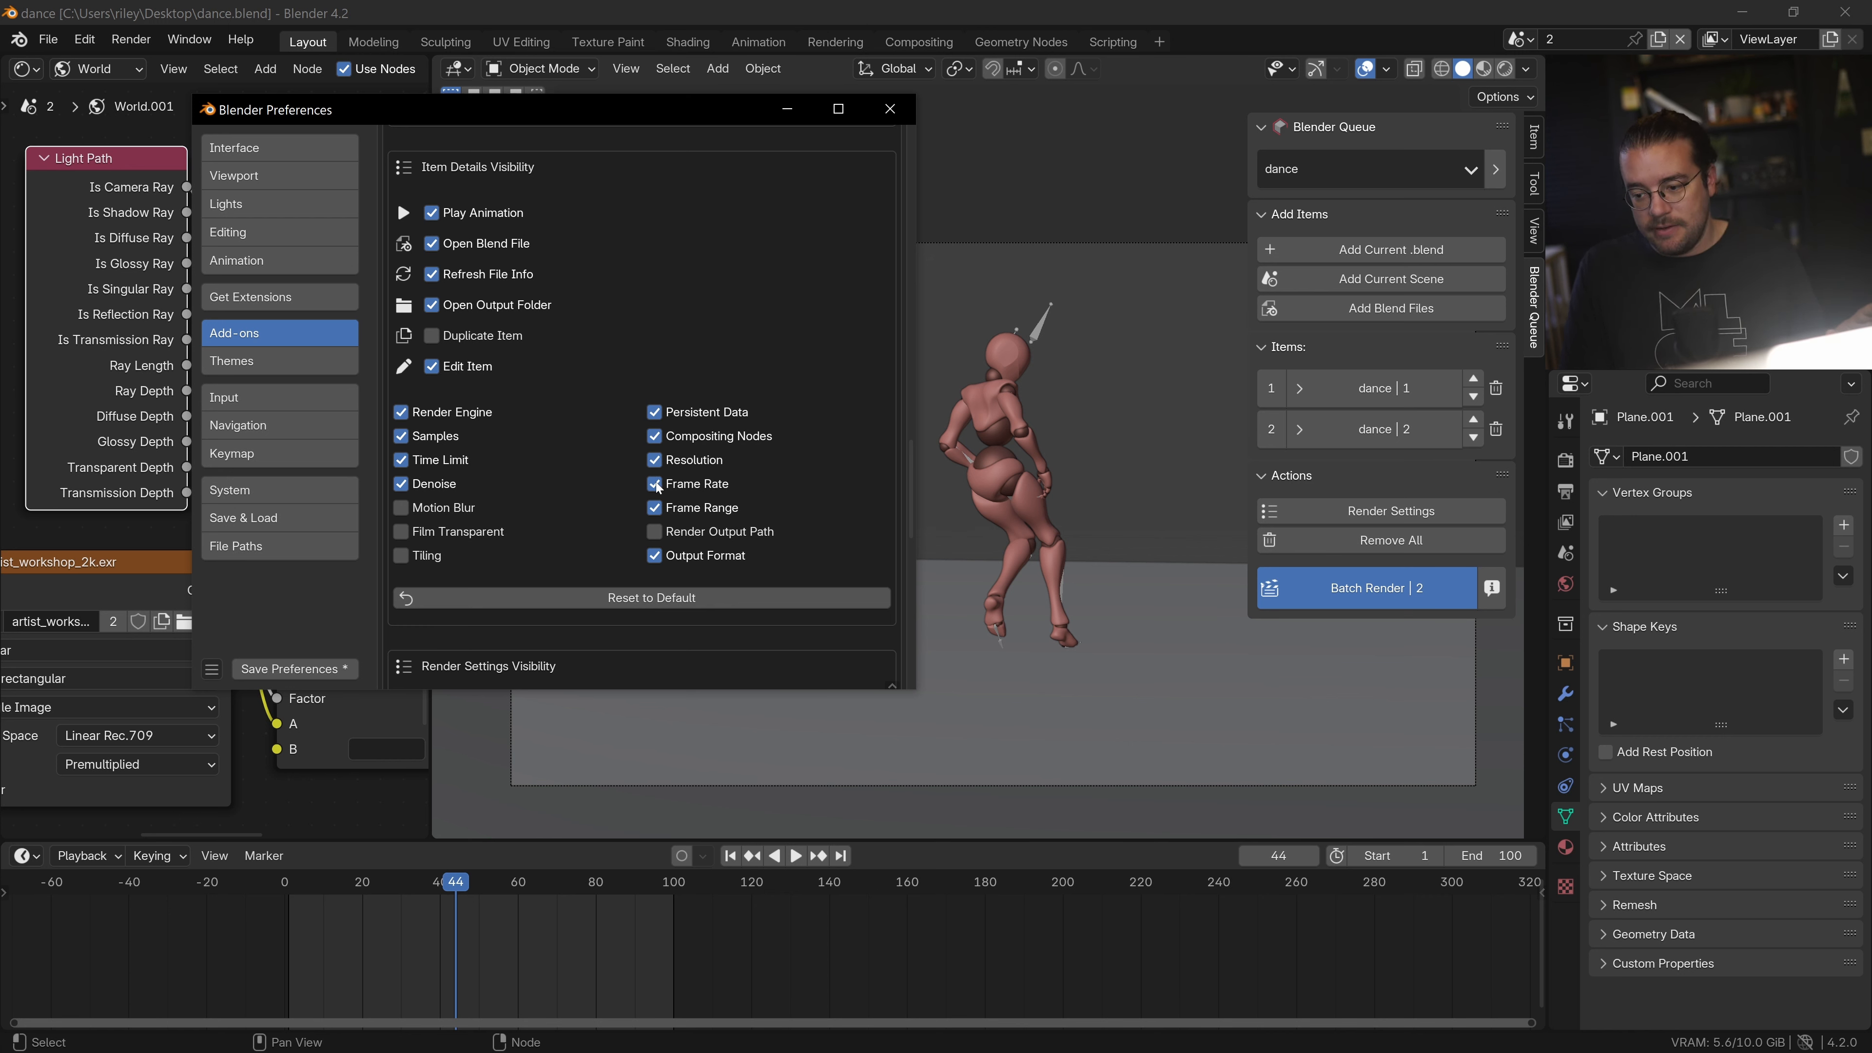
left_click(654, 531)
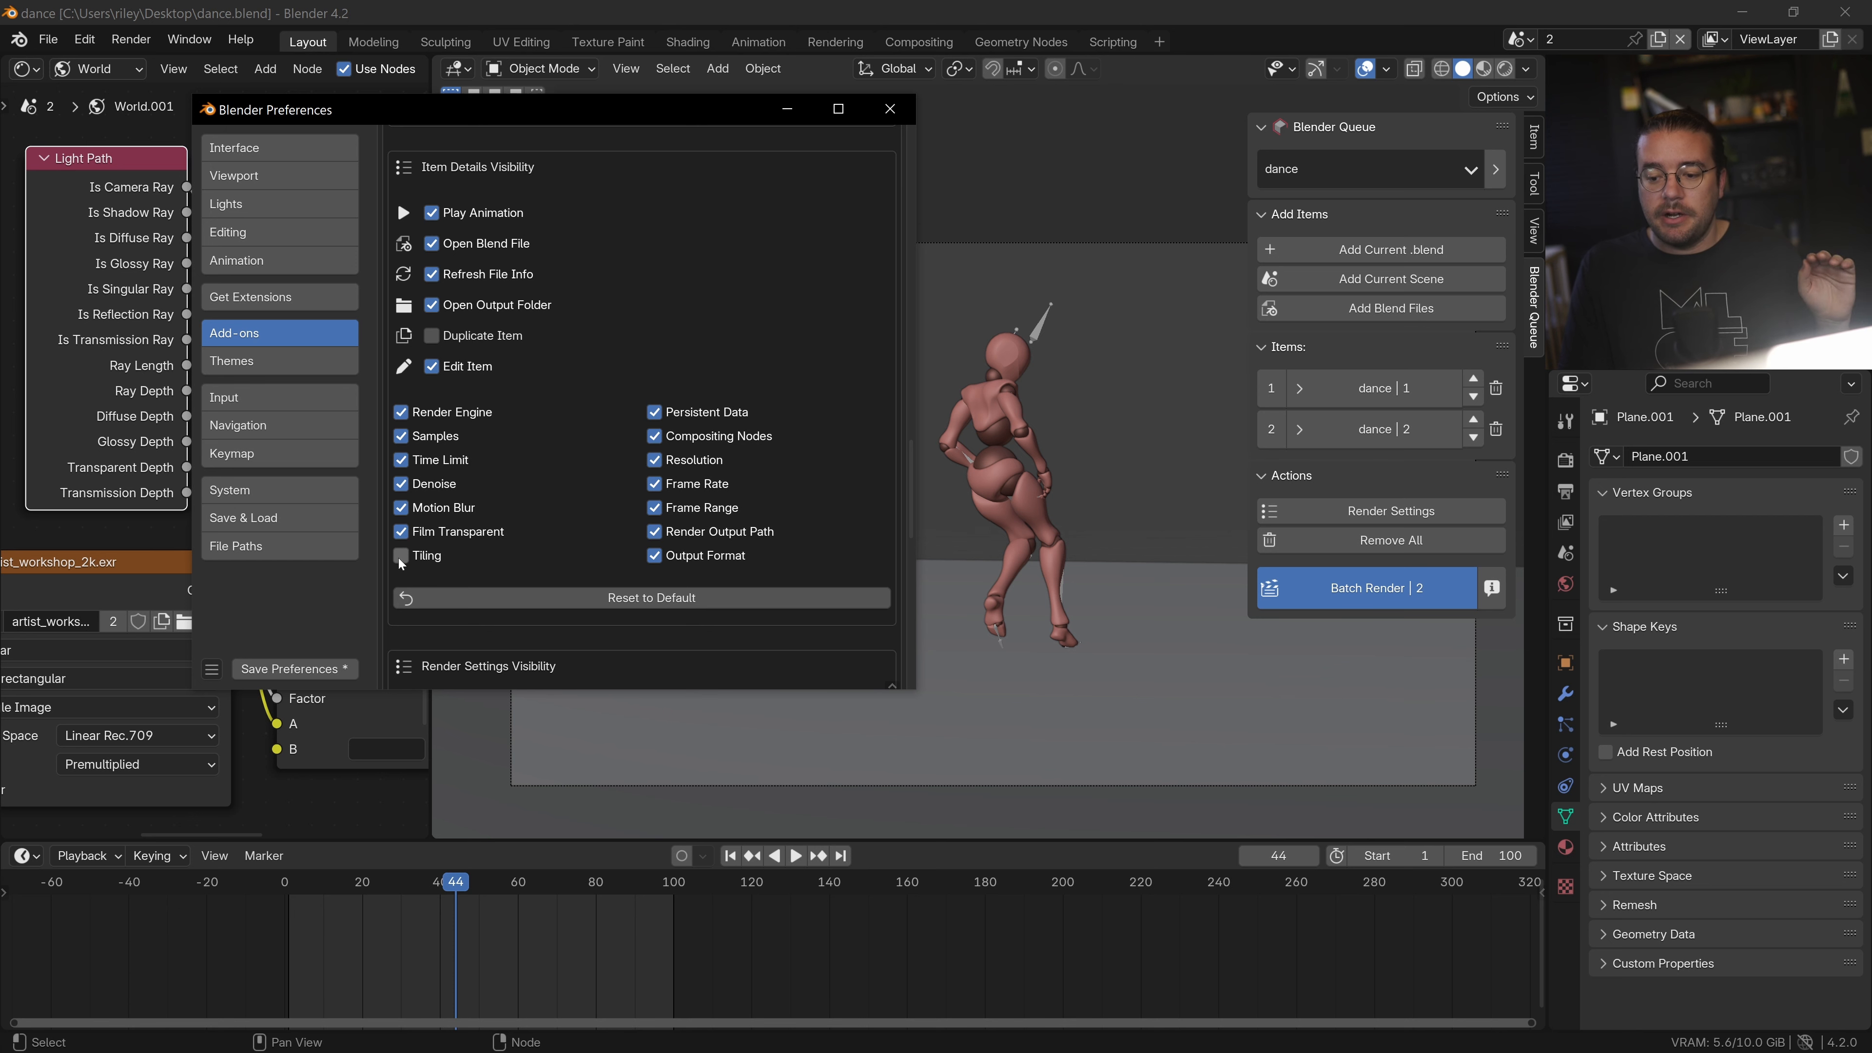
scroll("down", 3)
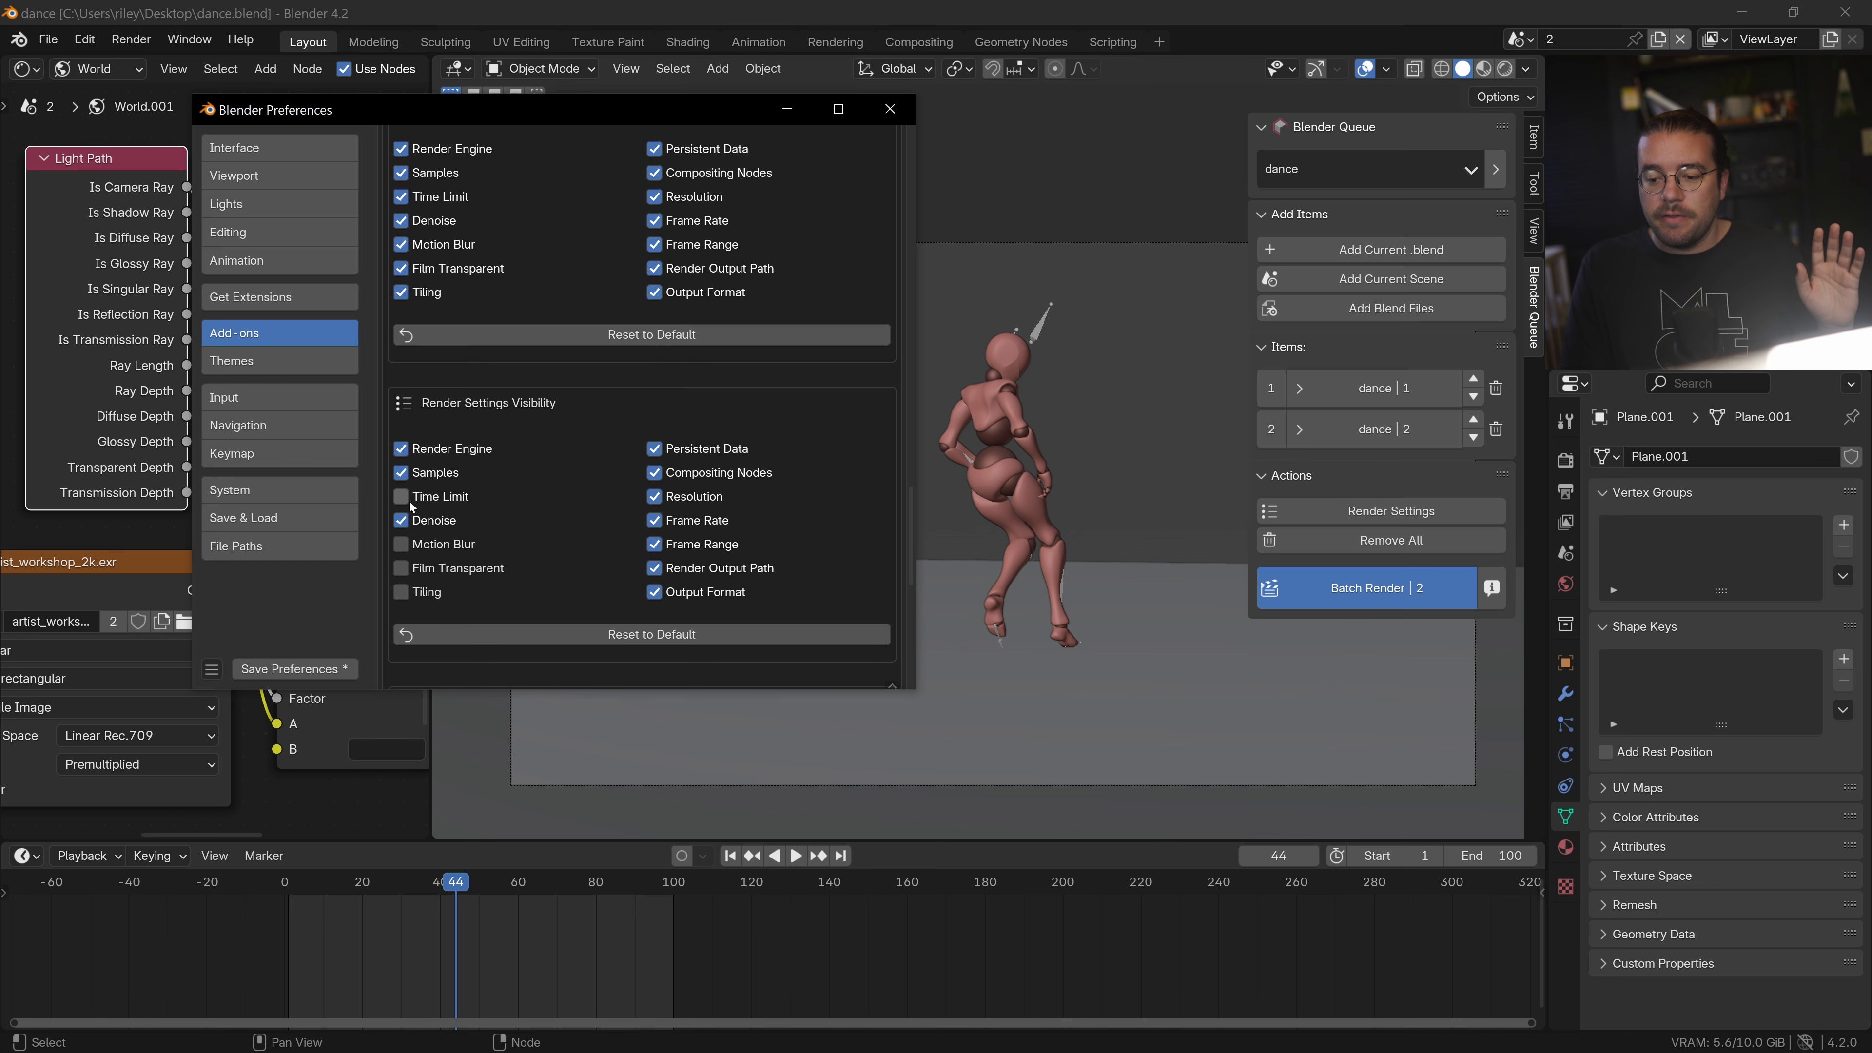
scroll("down", 3)
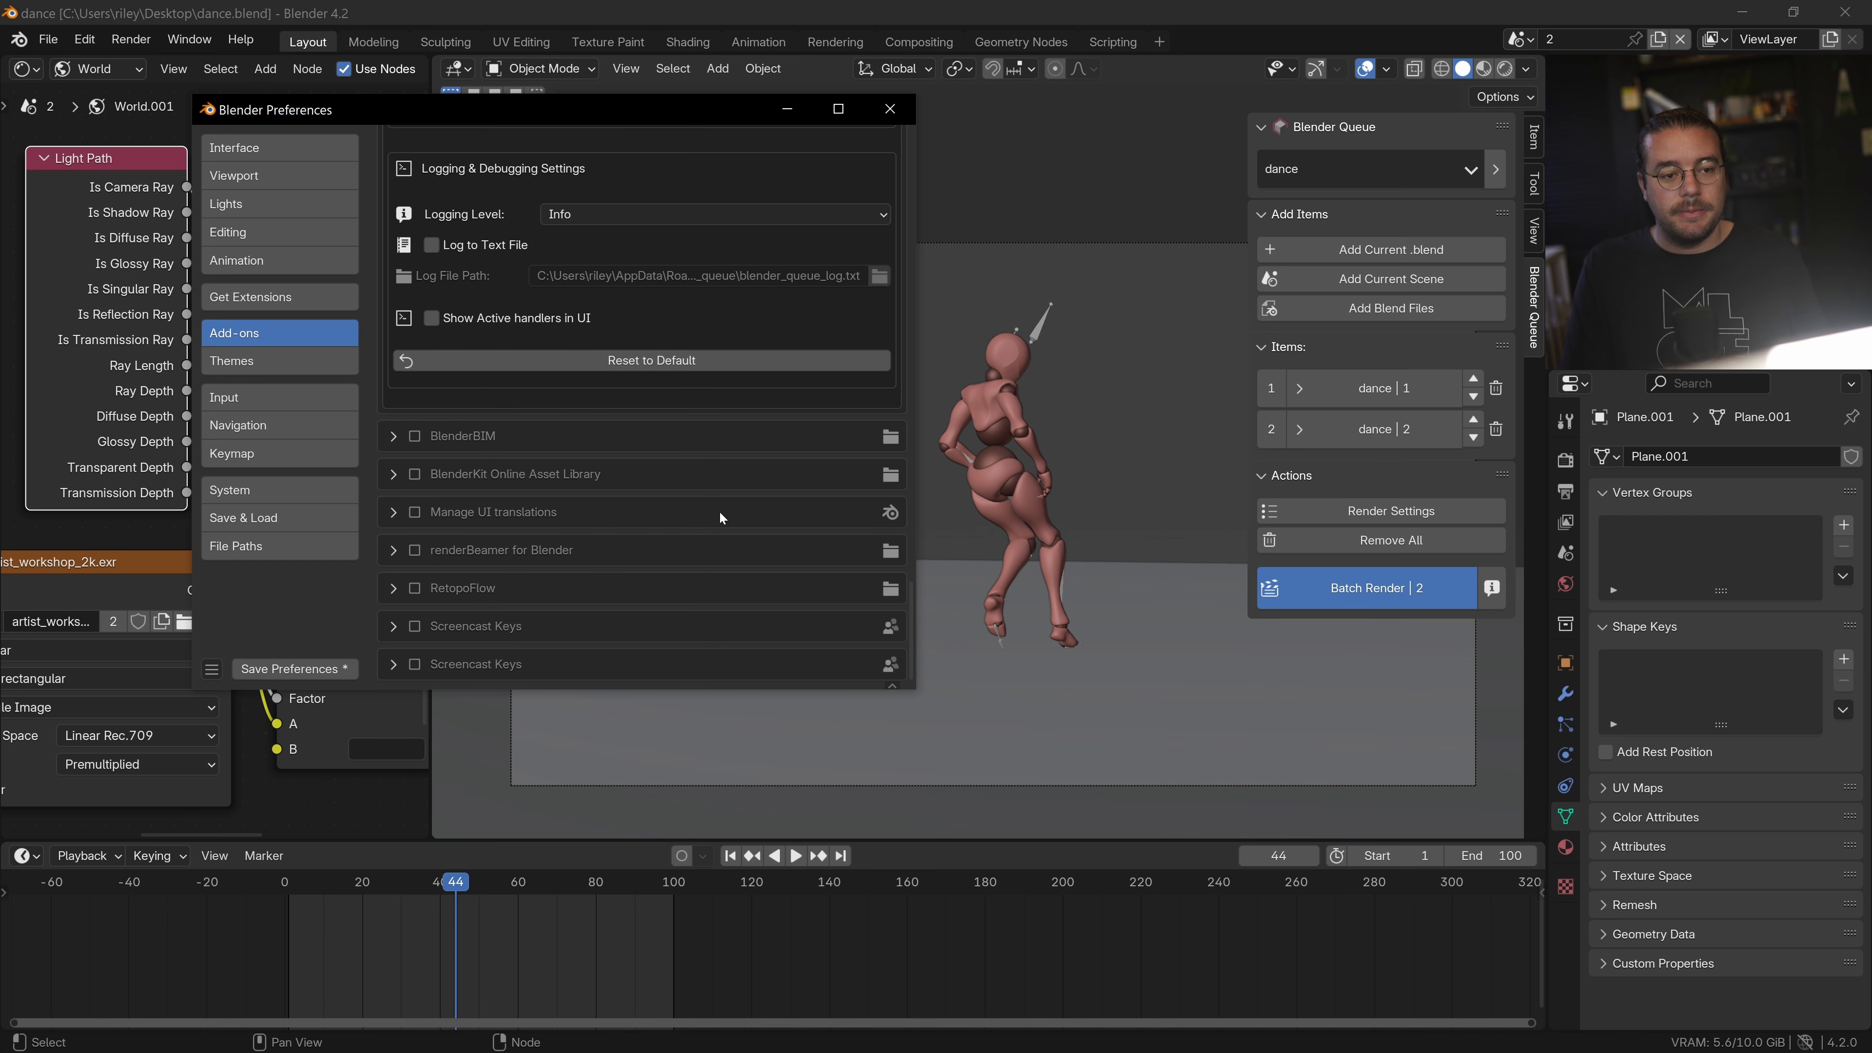
left_click(888, 108)
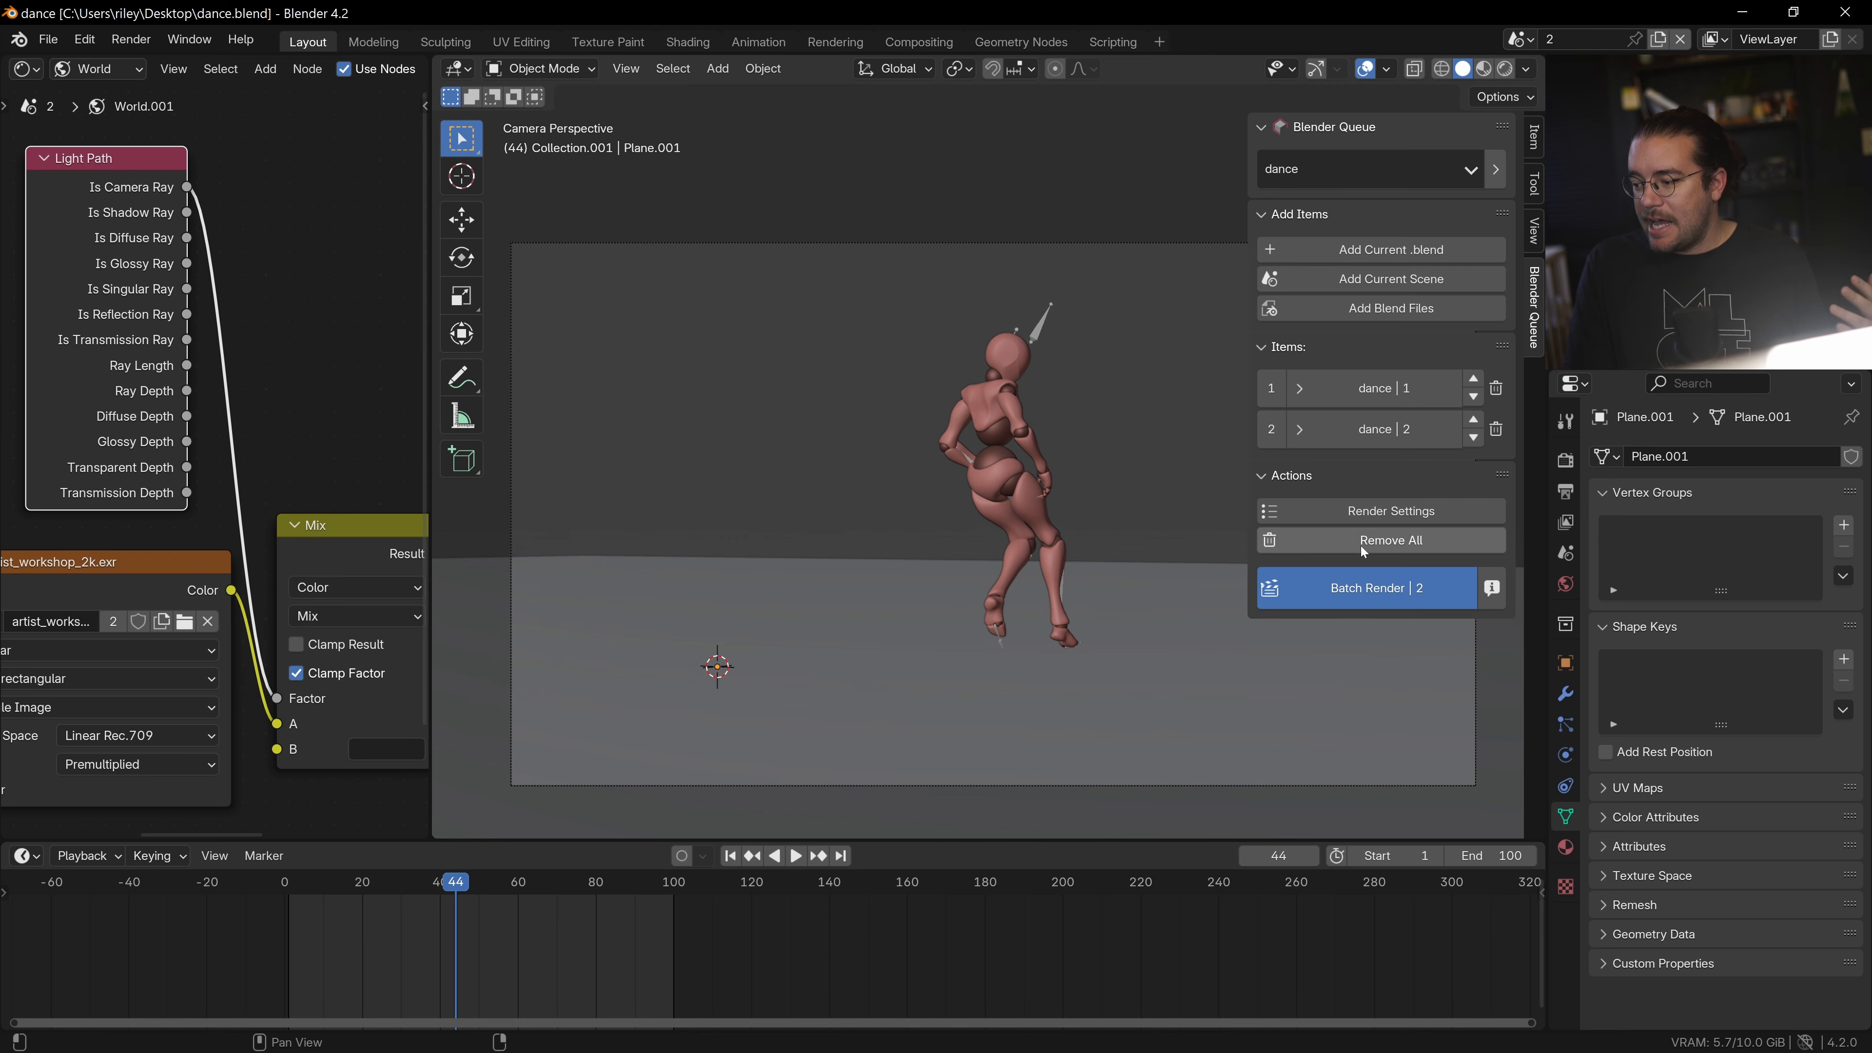
Reopen the batch render settings and turn on Persistent Data for both dance items.
left_click(1388, 511)
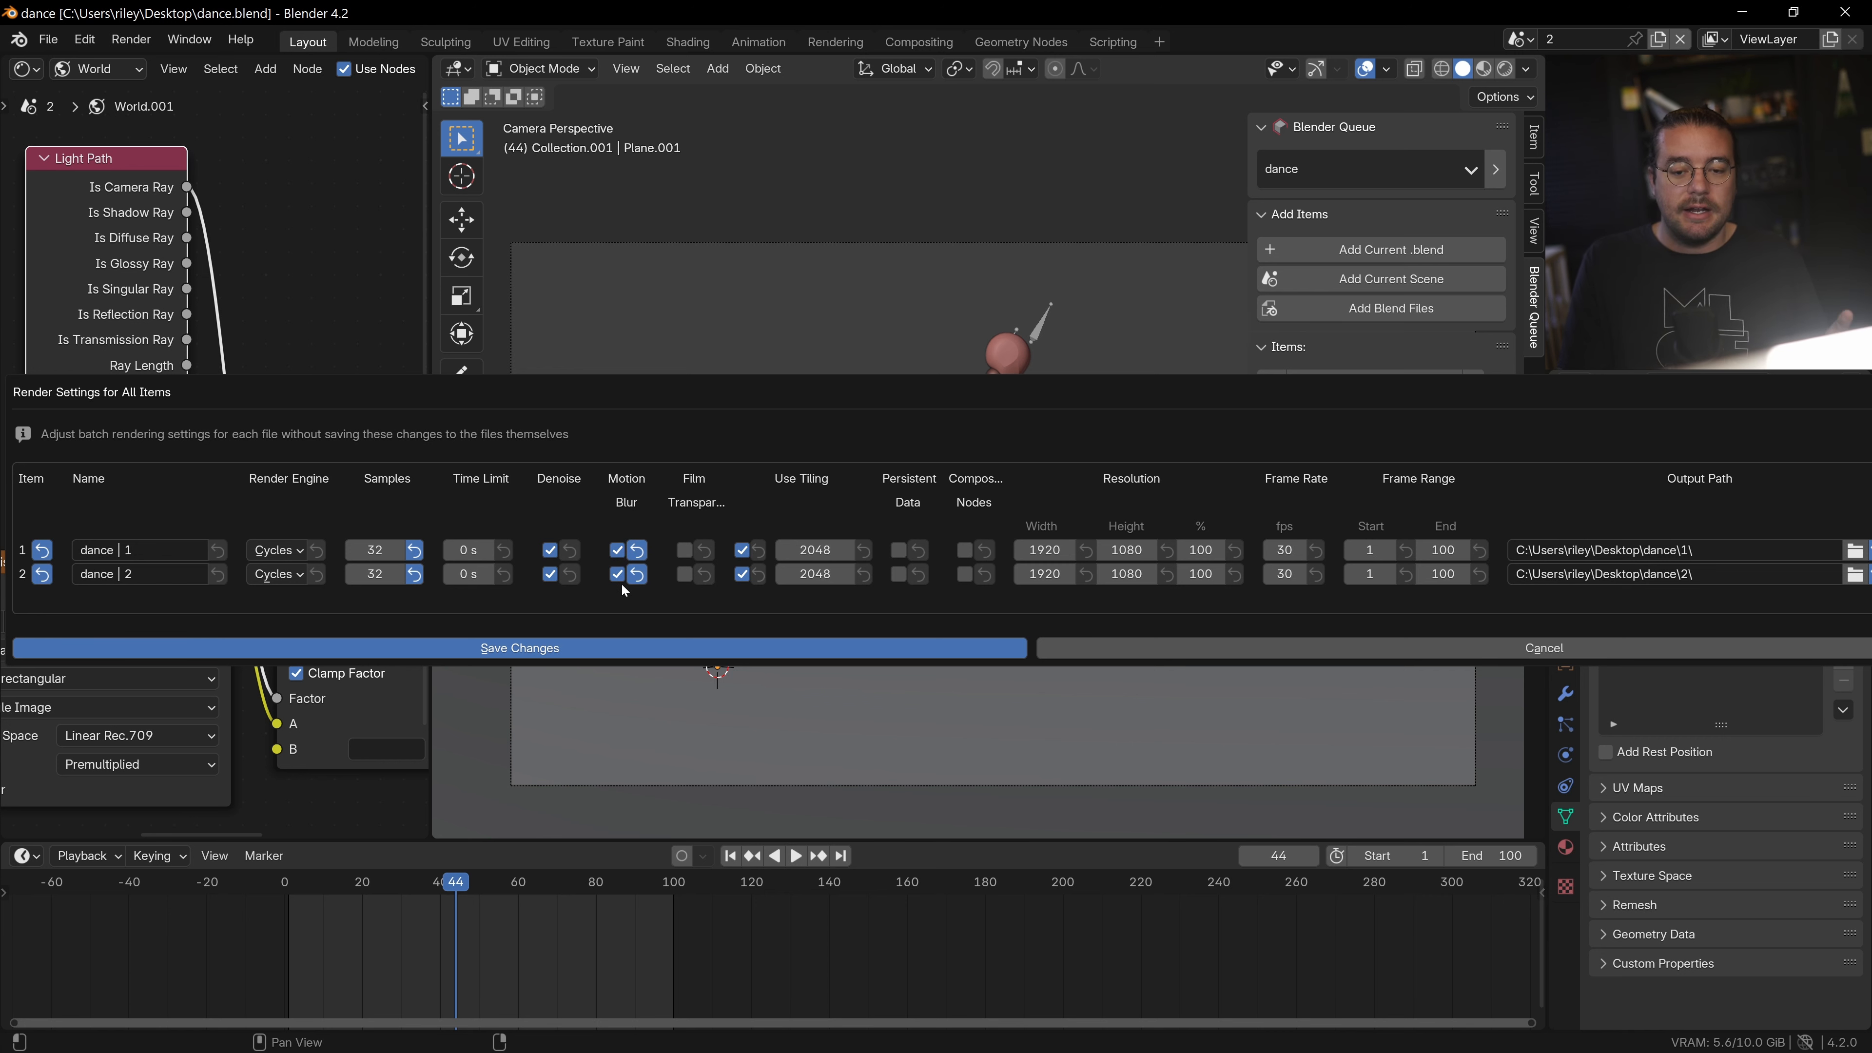
mouse_move(686, 549)
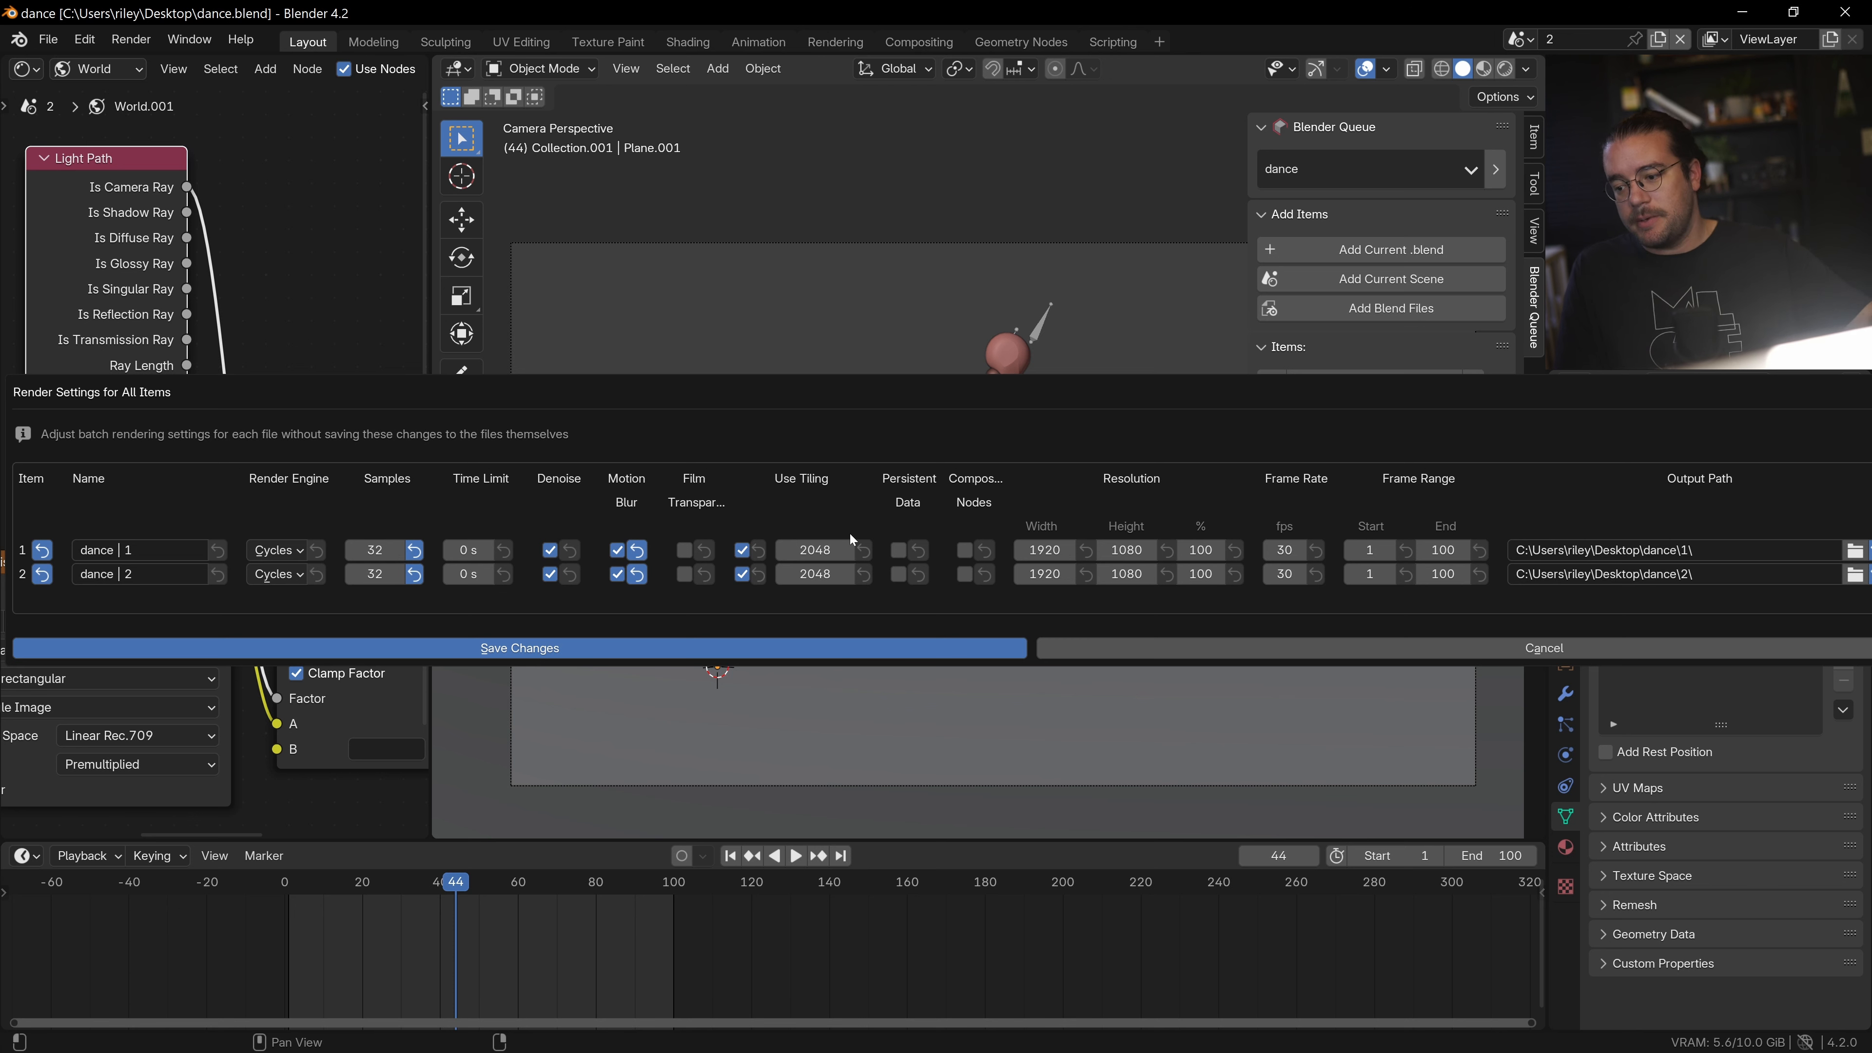
left_click(897, 549)
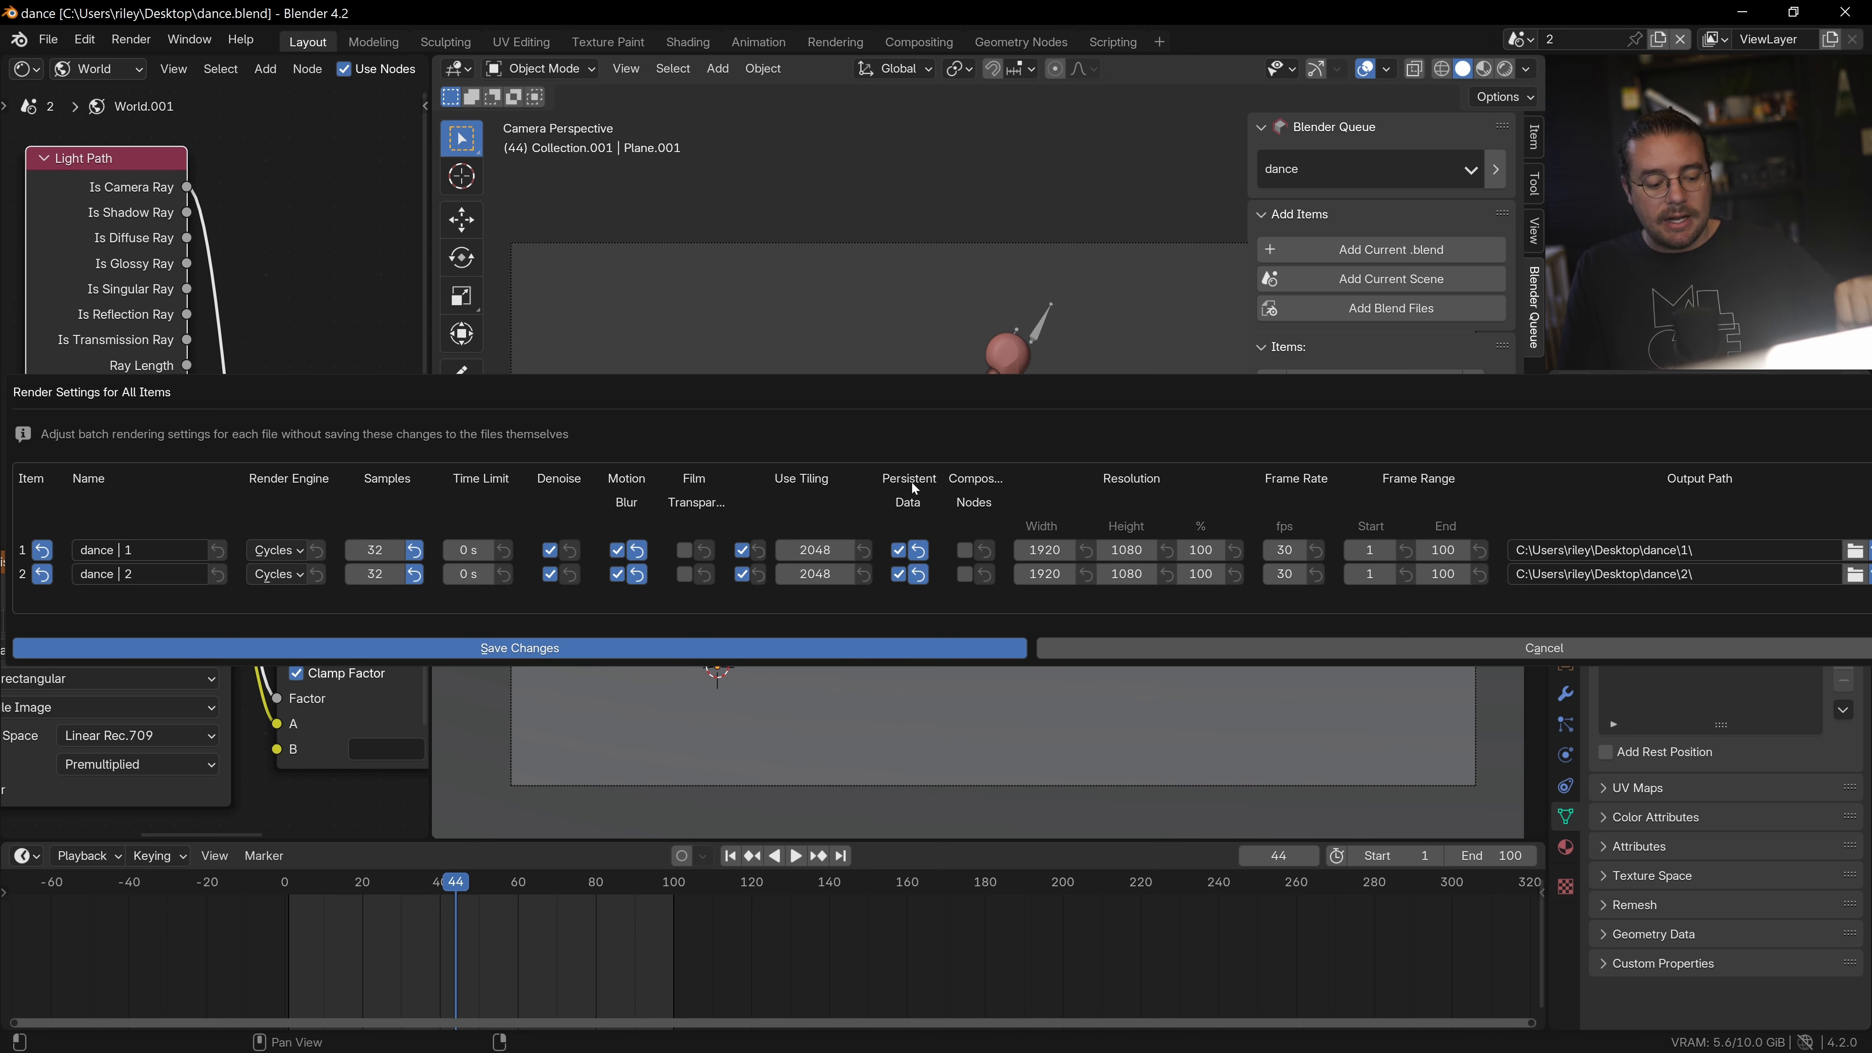
mouse_move(877, 488)
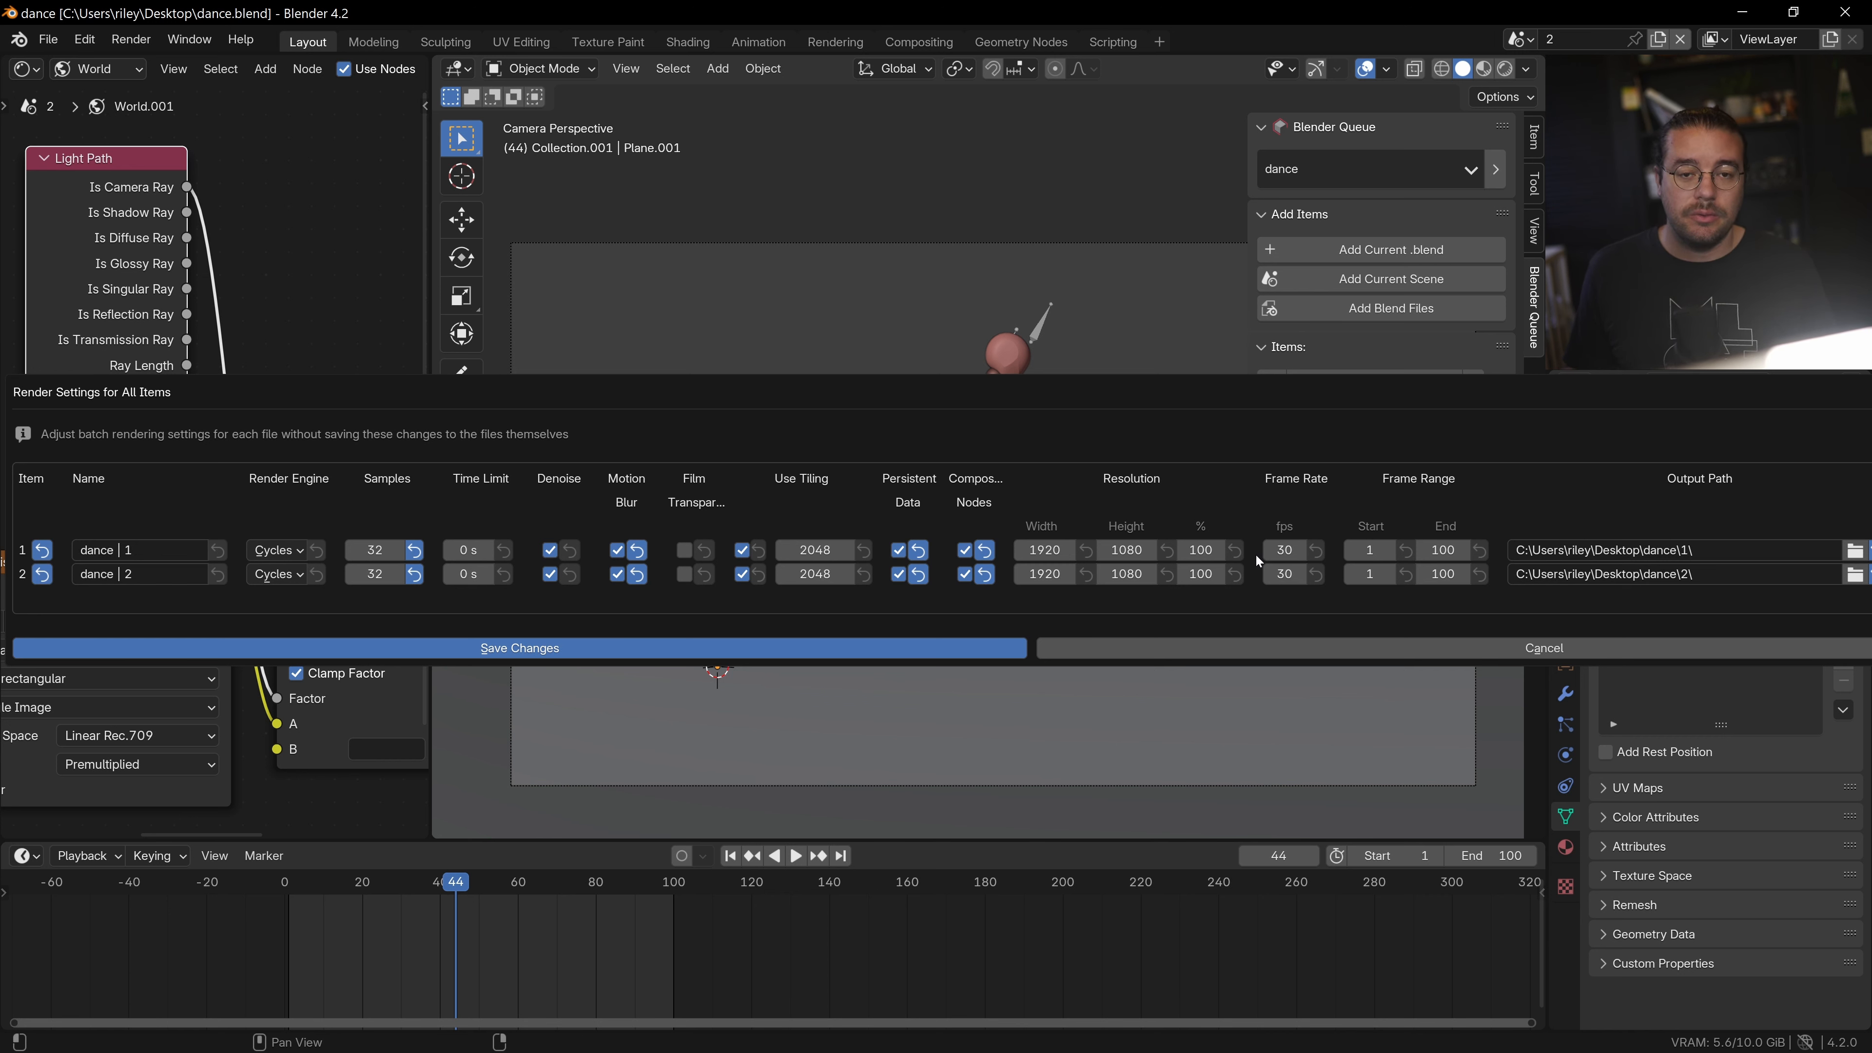
Save the edited batch settings so both dance items render with them.
left_click(518, 648)
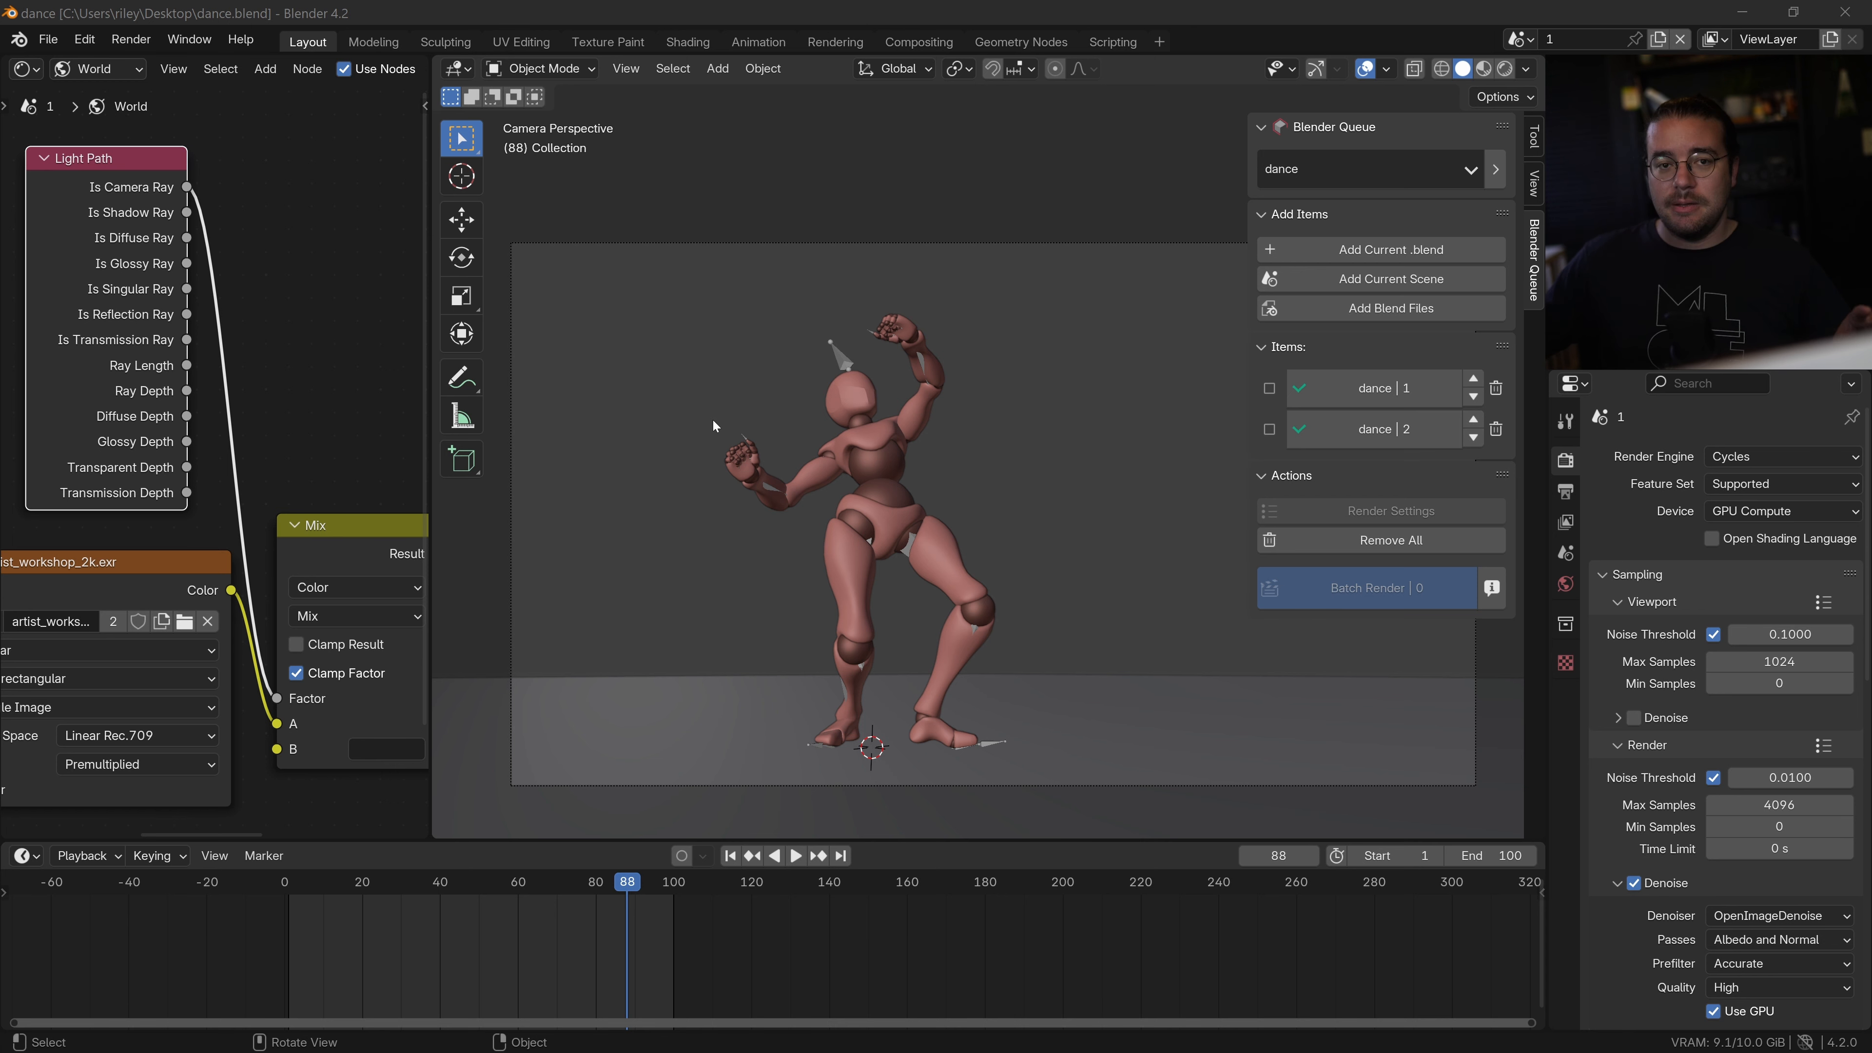
Reopen the Render Settings for All Items dialog for both dance items.
left_click(1388, 510)
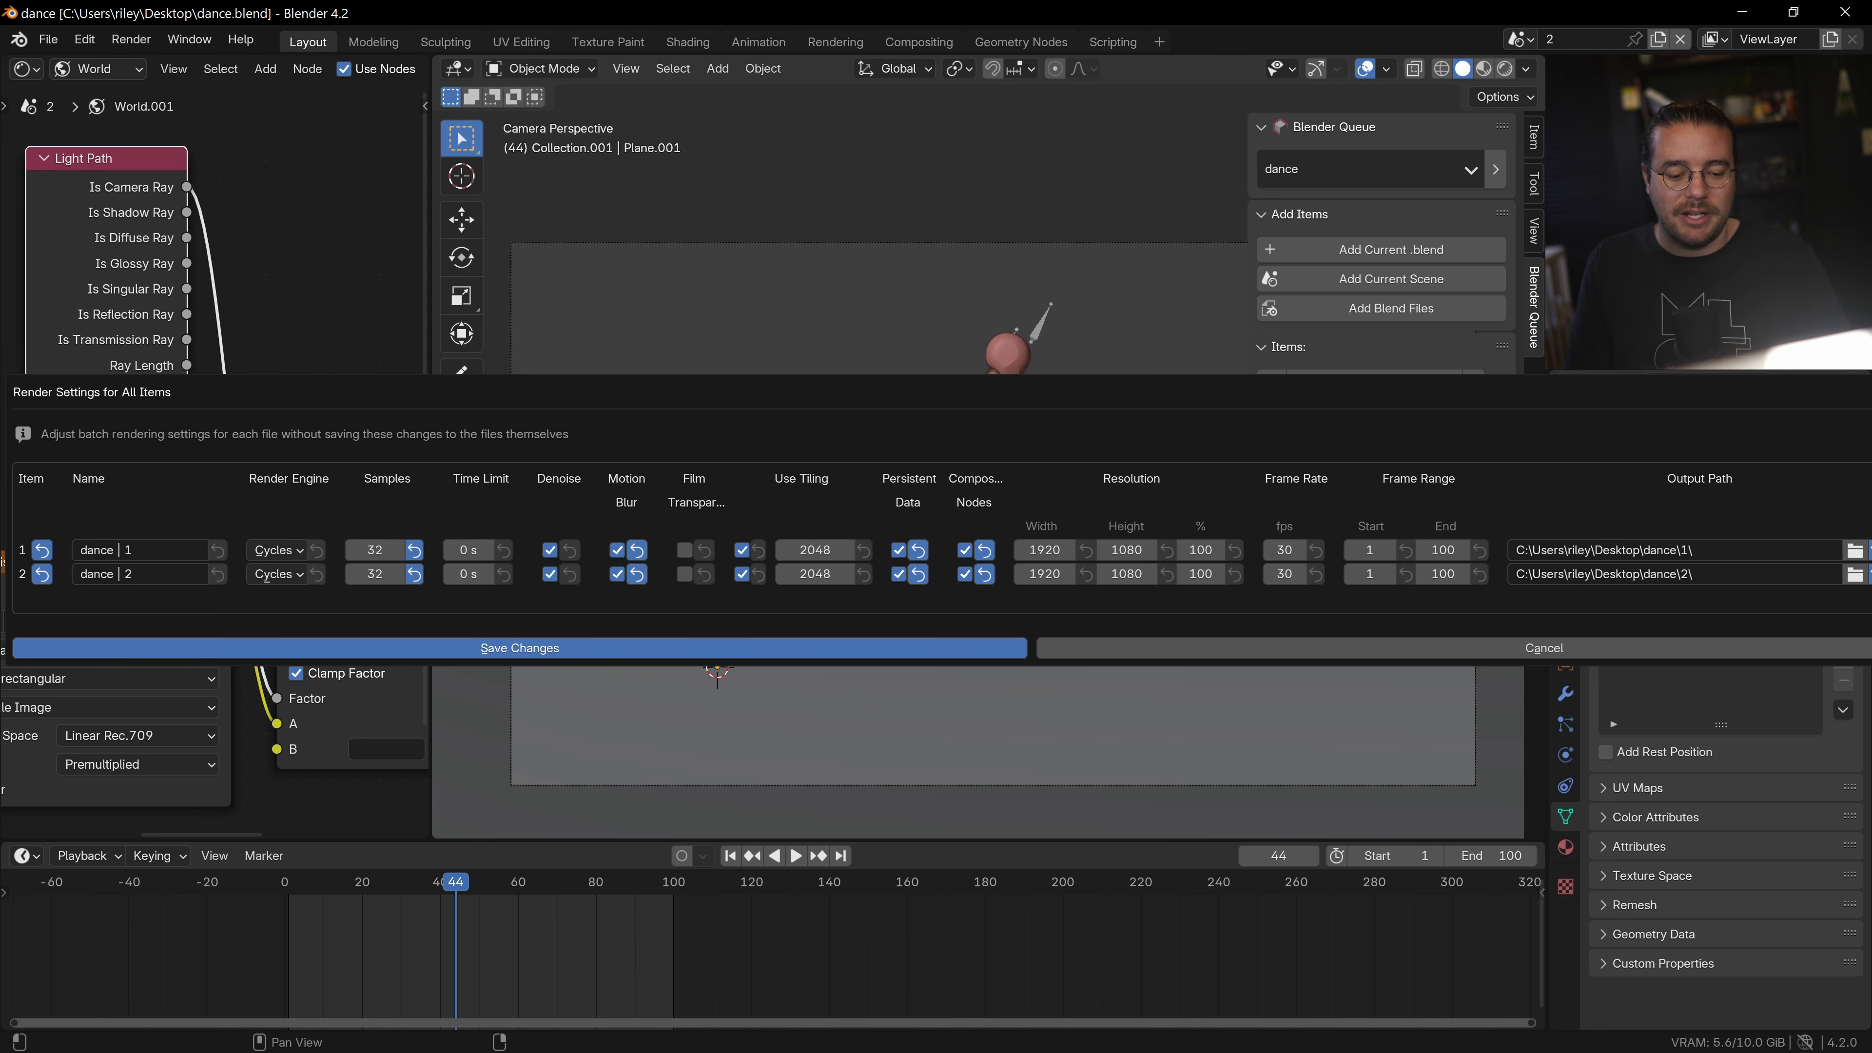
Close the batch settings and set scene 1's Compositor Device to GPU under Performance.
left_click(517, 647)
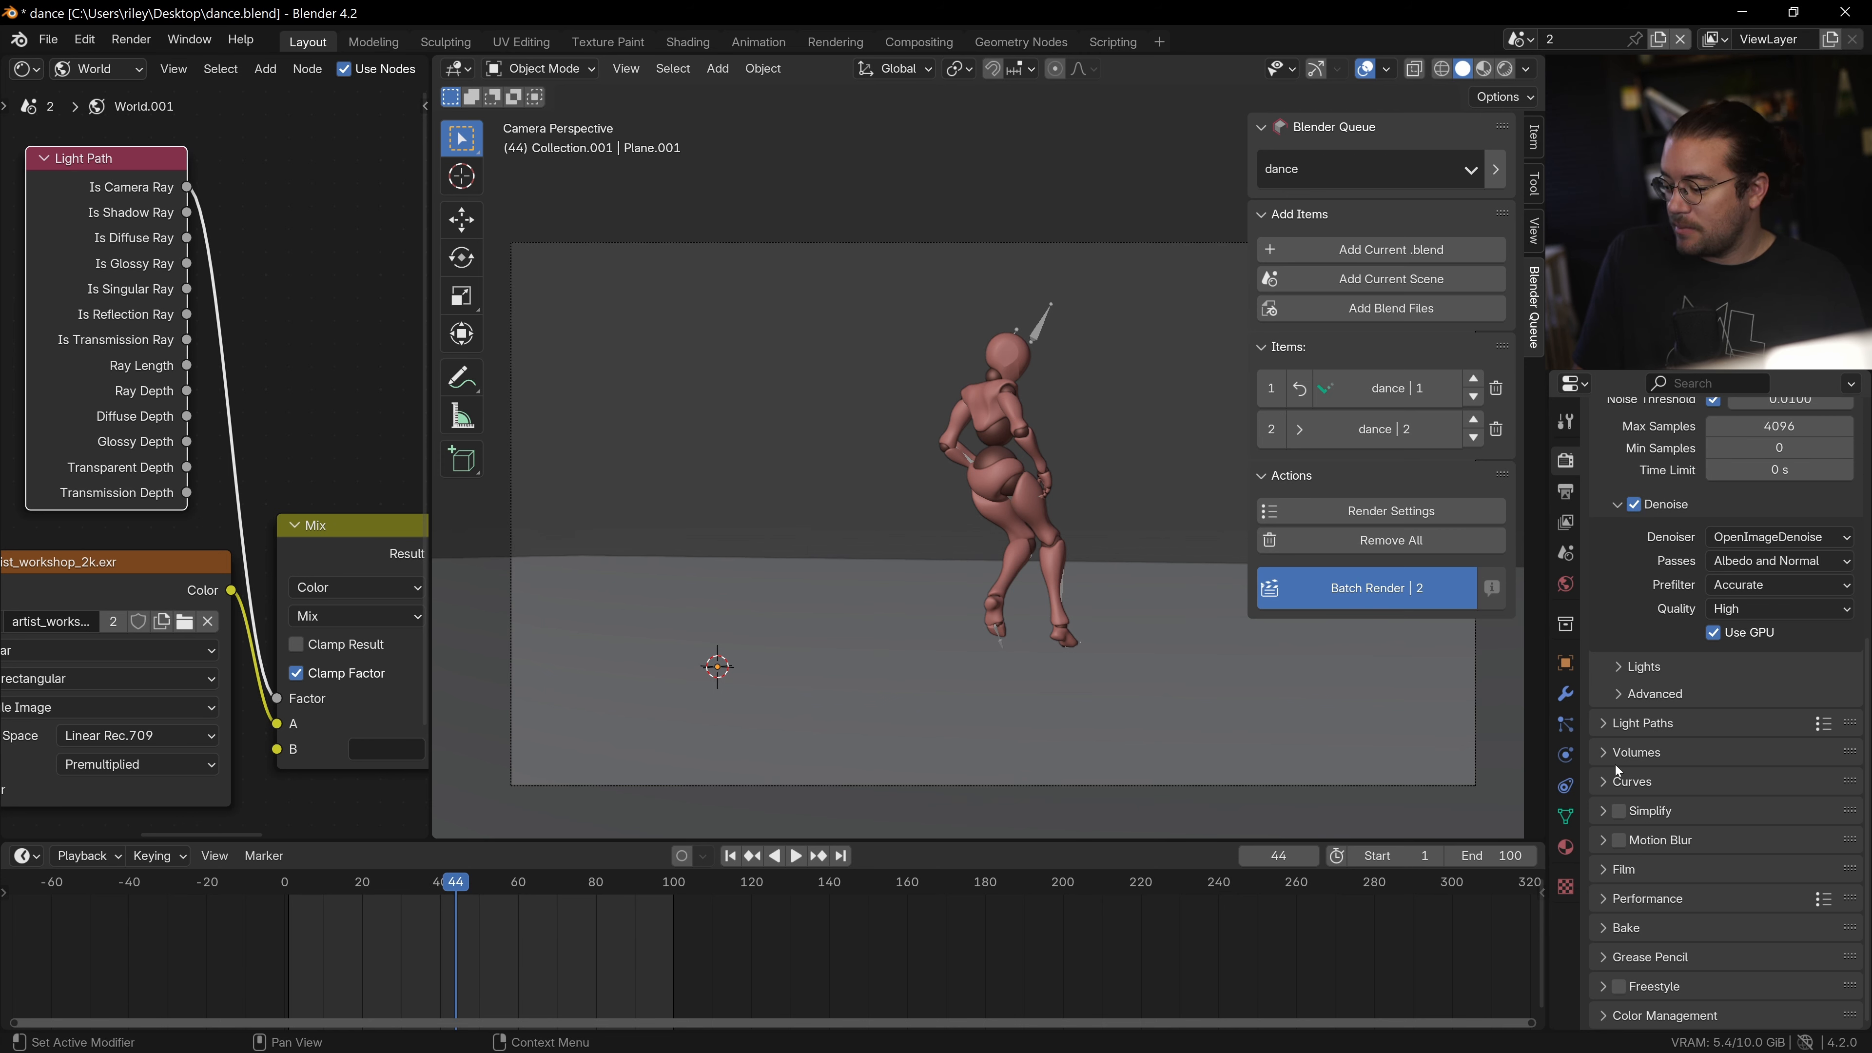
left_click(1647, 898)
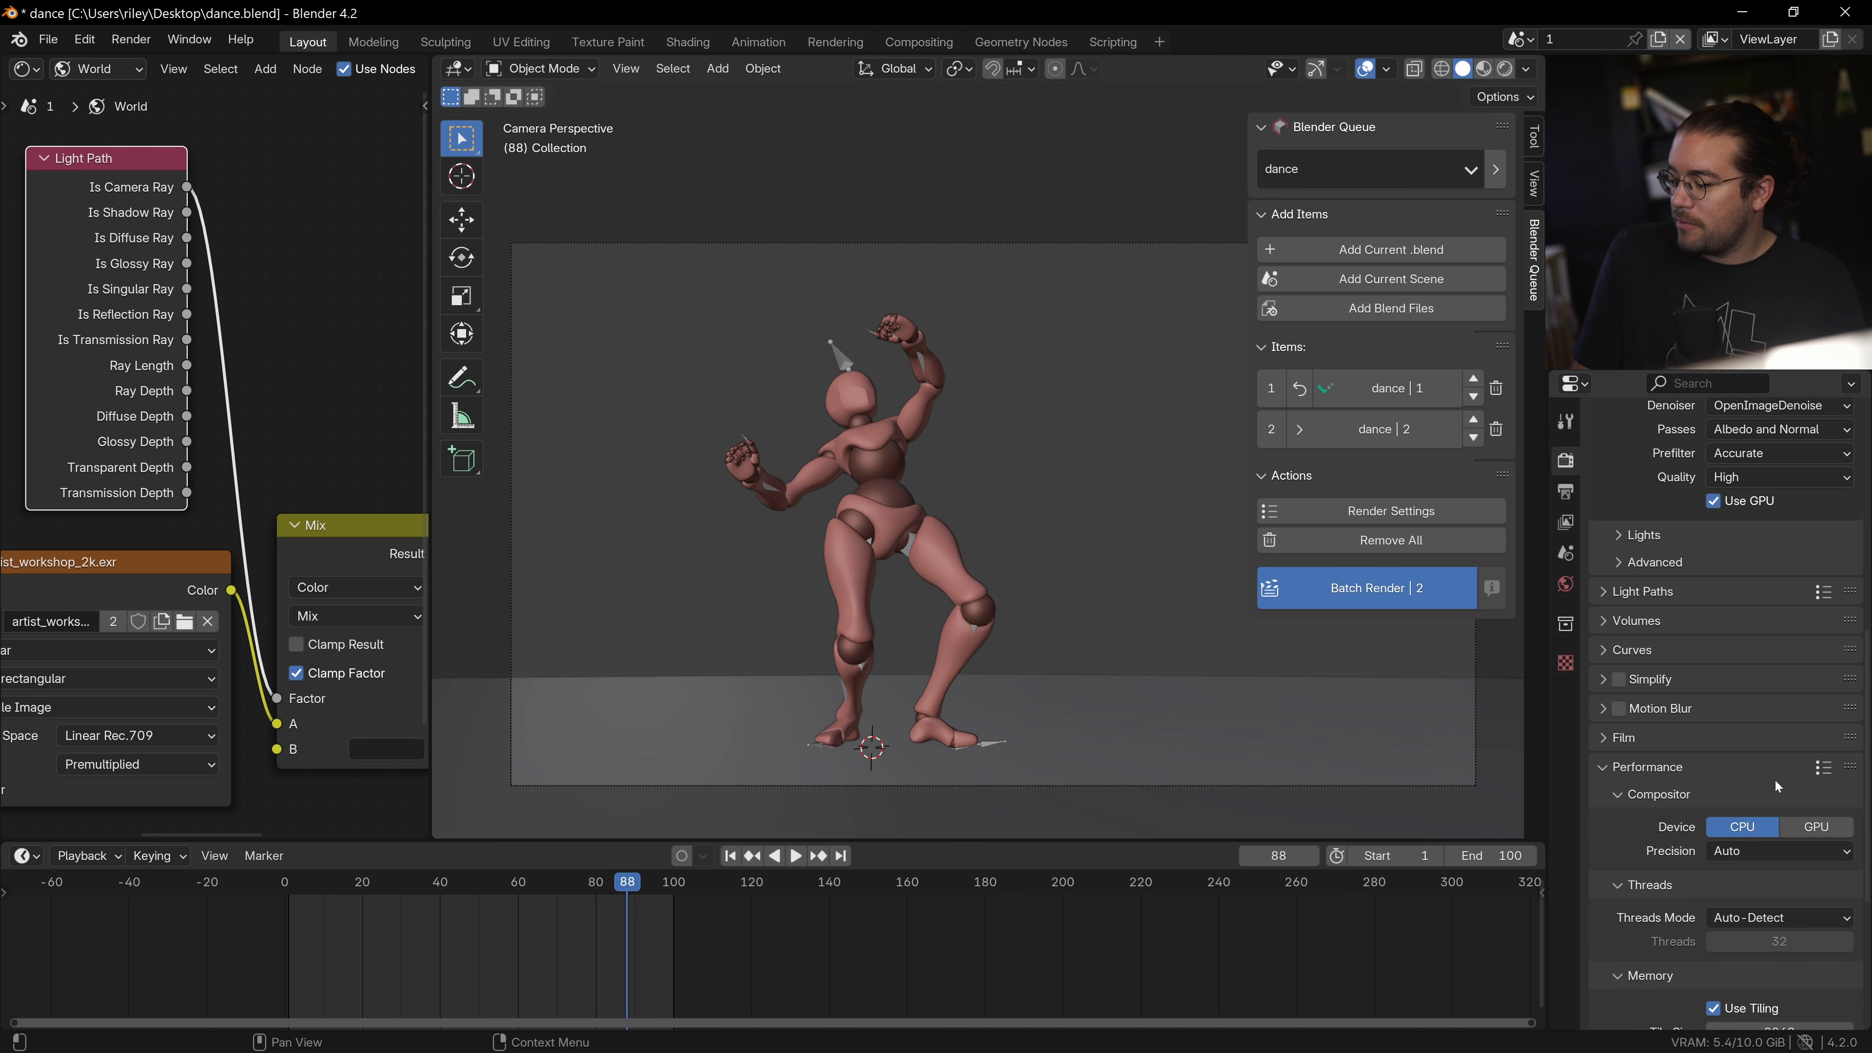
left_click(1813, 826)
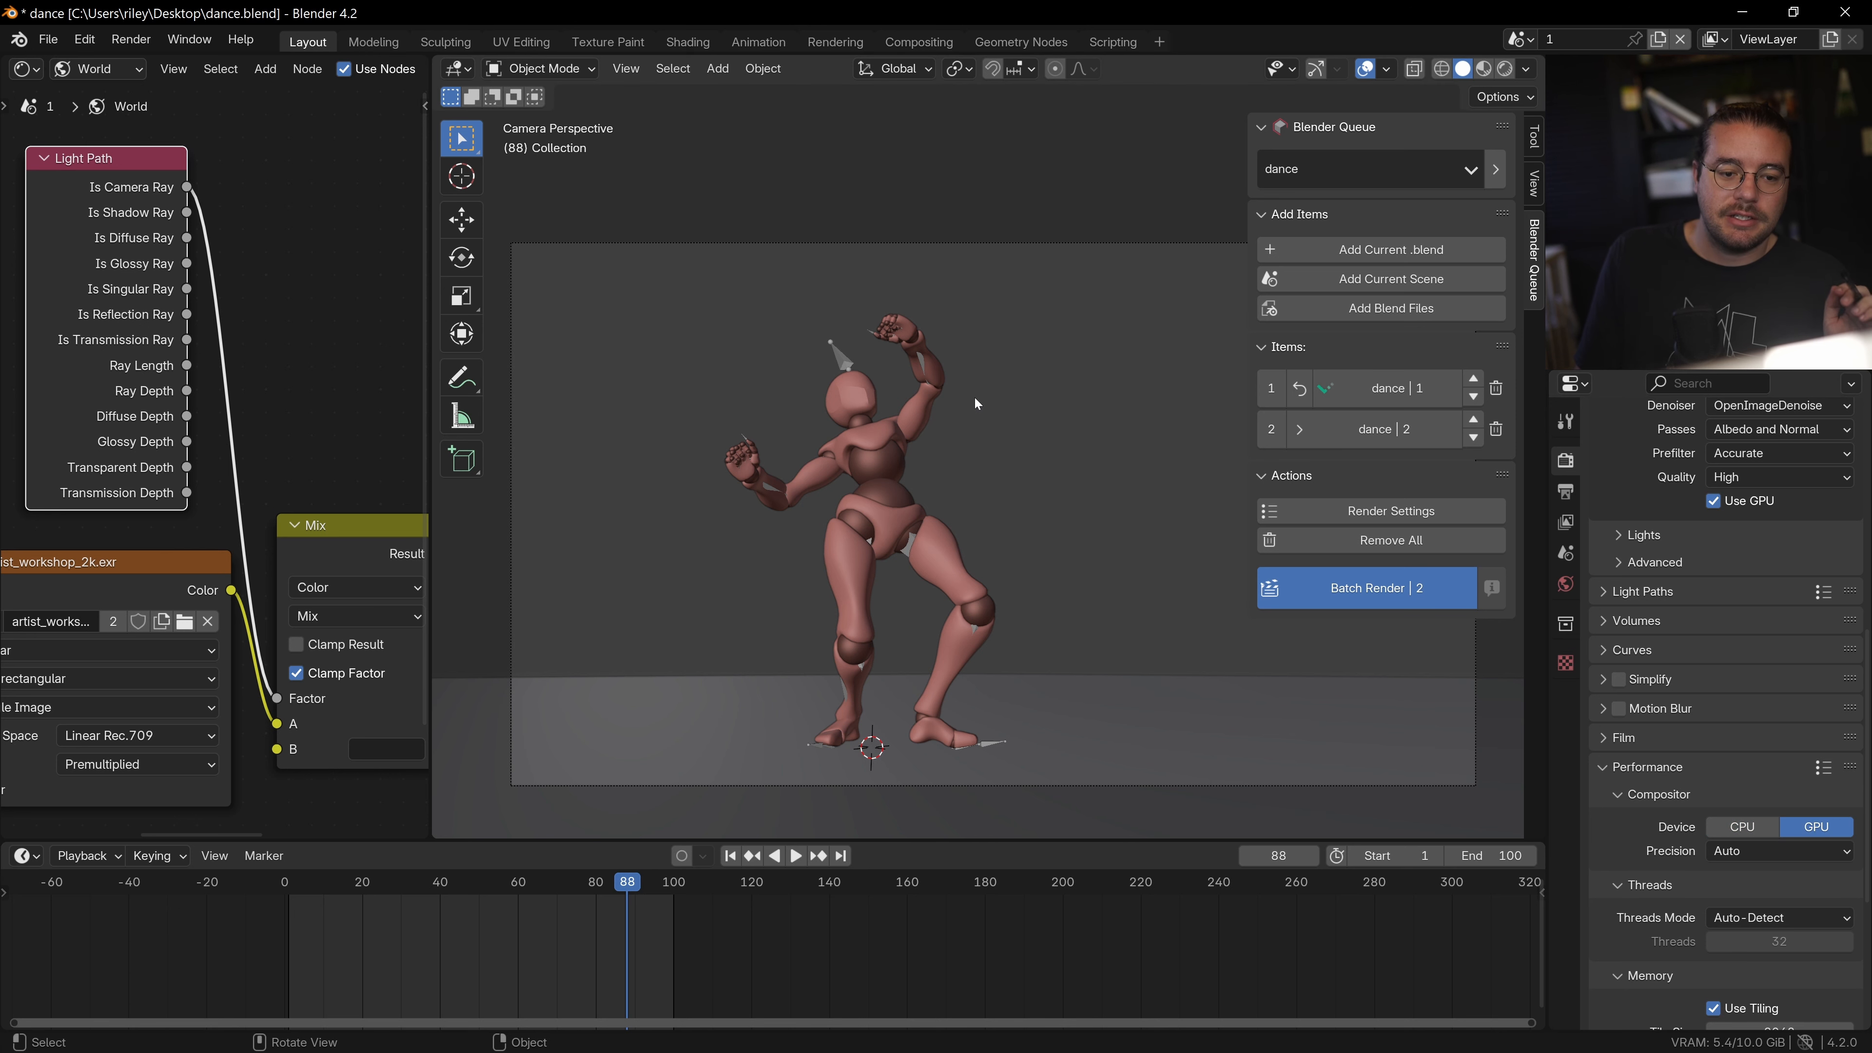